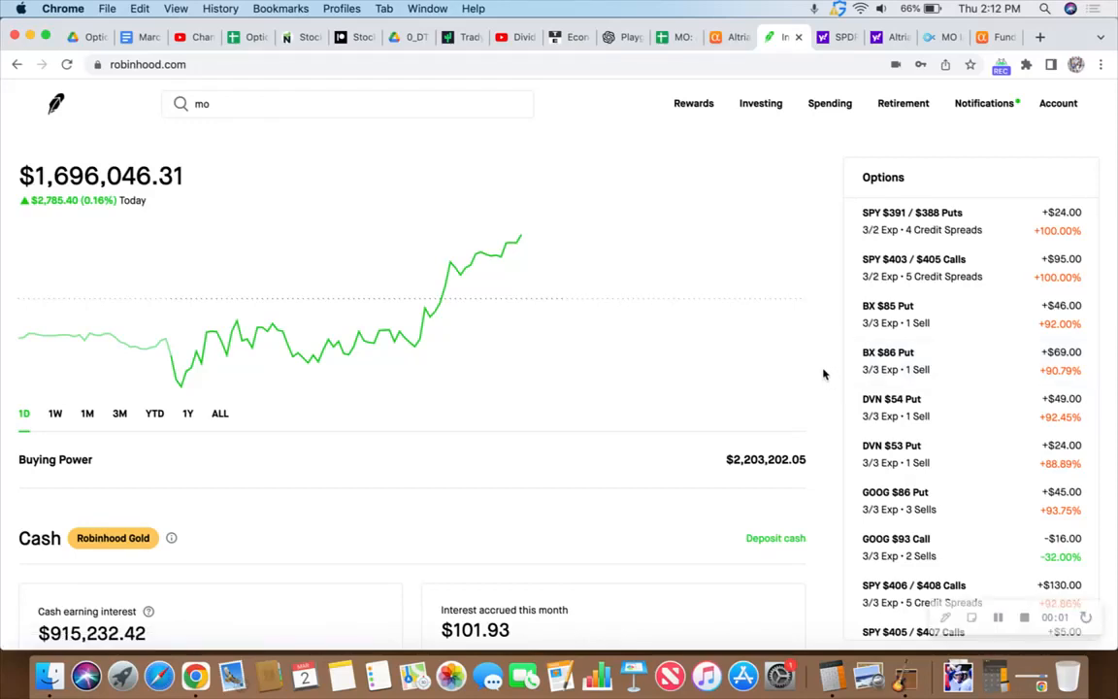
mouse_move(826, 317)
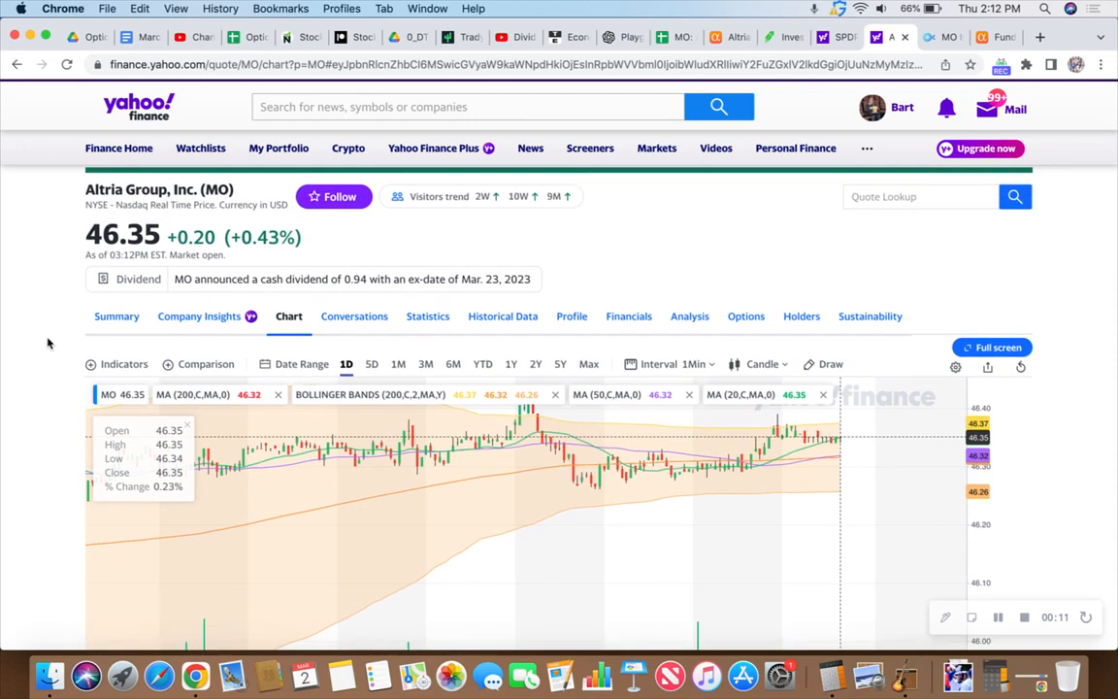
mouse_move(79, 201)
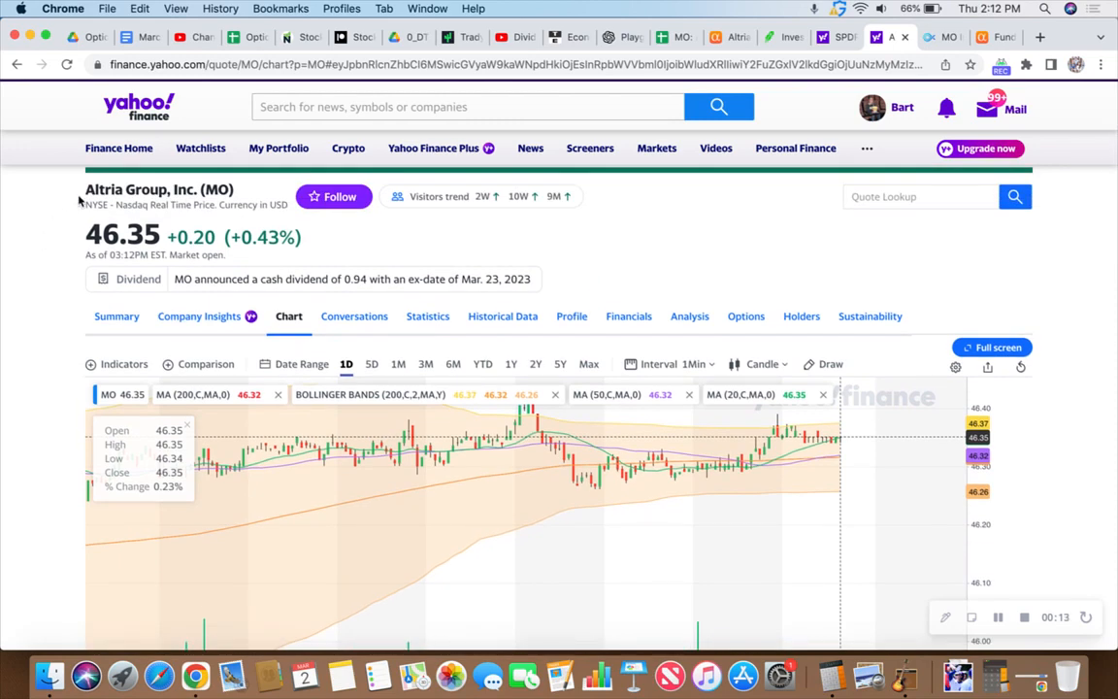
mouse_move(60, 269)
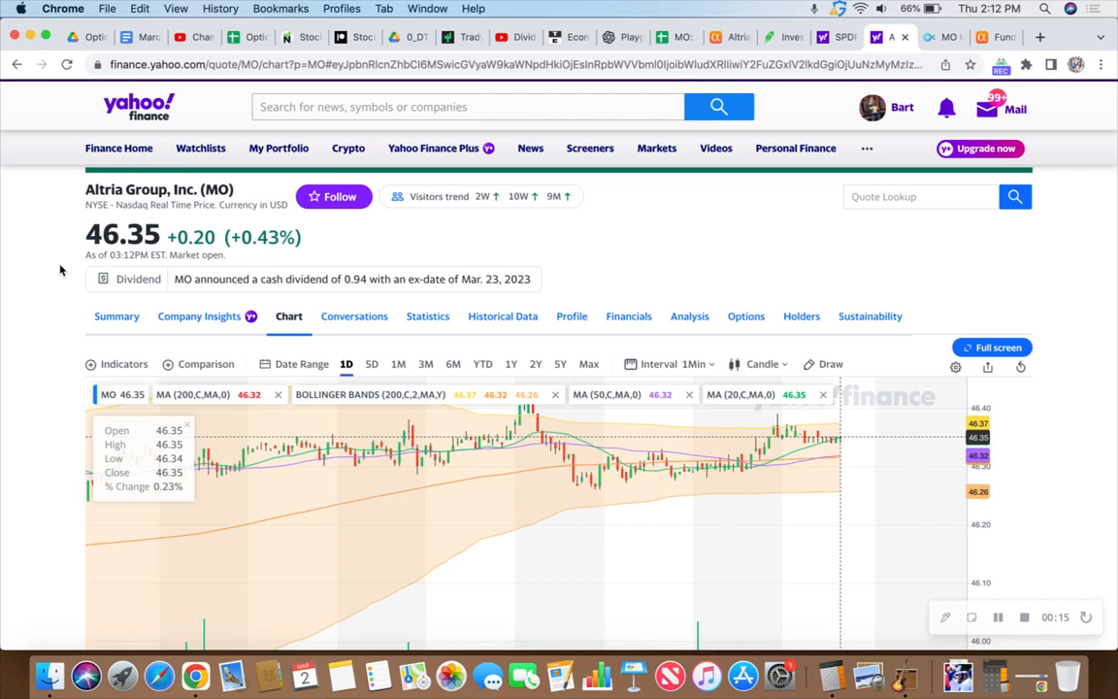
mouse_move(59, 288)
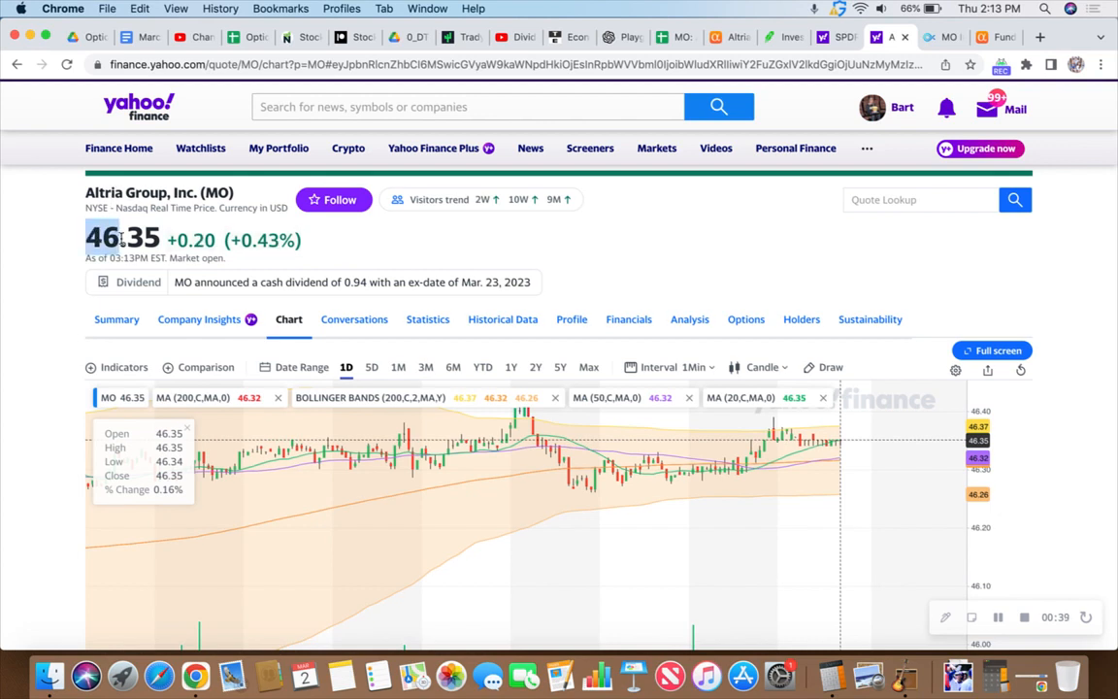
mouse_move(67, 274)
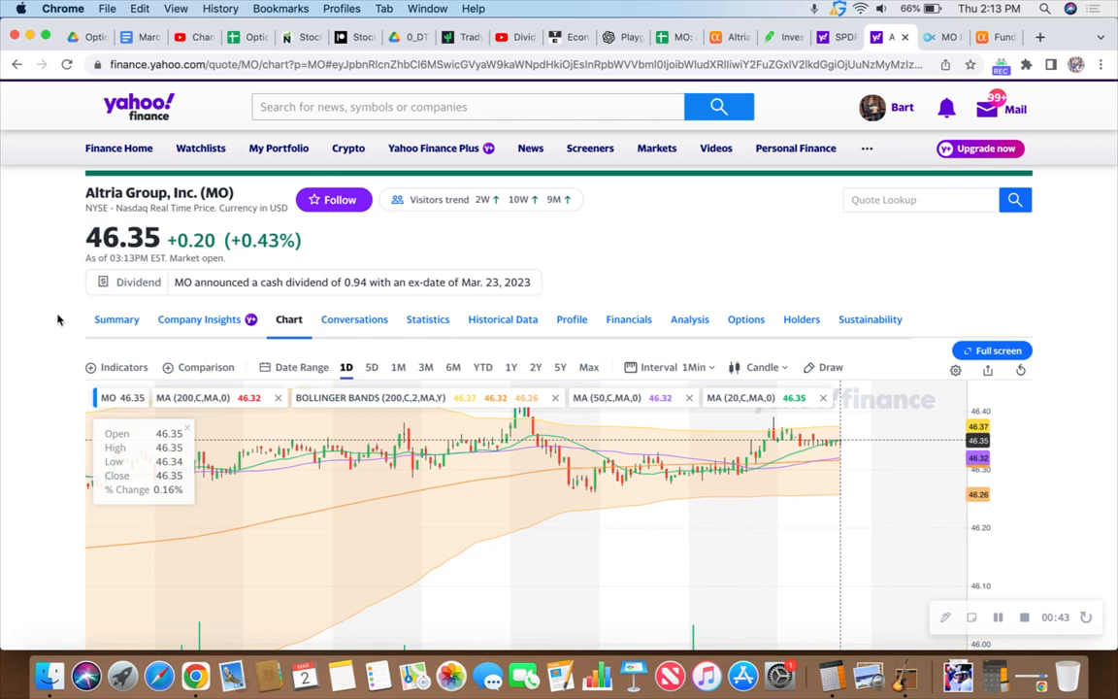
mouse_move(769, 218)
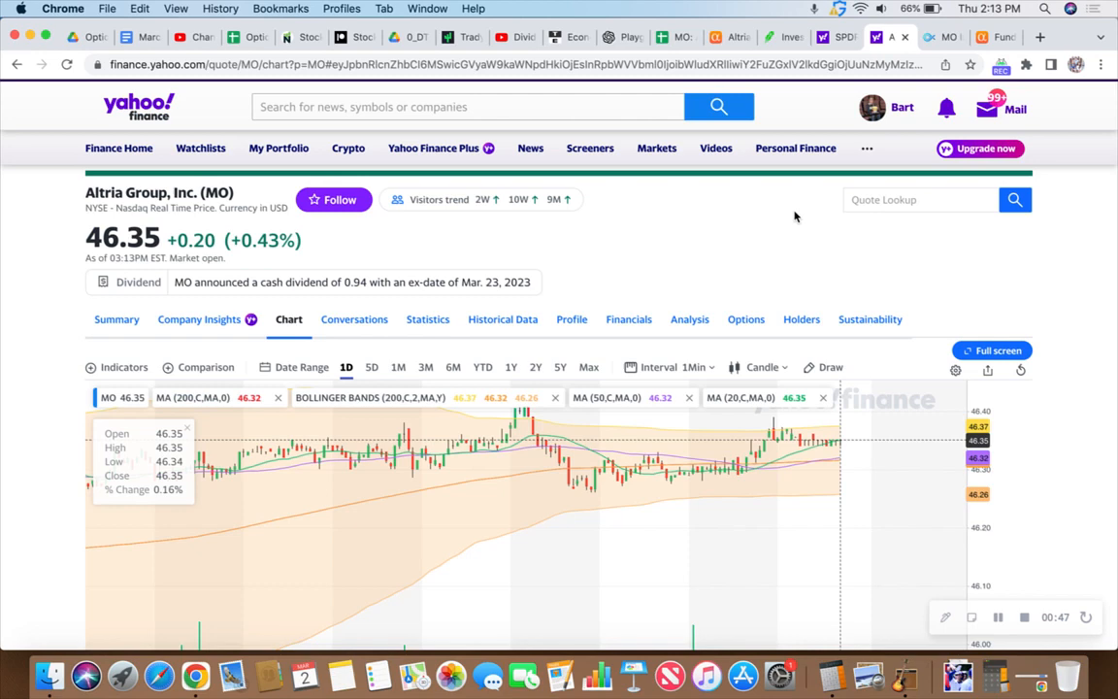
mouse_move(787, 36)
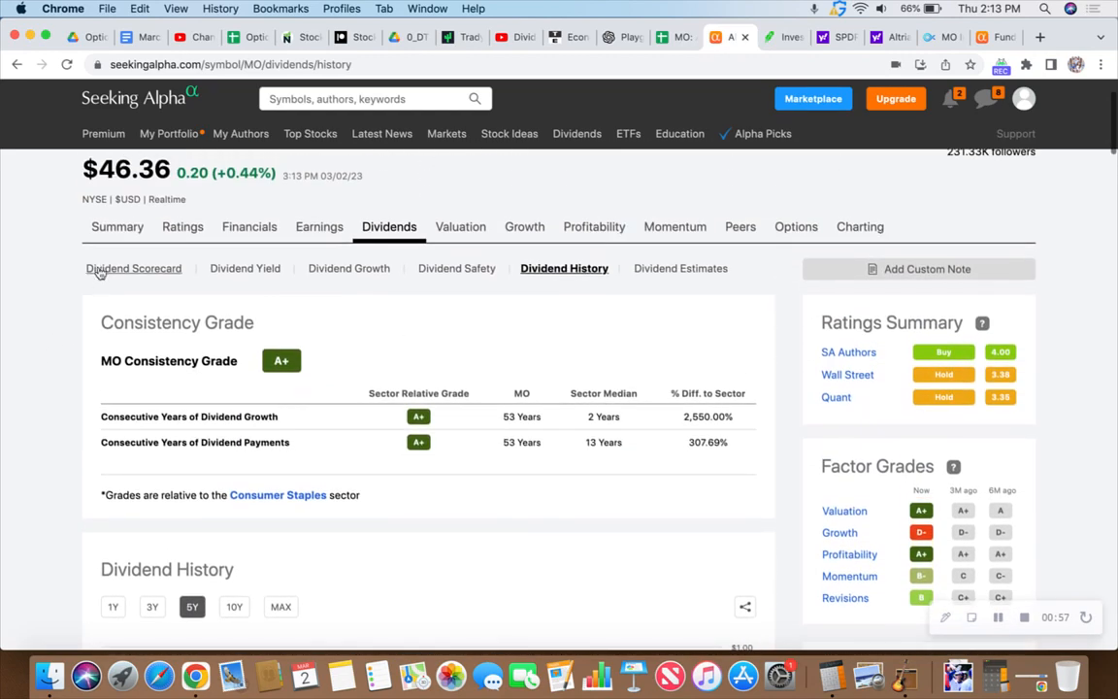
Step: Review MO's Dividend Scorecard grades and Dividend Summary: 8.15% forward yield, 76% payout, $0.94 dividend
click(132, 268)
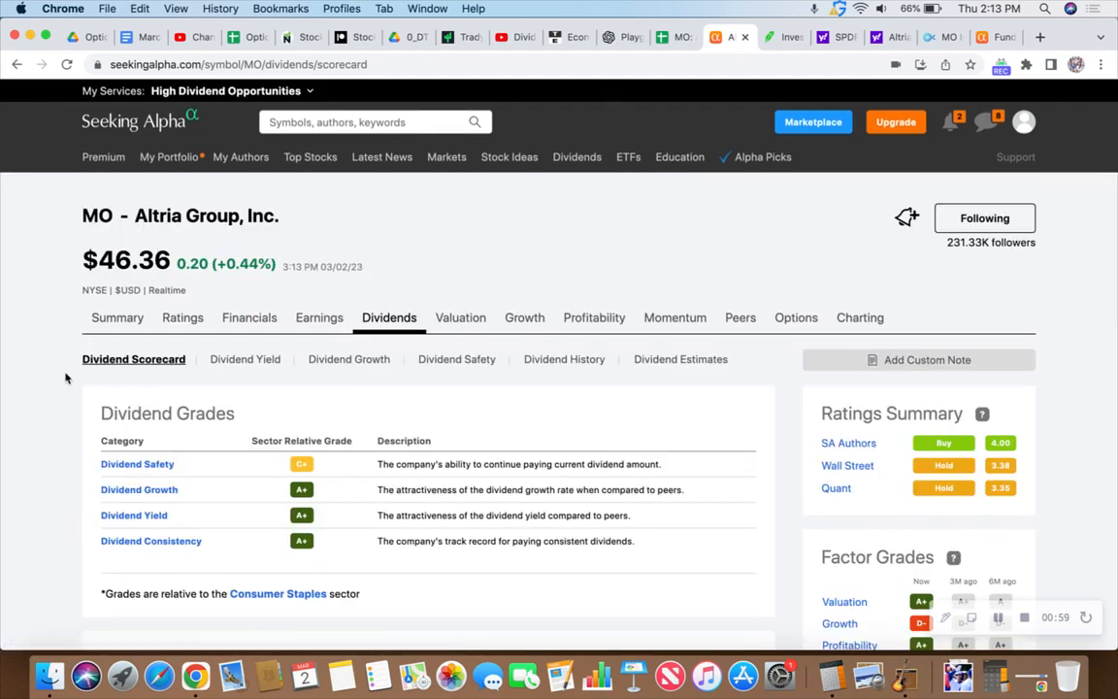
scroll(down, 3)
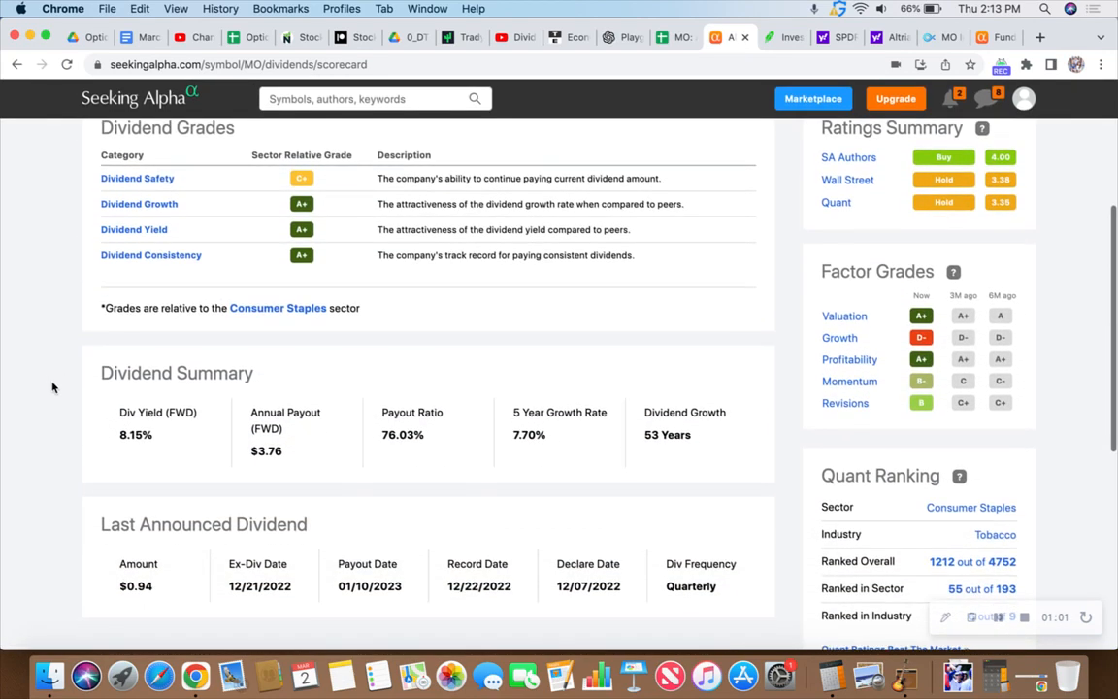
double_click(129, 434)
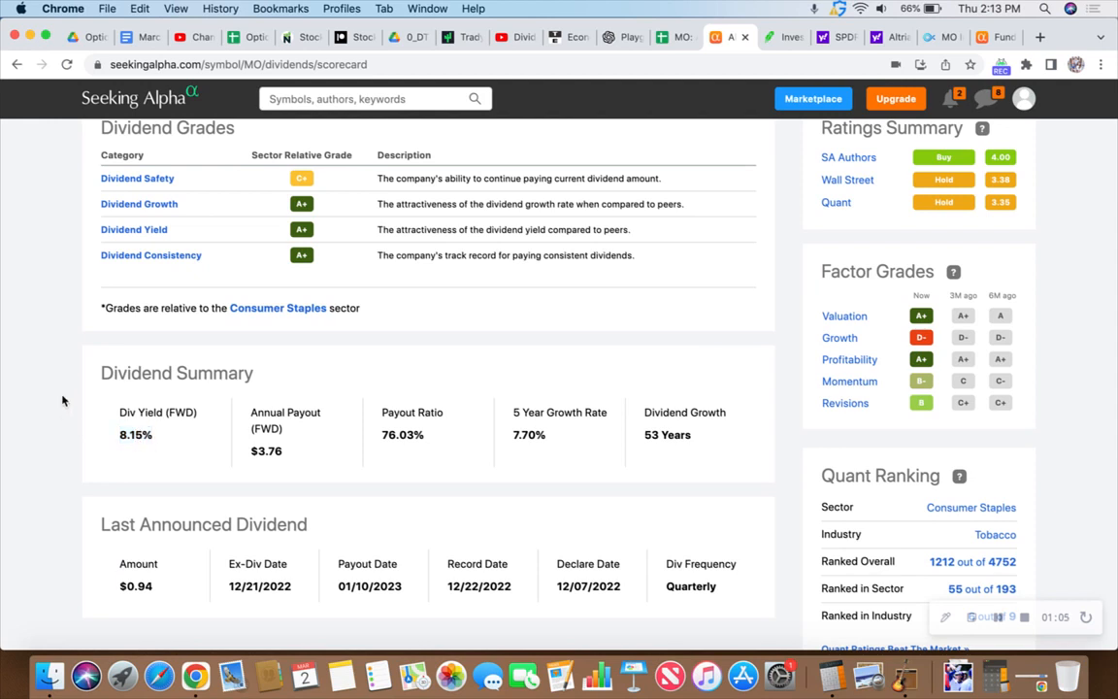
scroll(down, 3)
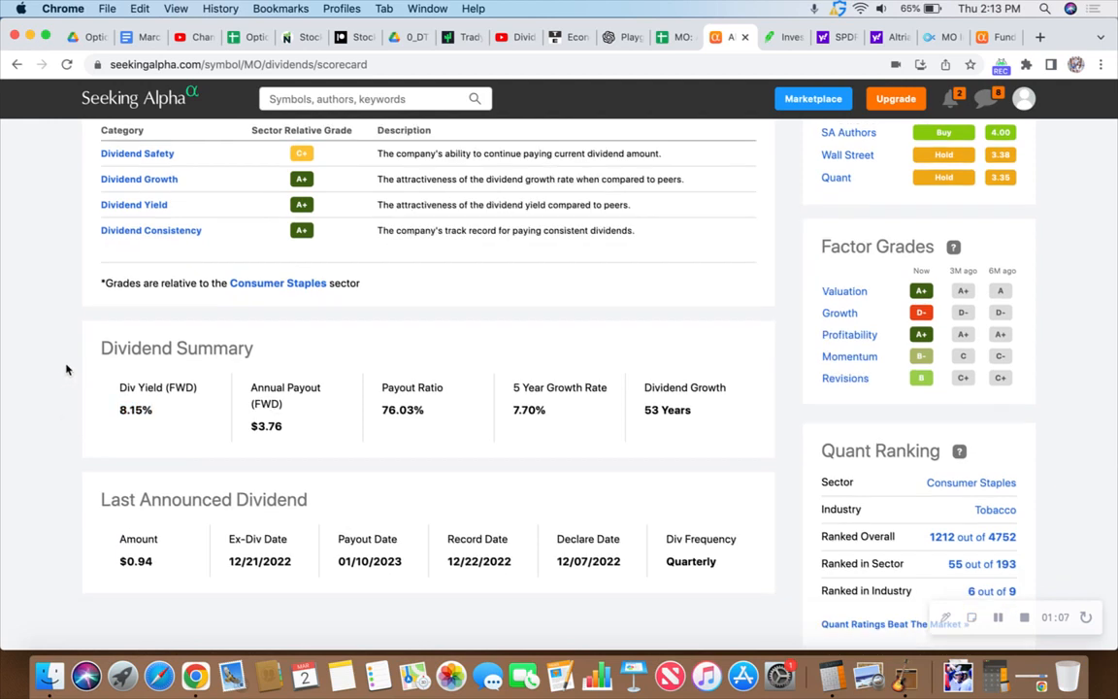
mouse_move(70, 352)
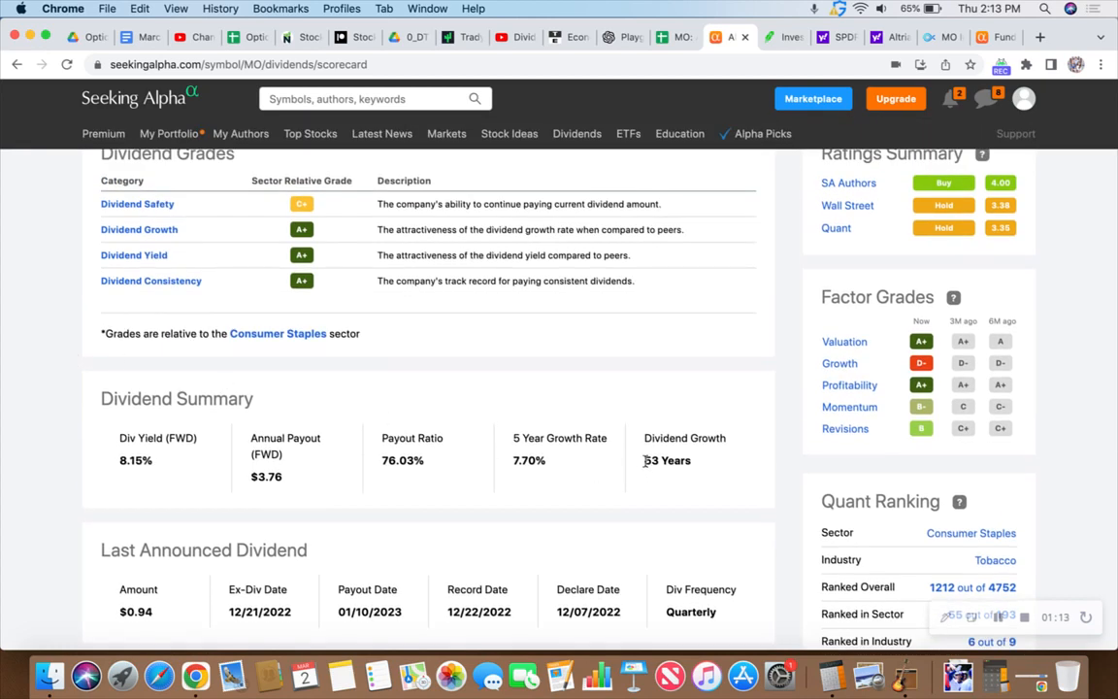
mouse_move(662, 478)
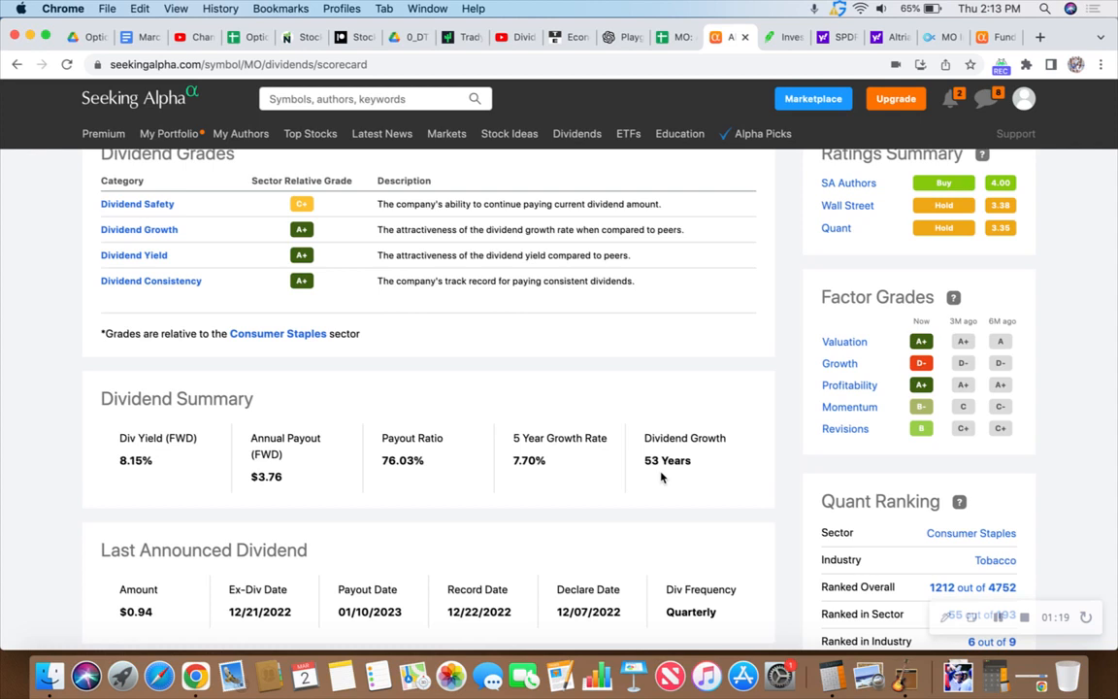
mouse_move(647, 479)
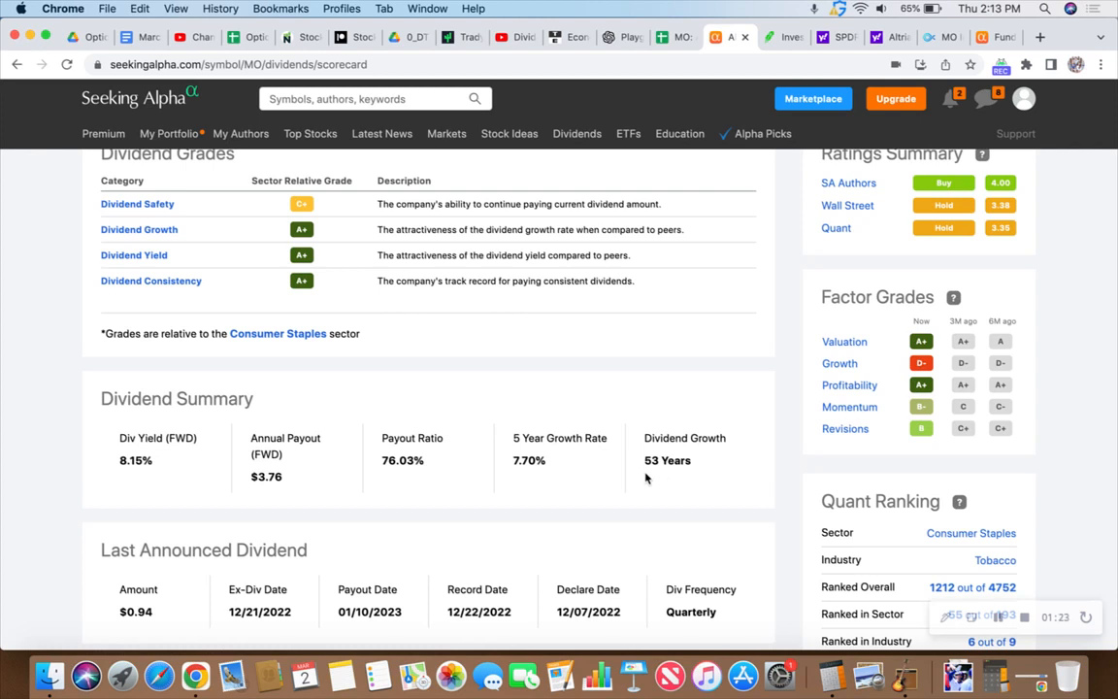
mouse_move(621, 474)
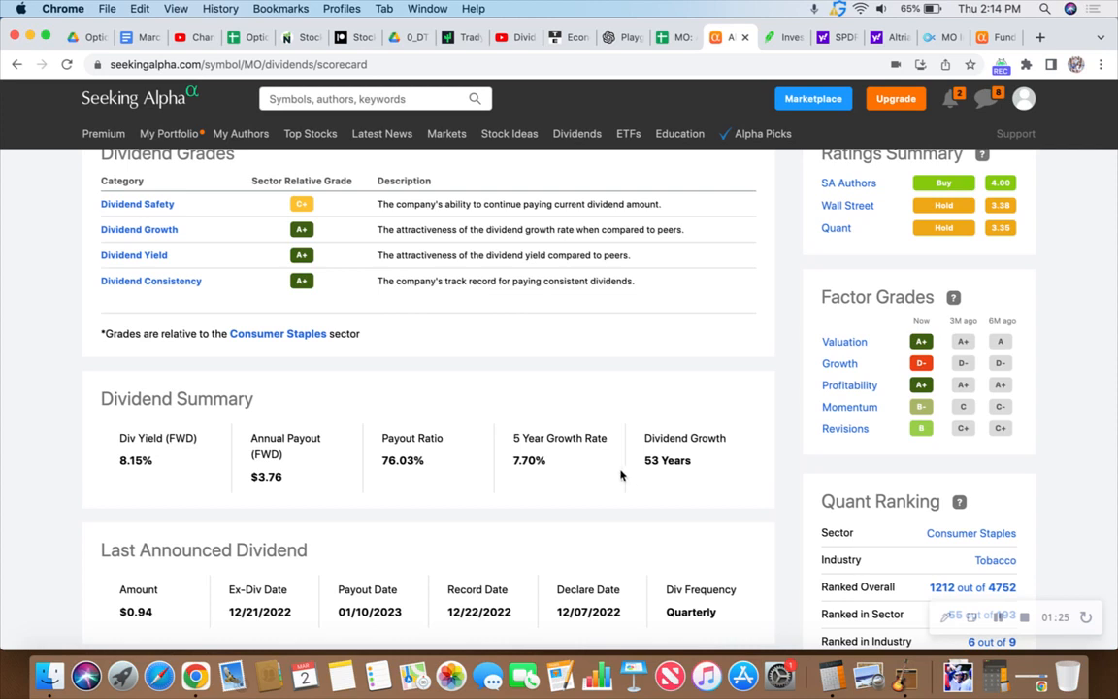
mouse_move(448, 442)
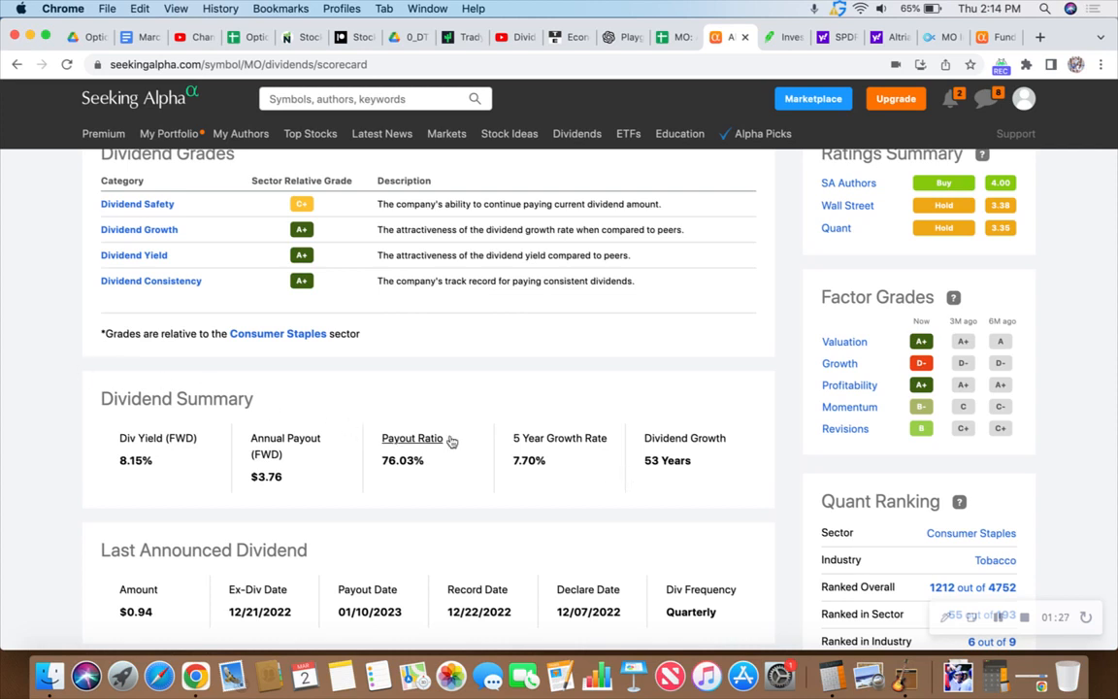
mouse_move(62, 380)
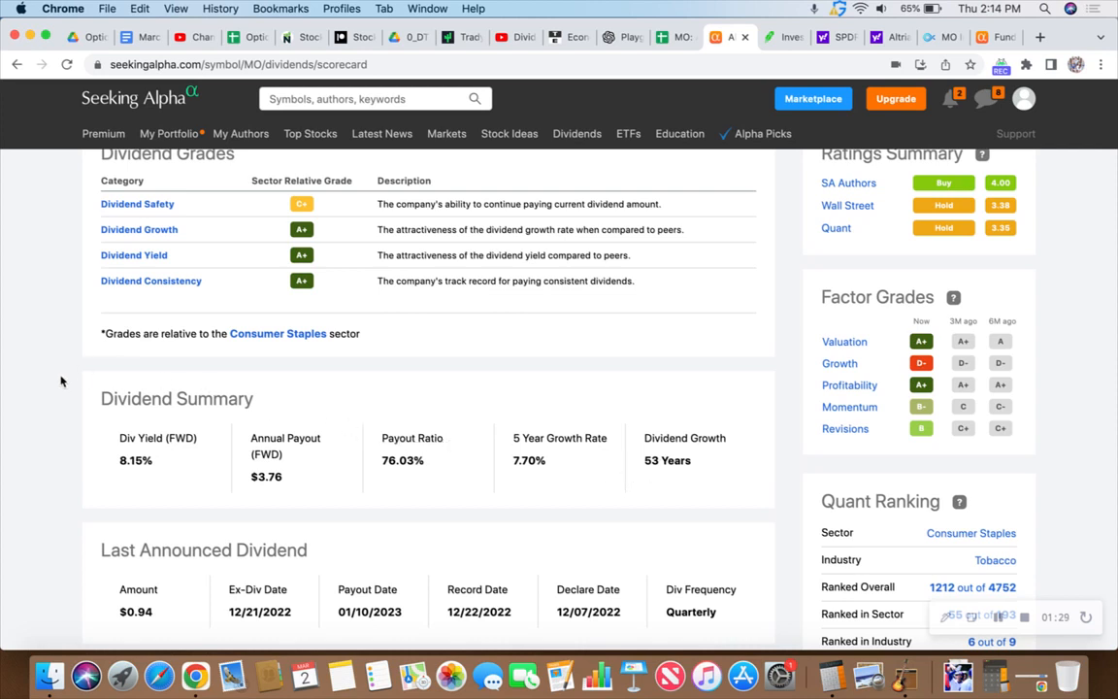
mouse_move(67, 360)
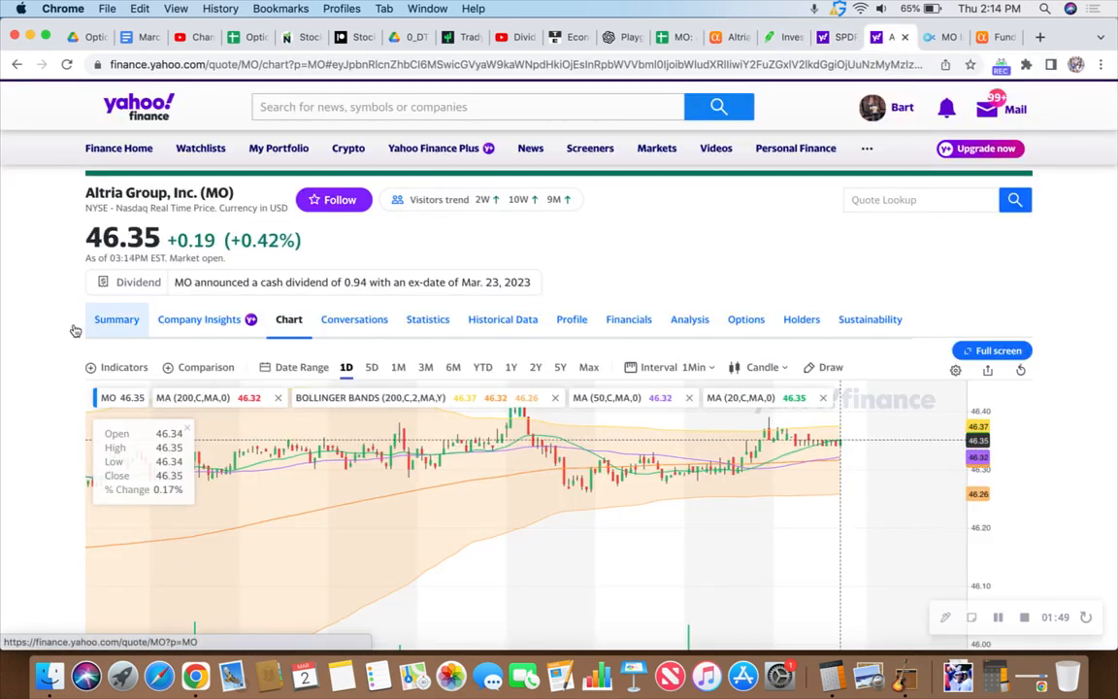
Step: Show Altria's Yahoo Finance summary with $46.35 price, 14.54 P/E and 3.76 (8.15%) dividend
scroll(down, 3)
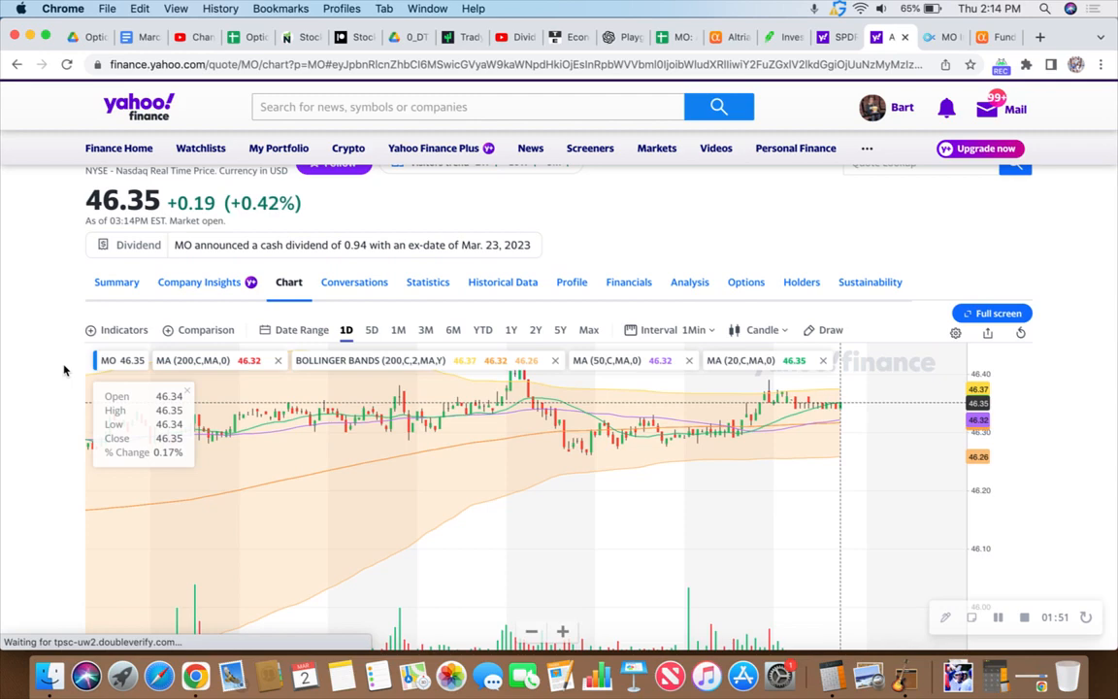
click(116, 282)
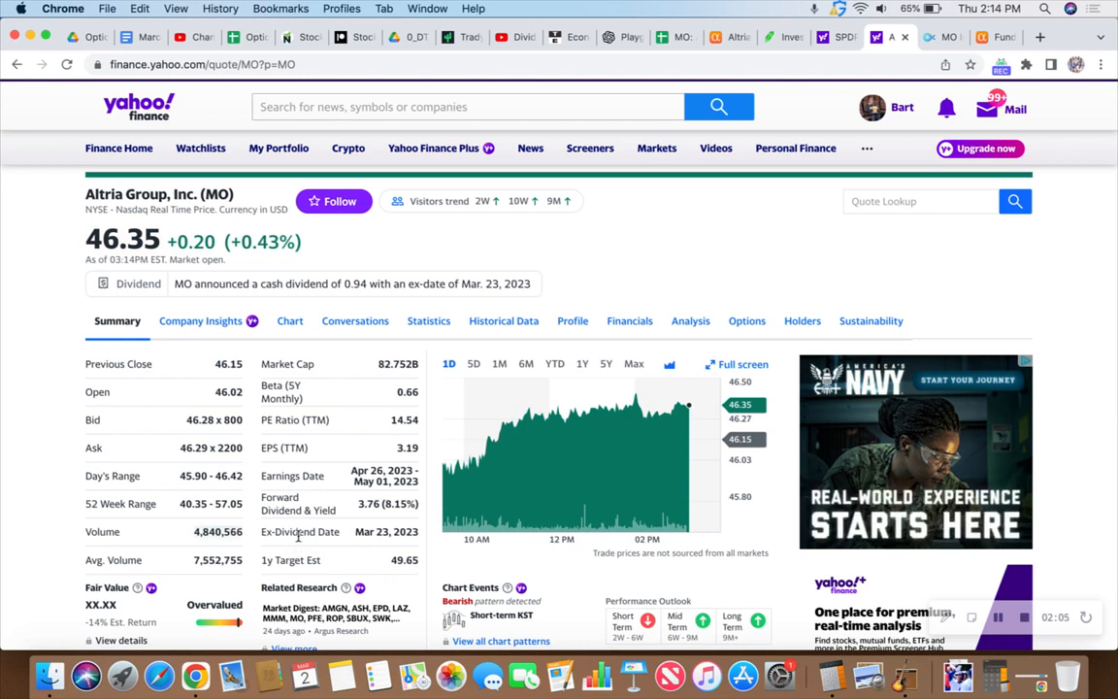
mouse_move(328, 558)
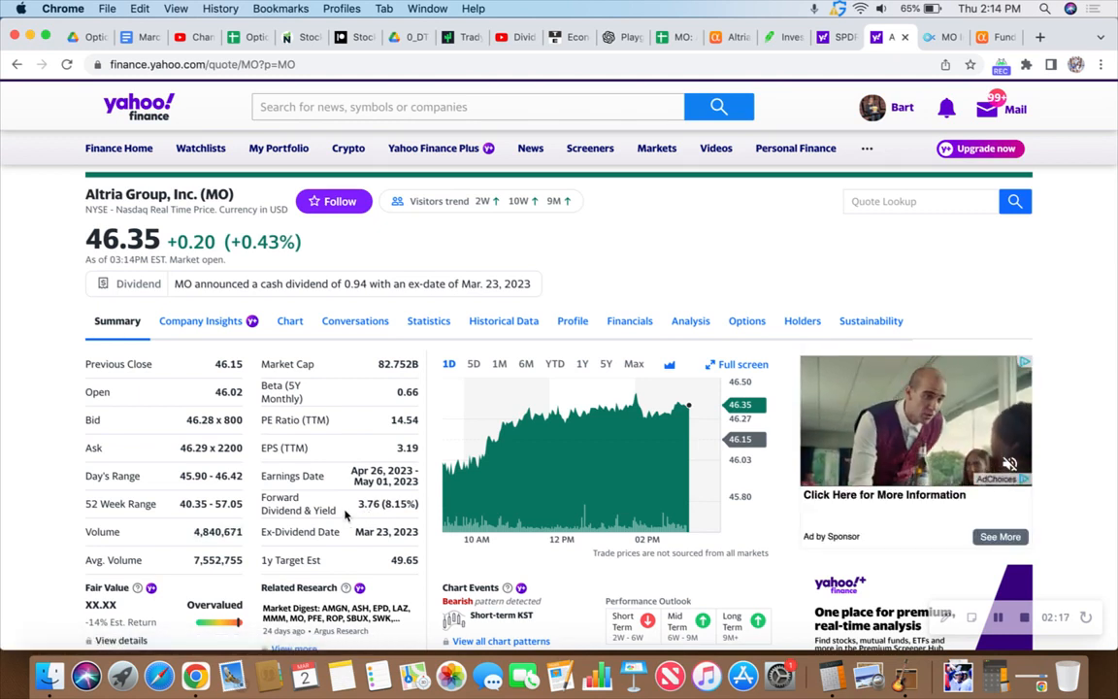
mouse_move(402, 335)
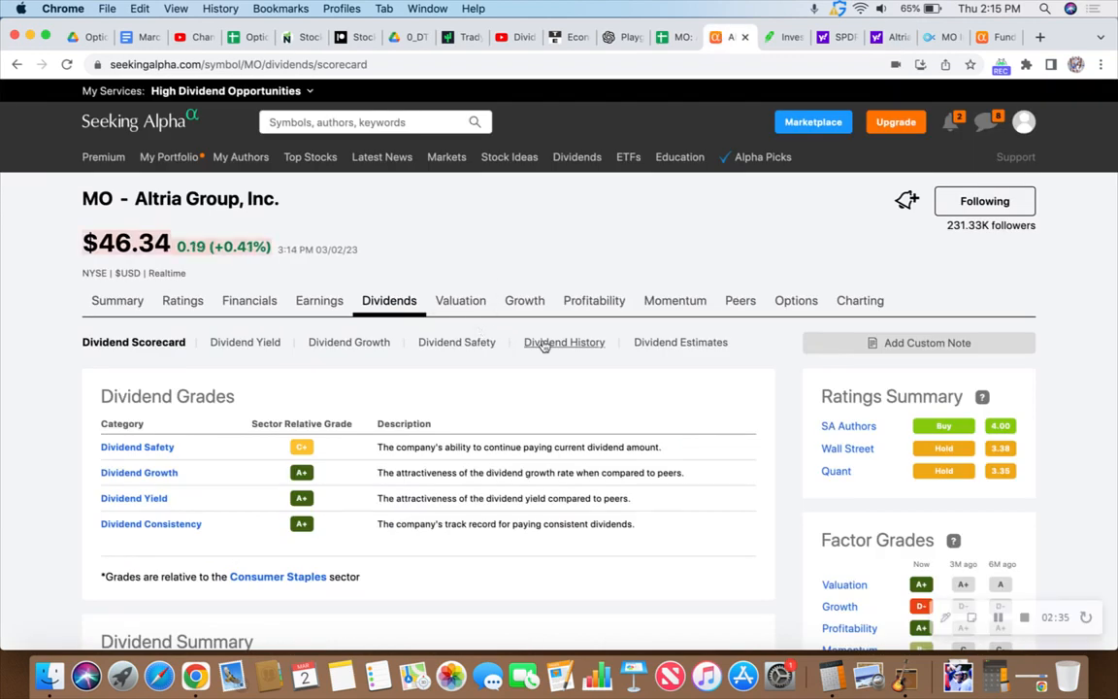
Step: Browse MO's quarterly dividend payout history, from $0.84 in 2019 to $0.94 in 2022
click(563, 342)
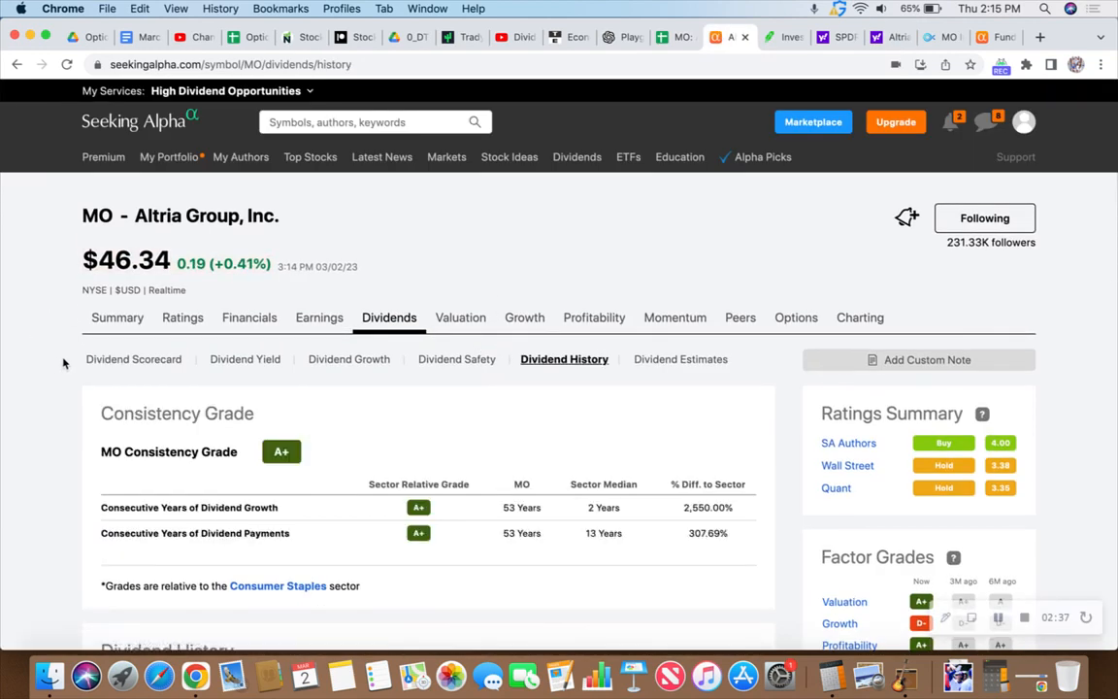
scroll(down, 3)
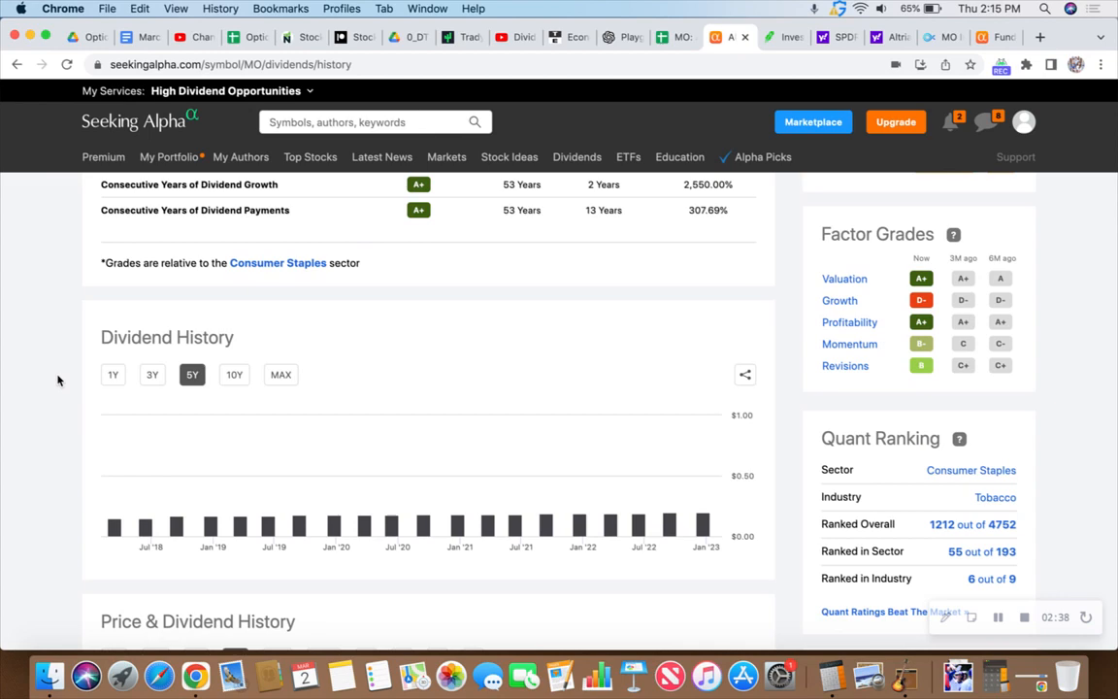
scroll(down, 3)
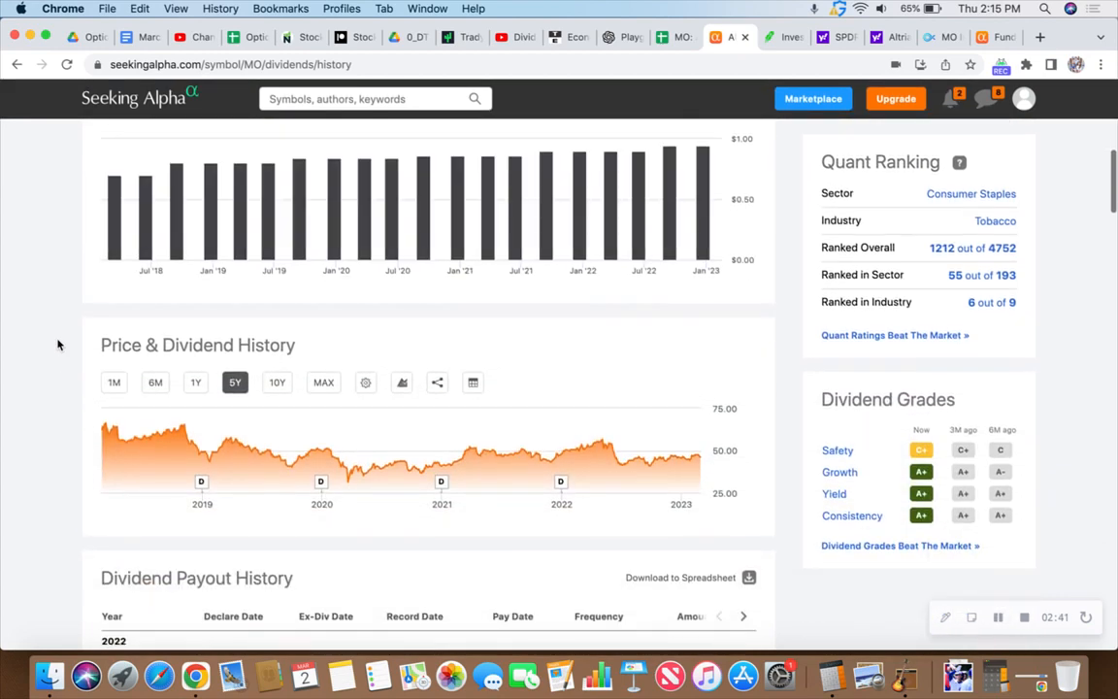
scroll(down, 3)
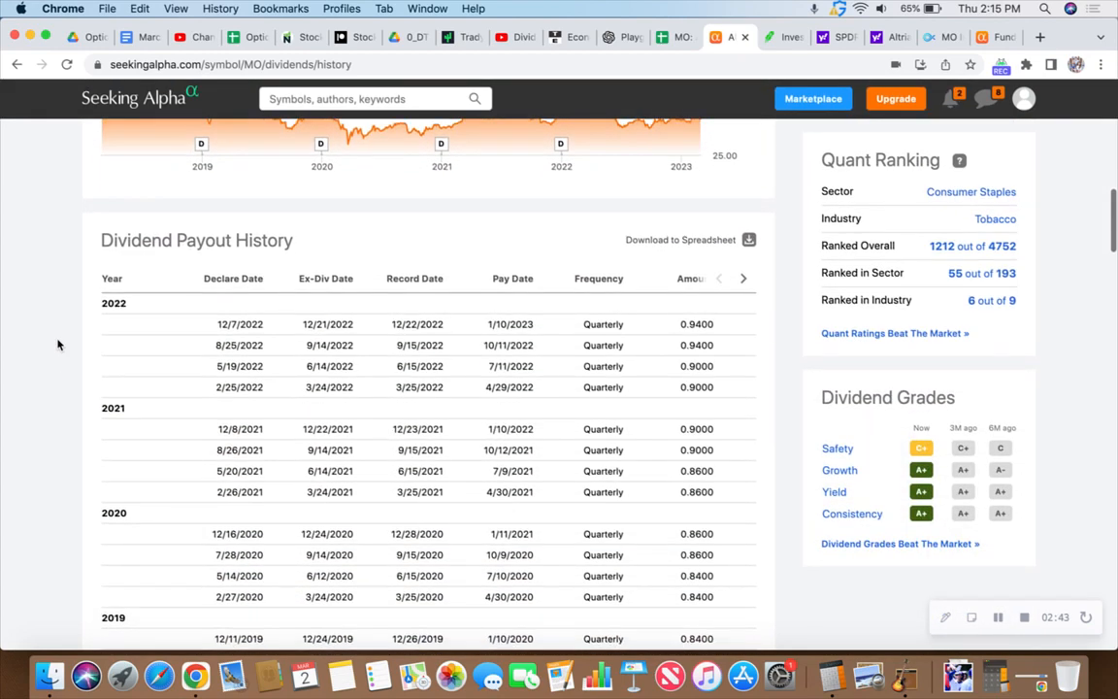
mouse_move(663, 450)
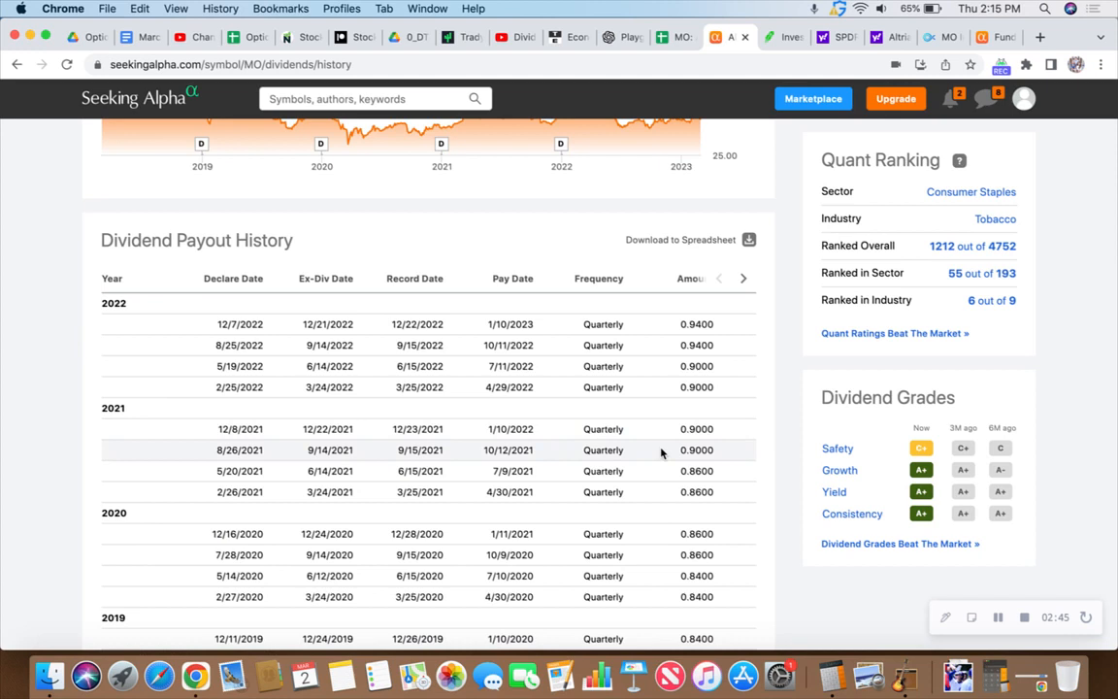
mouse_move(657, 596)
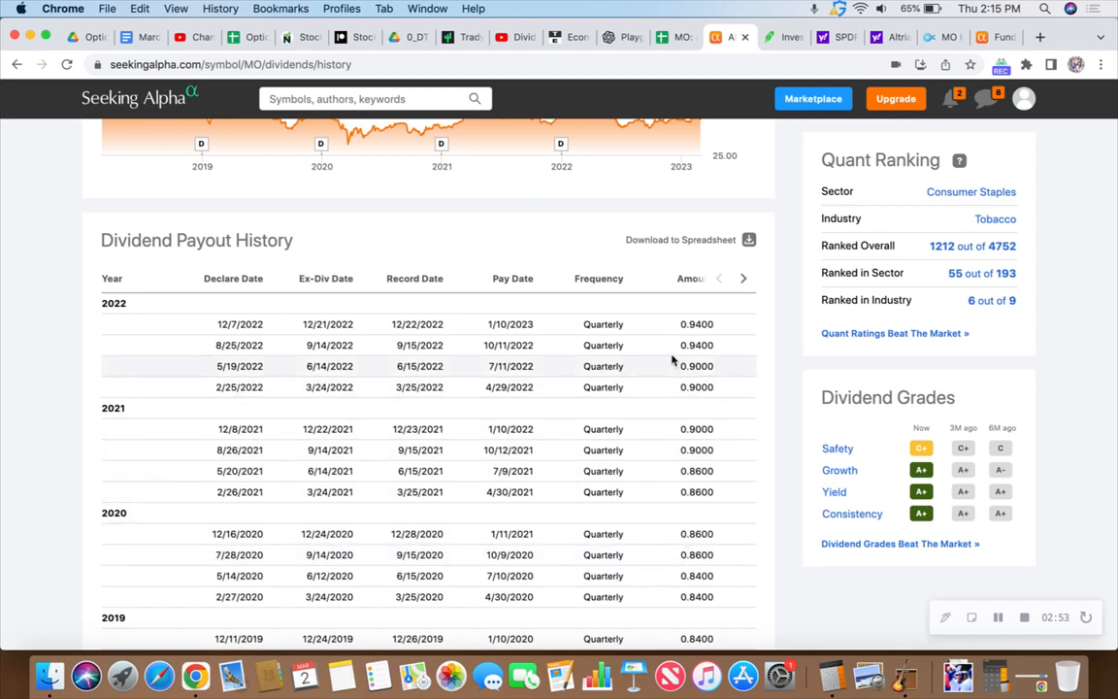
mouse_move(672, 330)
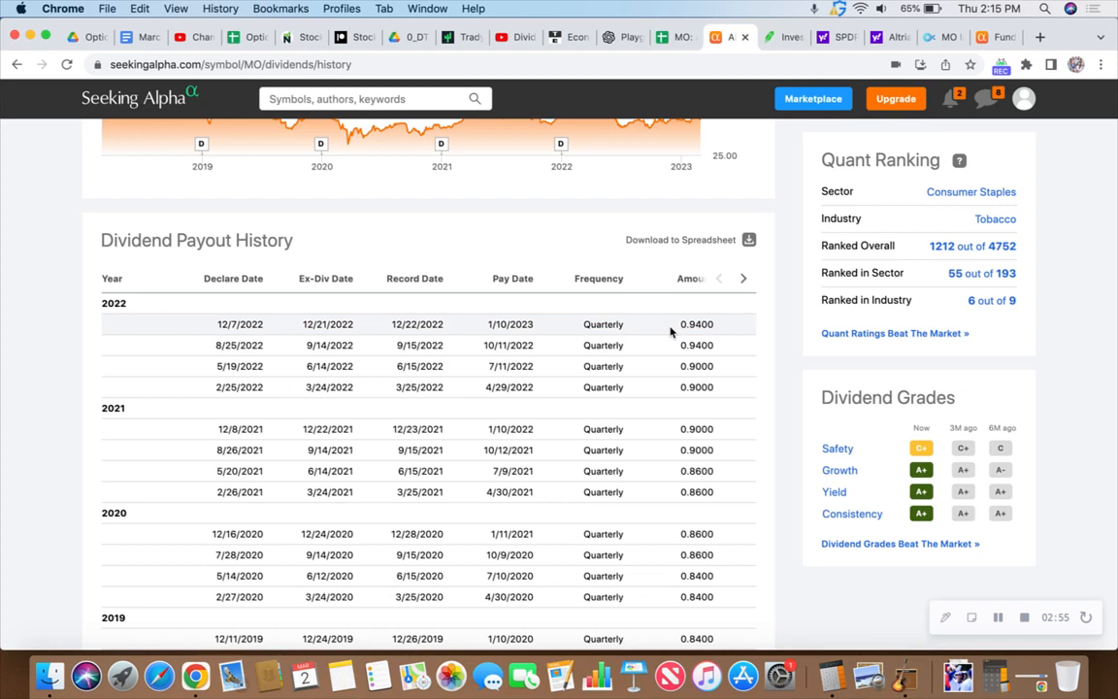
mouse_move(671, 500)
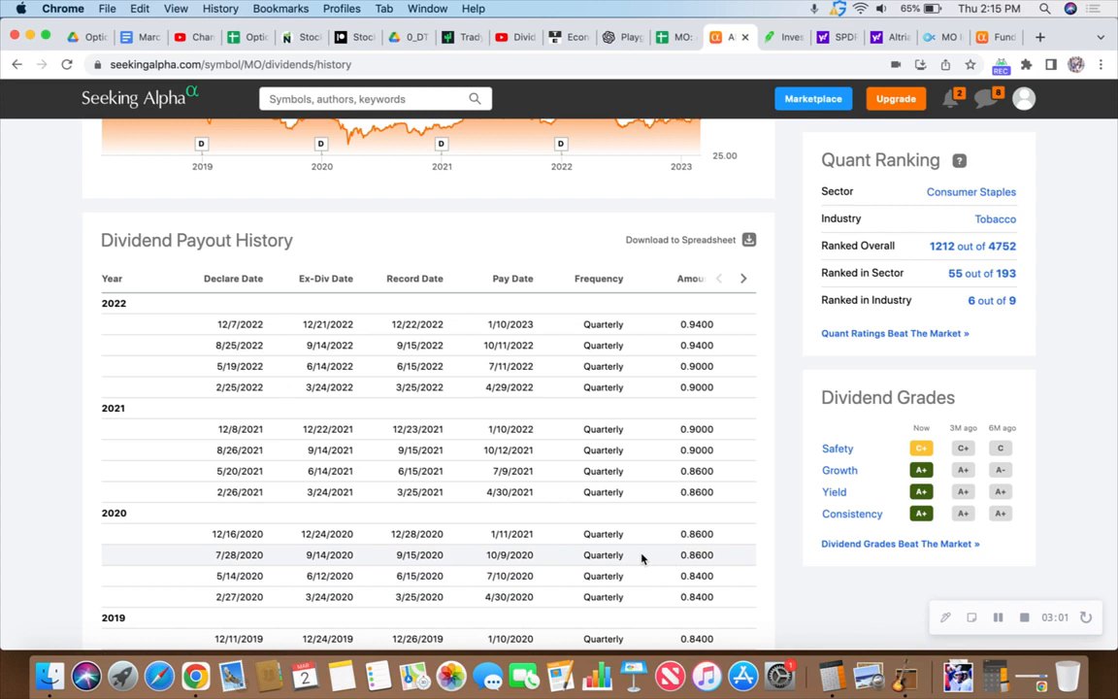
mouse_move(653, 559)
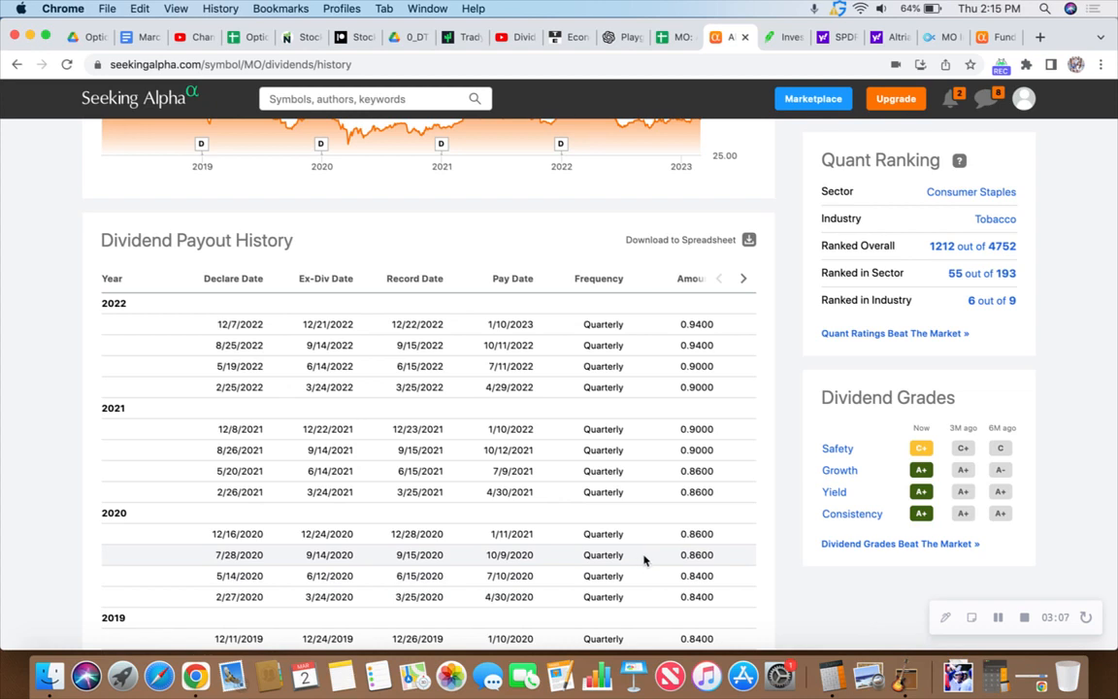
mouse_move(669, 346)
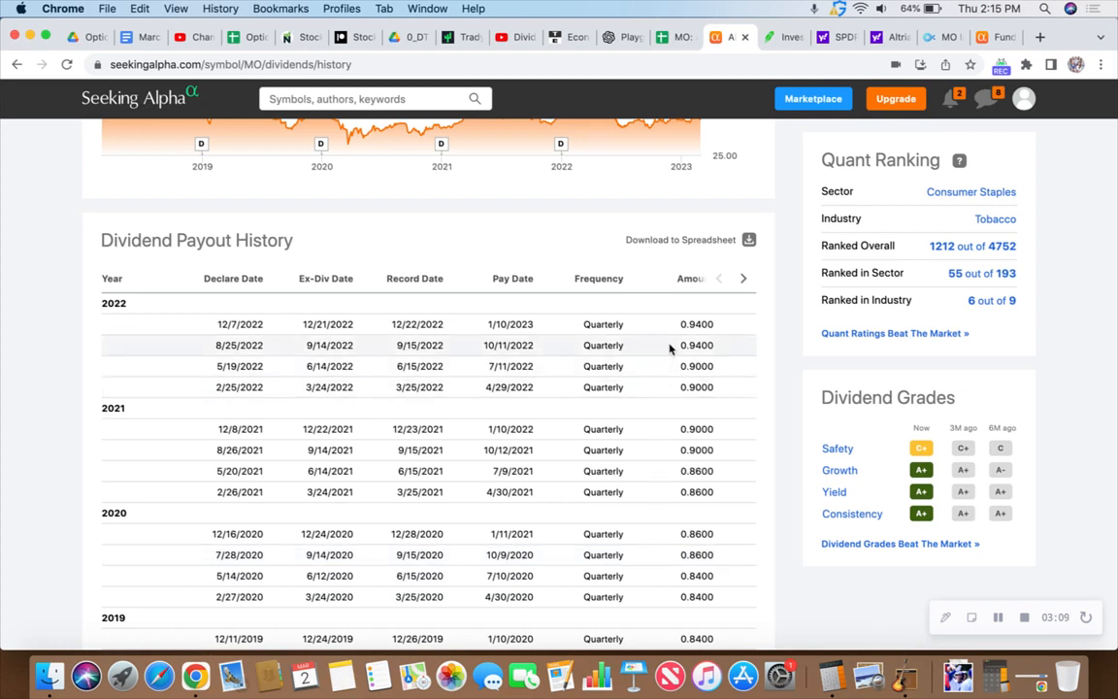
mouse_move(635, 342)
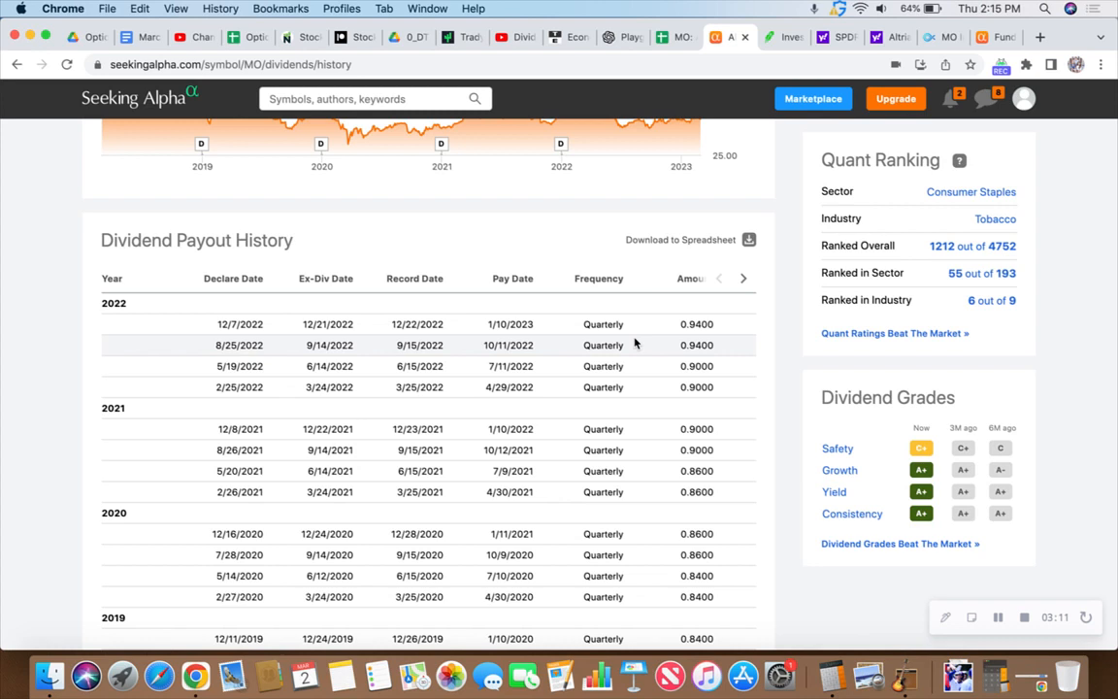
mouse_move(646, 328)
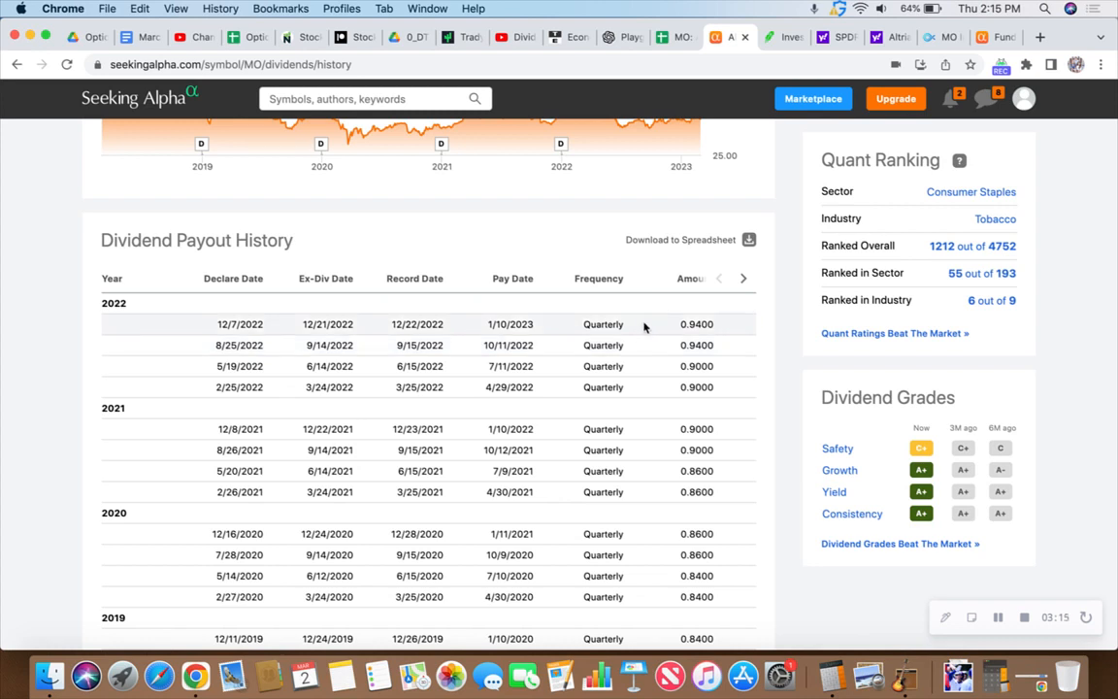
mouse_move(781, 293)
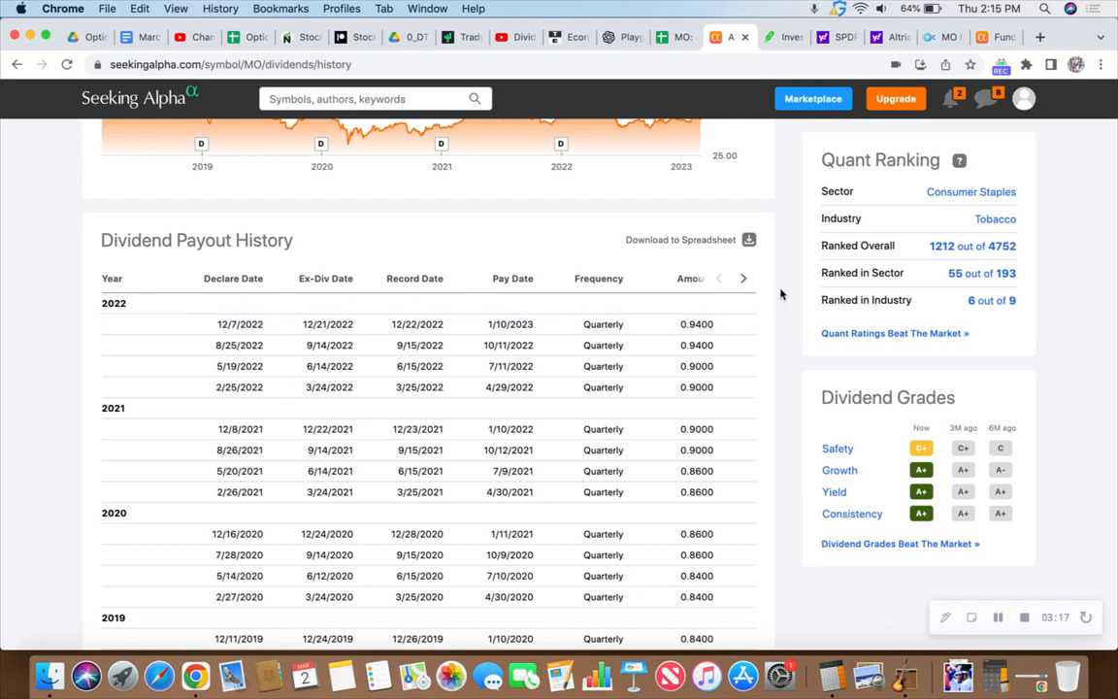
mouse_move(786, 289)
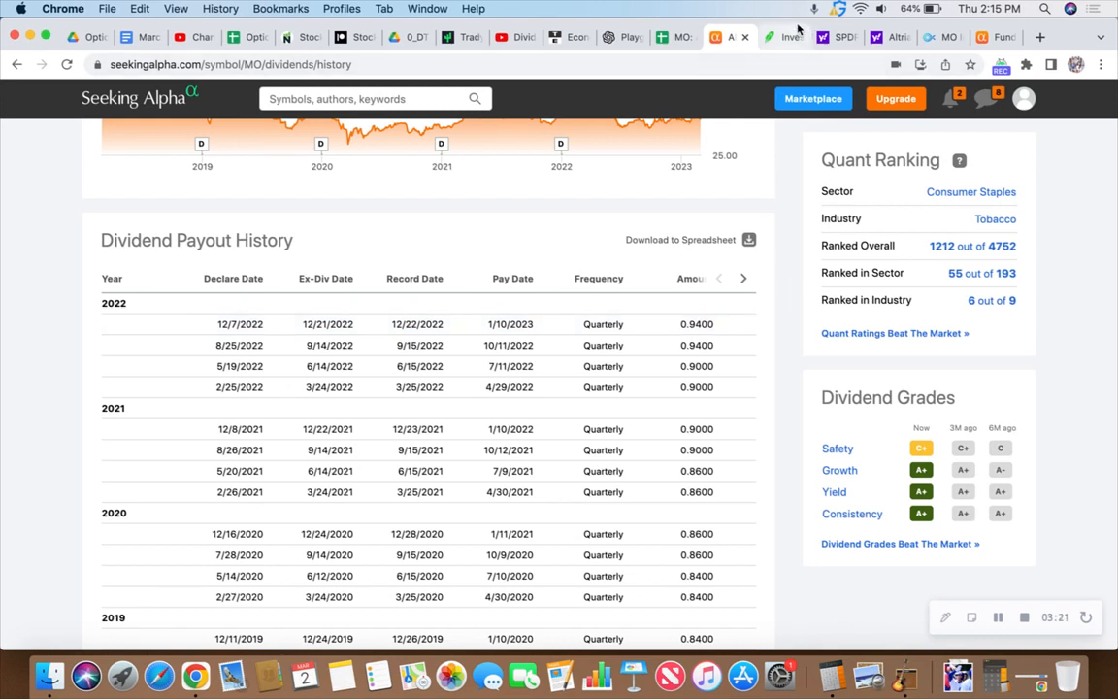
Step: Return to Altria's Yahoo Finance quote: $46.35, $0.94 dividend, Mar. 23, 2023 ex-date
click(886, 37)
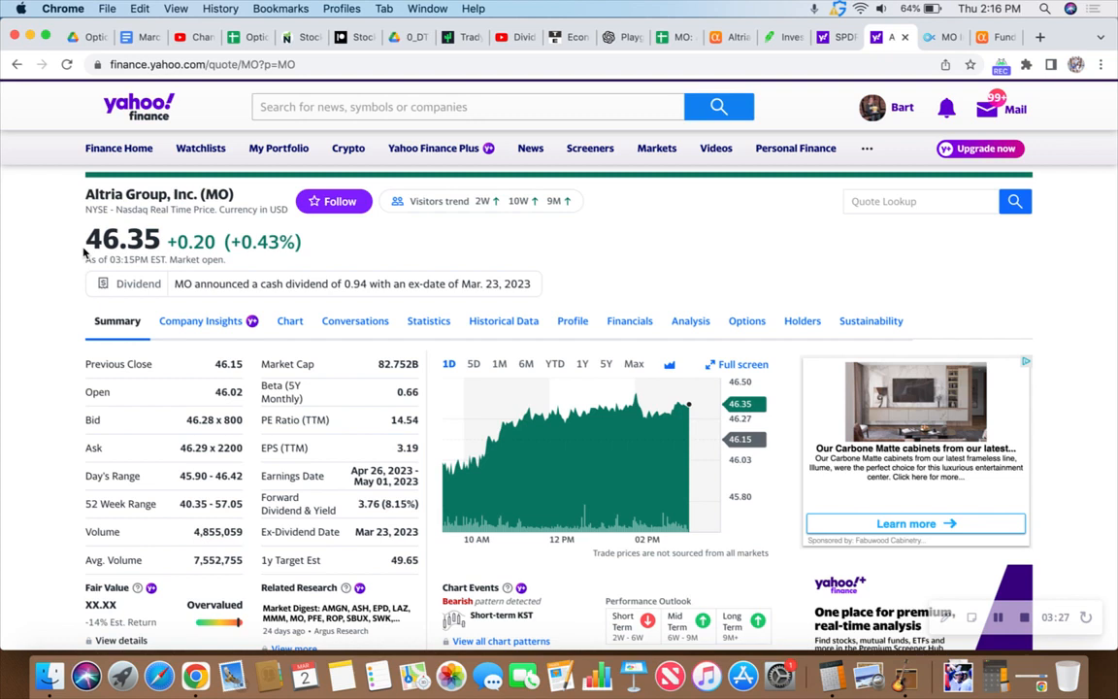
mouse_move(61, 272)
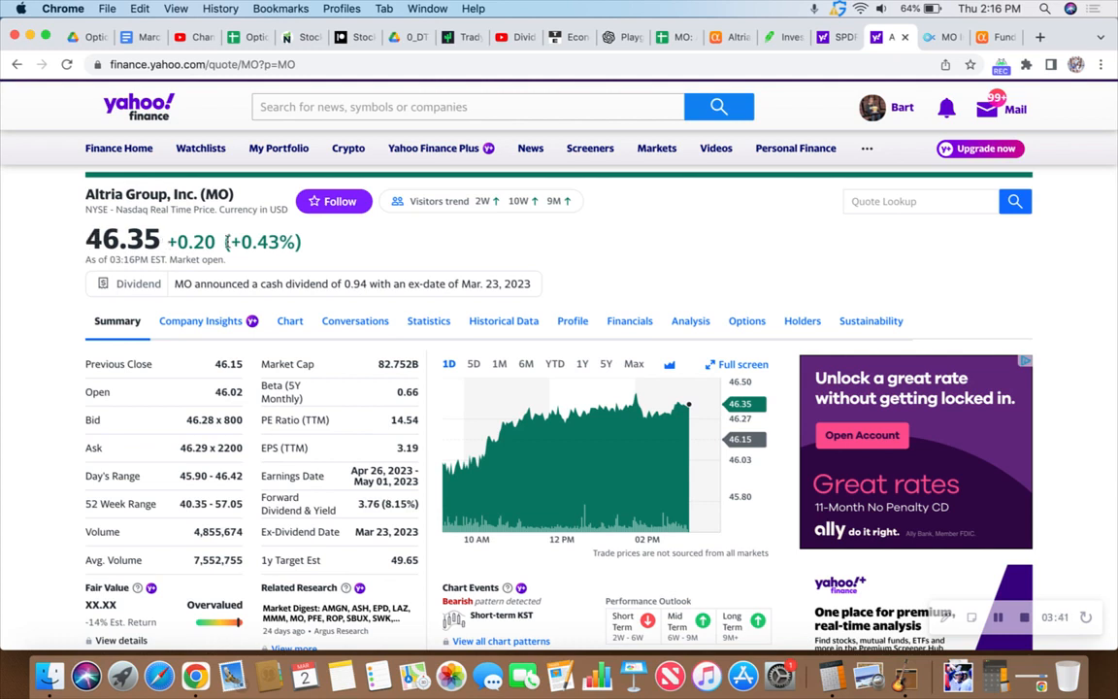
mouse_move(627, 264)
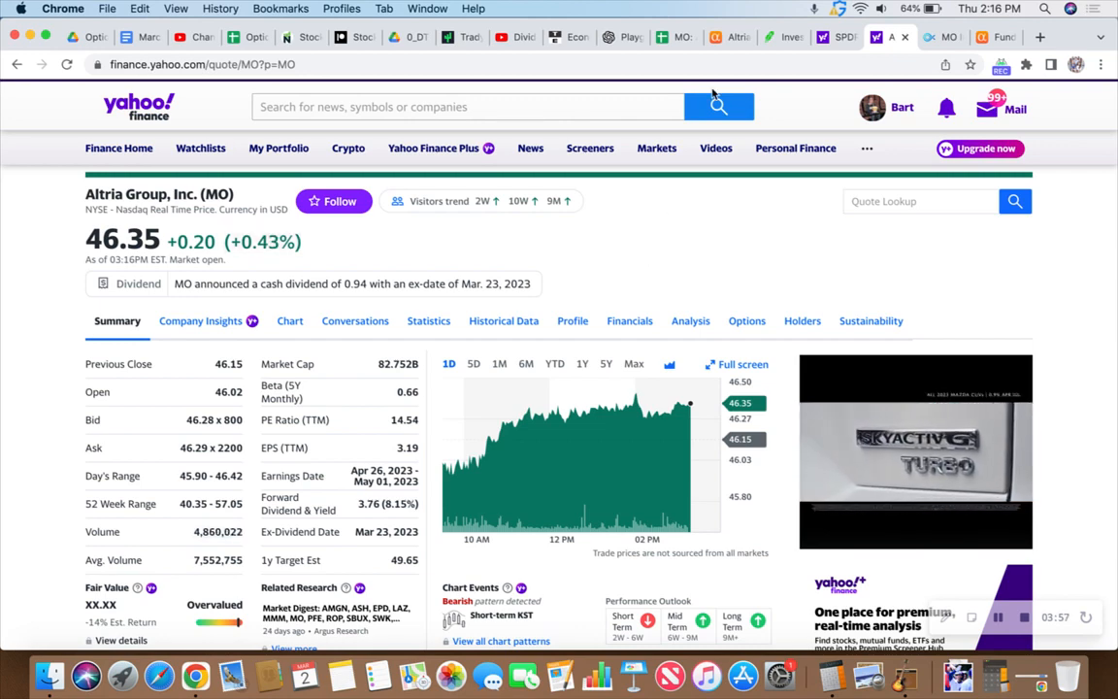
Step: Market-buy 500 Altria (MO) shares, filled at $46.39 average for $23,192.50
click(774, 36)
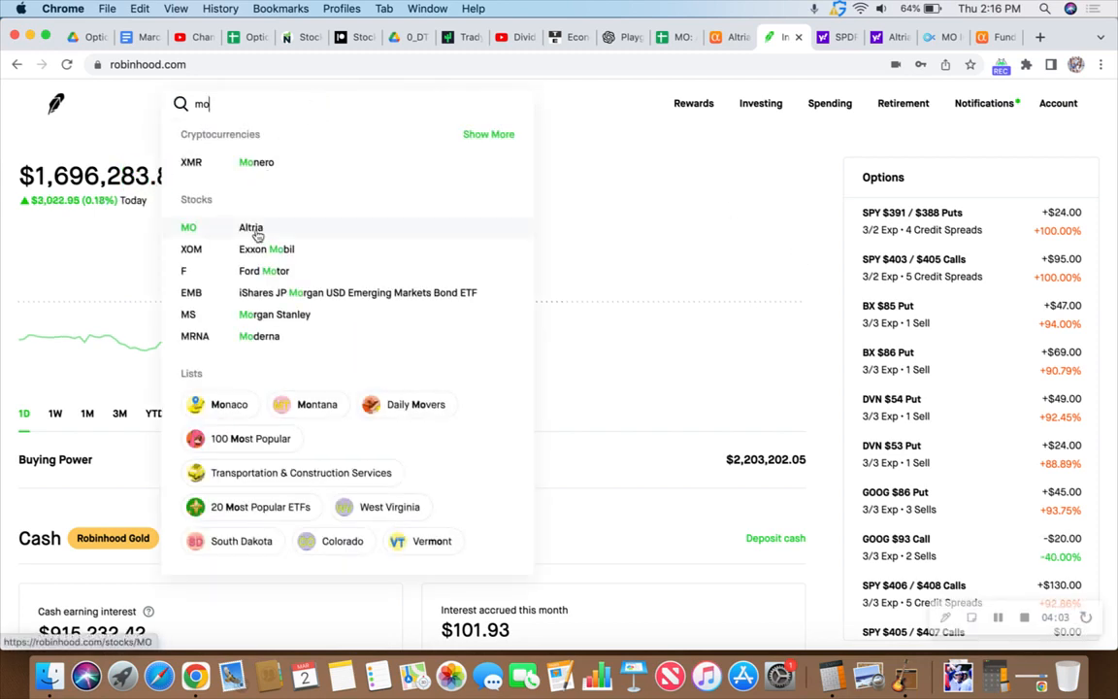
click(251, 227)
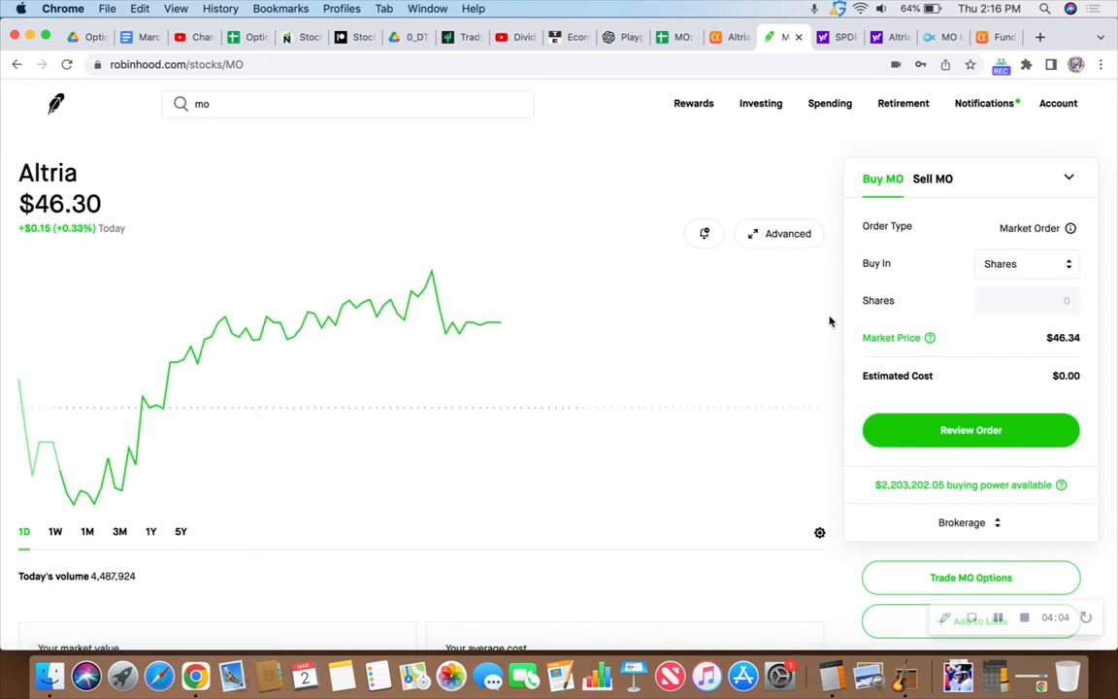
mouse_move(850, 320)
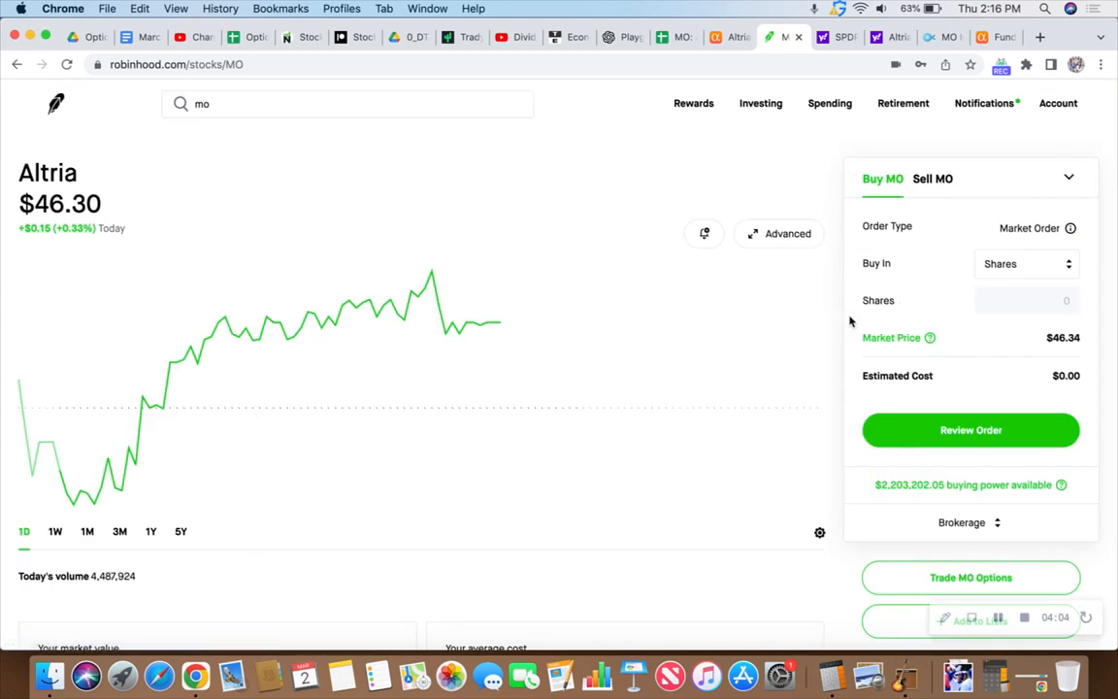
text(500)
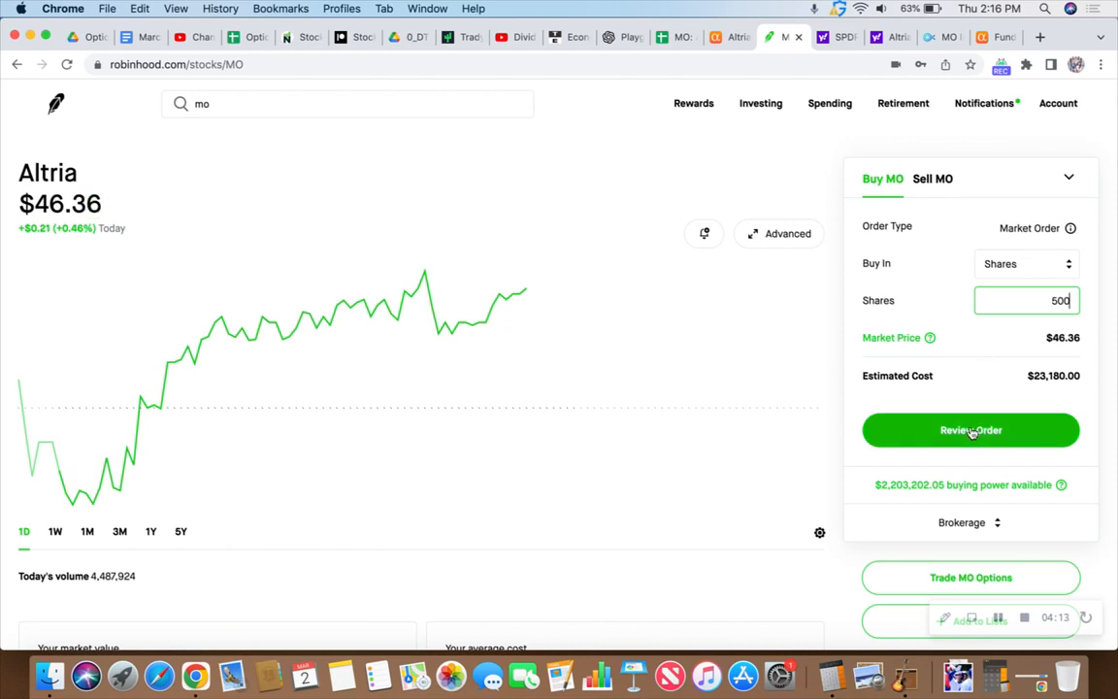
click(970, 429)
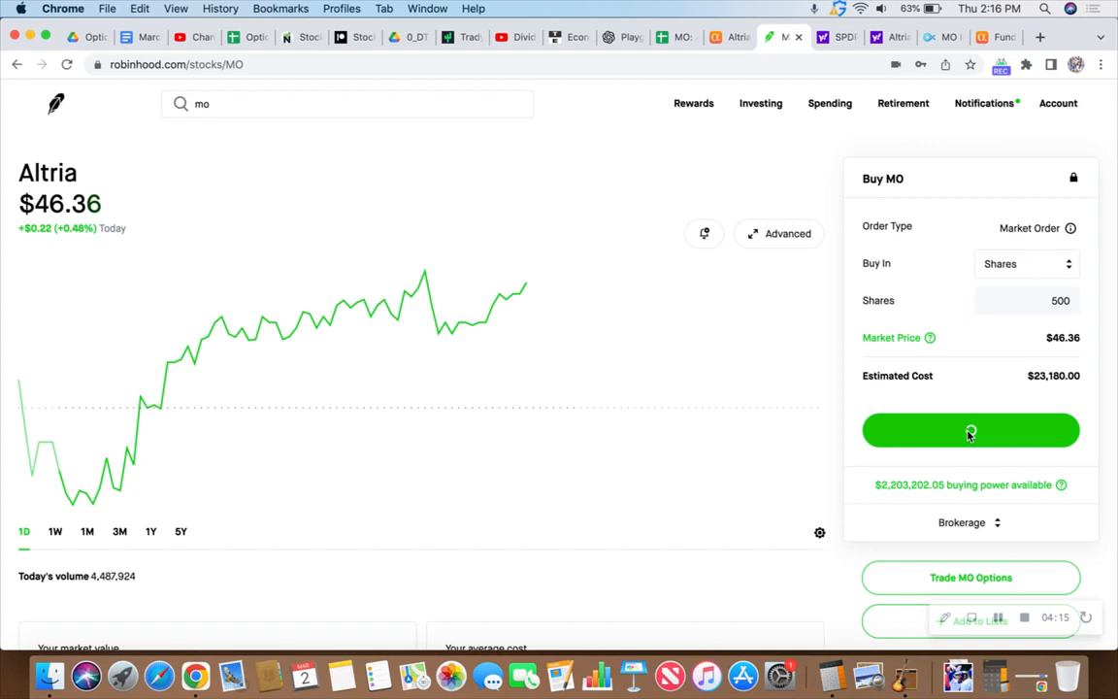
click(970, 429)
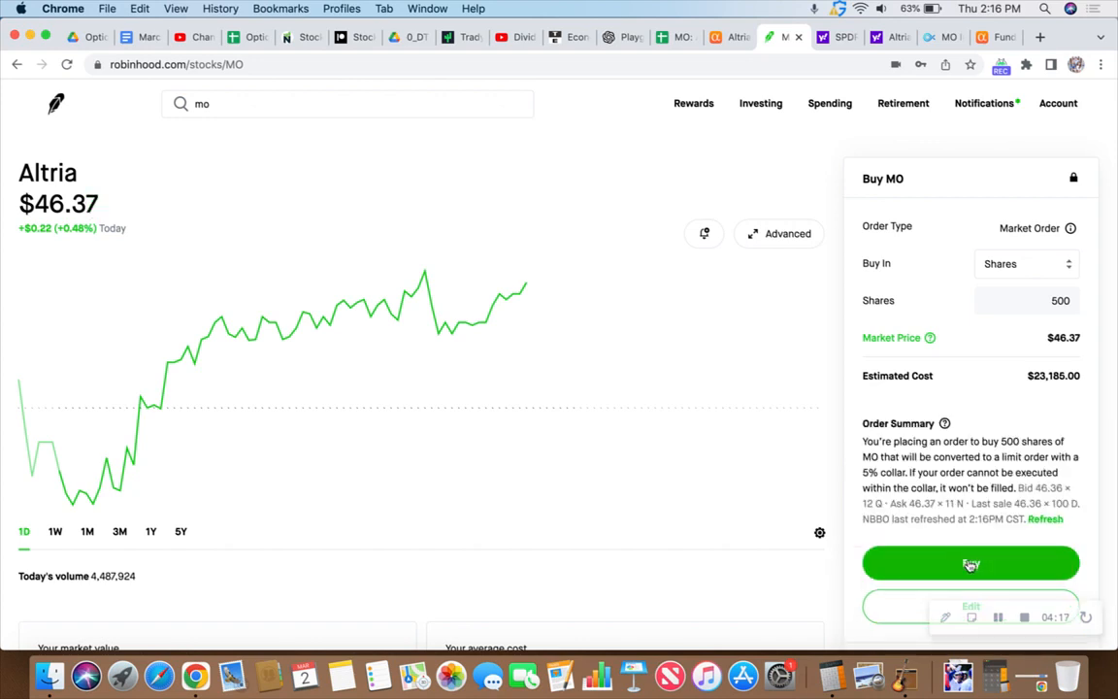
click(970, 563)
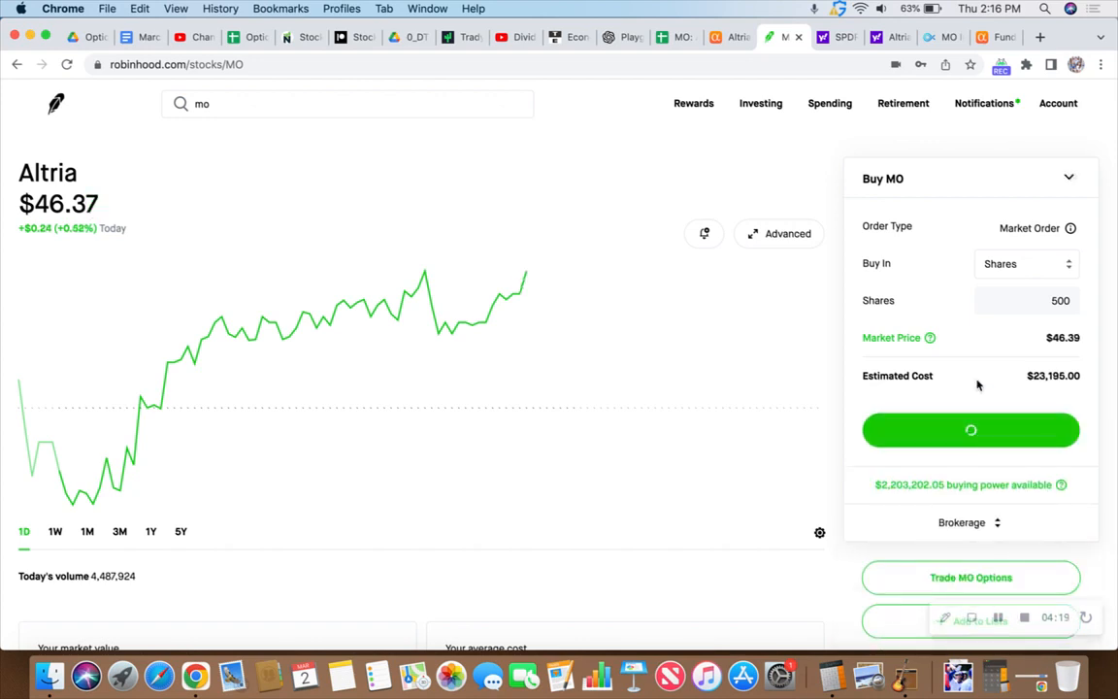
click(970, 429)
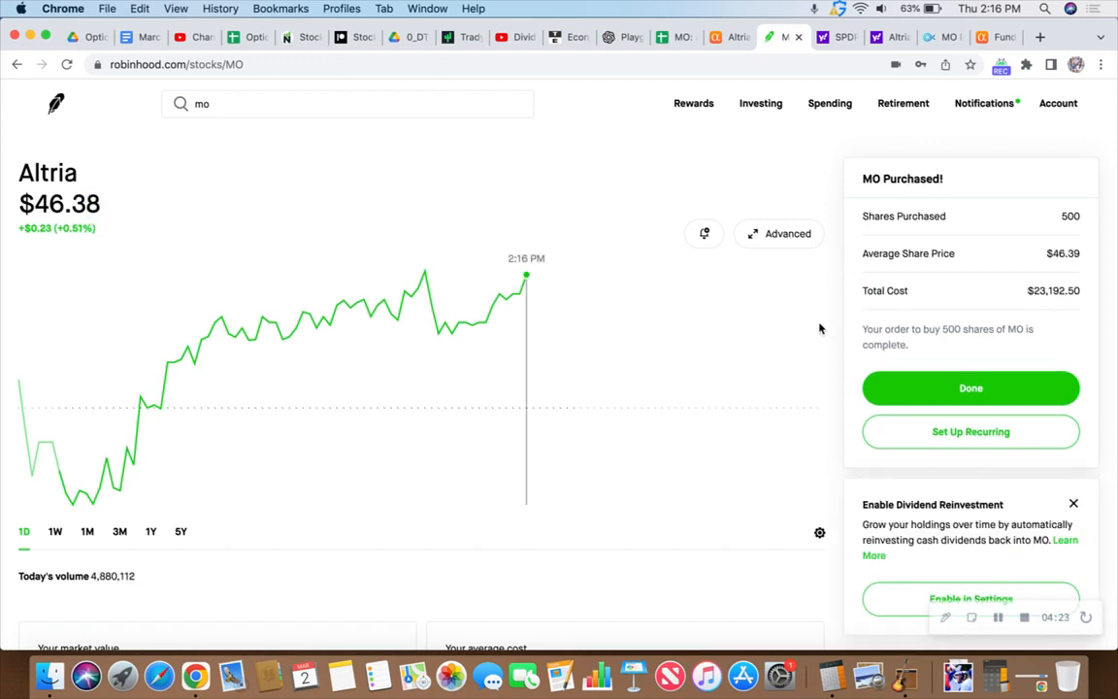
mouse_move(827, 361)
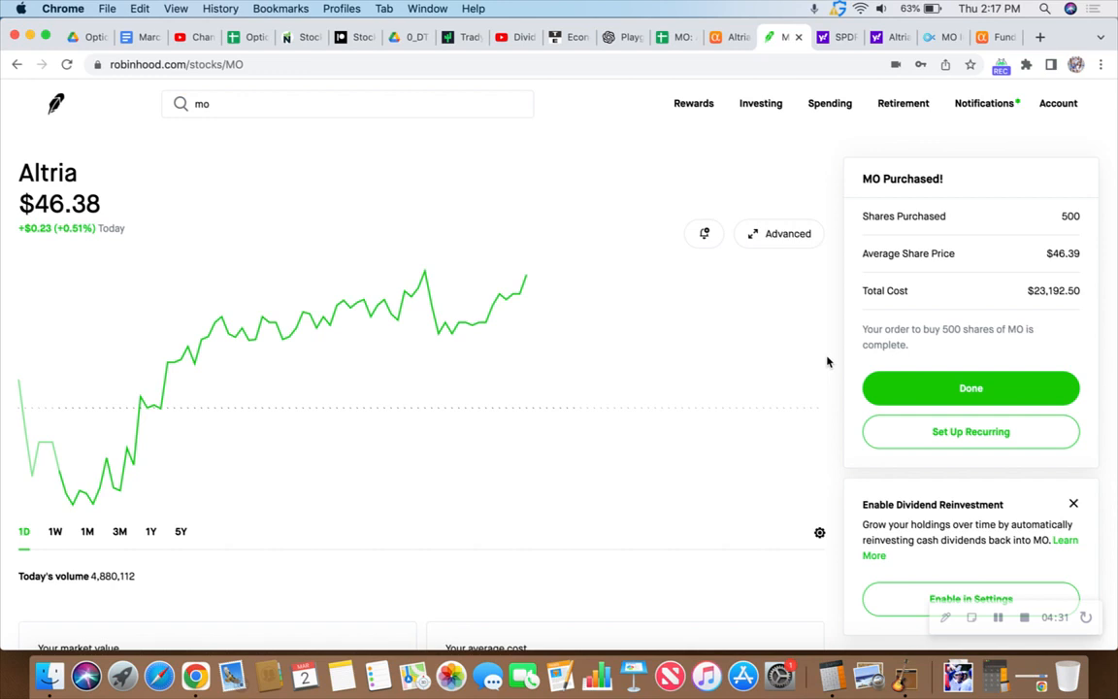
mouse_move(945, 398)
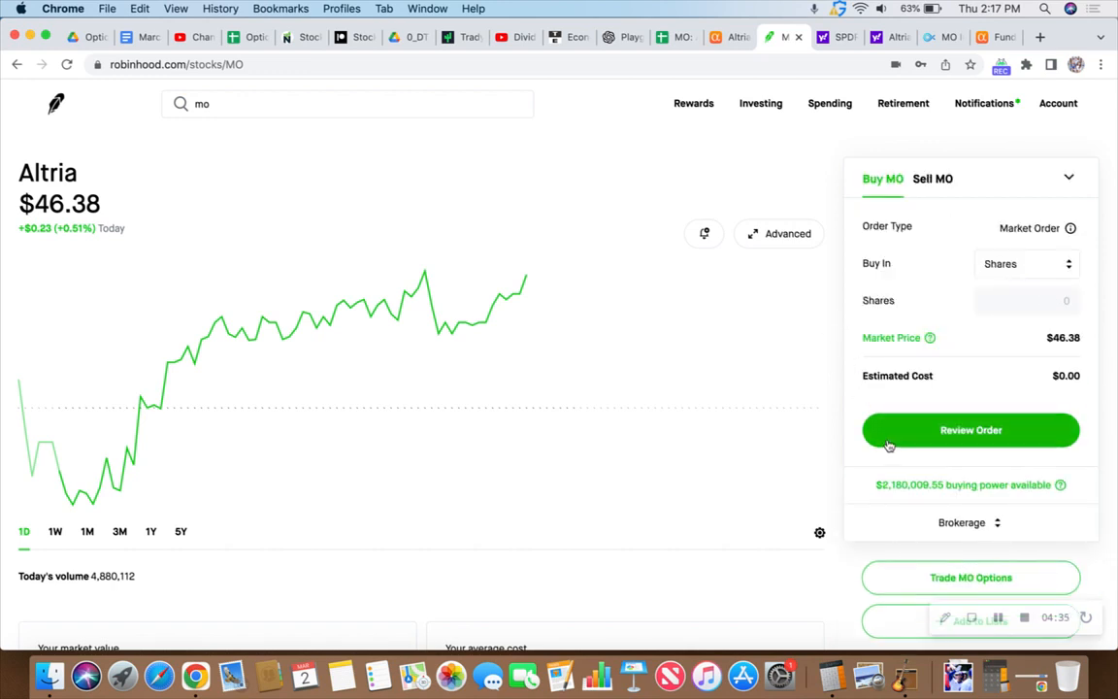
mouse_move(830, 369)
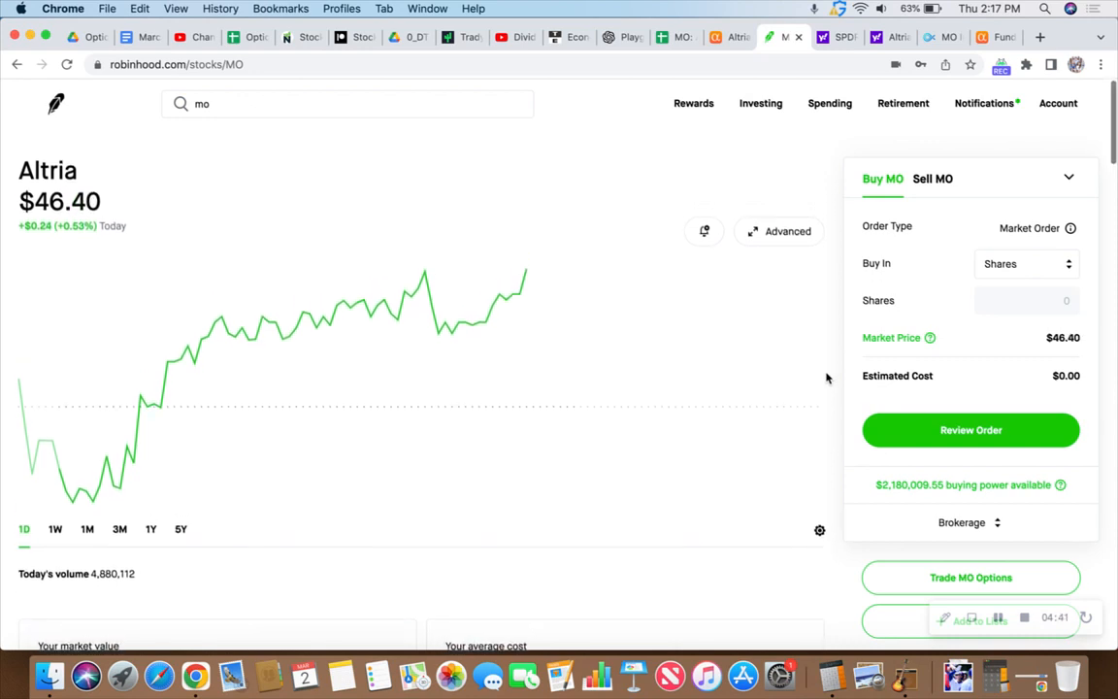
scroll(down, 3)
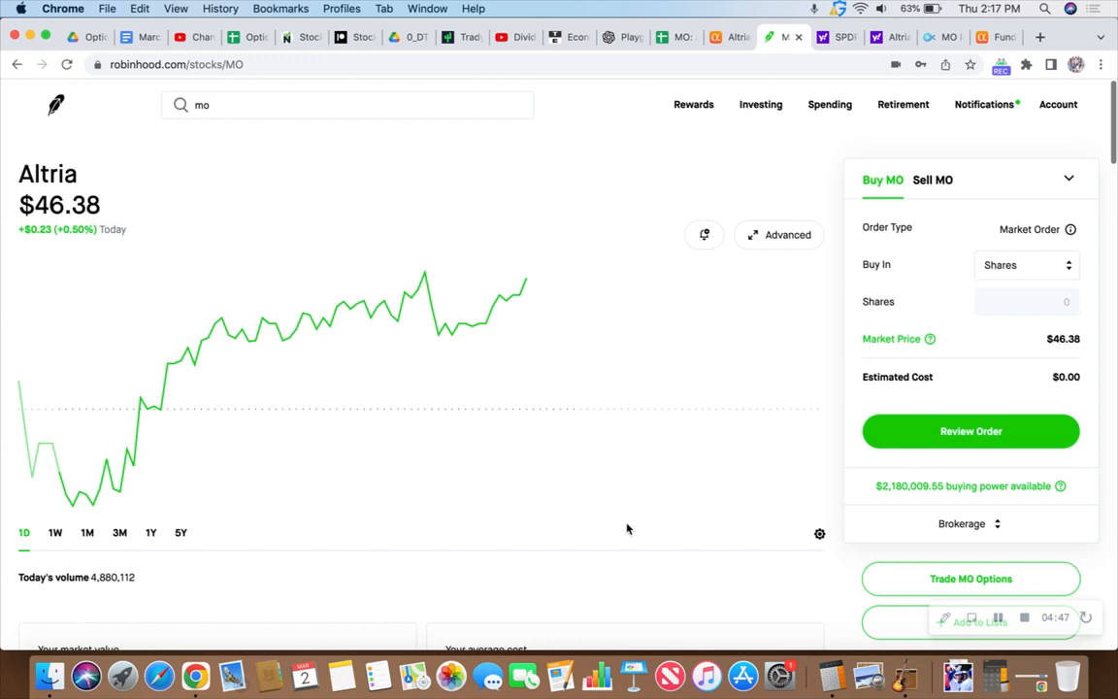
Step: List MO Sell Call options for the June 16 expiration, $47.50 strike bidding $1.20
click(970, 578)
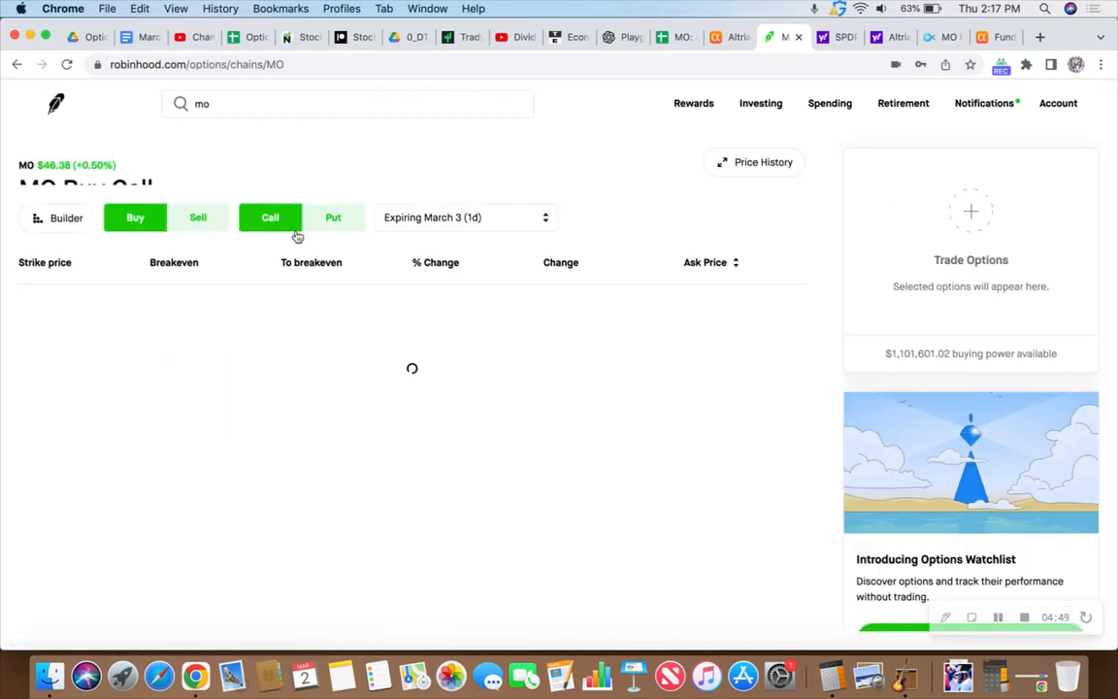
click(198, 217)
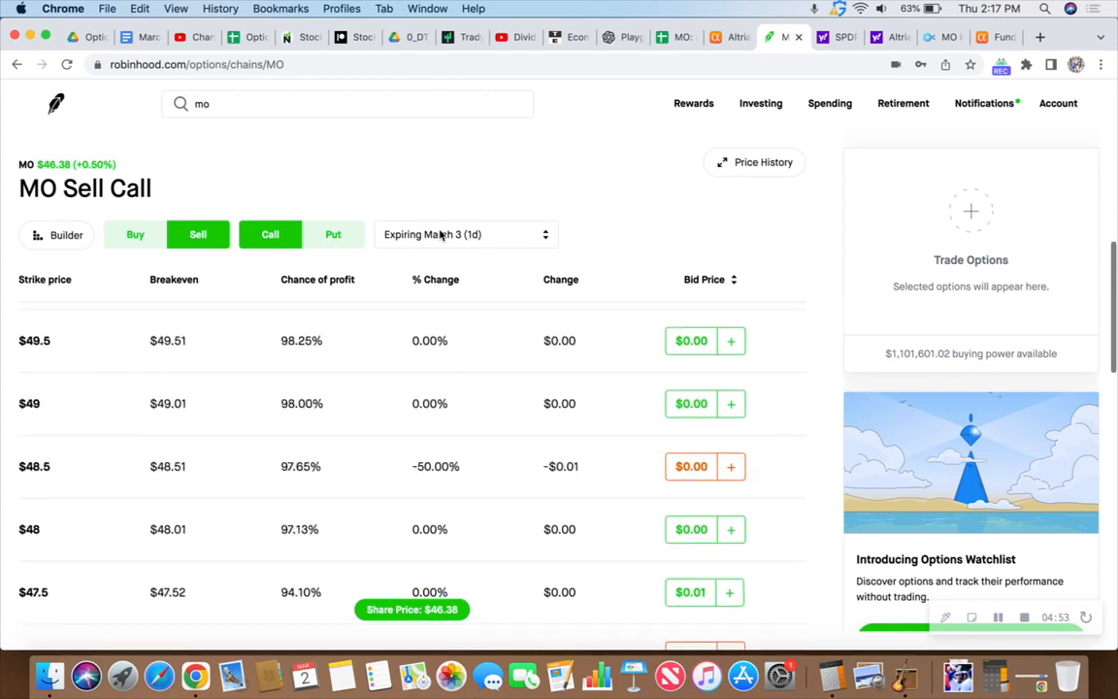
click(466, 233)
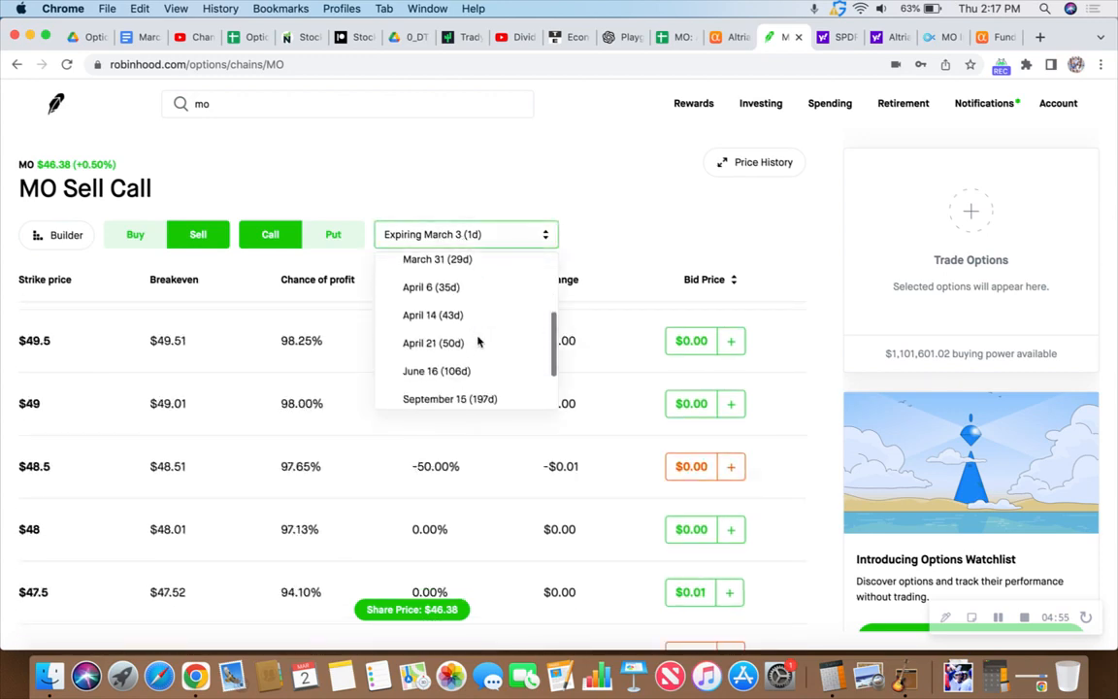
click(436, 371)
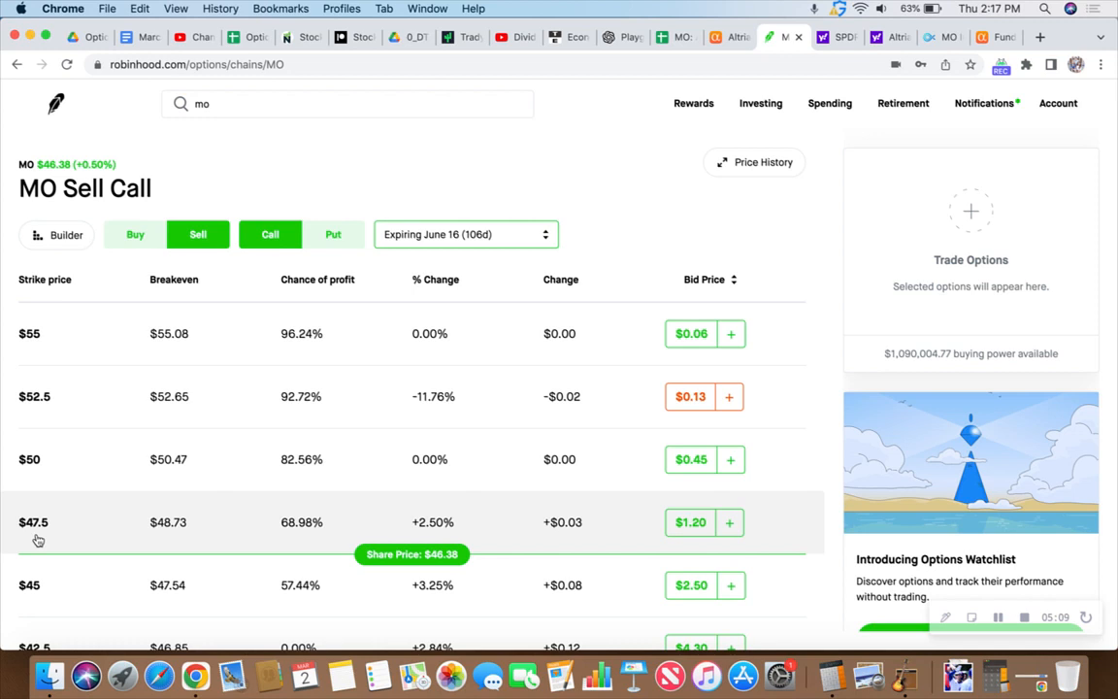
mouse_move(44, 537)
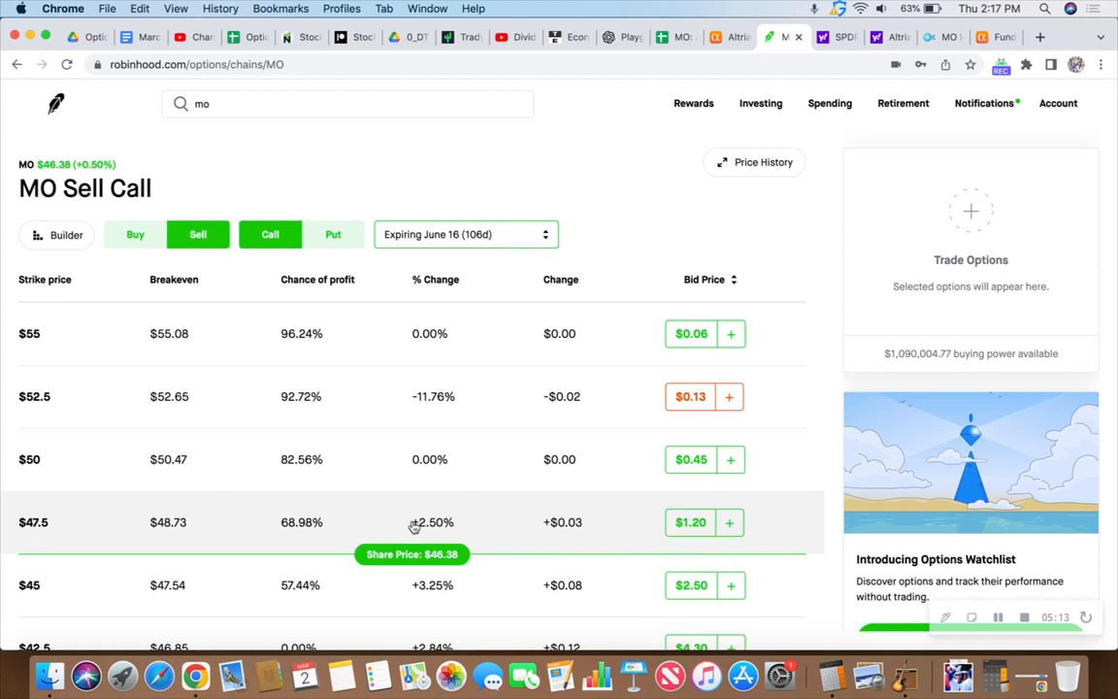
Step: Sell five MO June 16 $47.50 covered calls for a $605 total credit
click(690, 522)
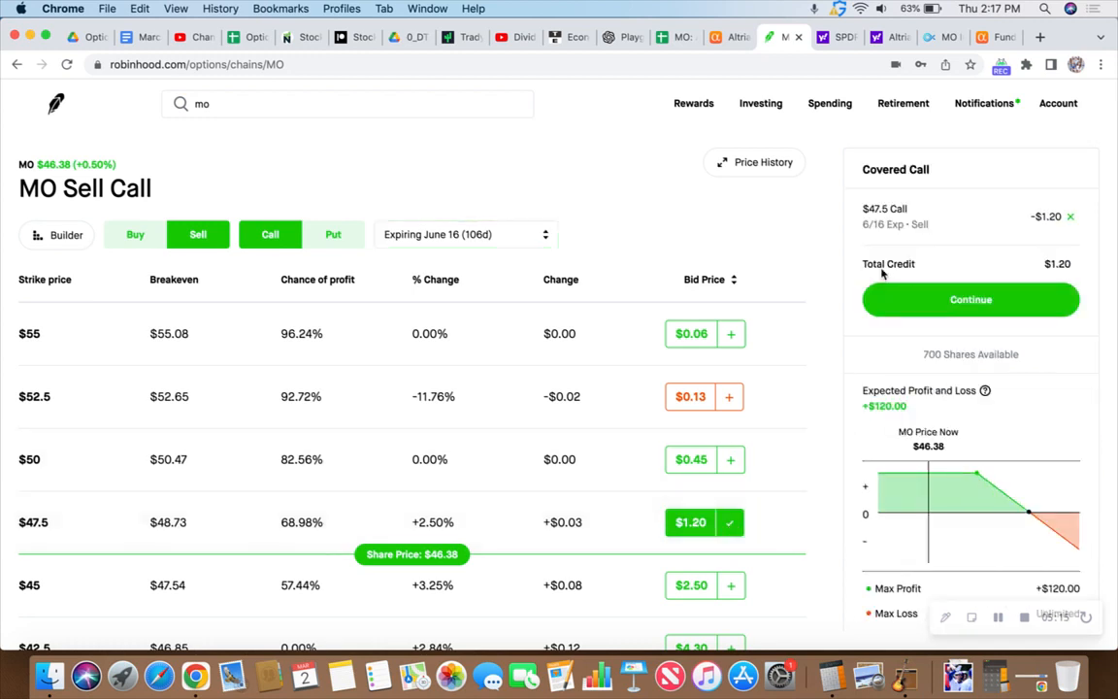
click(970, 298)
text(5)
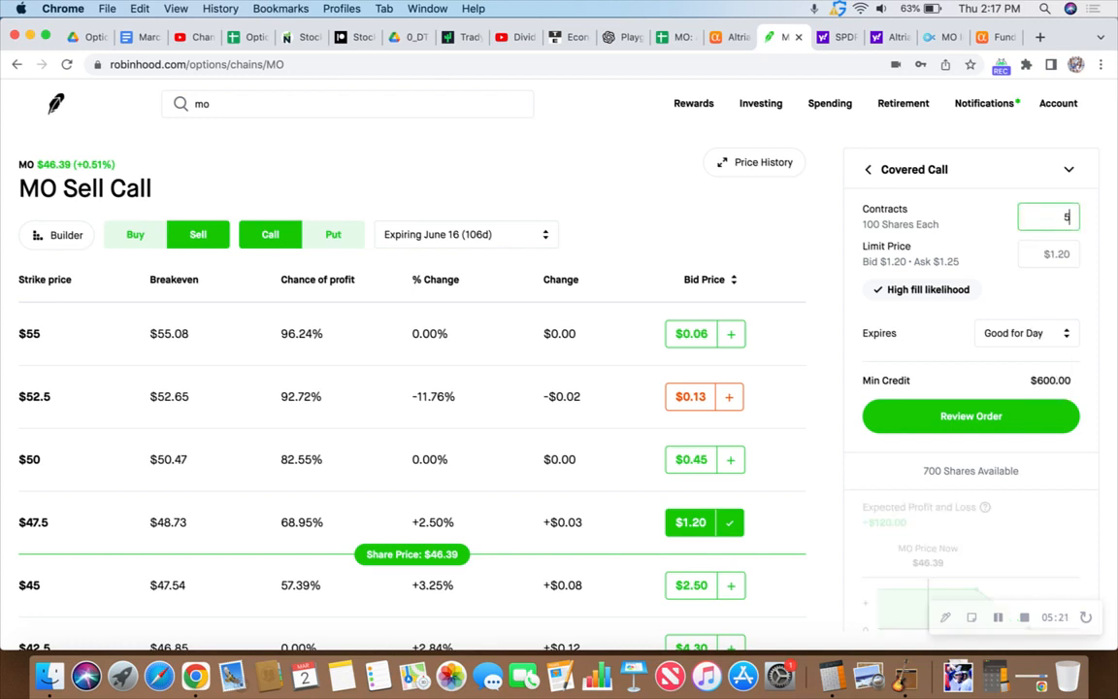
click(1048, 253)
text(1)
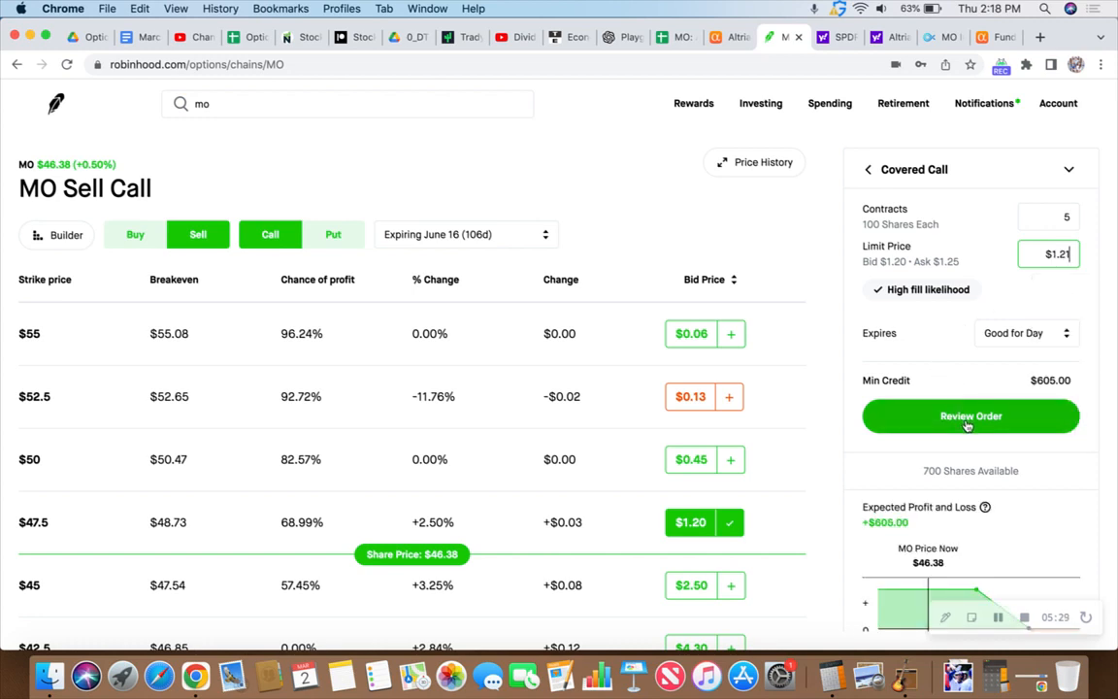
click(970, 416)
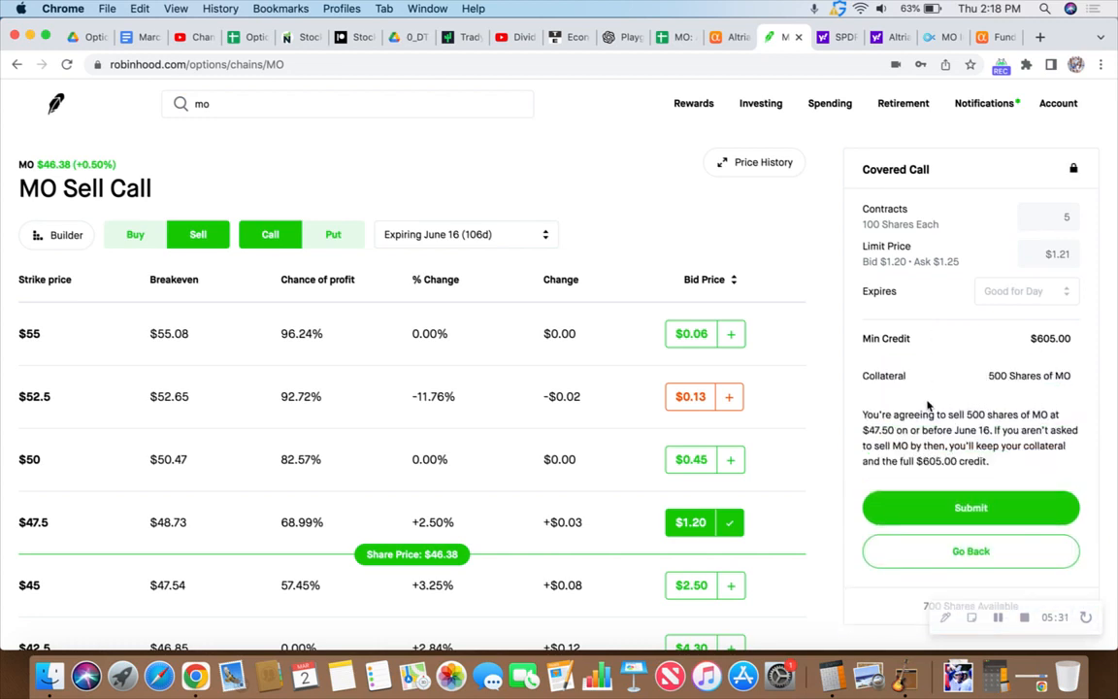
mouse_move(966, 508)
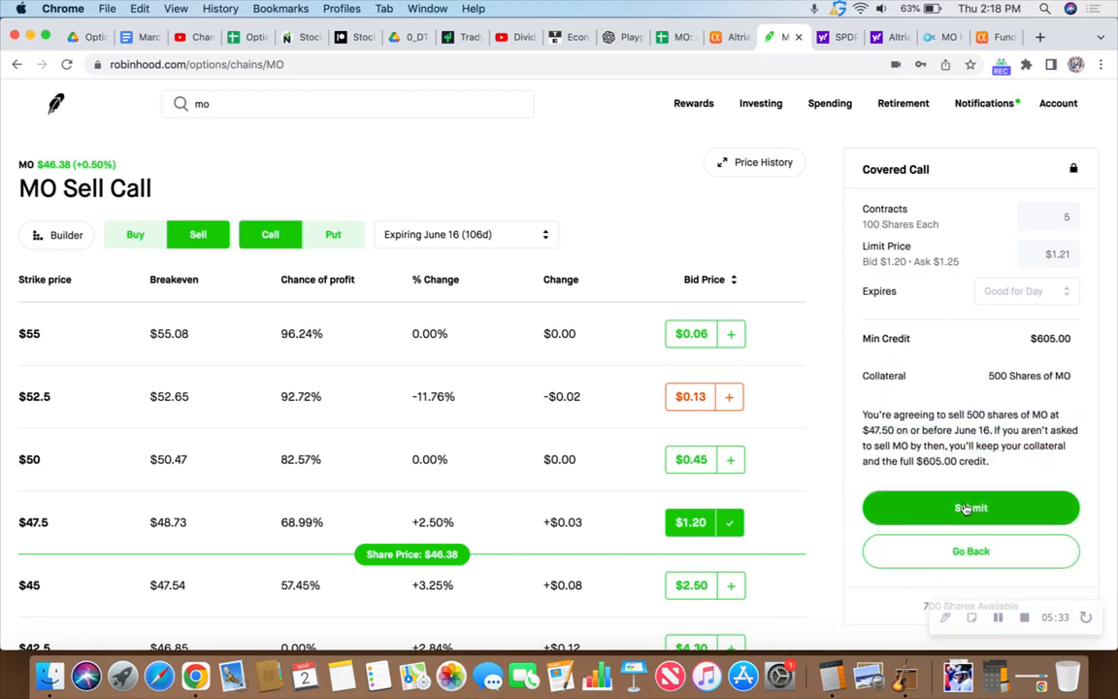
click(970, 507)
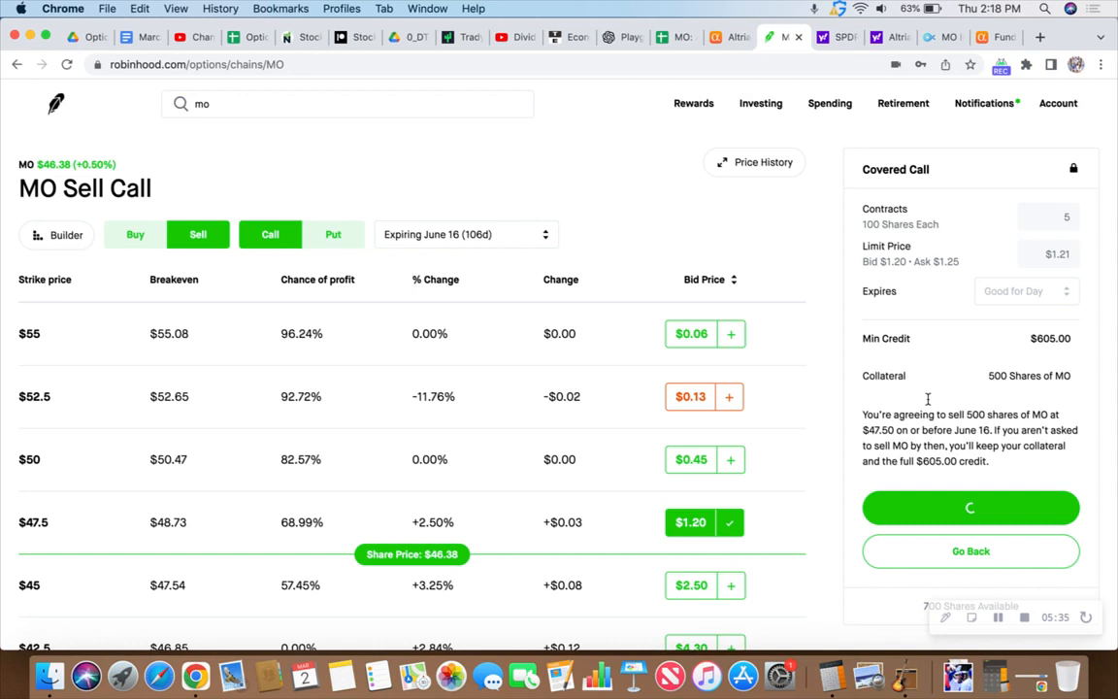
click(970, 508)
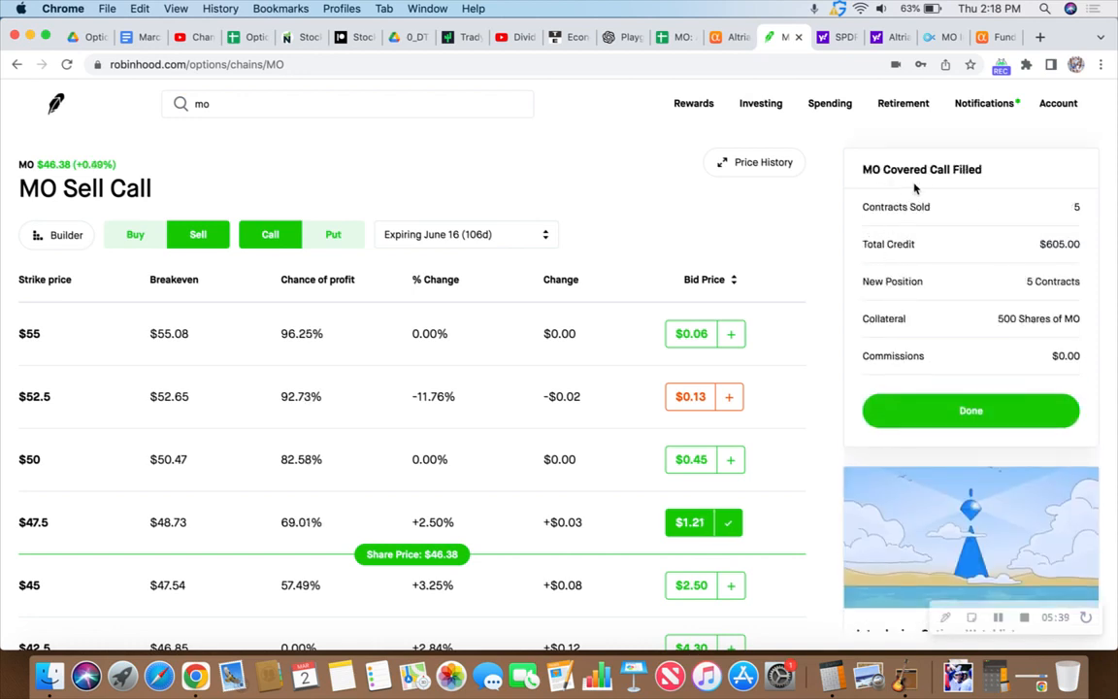
mouse_move(977, 254)
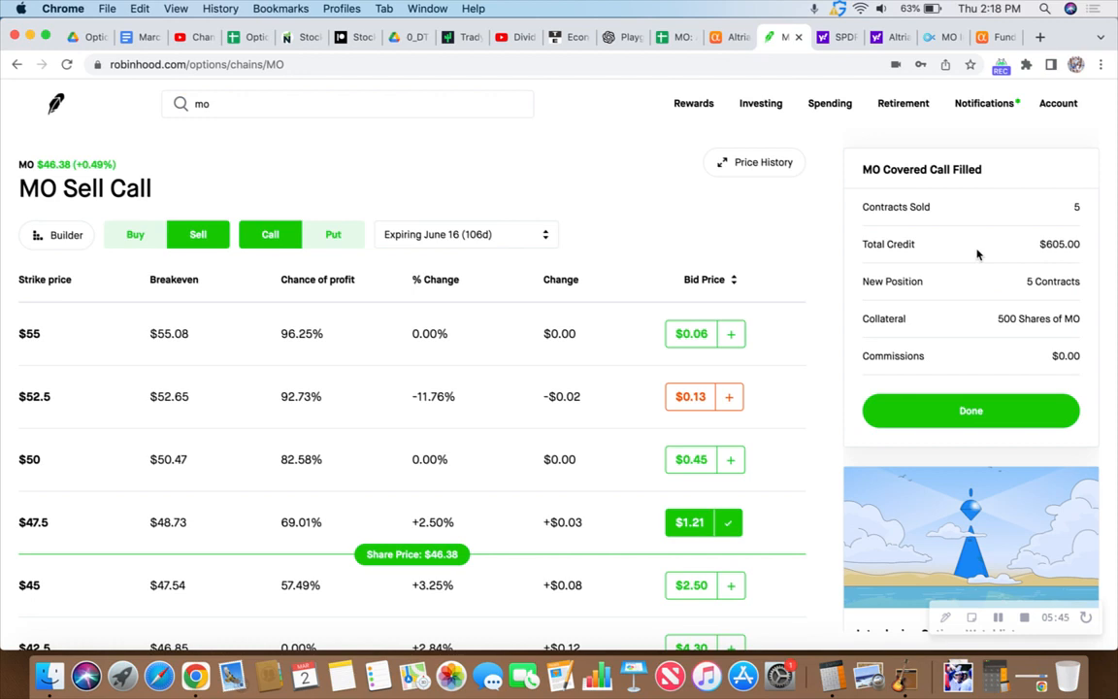
mouse_move(449, 190)
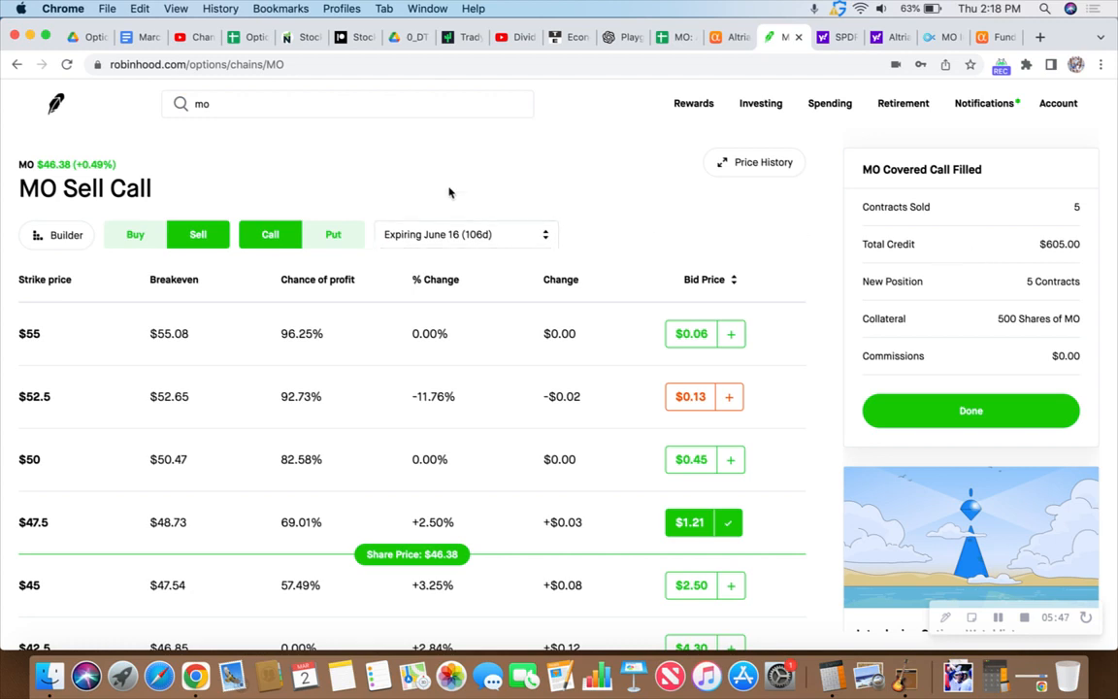
click(674, 37)
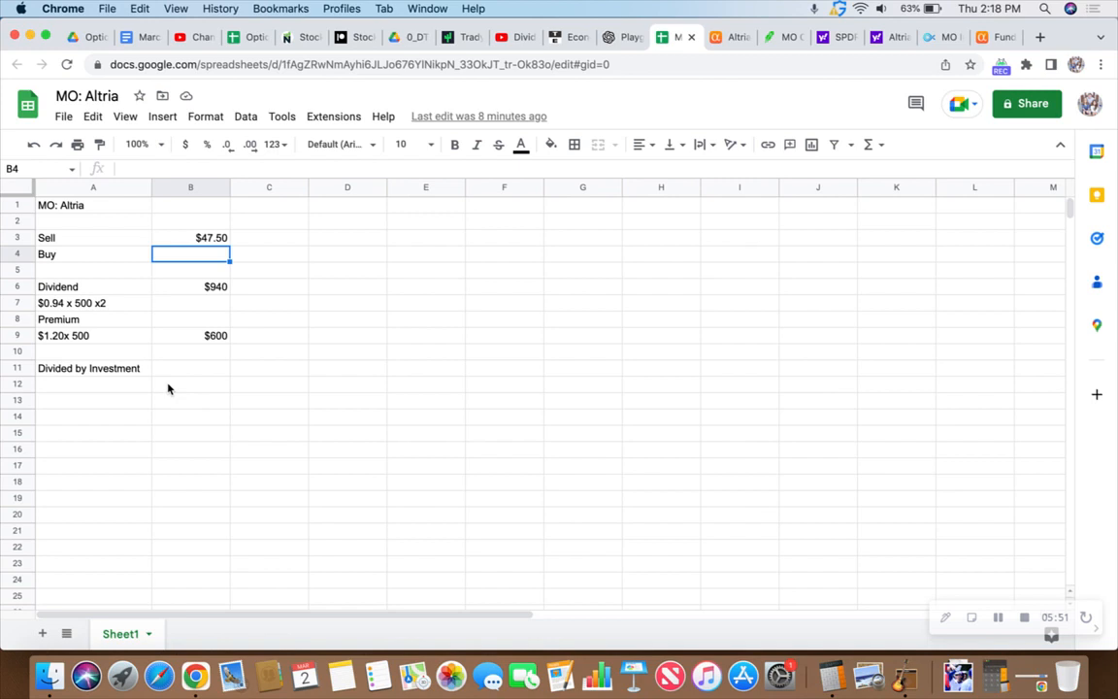
mouse_move(278, 276)
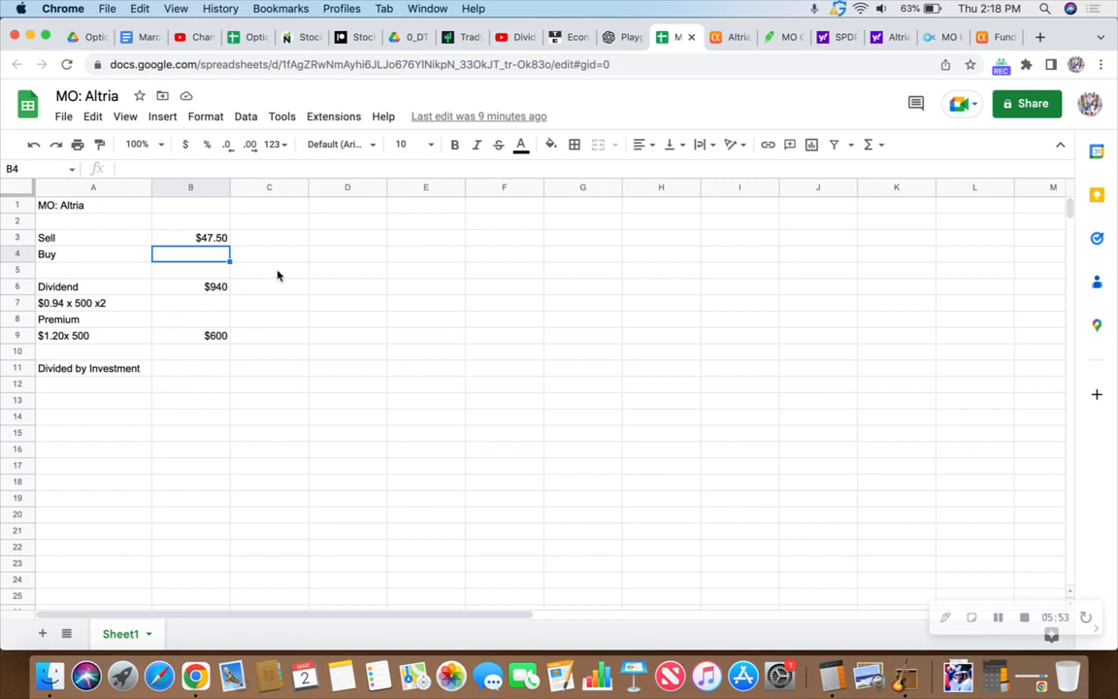
mouse_move(291, 260)
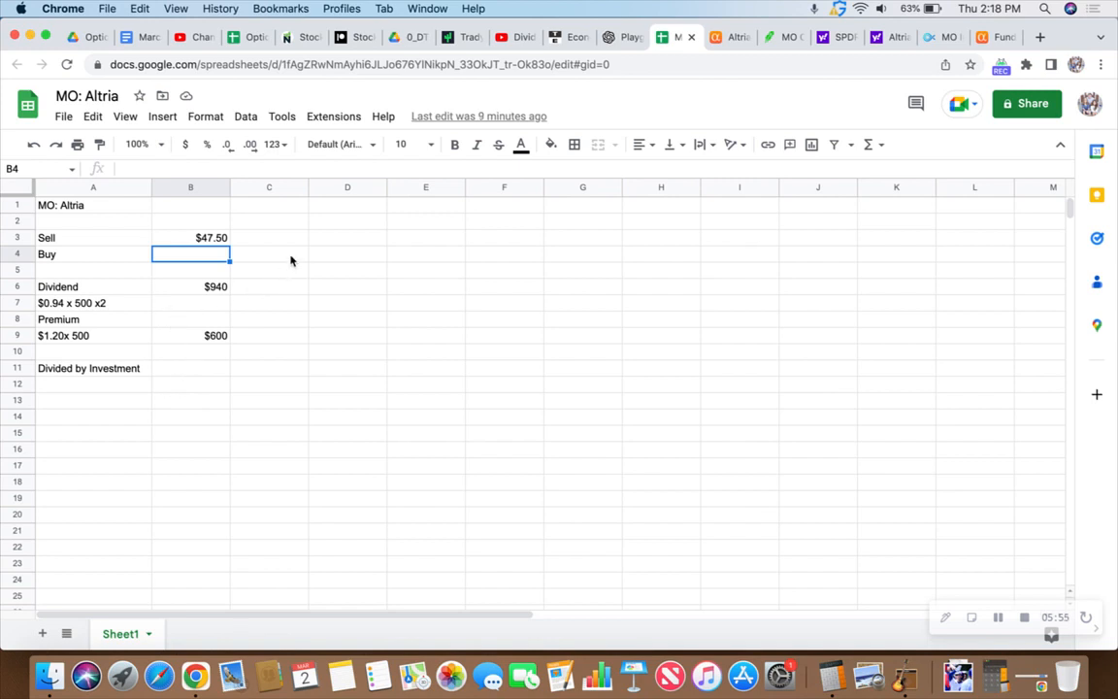
Step: Enter the $46.39 buy price in B4 beneath the $47.50 sell strike
text($)
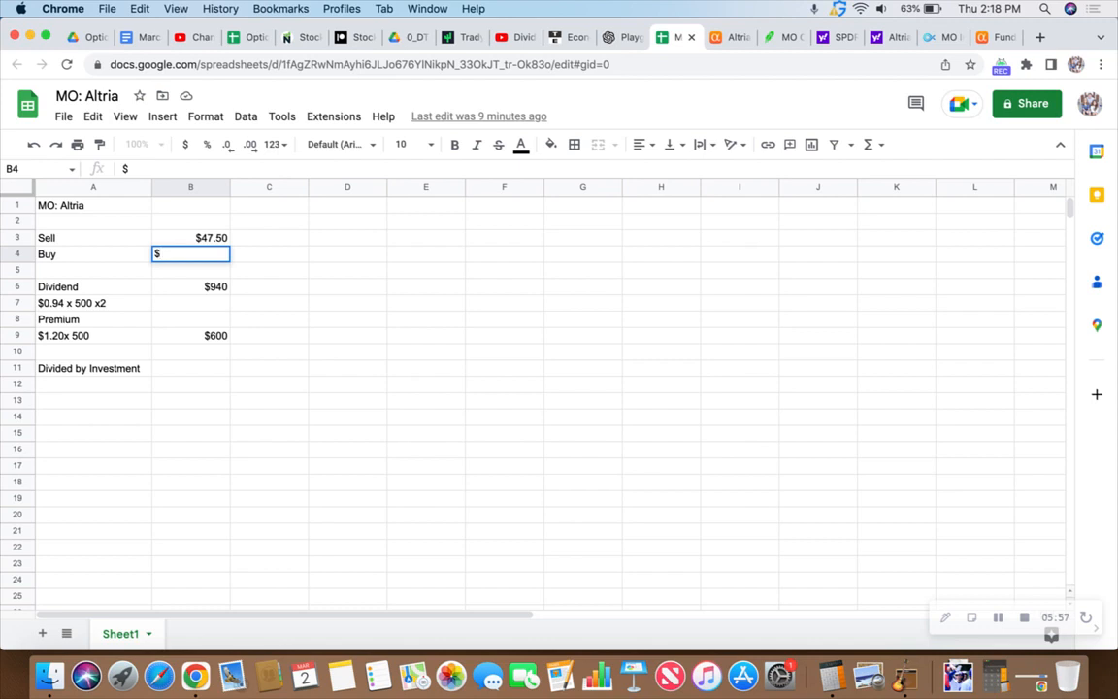
text(46.)
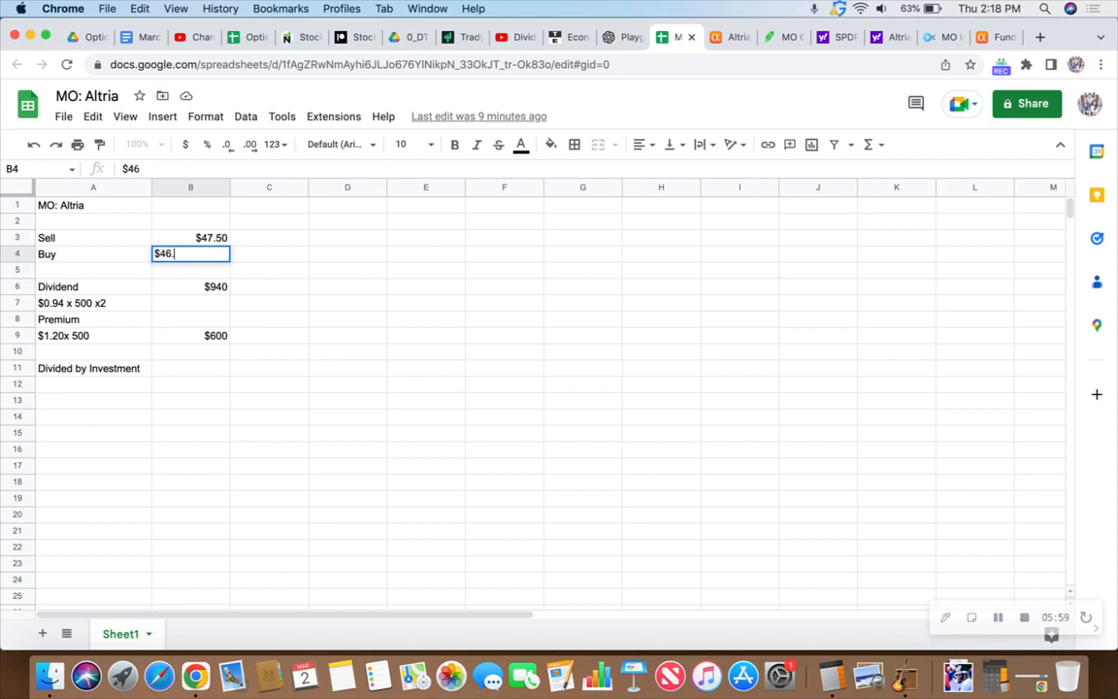
key(Enter)
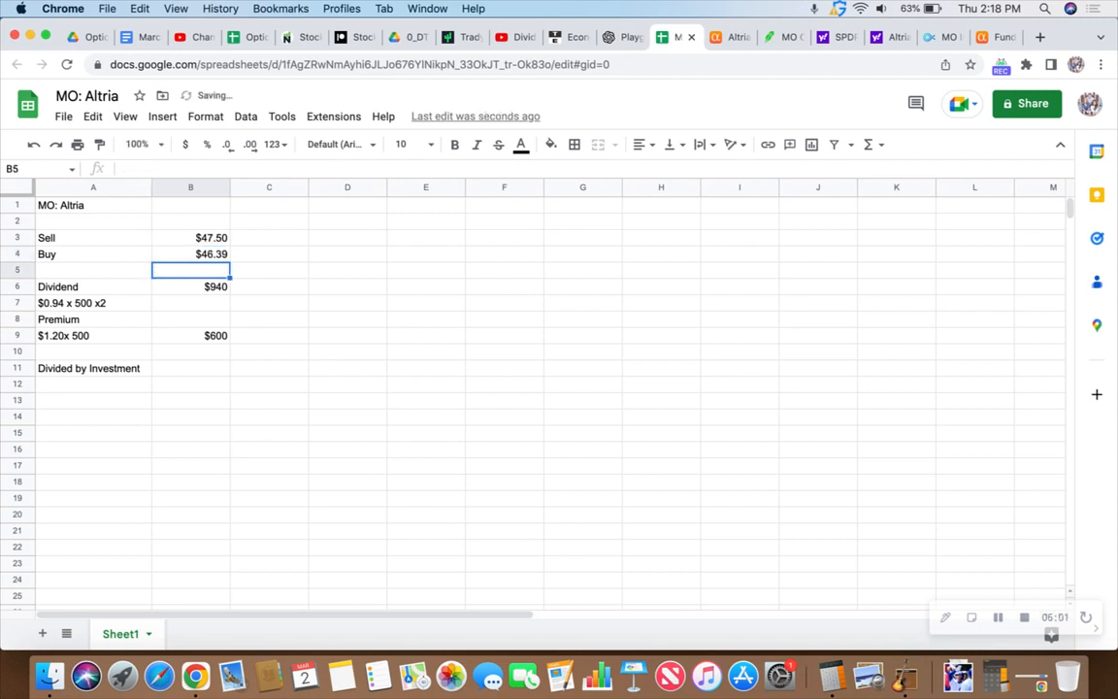
click(190, 237)
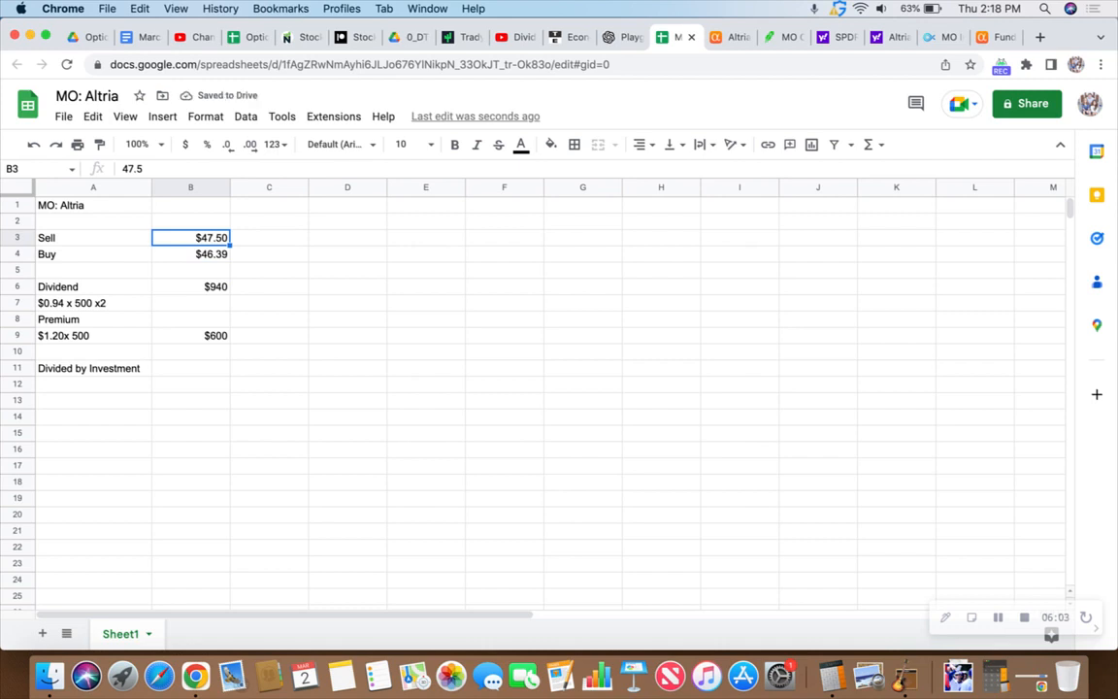
click(190, 253)
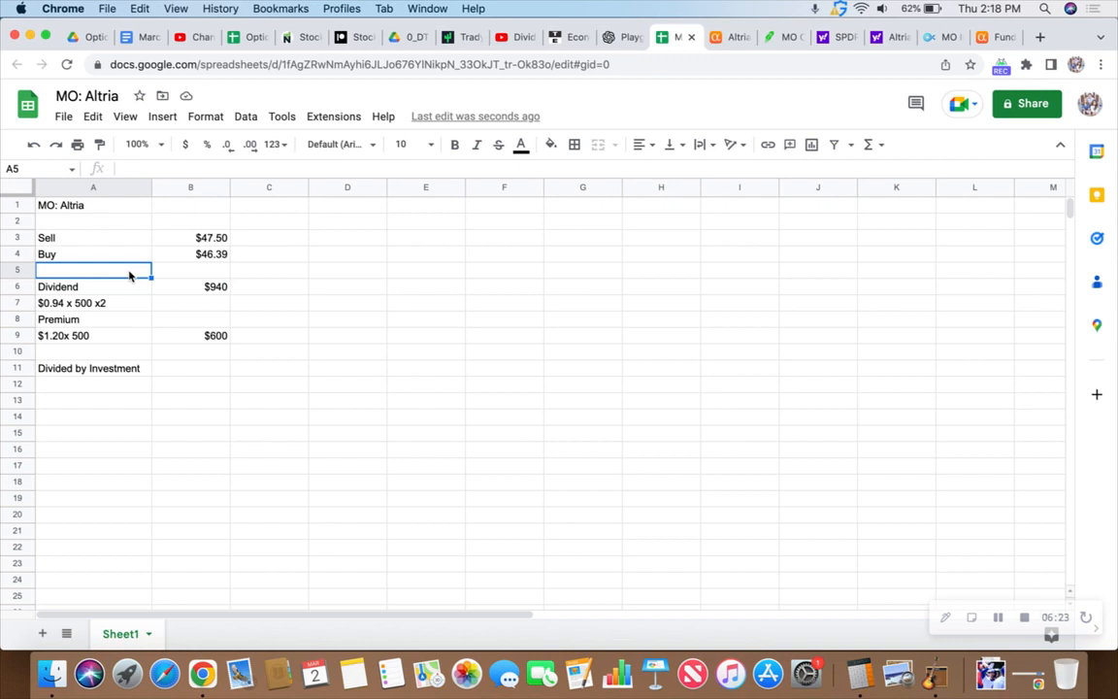
Step: Add a row labelled 1.11 x 500 with a $555 amount in B5
text($1.11)
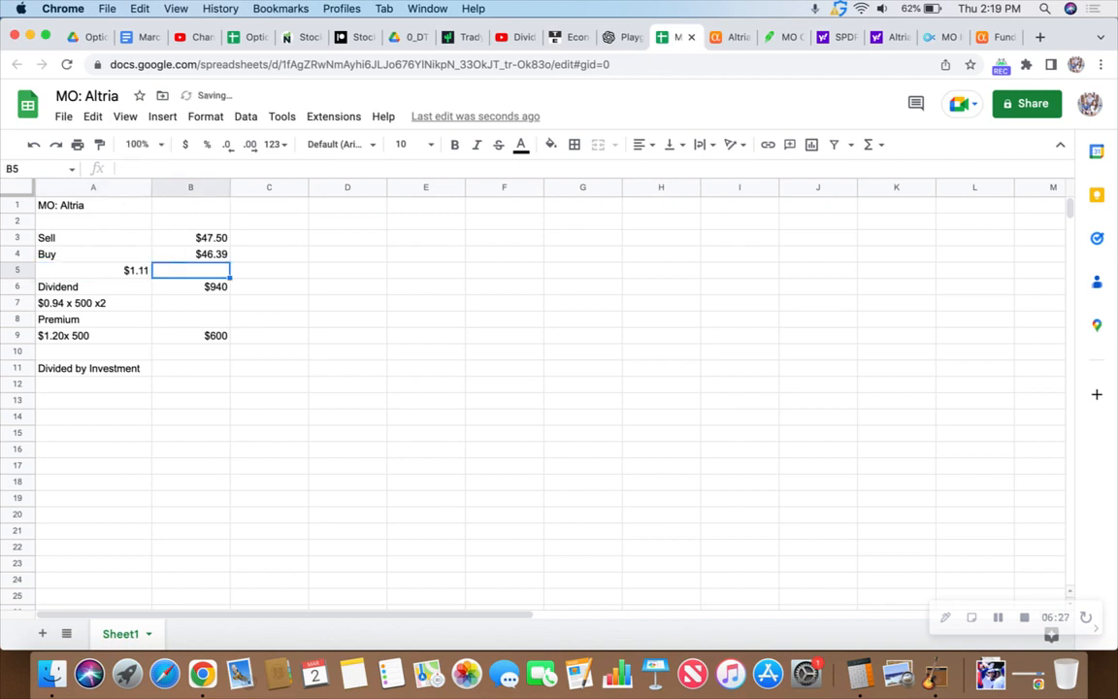
click(92, 270)
text($55)
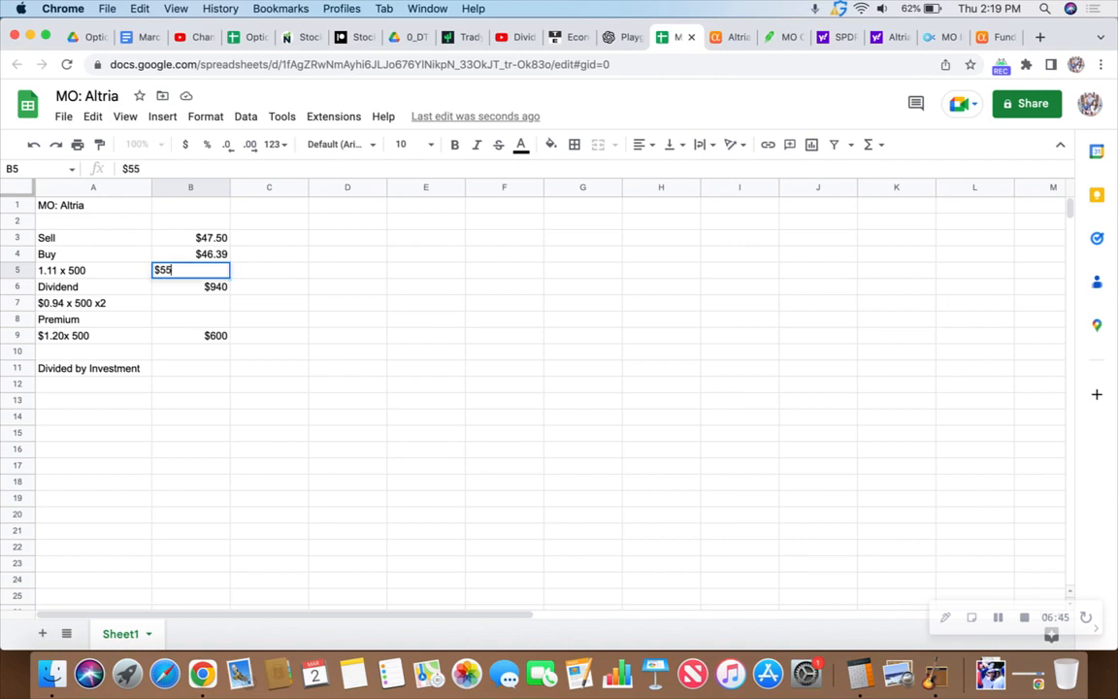
key(Enter)
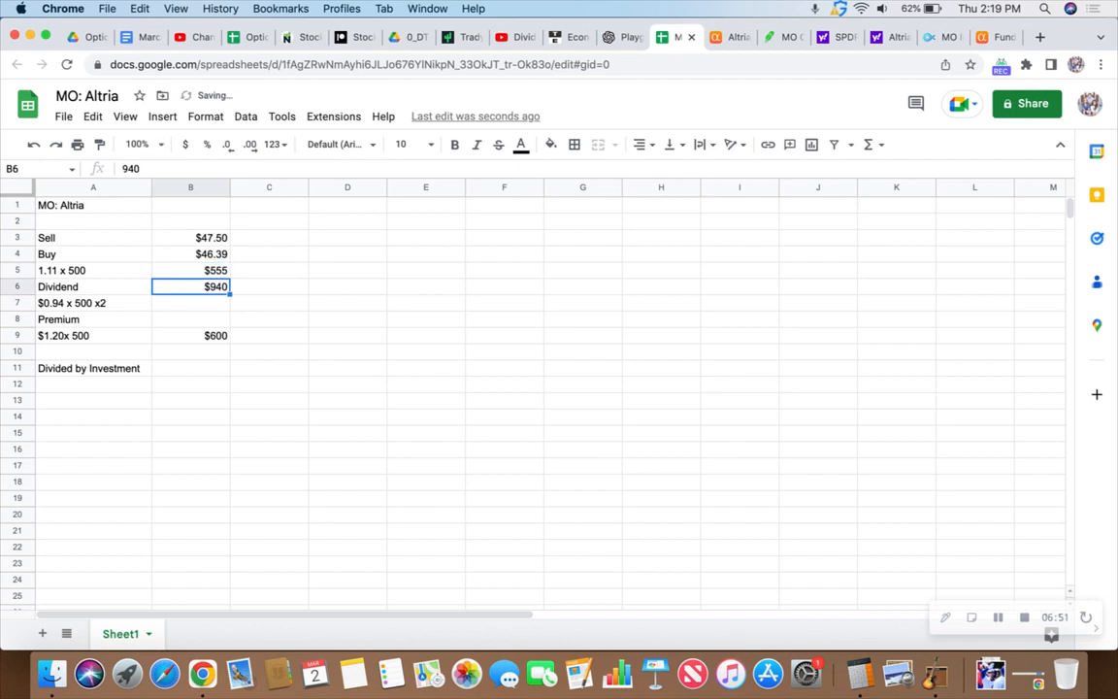
click(190, 302)
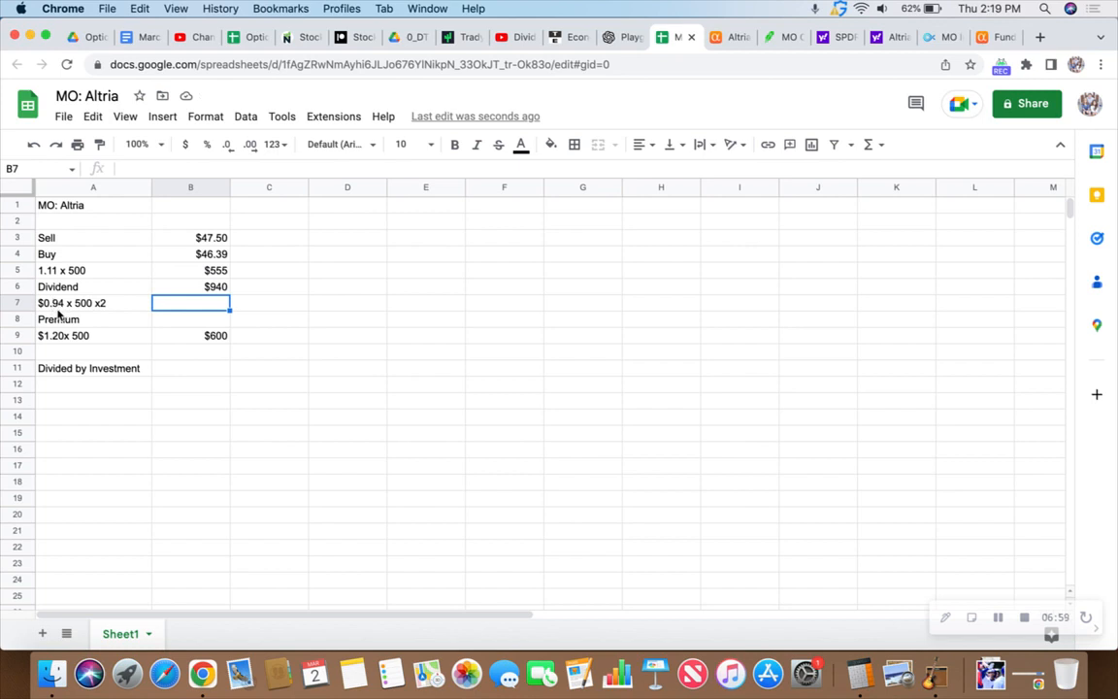
mouse_move(101, 308)
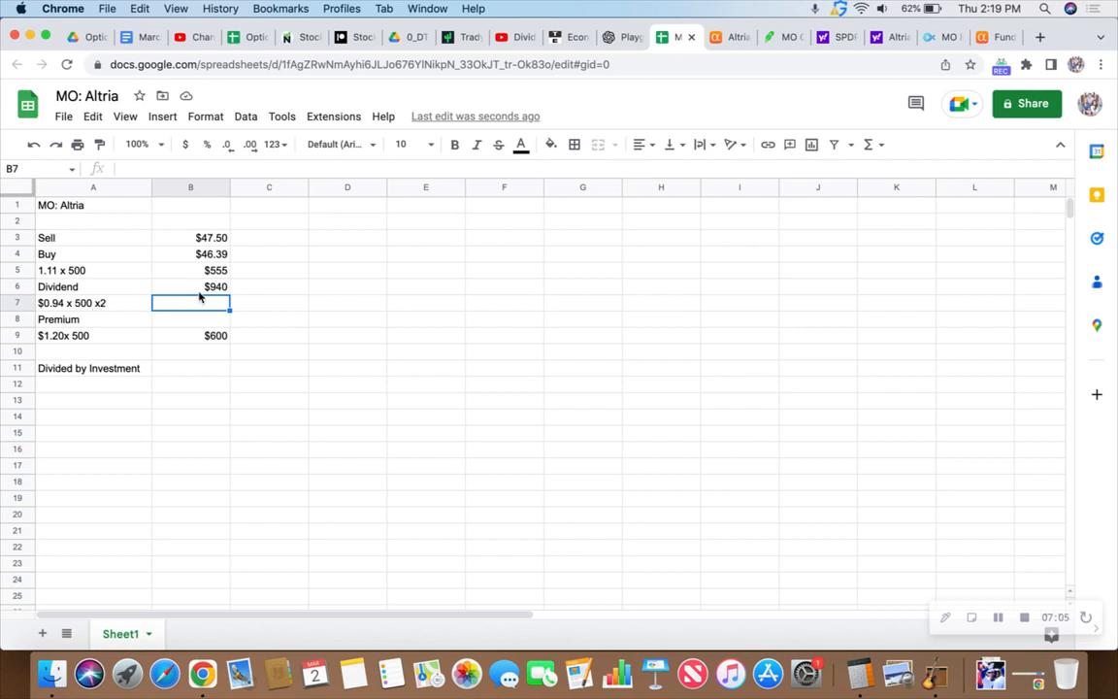
mouse_move(207, 293)
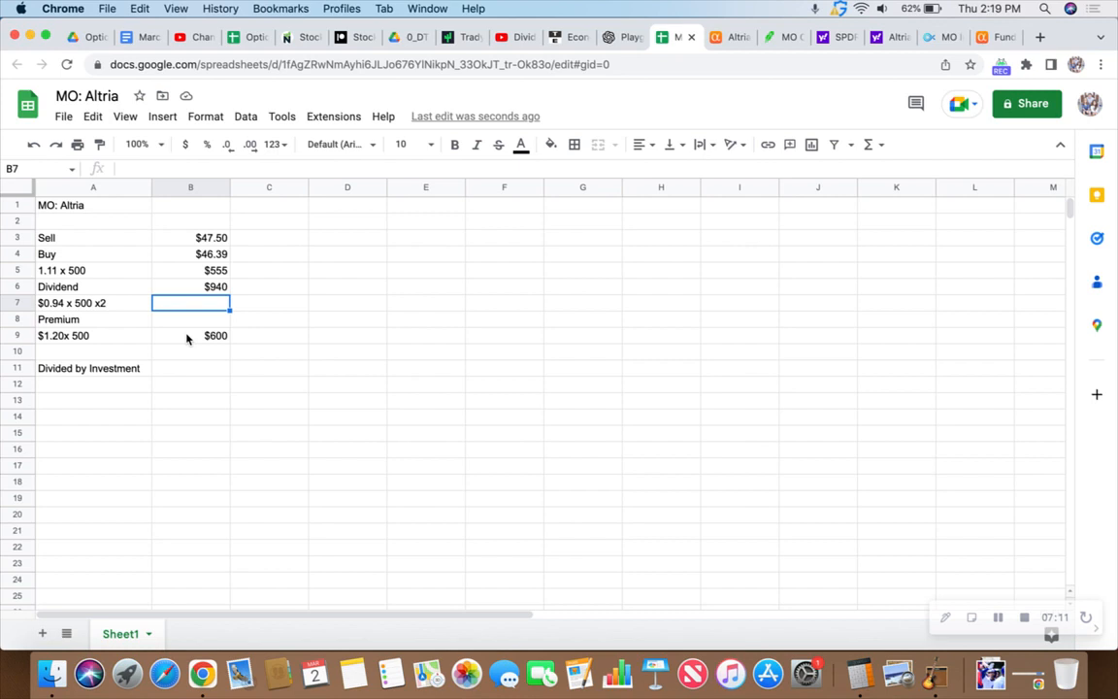
Step: Correct the premium amount from $600 to $605
click(190, 334)
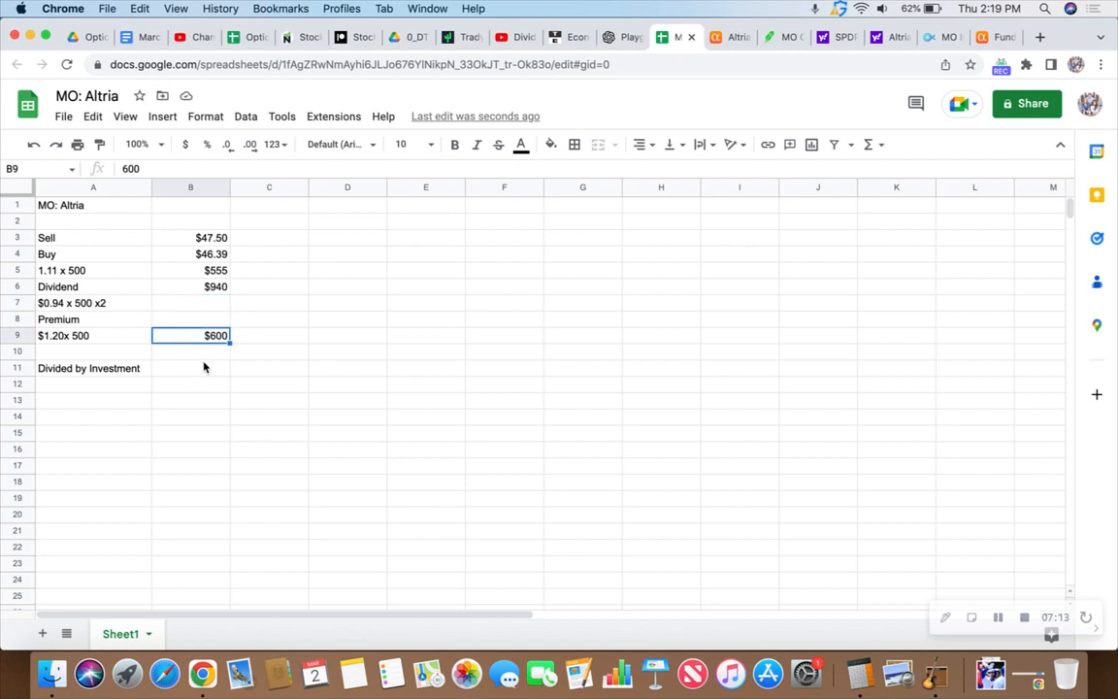
text(605)
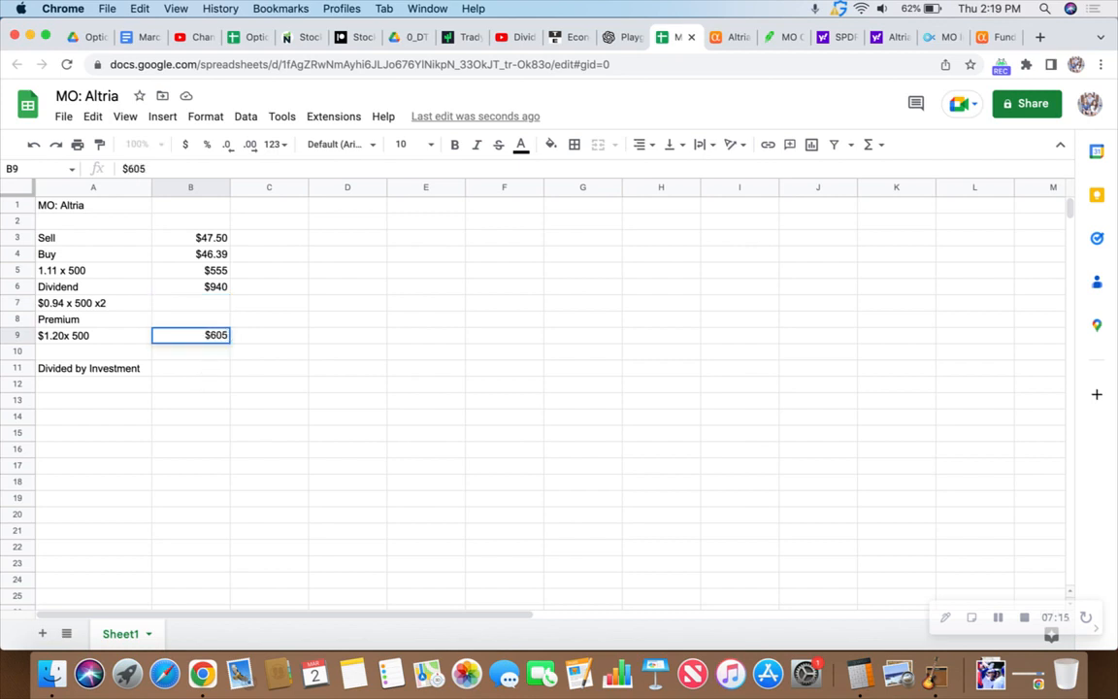
click(190, 269)
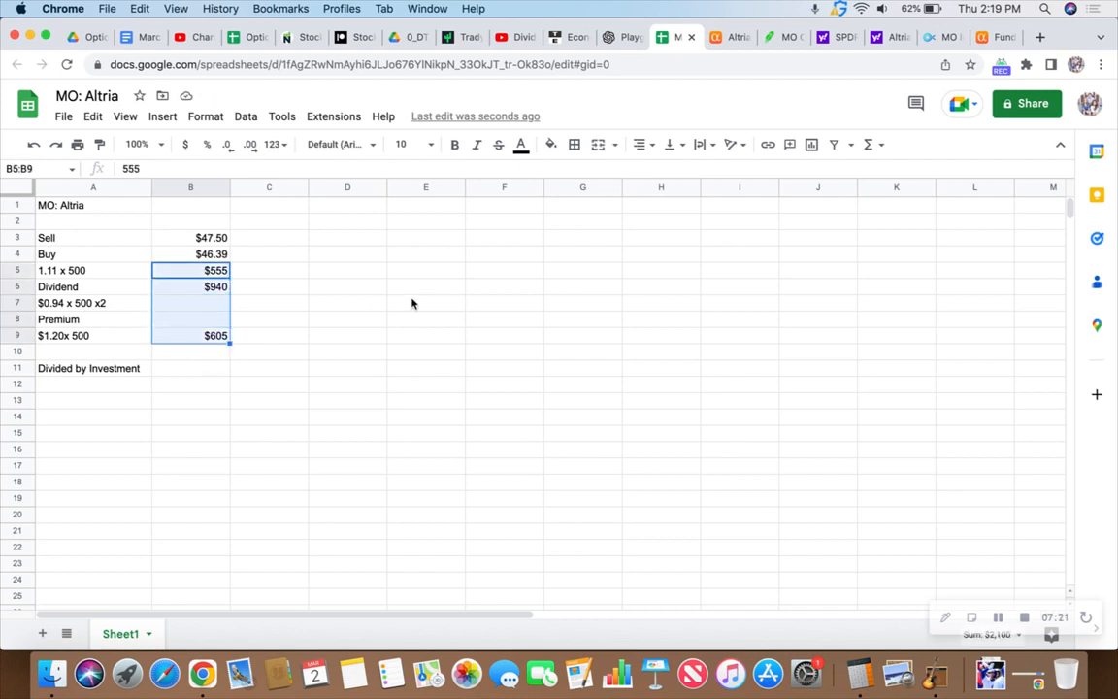
Step: SUM cells B5:B9 into a $2,100 total in B10, then verify the prices
click(872, 144)
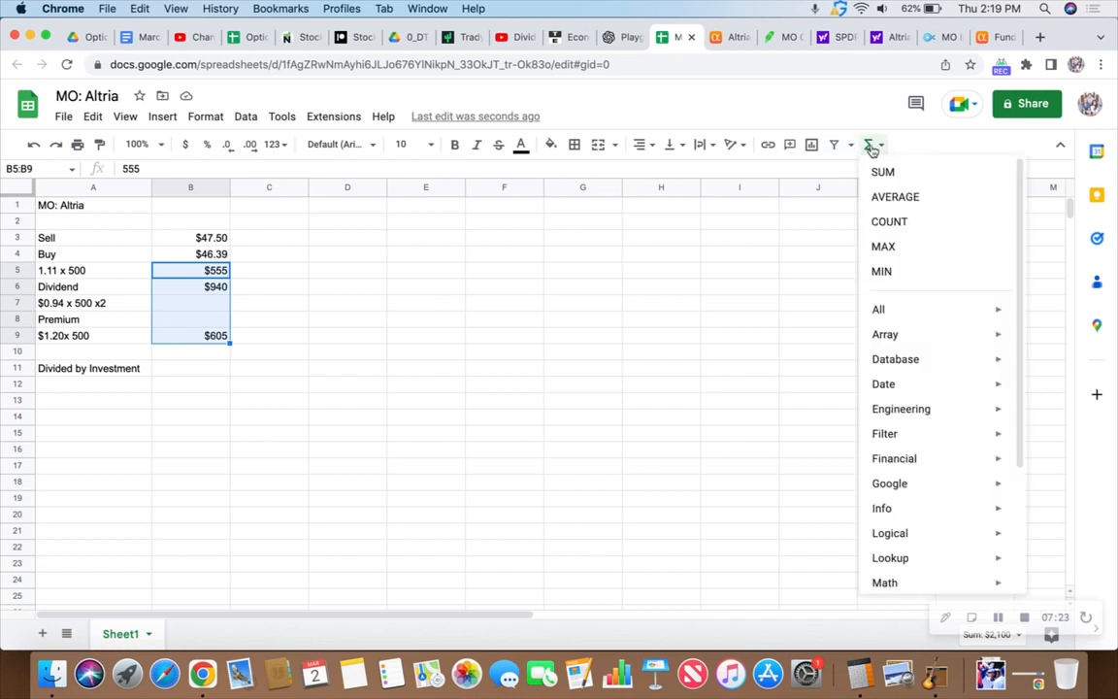
click(881, 172)
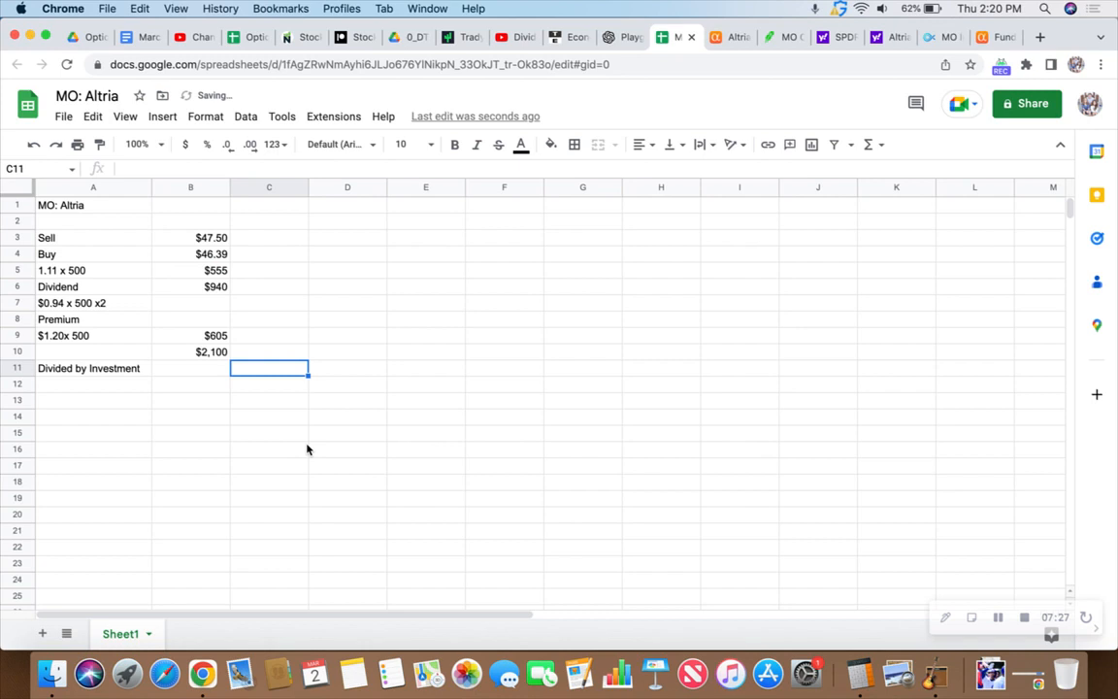
mouse_move(207, 390)
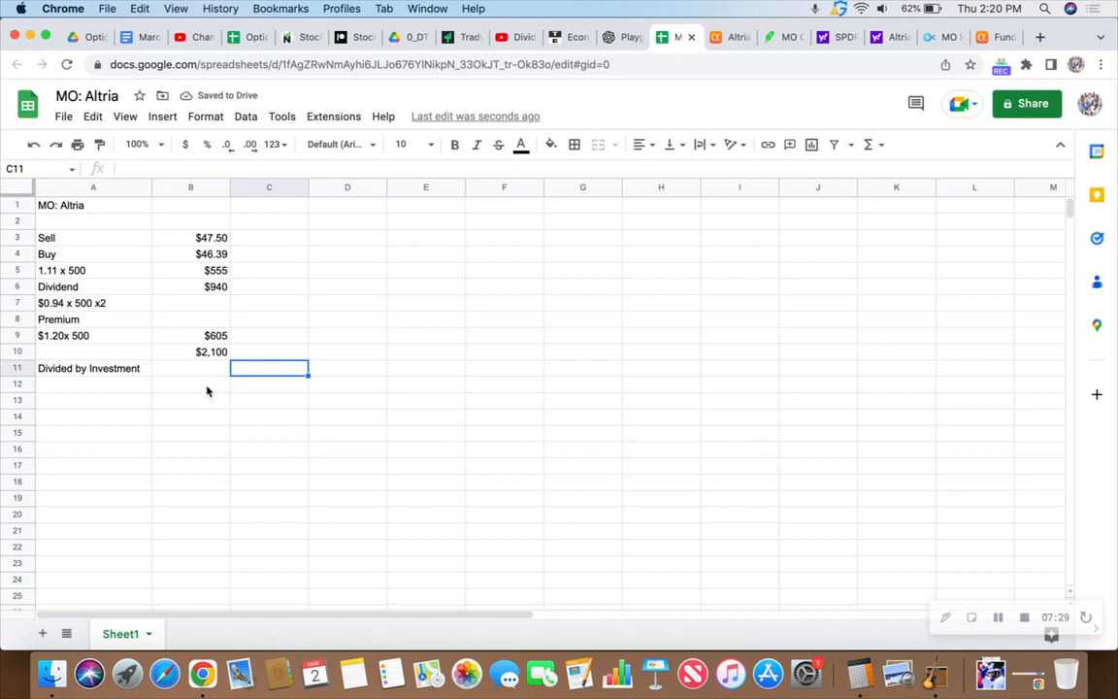
mouse_move(179, 352)
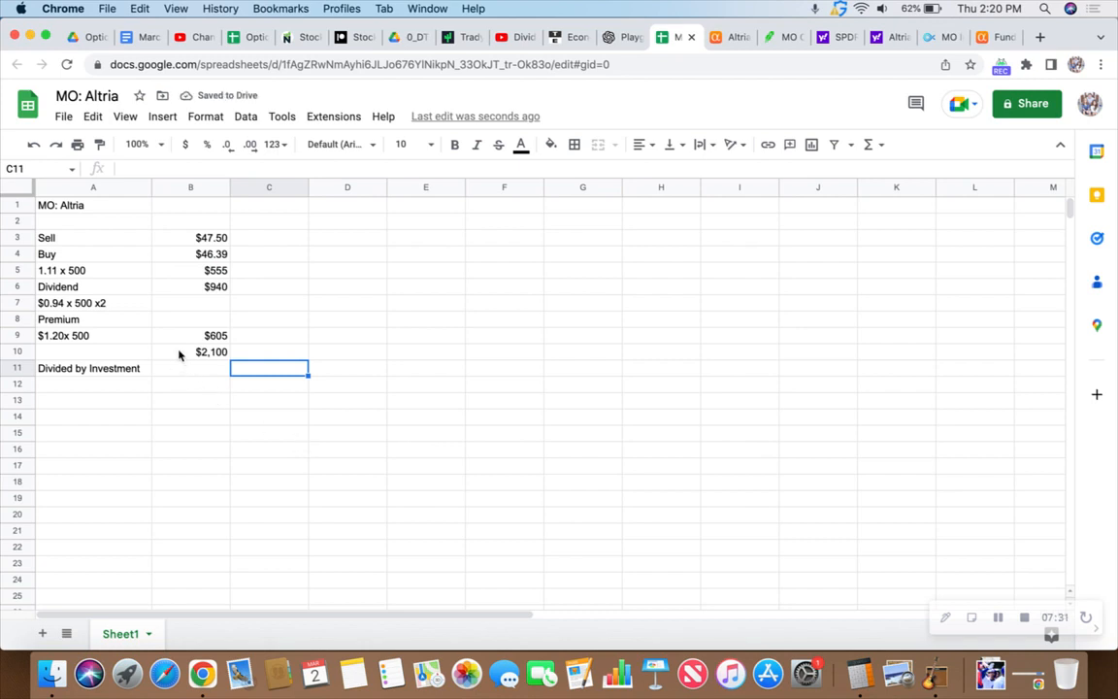
click(190, 351)
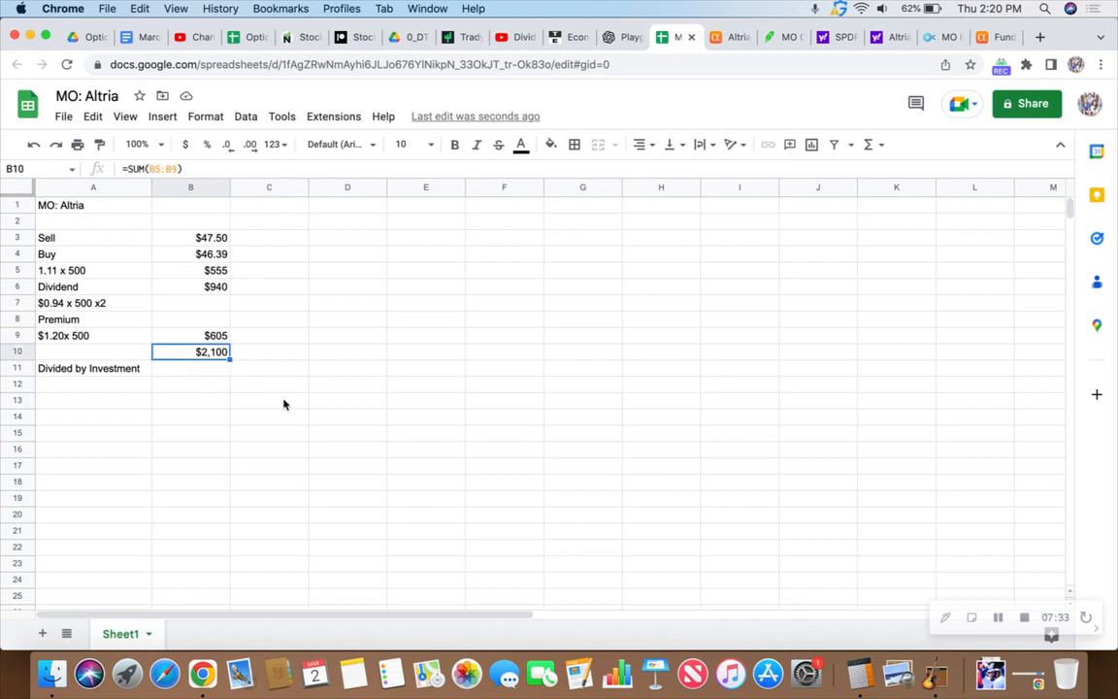
mouse_move(203, 335)
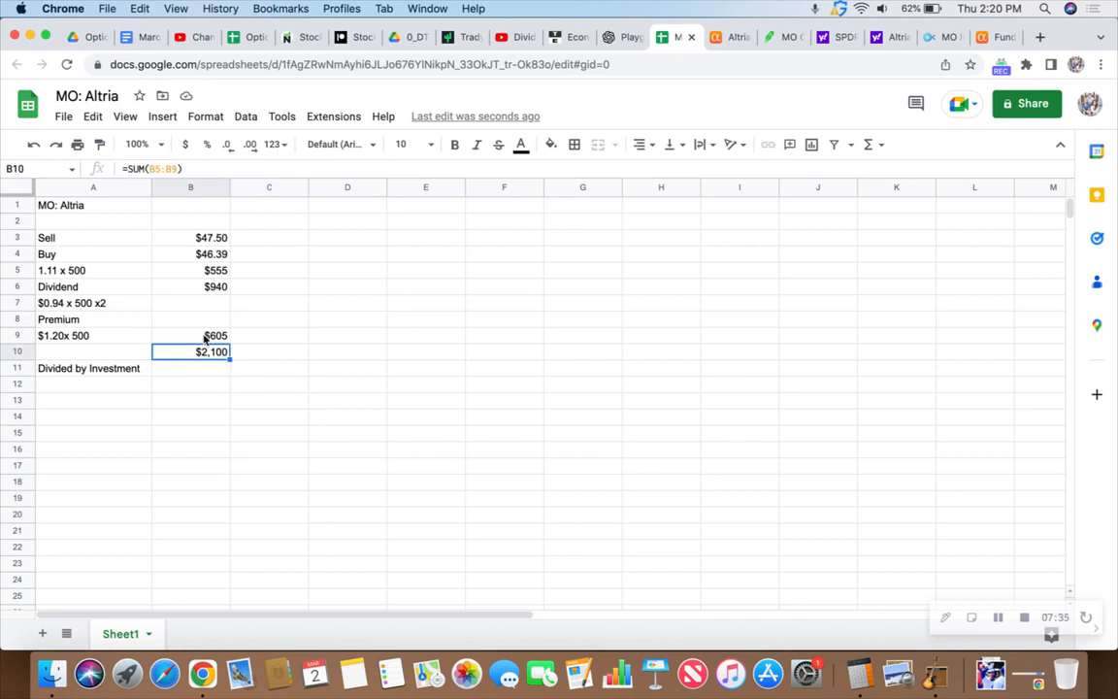
mouse_move(172, 246)
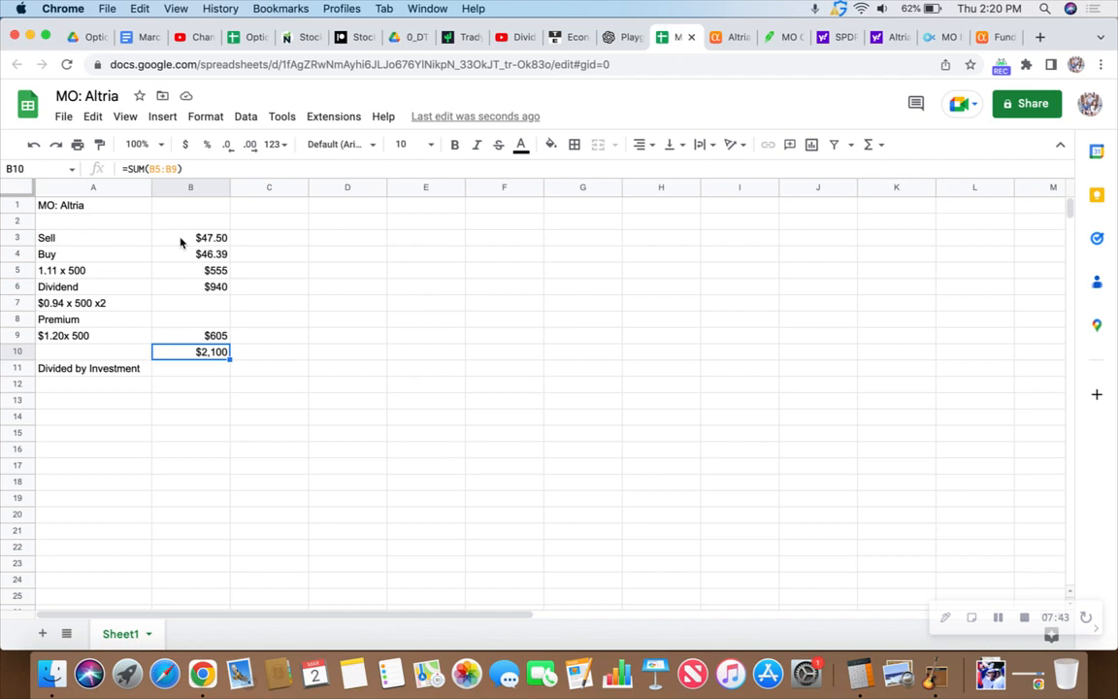
click(189, 236)
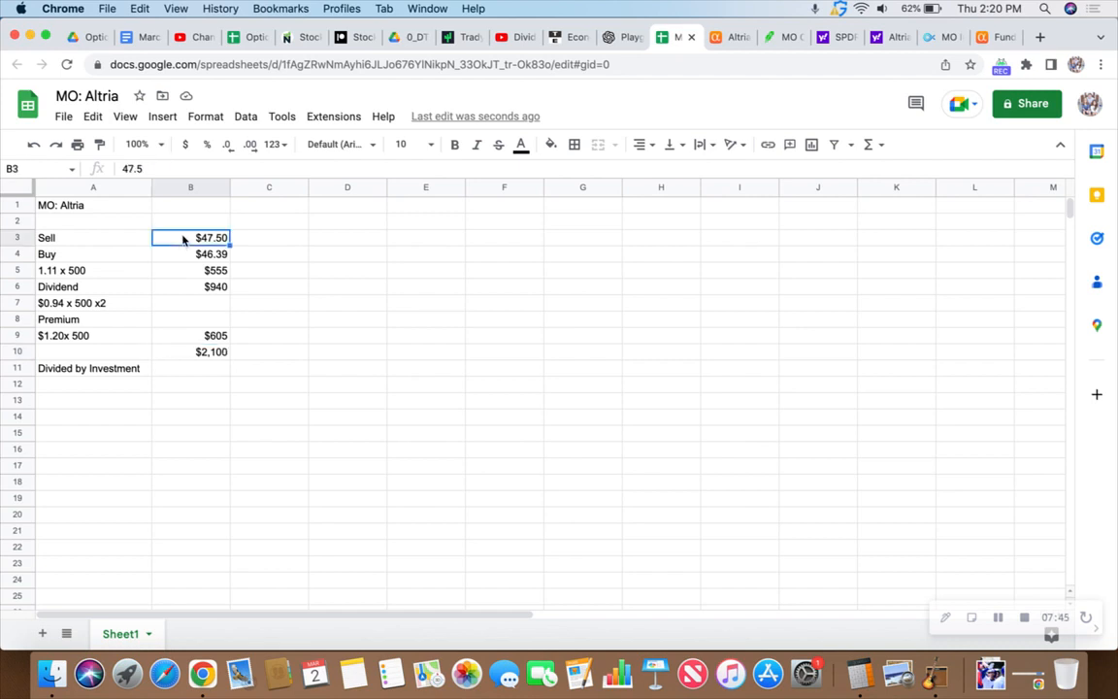
click(190, 253)
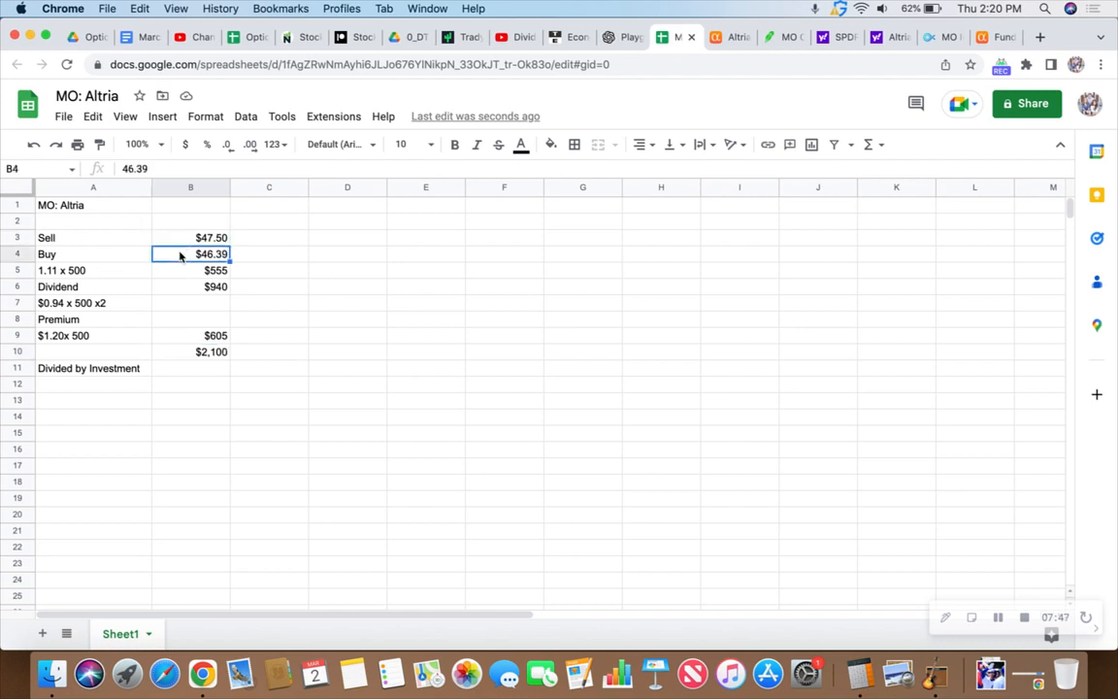
mouse_move(183, 279)
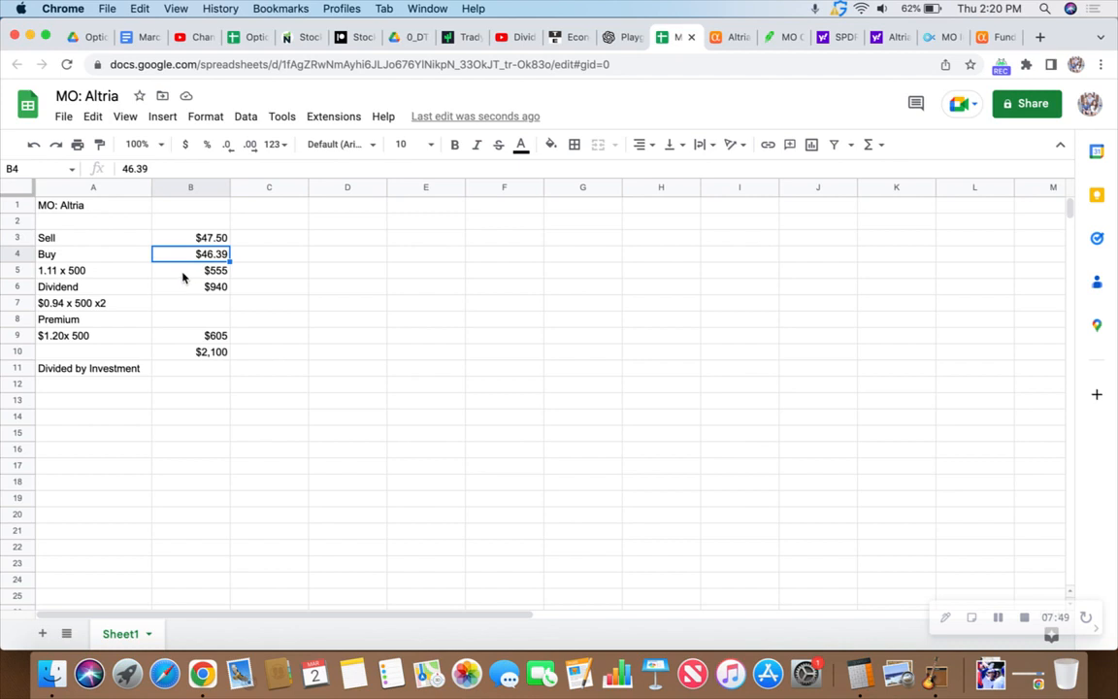
mouse_move(112, 273)
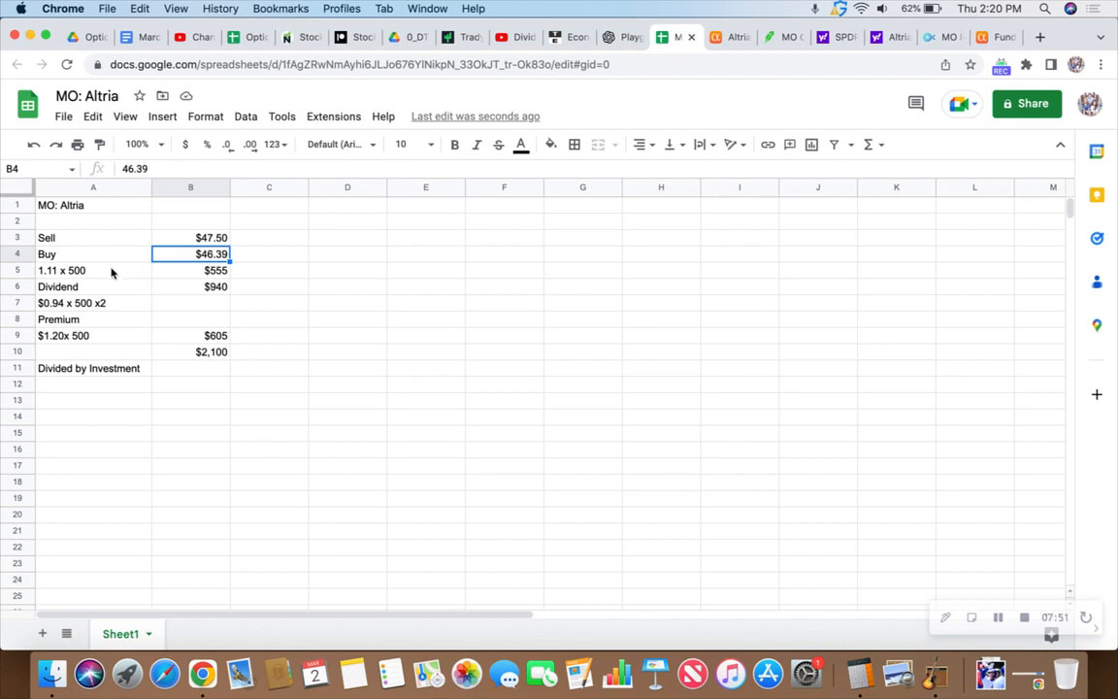
mouse_move(98, 272)
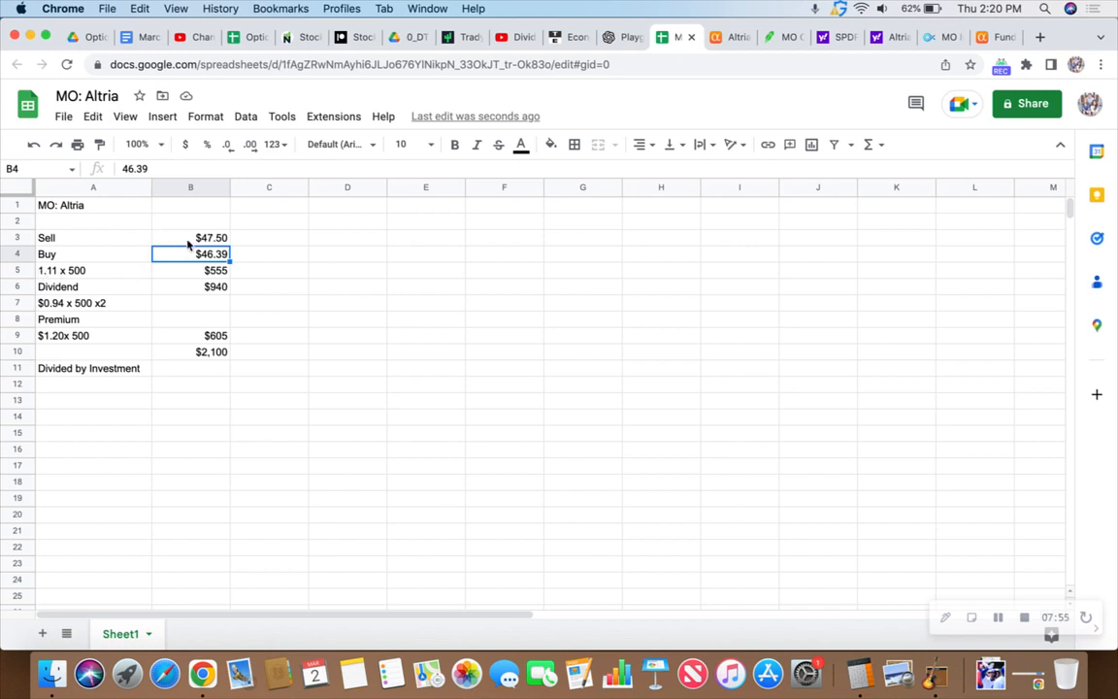
mouse_move(188, 272)
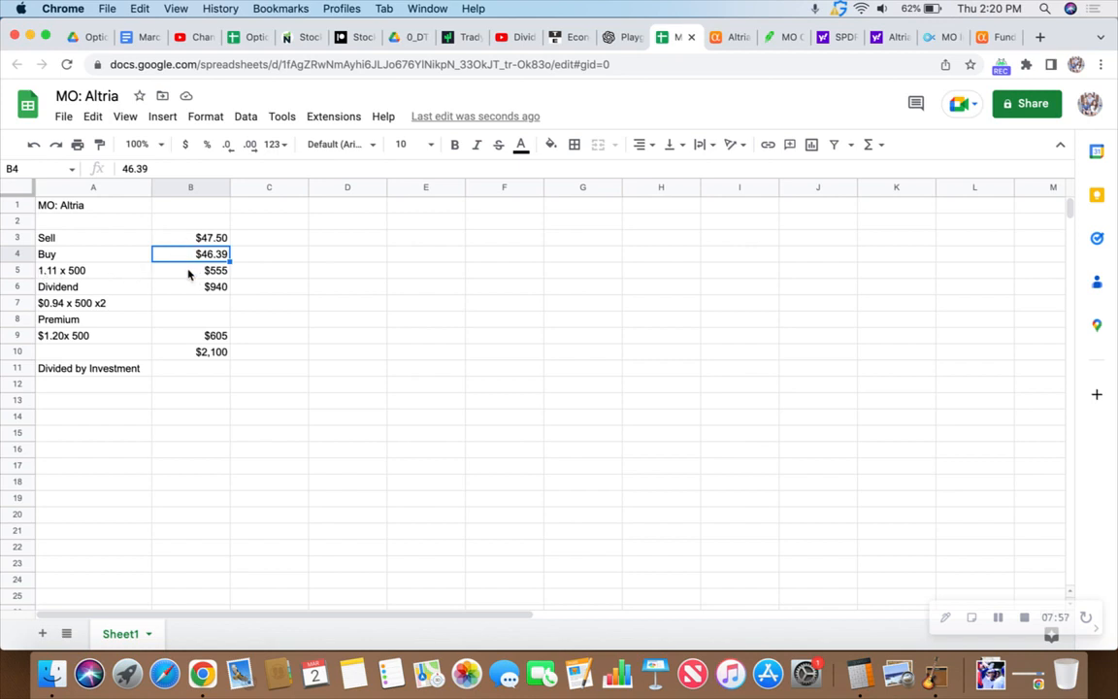
mouse_move(192, 274)
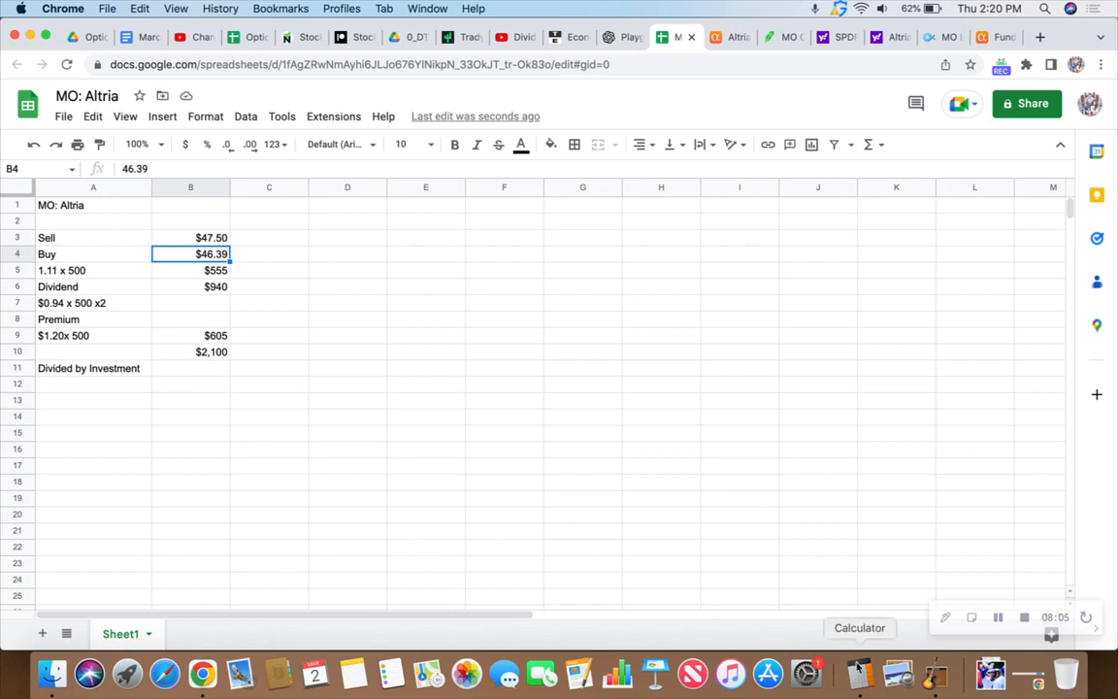
click(860, 670)
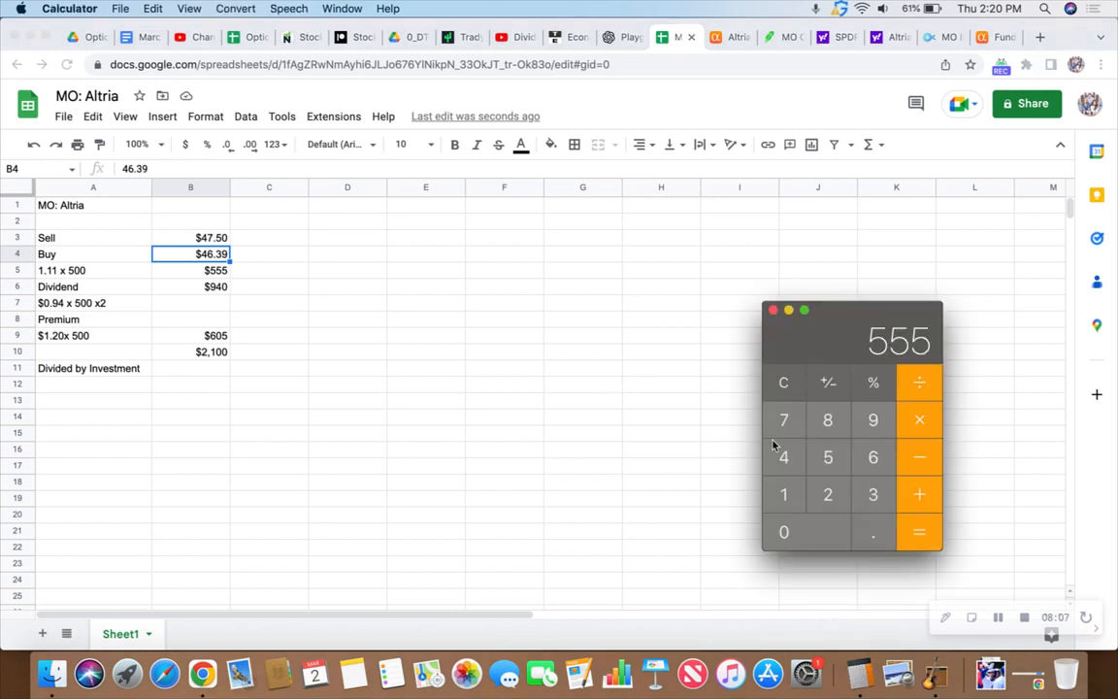
click(783, 382)
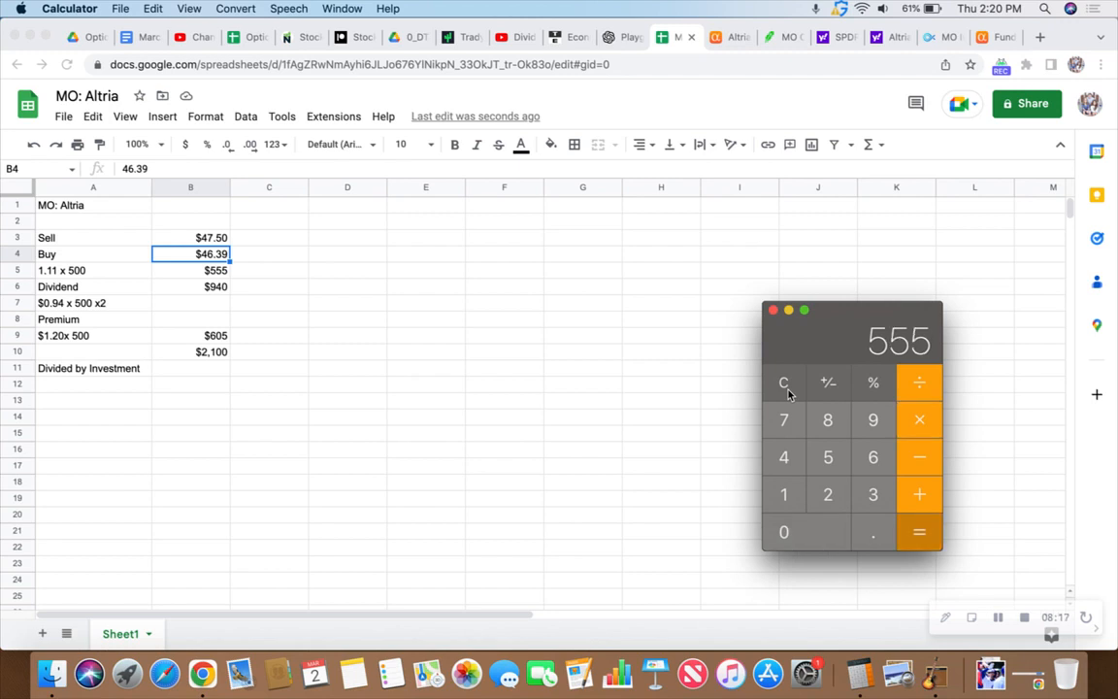
mouse_move(630, 382)
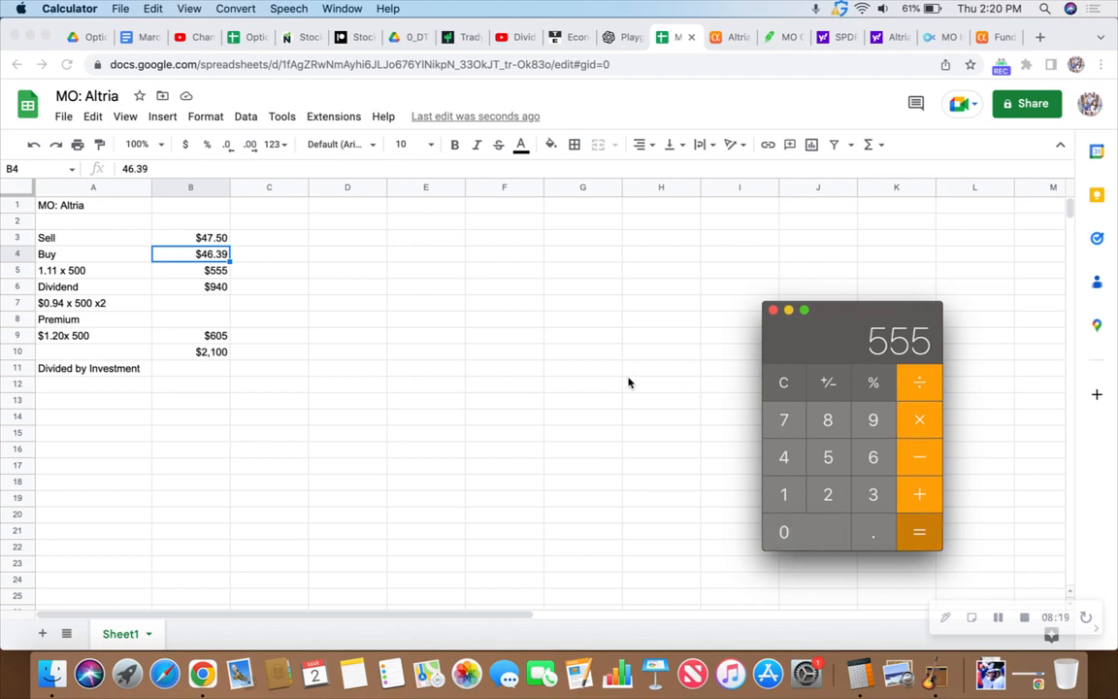
mouse_move(383, 358)
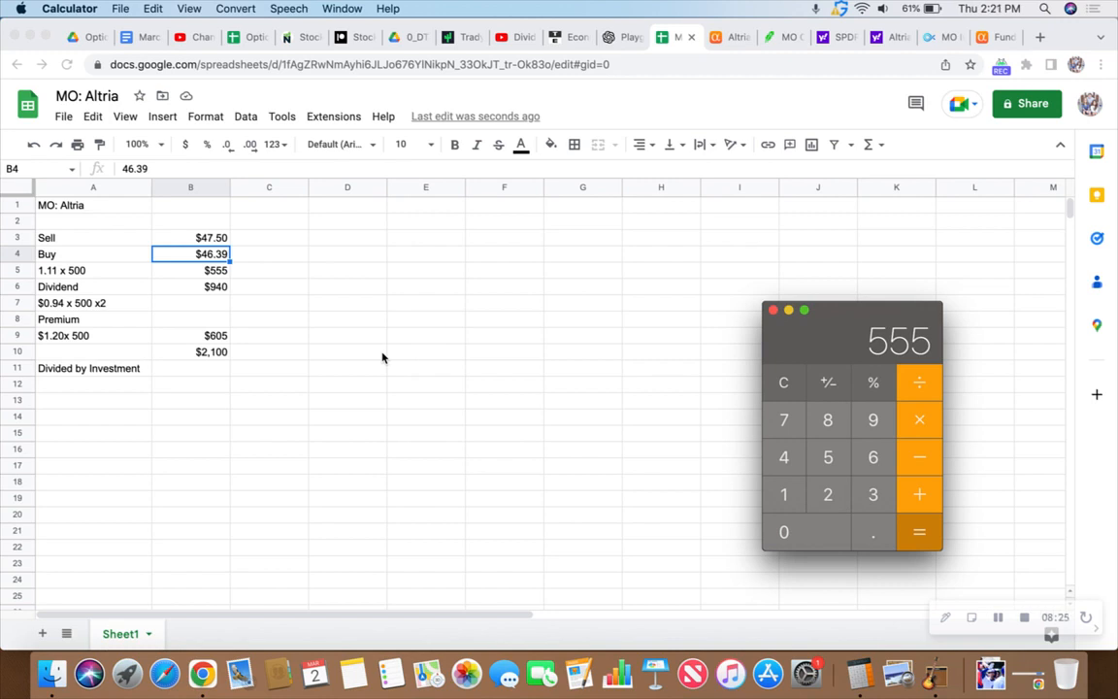
mouse_move(615, 323)
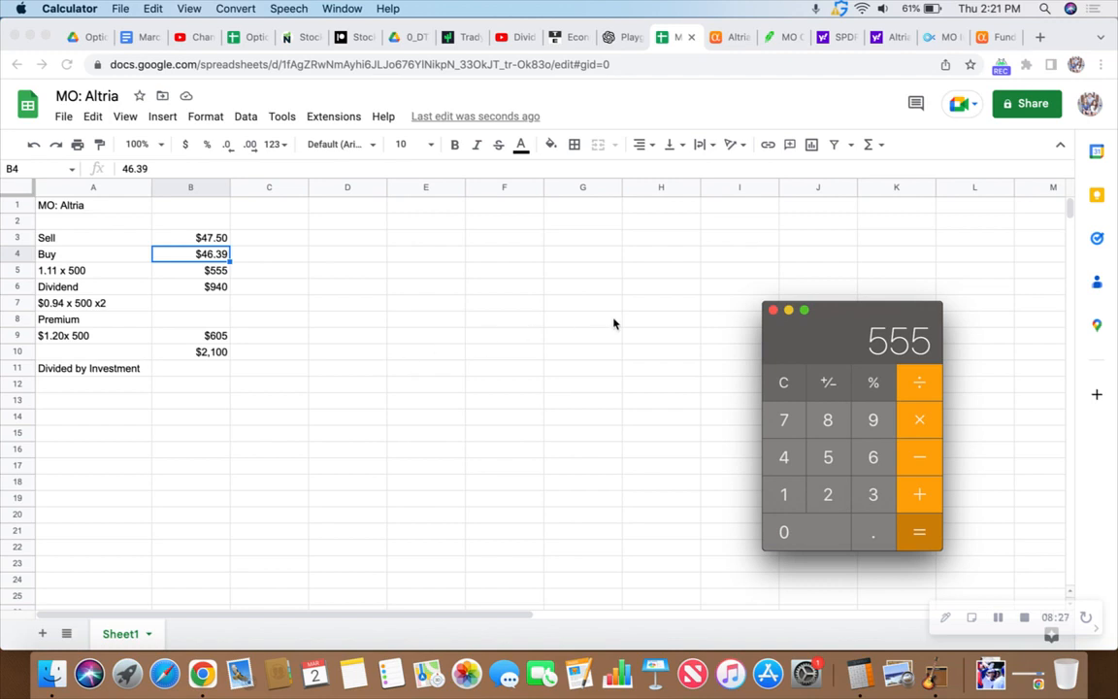
mouse_move(788, 310)
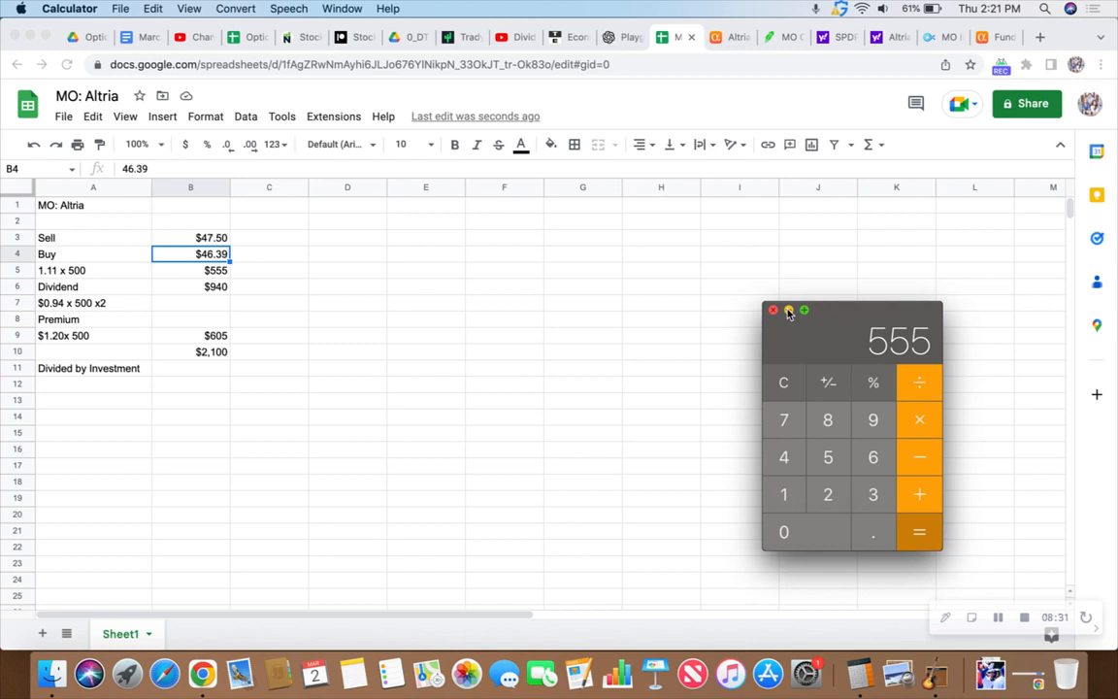
click(772, 309)
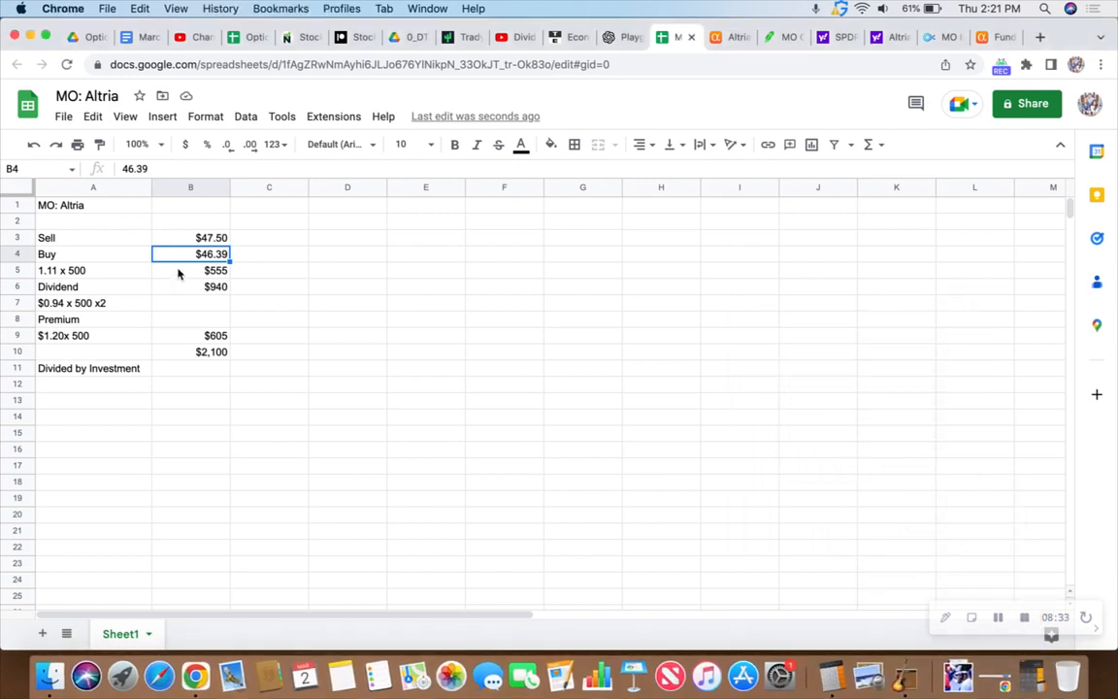
click(190, 286)
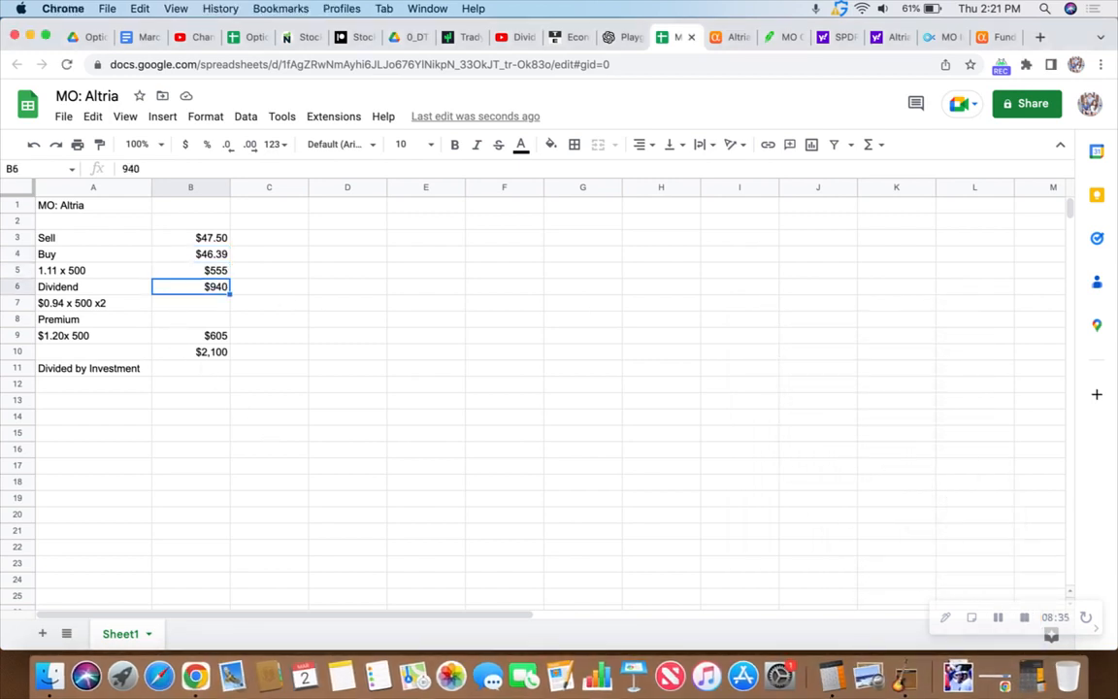
click(189, 334)
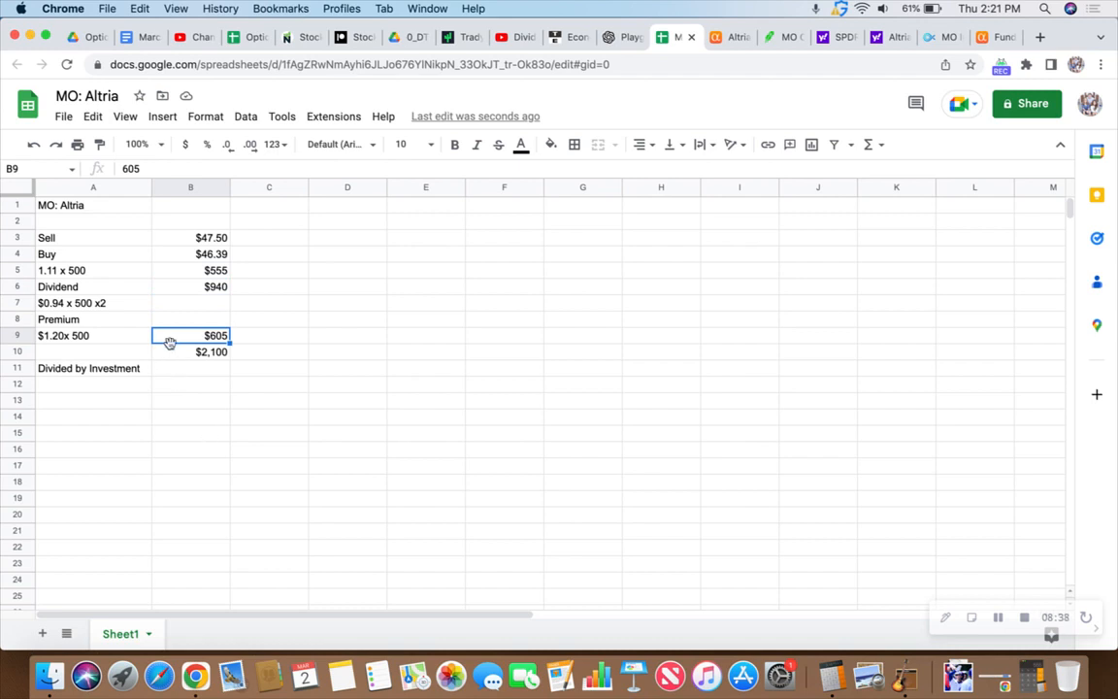
mouse_move(301, 381)
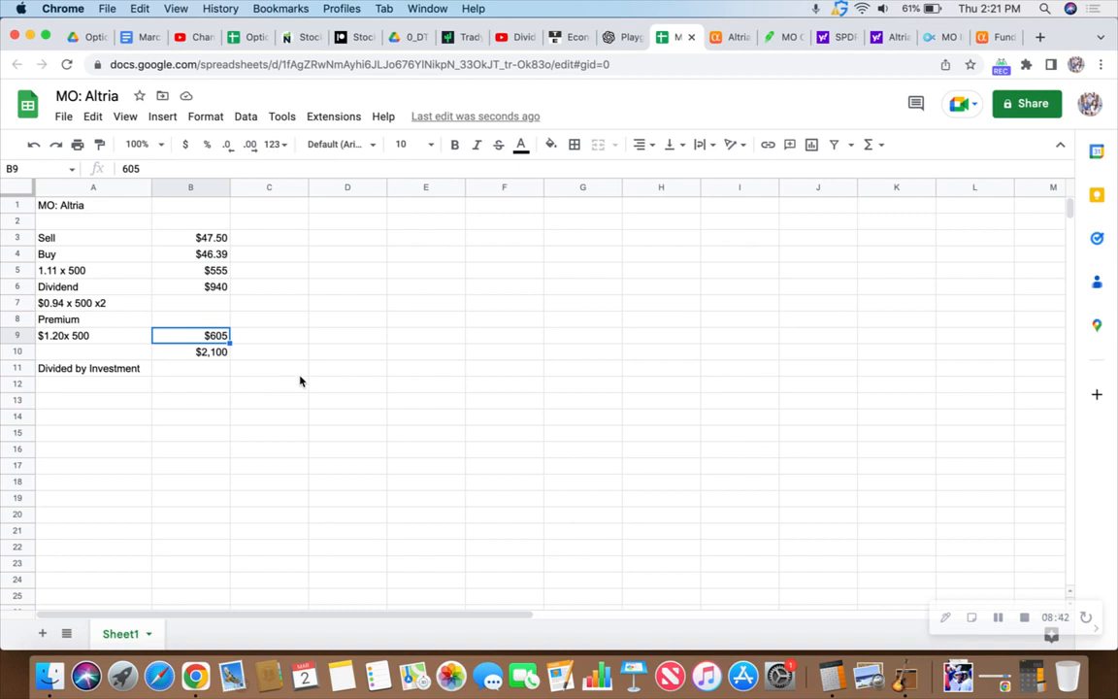
click(190, 352)
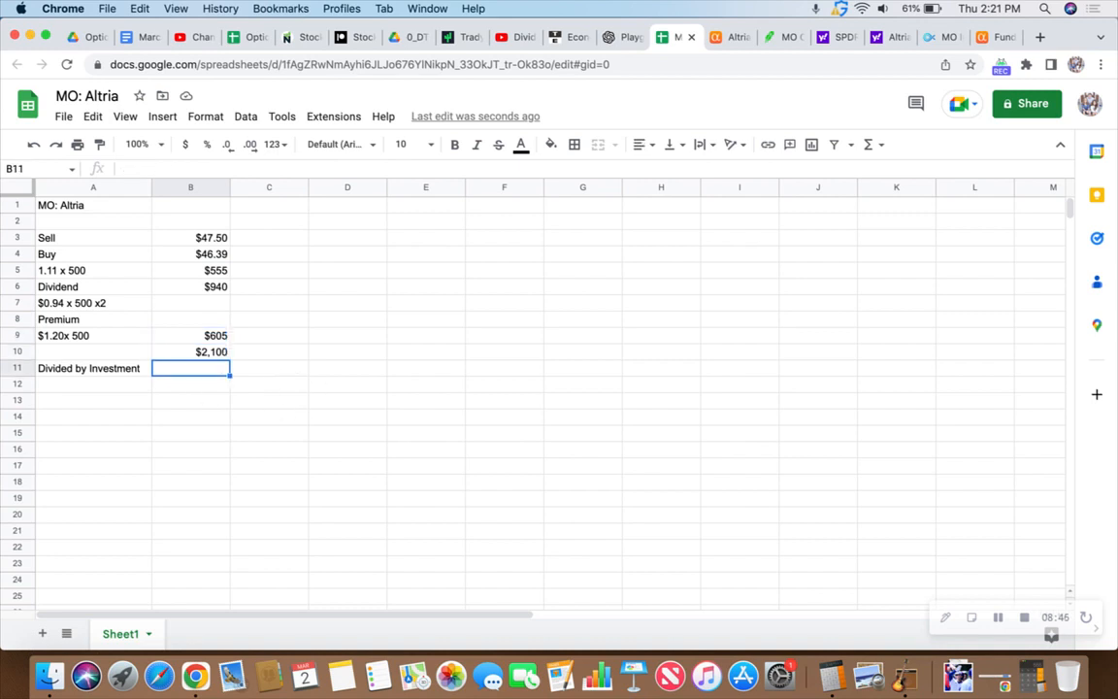
mouse_move(347, 392)
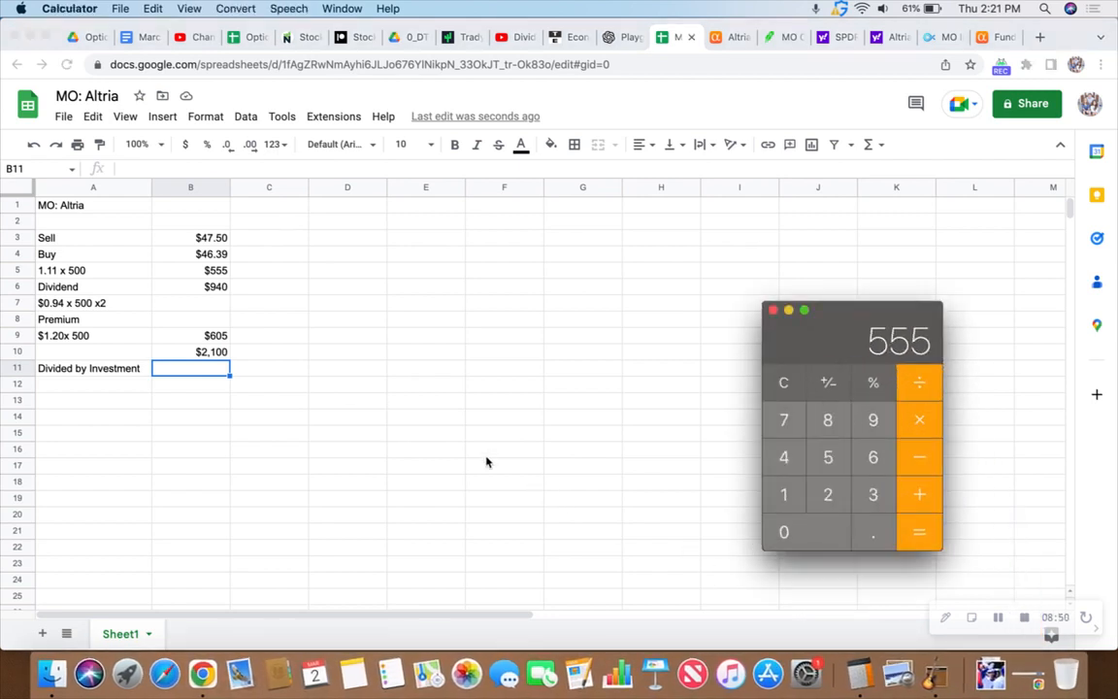
Step: Enter the $23,195 investment in the sheet and divide 2,100 by it (≈0.0905)
click(783, 383)
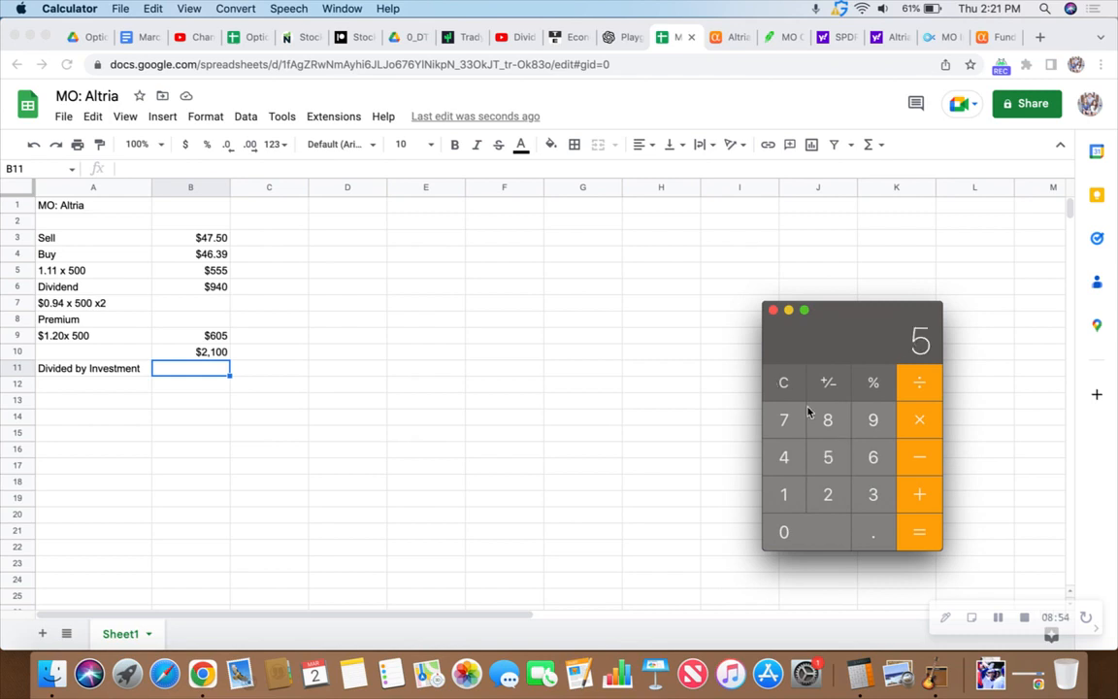
click(783, 531)
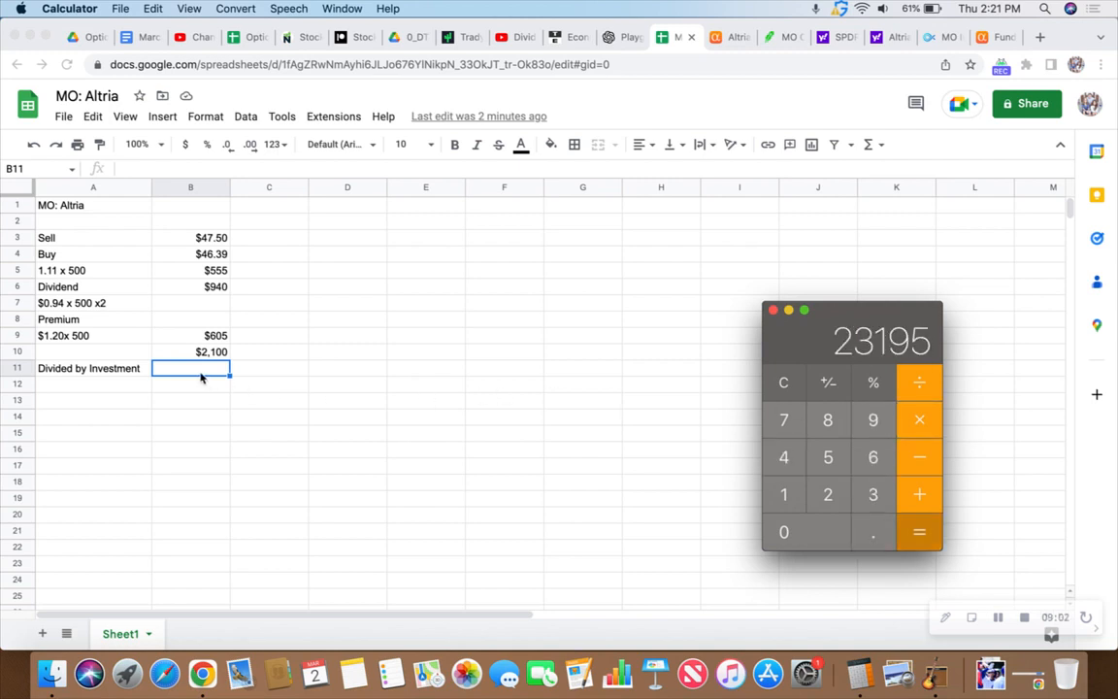
mouse_move(188, 375)
text($23195)
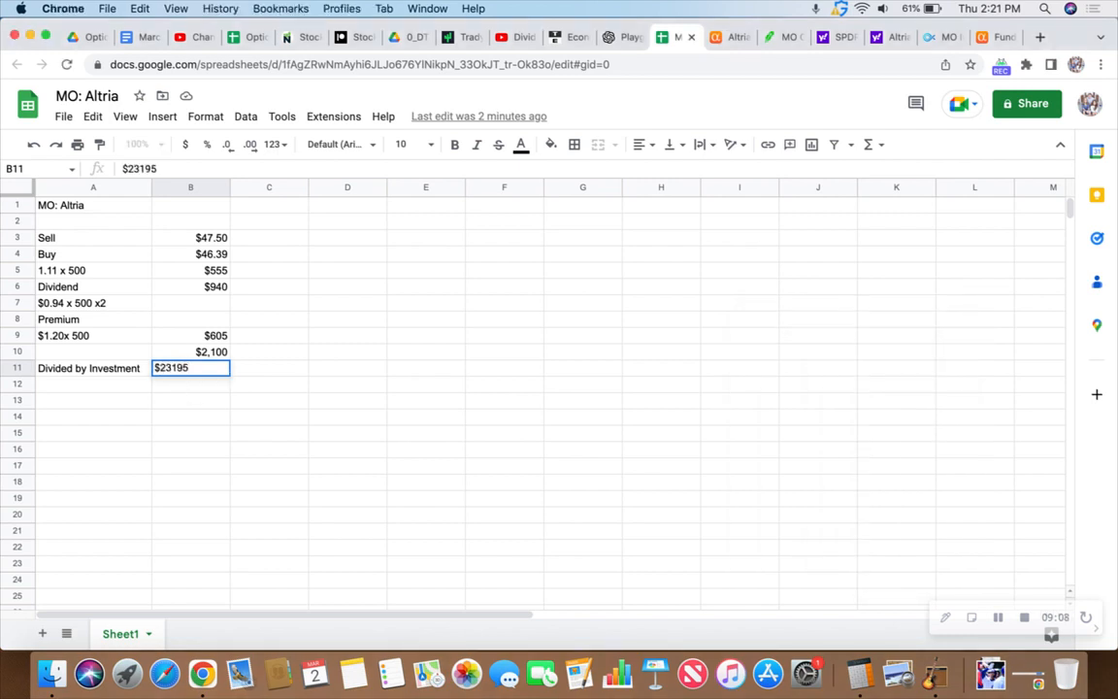
key(Enter)
text(23)
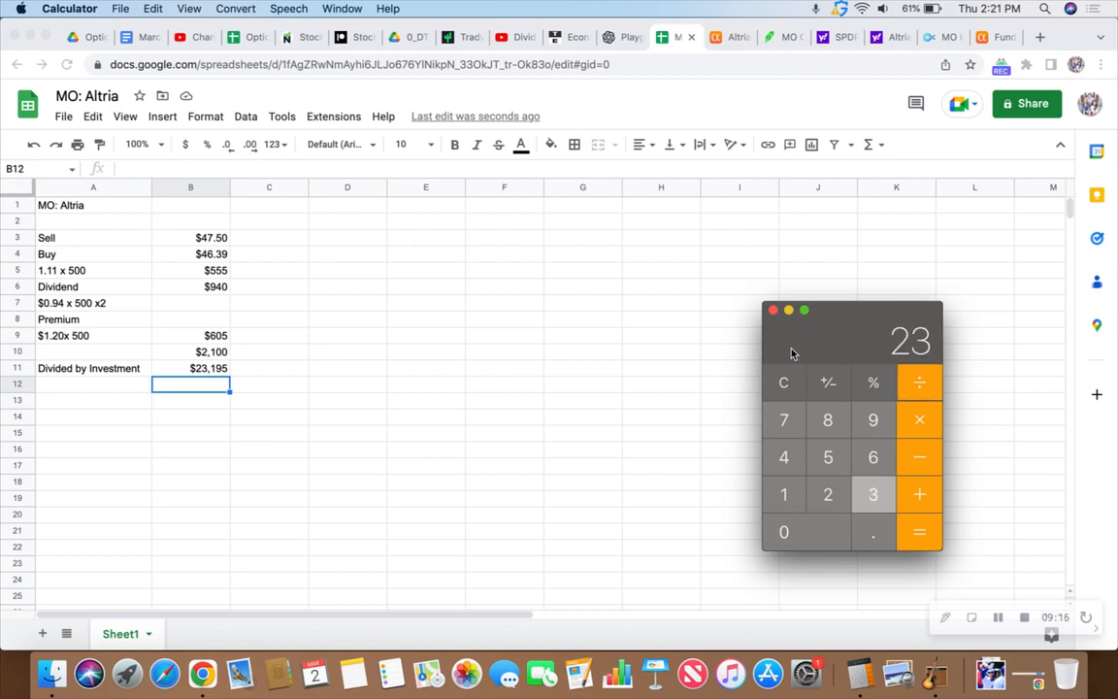
click(918, 532)
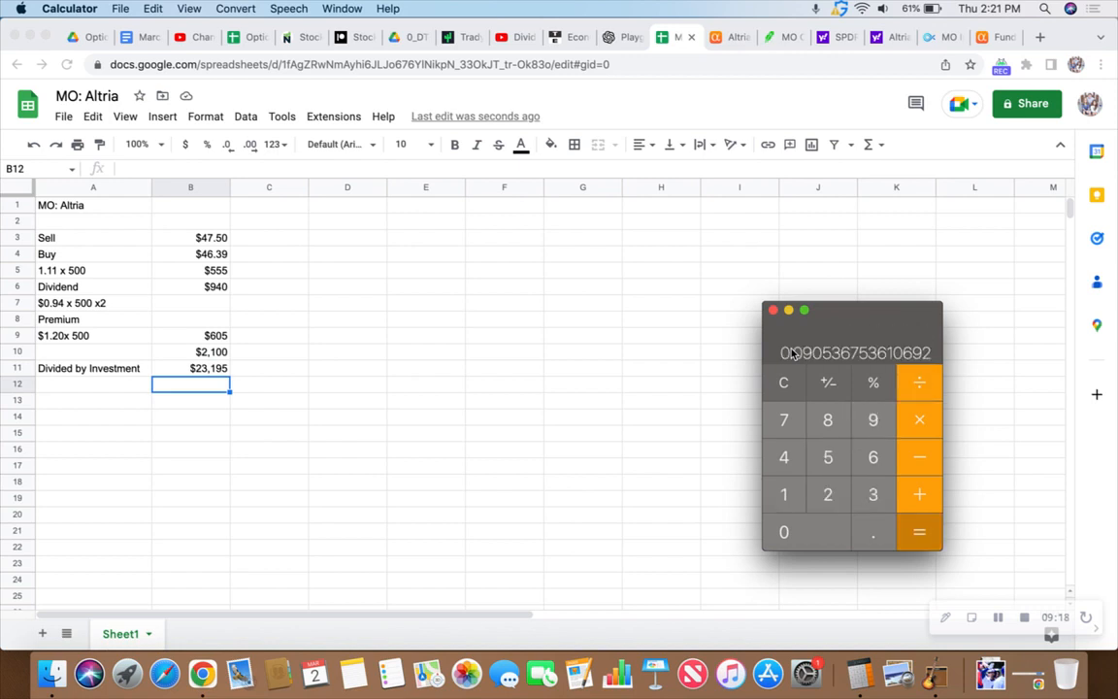
mouse_move(808, 369)
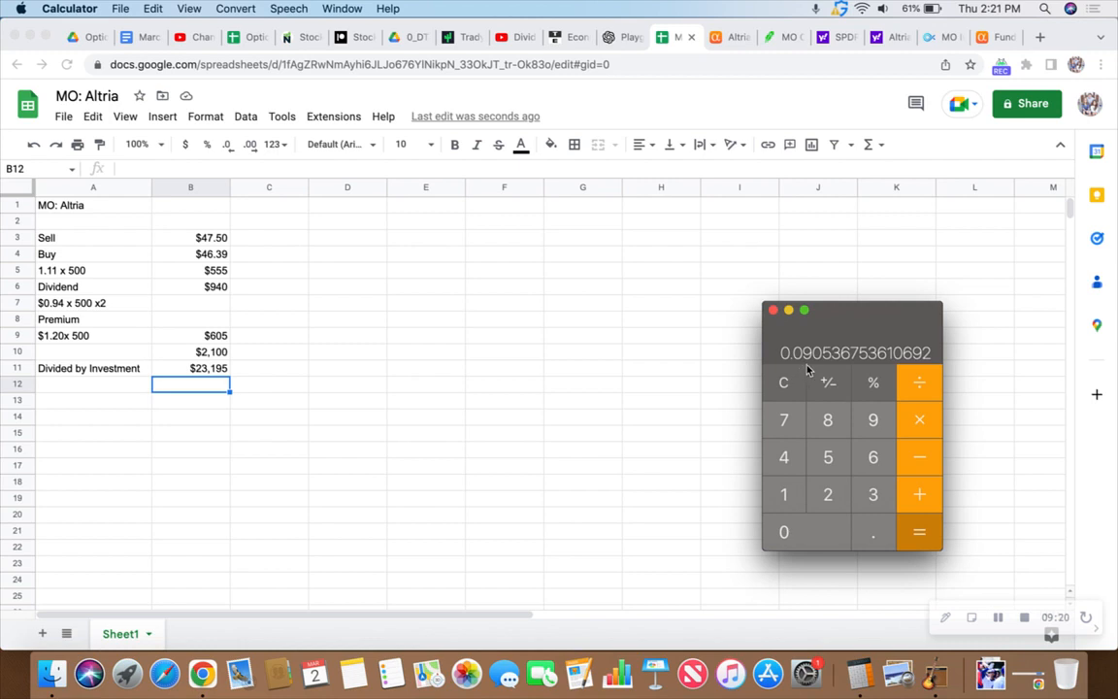
mouse_move(807, 368)
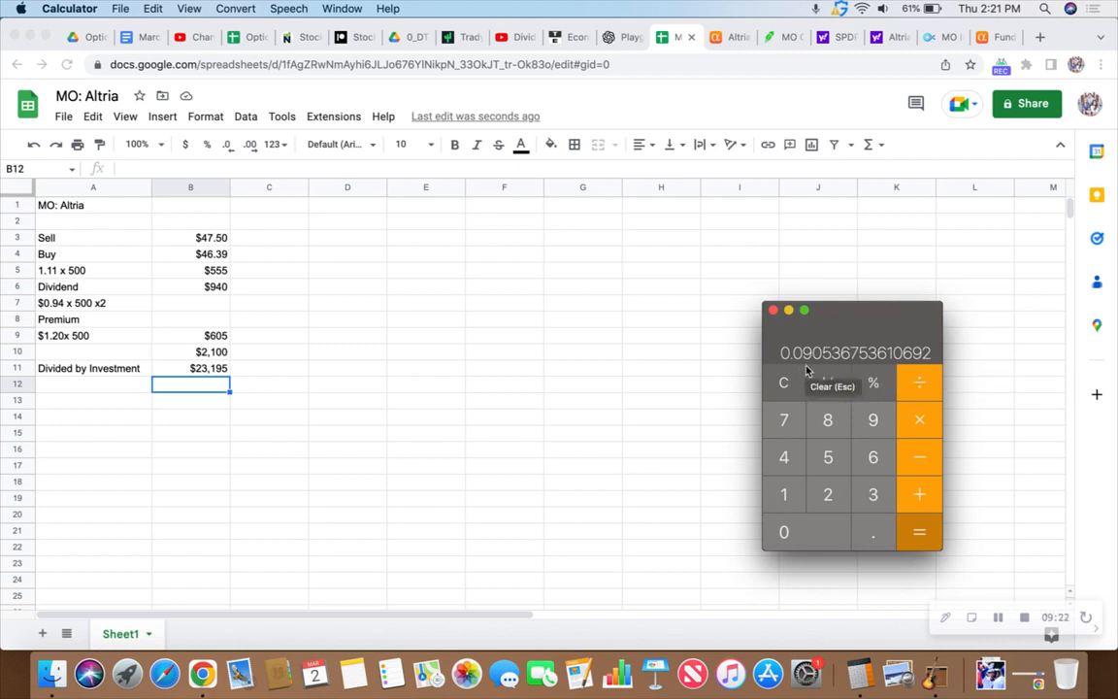
mouse_move(786, 365)
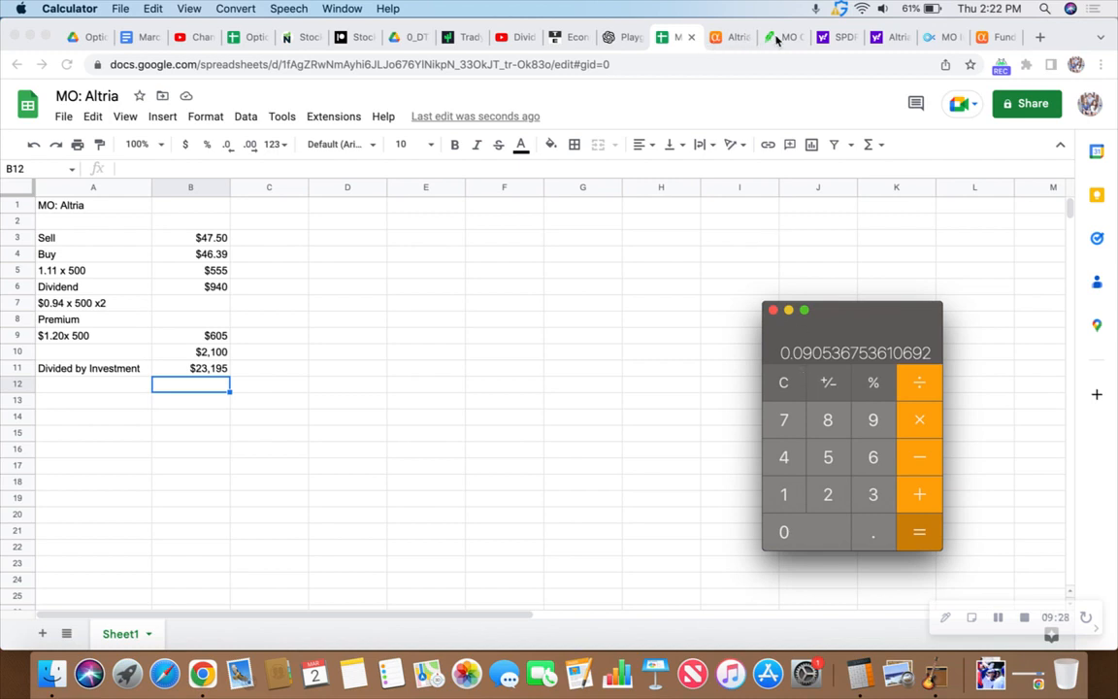
click(780, 36)
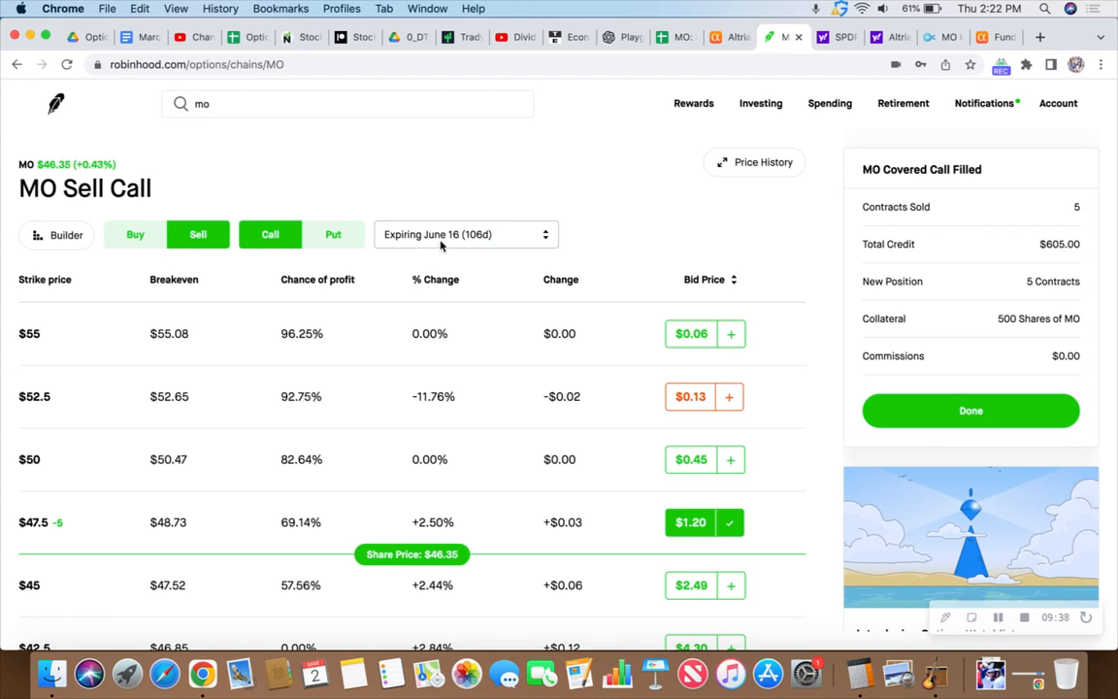
mouse_move(602, 202)
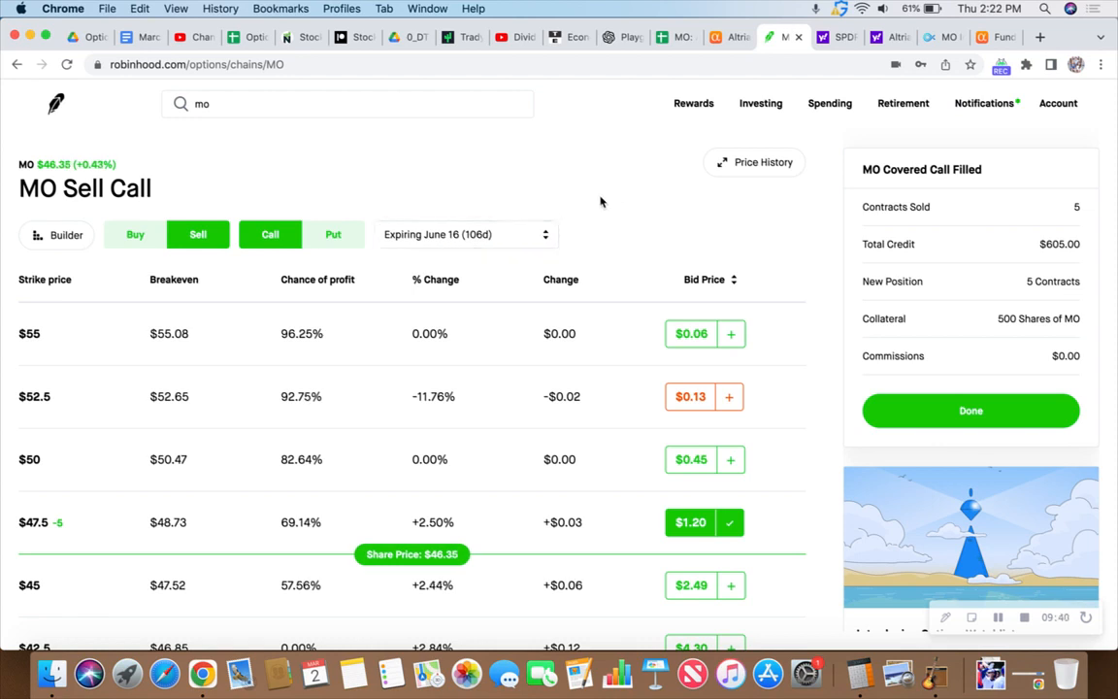
mouse_move(671, 37)
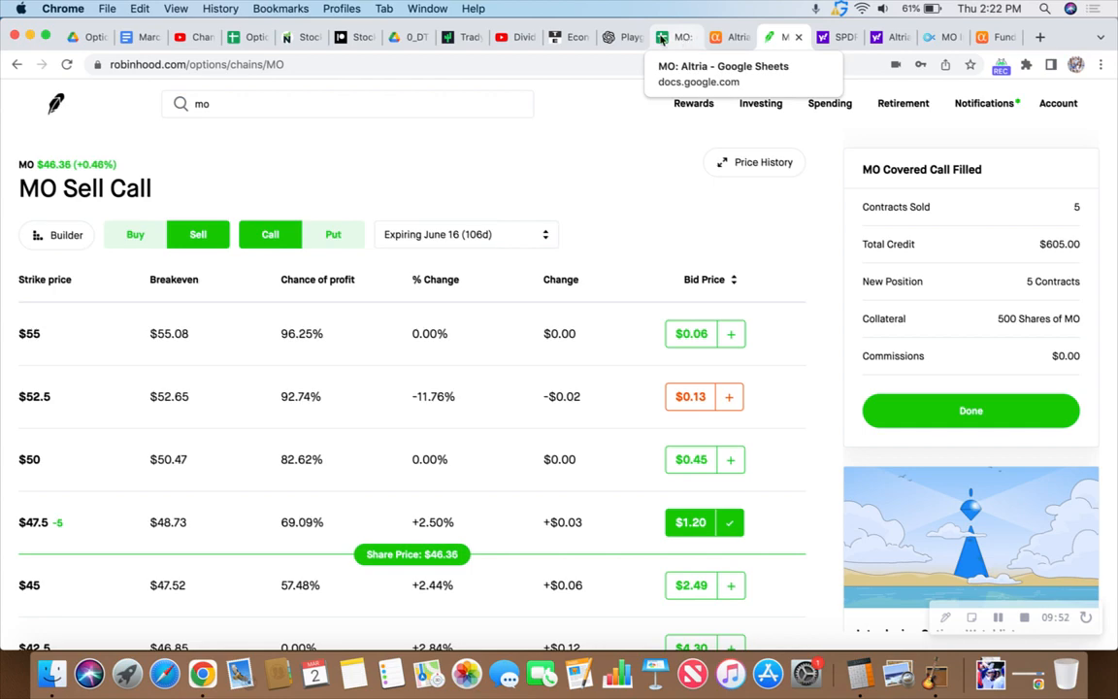
click(674, 37)
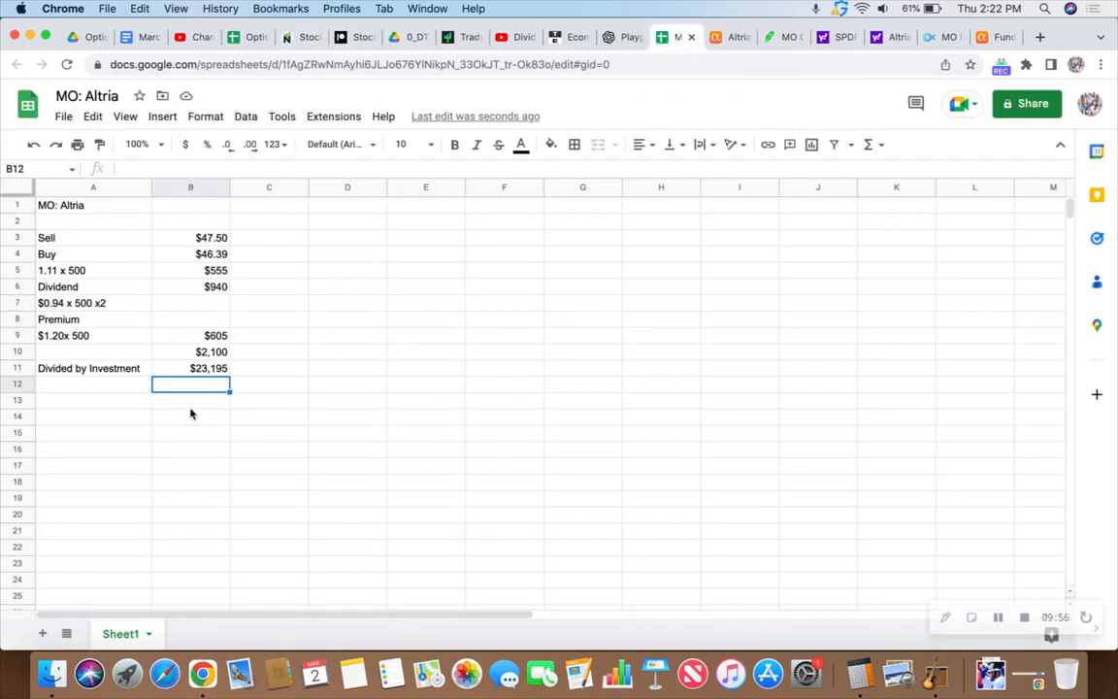
Step: Enter the 9% return and the x3 note in the MO: Altria sheet
text(9%)
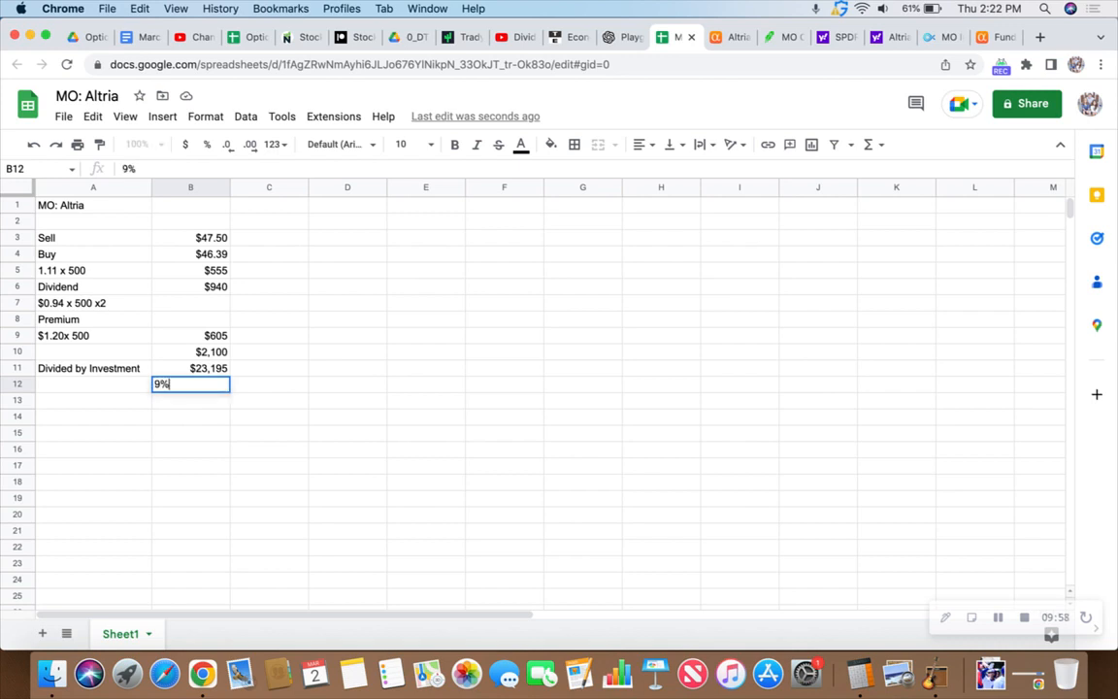
key(Enter)
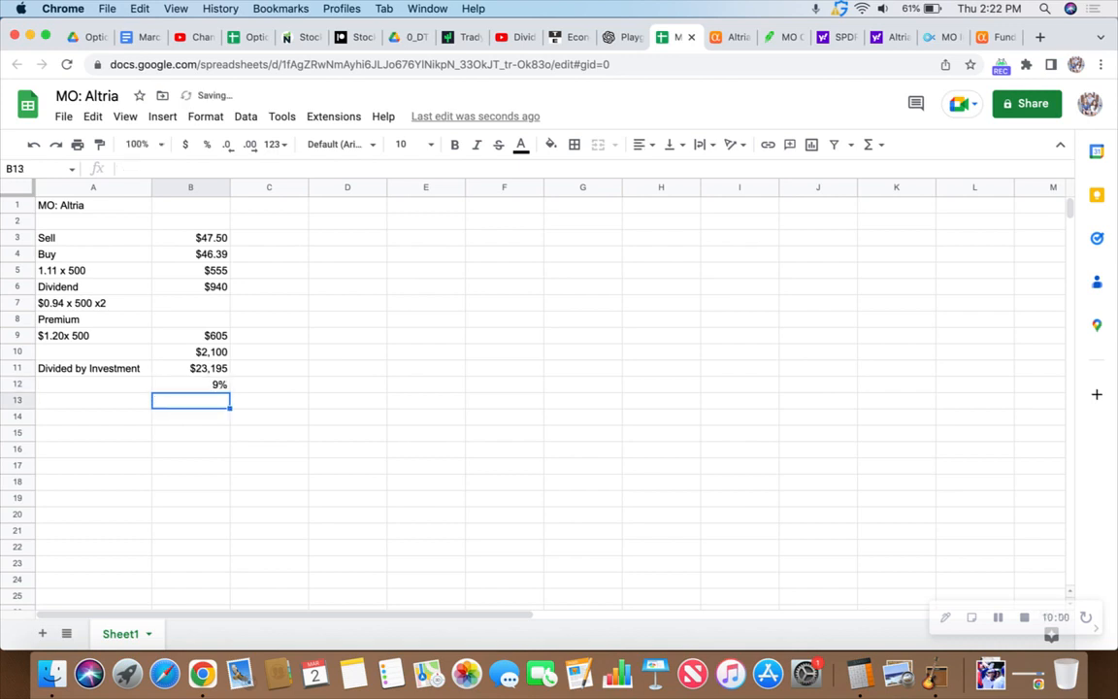
text(x)
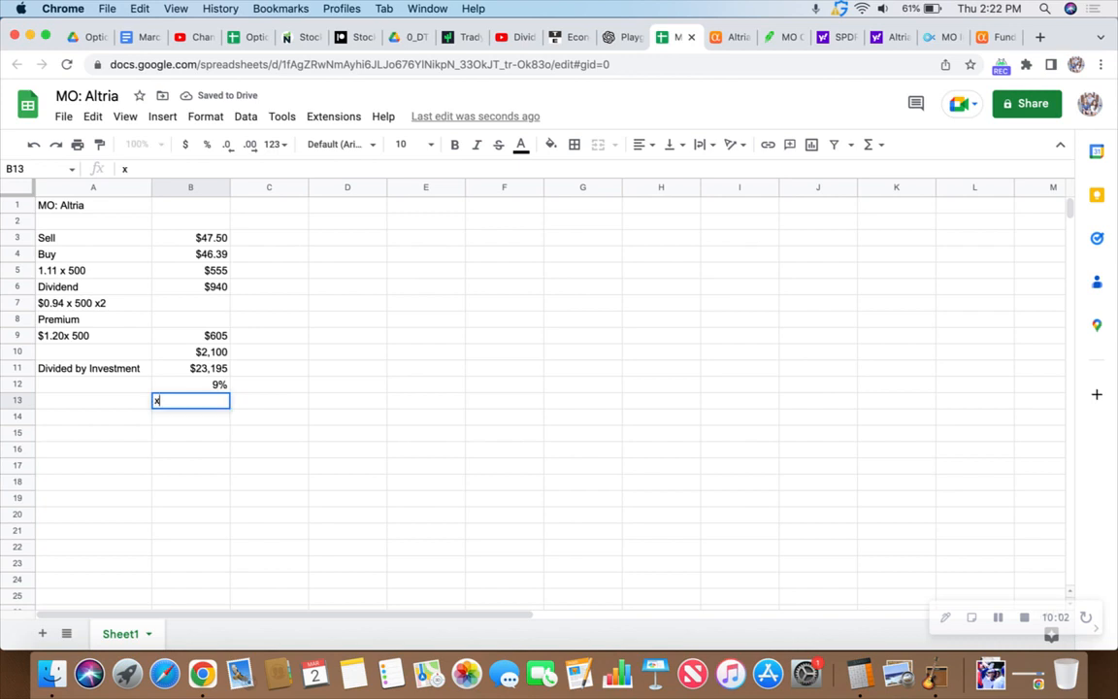
text(3)
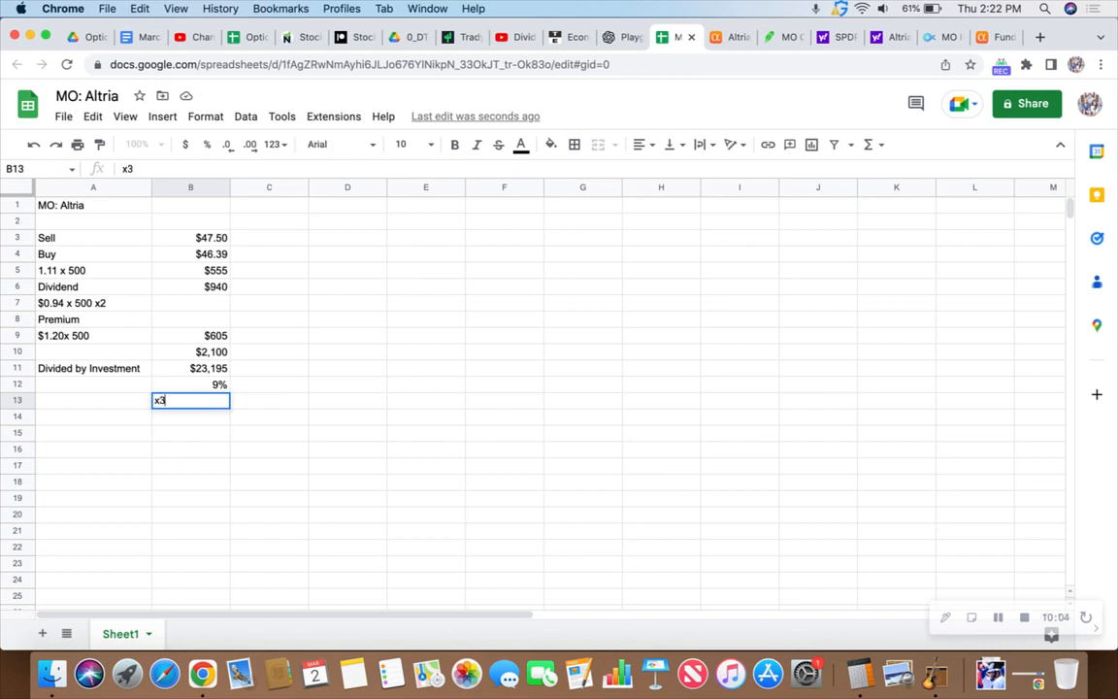
key(Enter)
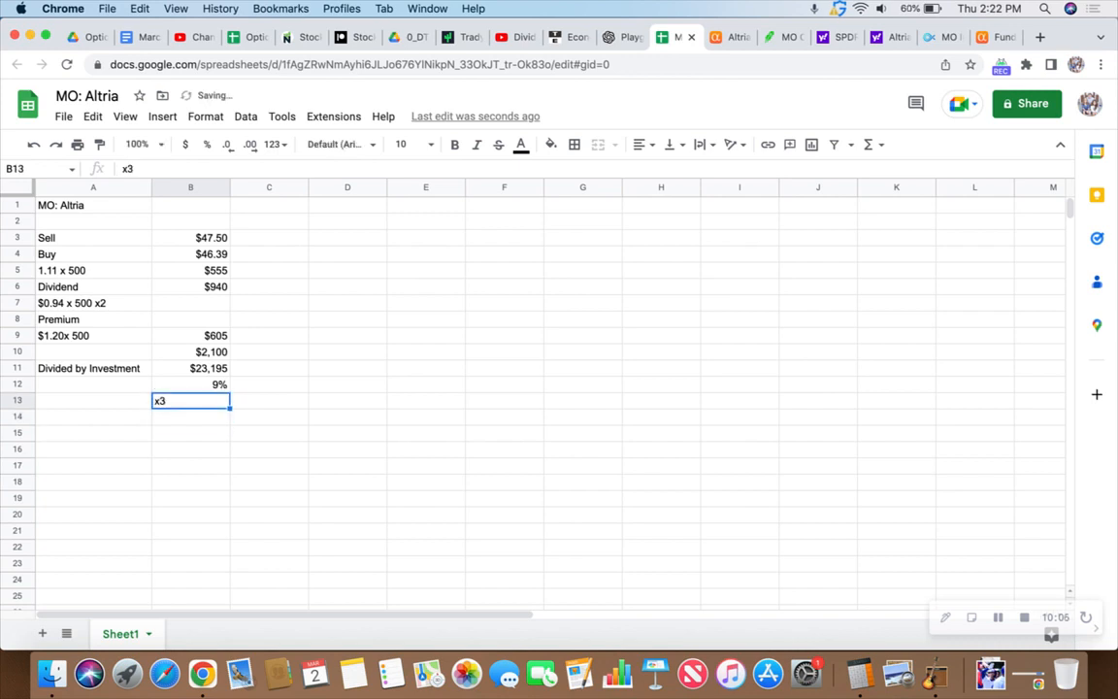
key(Enter)
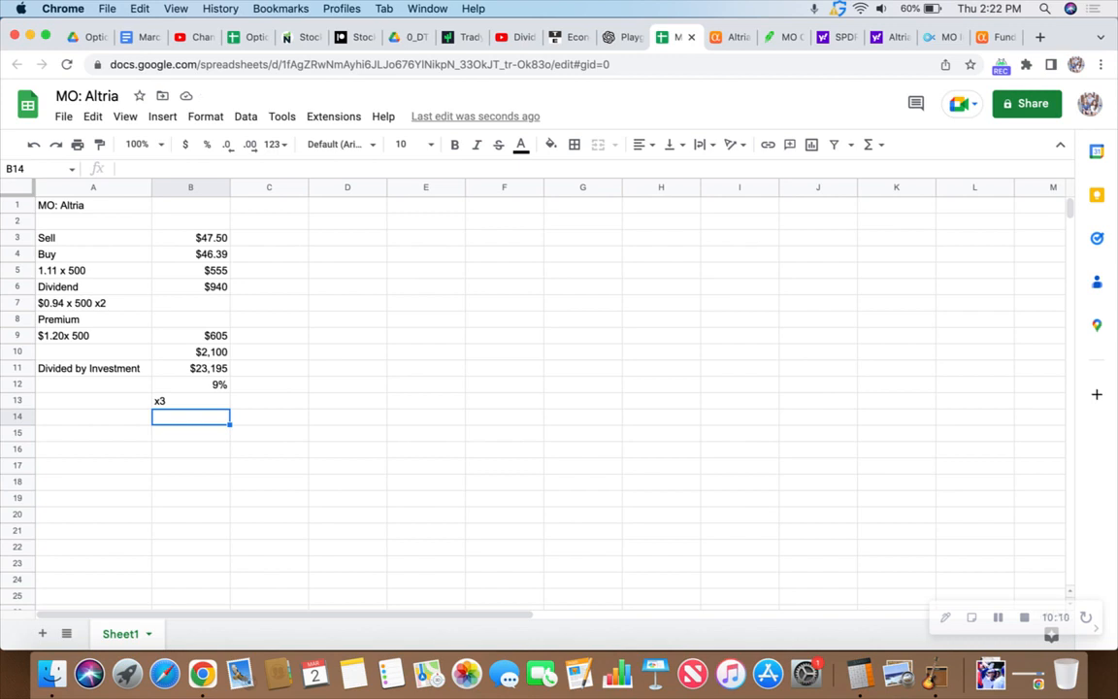
Step: Enter the 27% result and label it 'Annualized' beside it
text(27%)
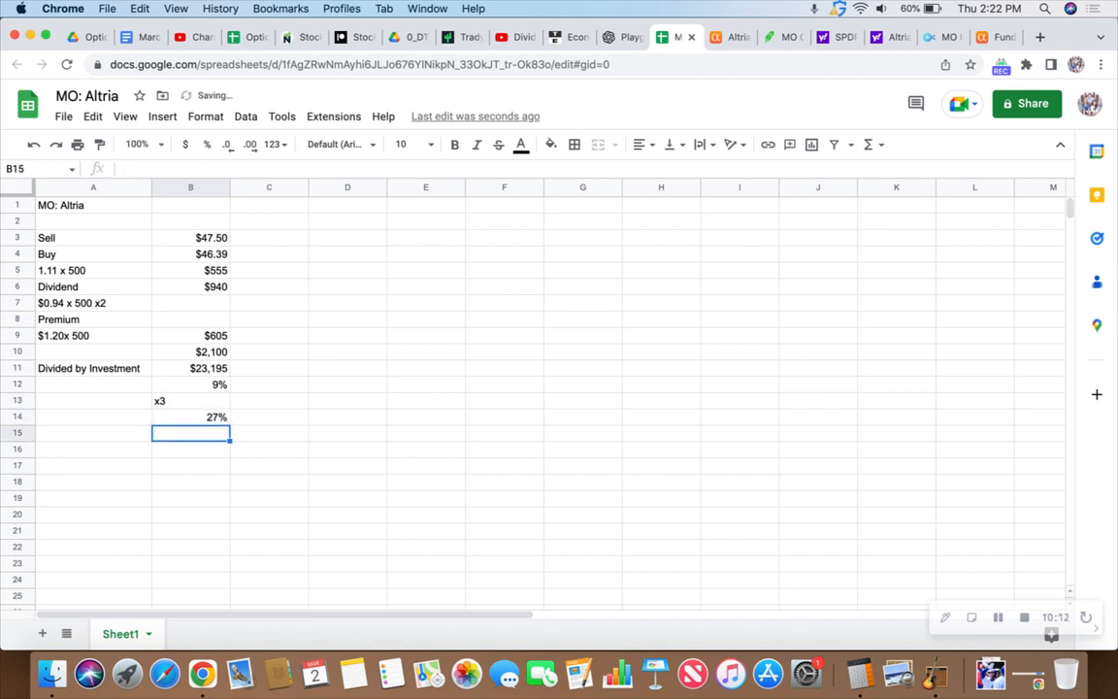
click(92, 417)
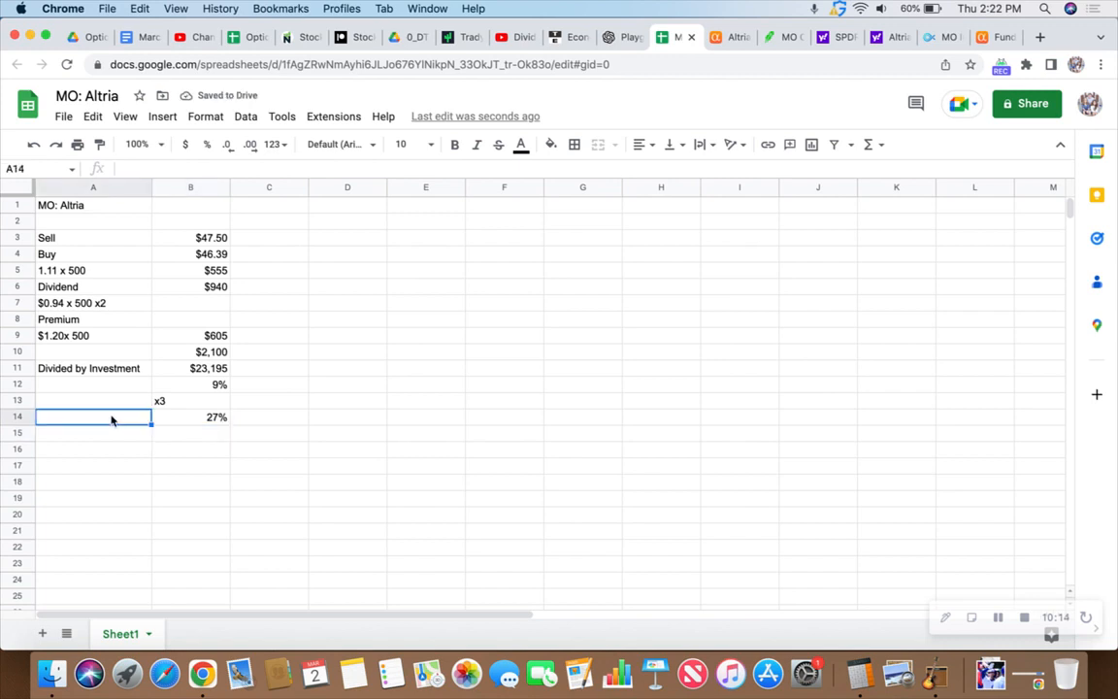
text(Annualized)
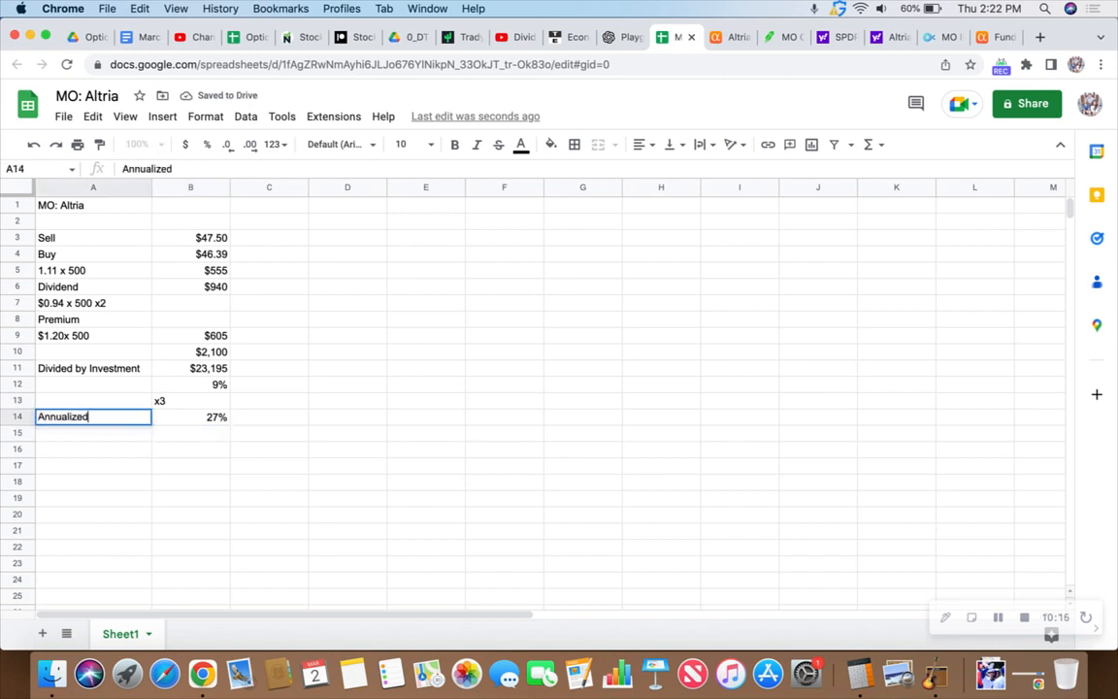
click(190, 416)
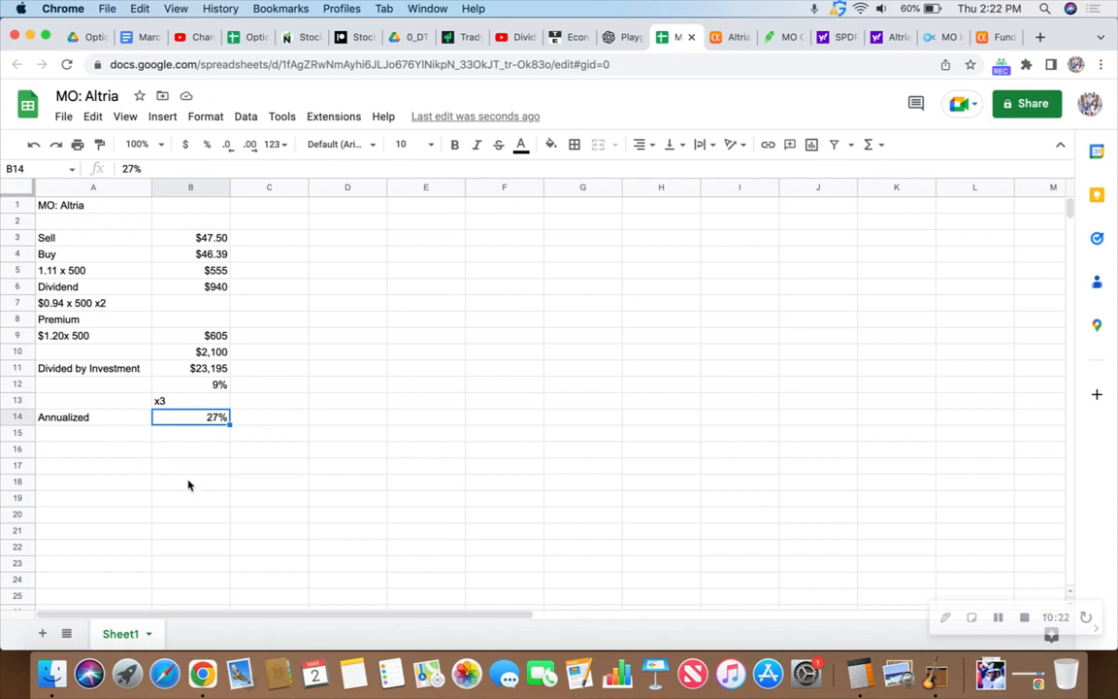
mouse_move(191, 377)
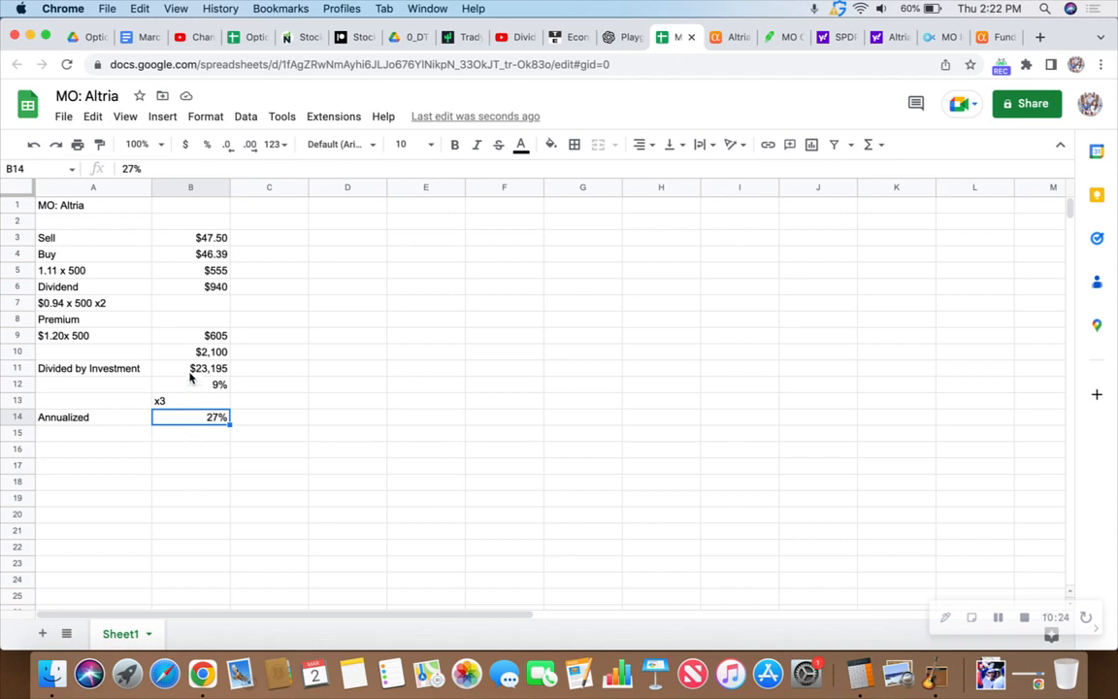
mouse_move(179, 243)
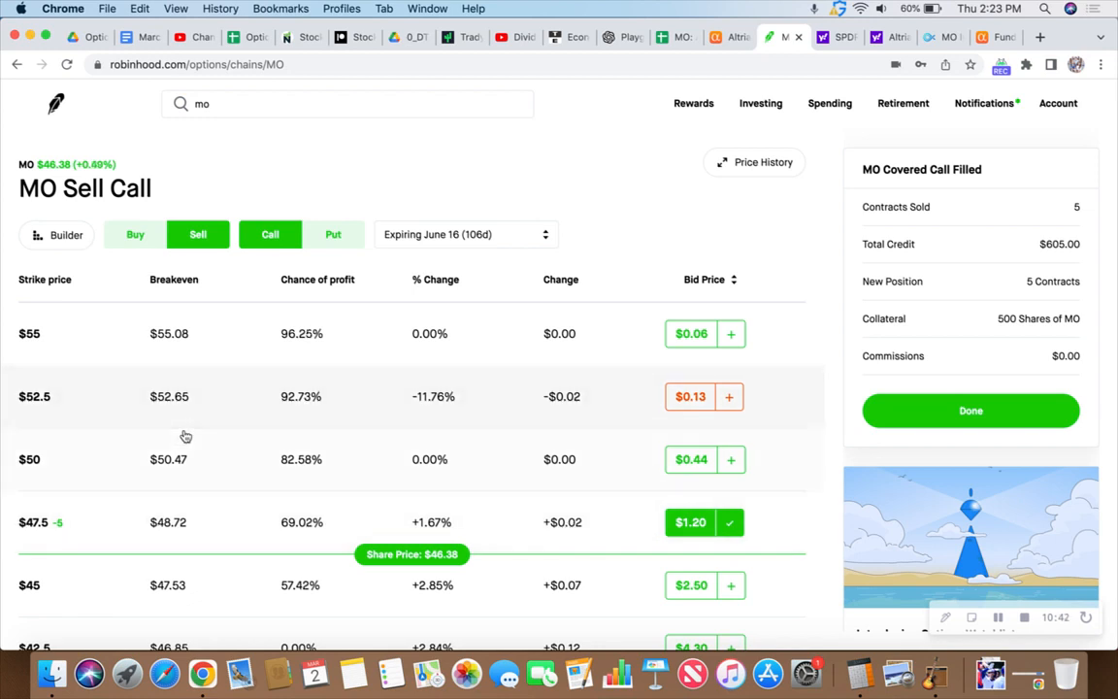
mouse_move(113, 525)
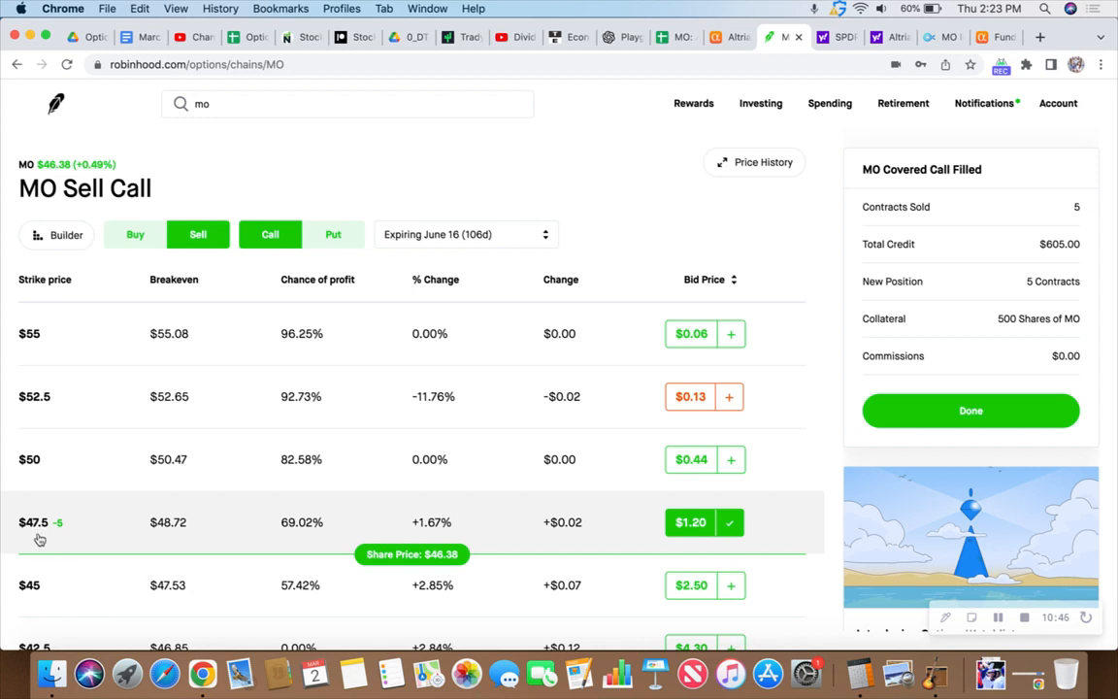
mouse_move(110, 534)
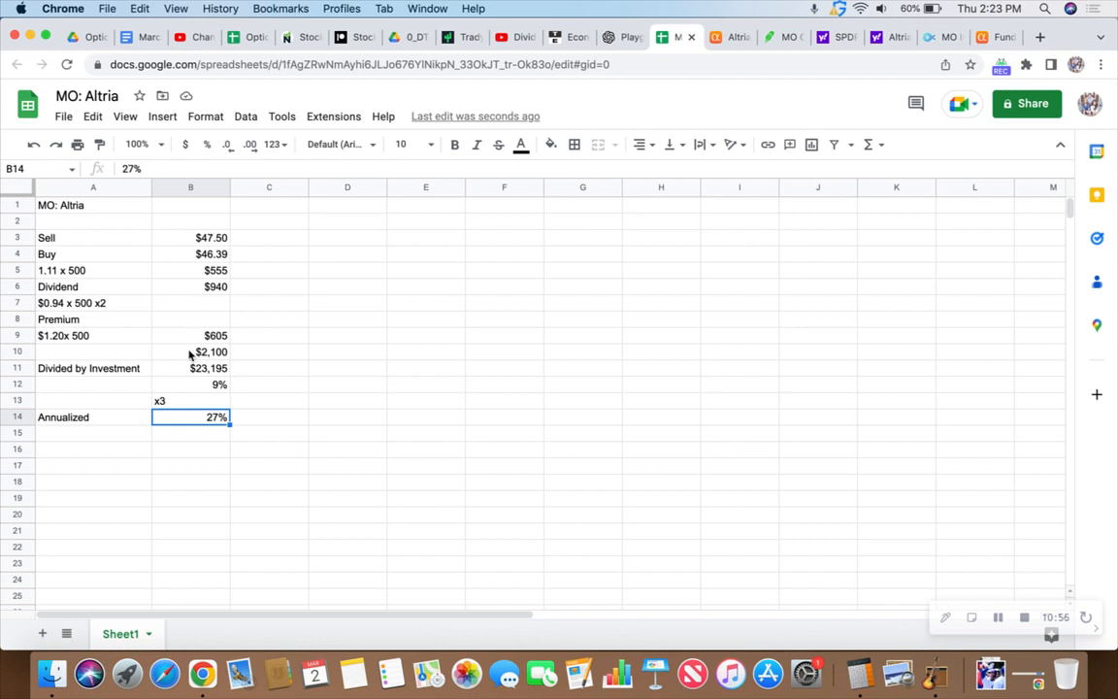
mouse_move(173, 358)
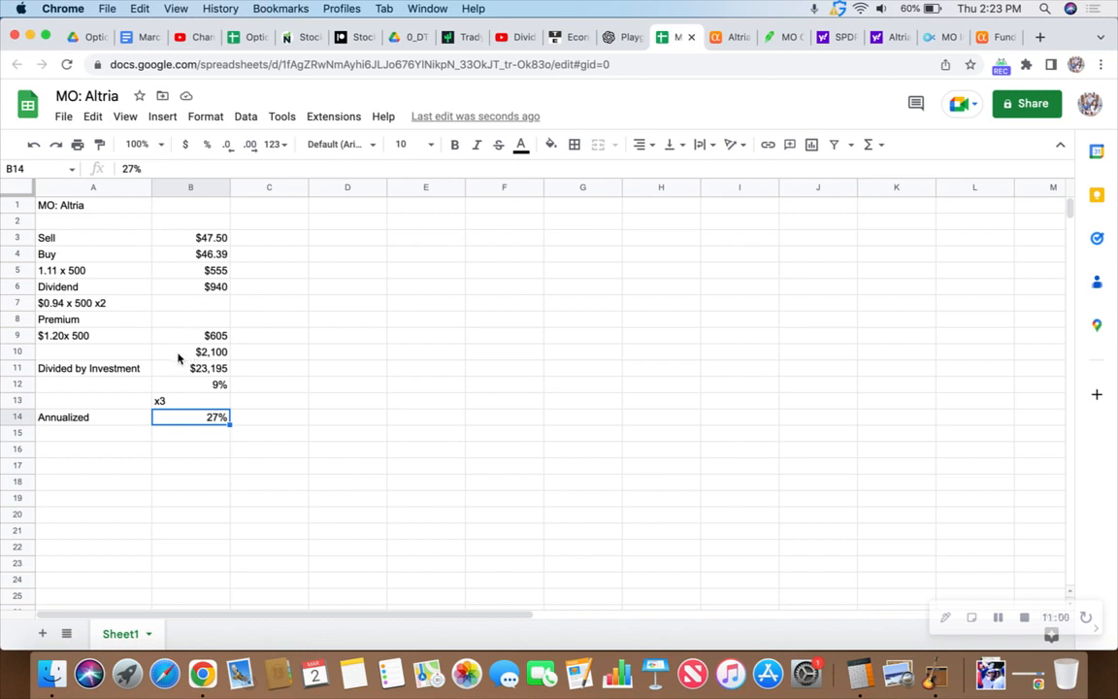
click(190, 368)
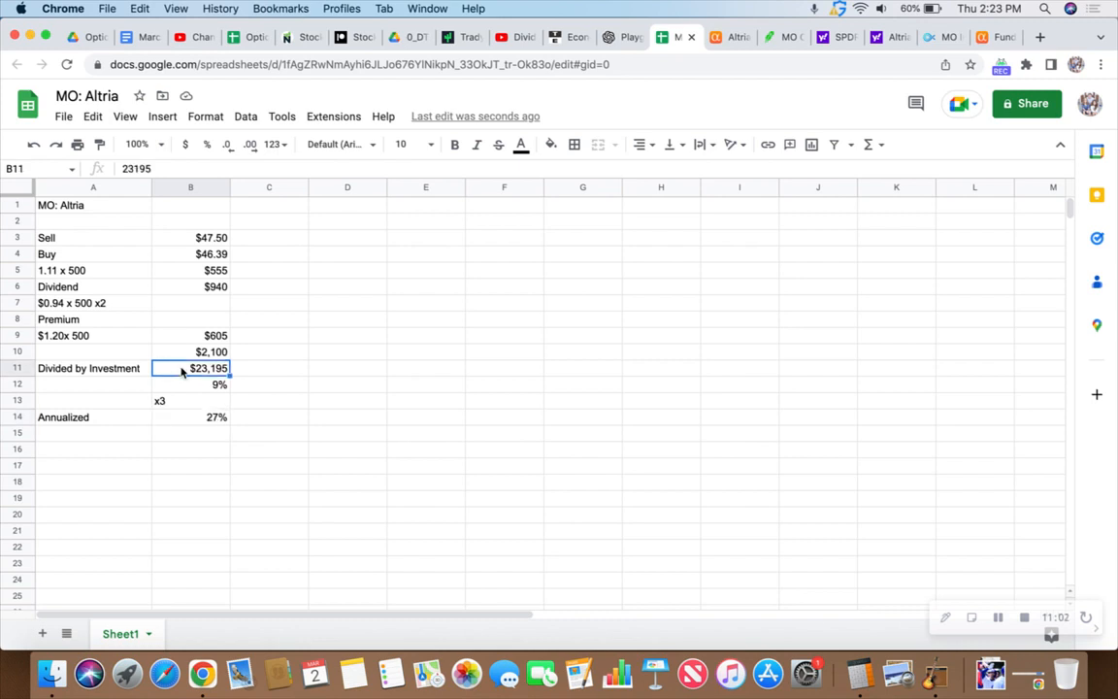
click(190, 385)
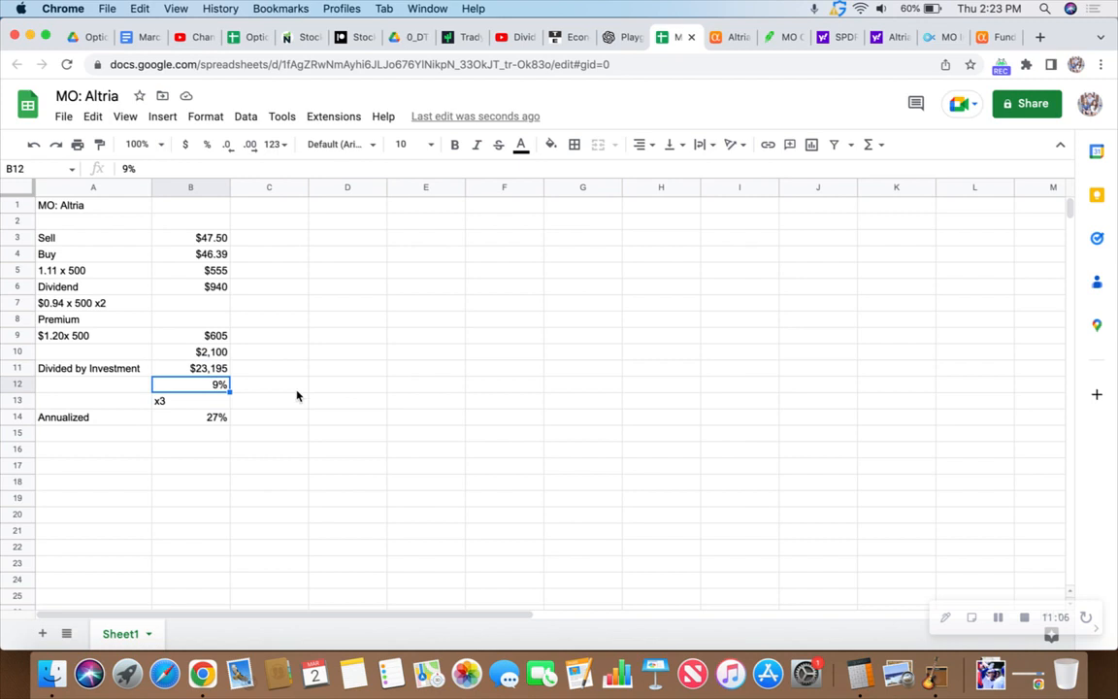
mouse_move(291, 386)
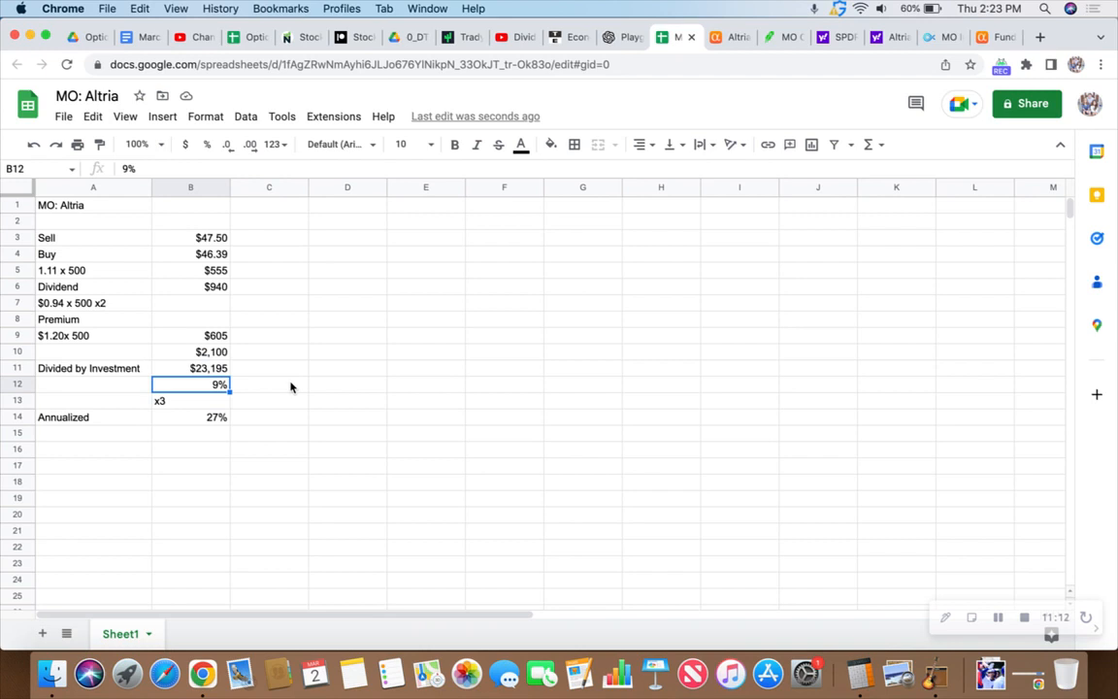
click(190, 416)
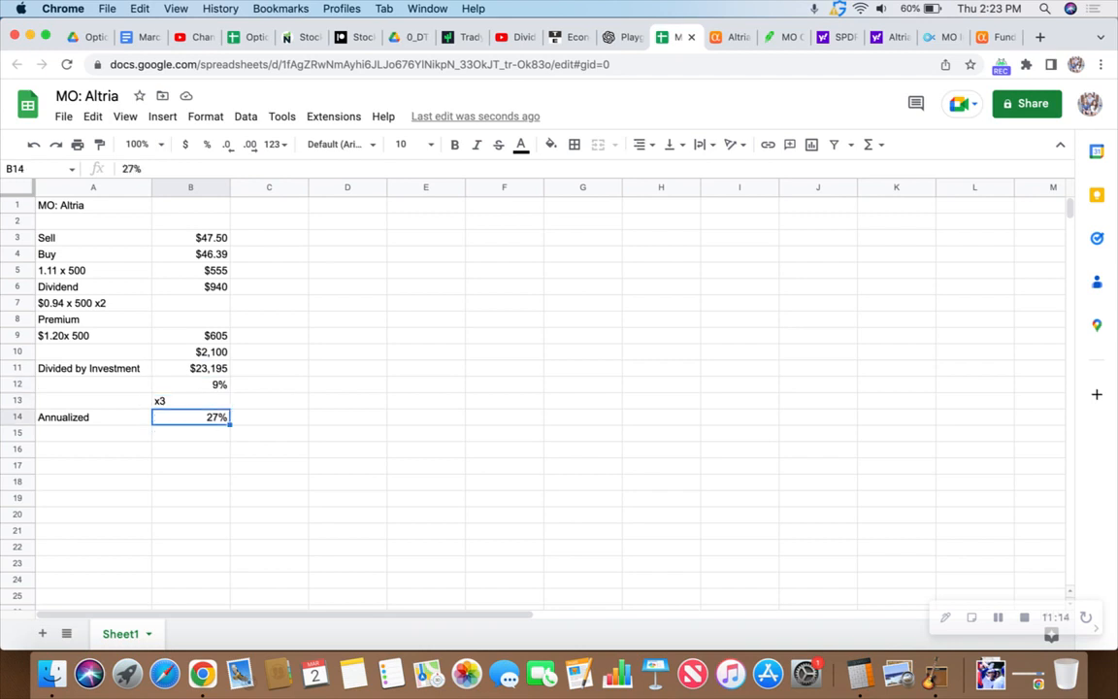
click(191, 432)
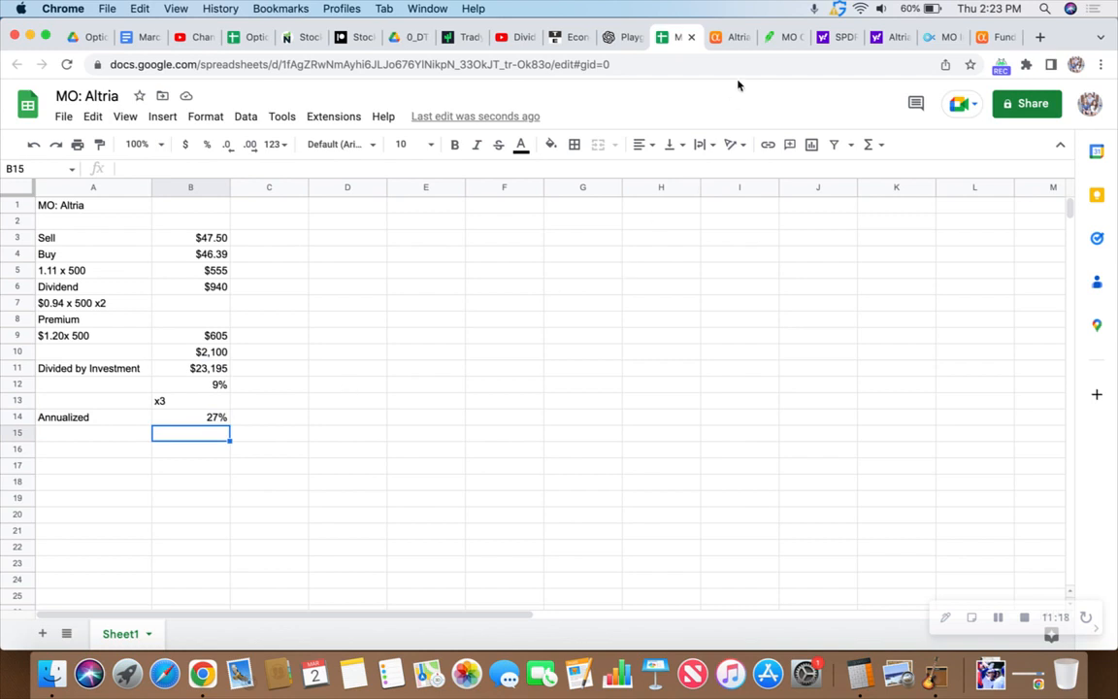
Step: Switch to the Yahoo Finance Altria quote page showing $46.38 and the $0.94 dividend
click(878, 37)
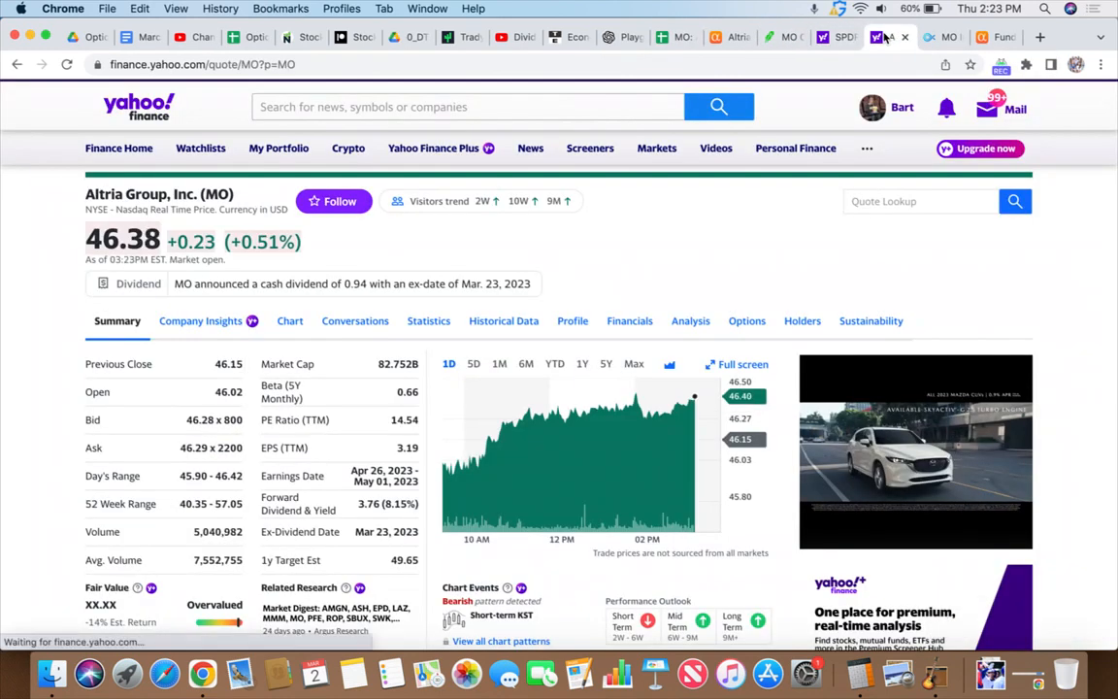
mouse_move(671, 444)
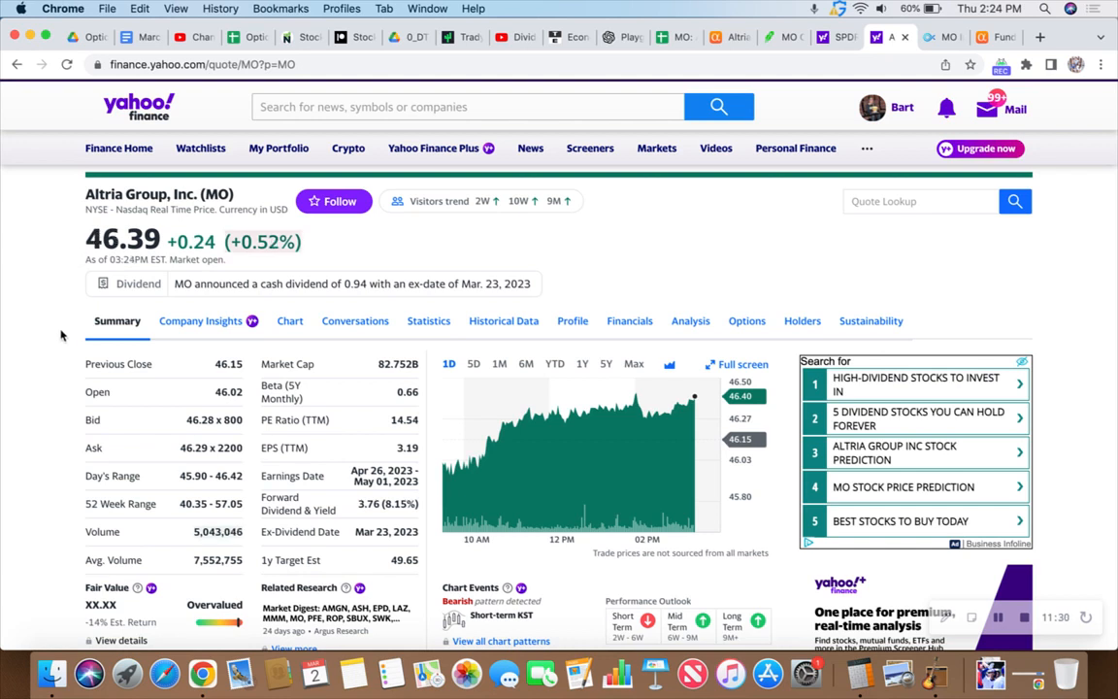
mouse_move(60, 347)
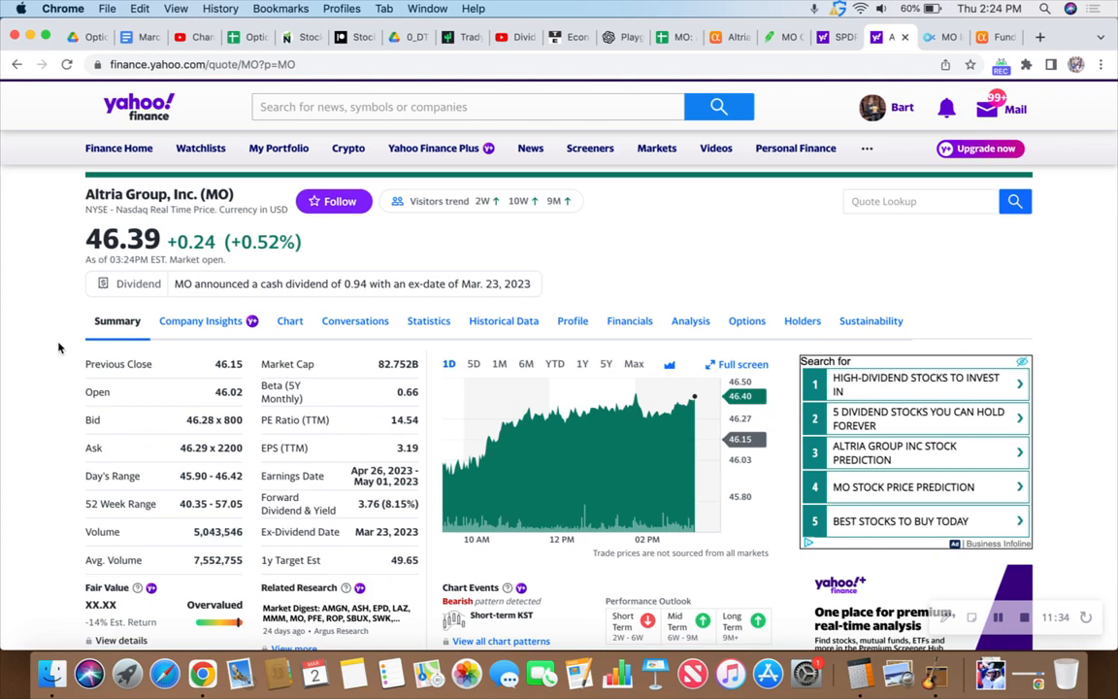
mouse_move(62, 356)
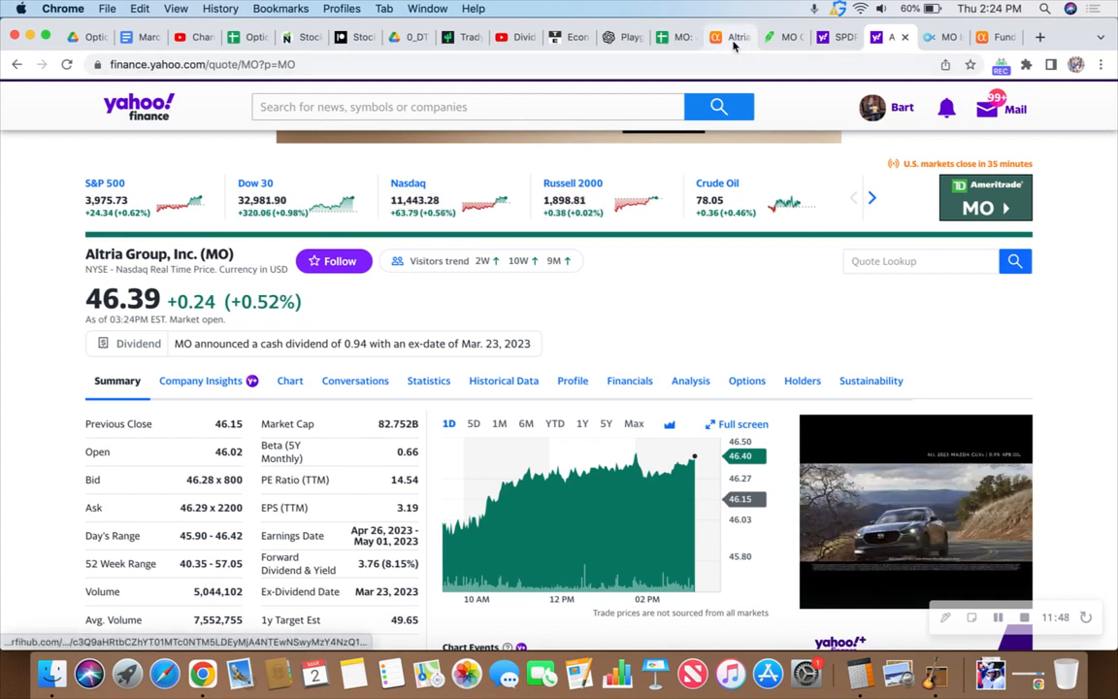
click(781, 37)
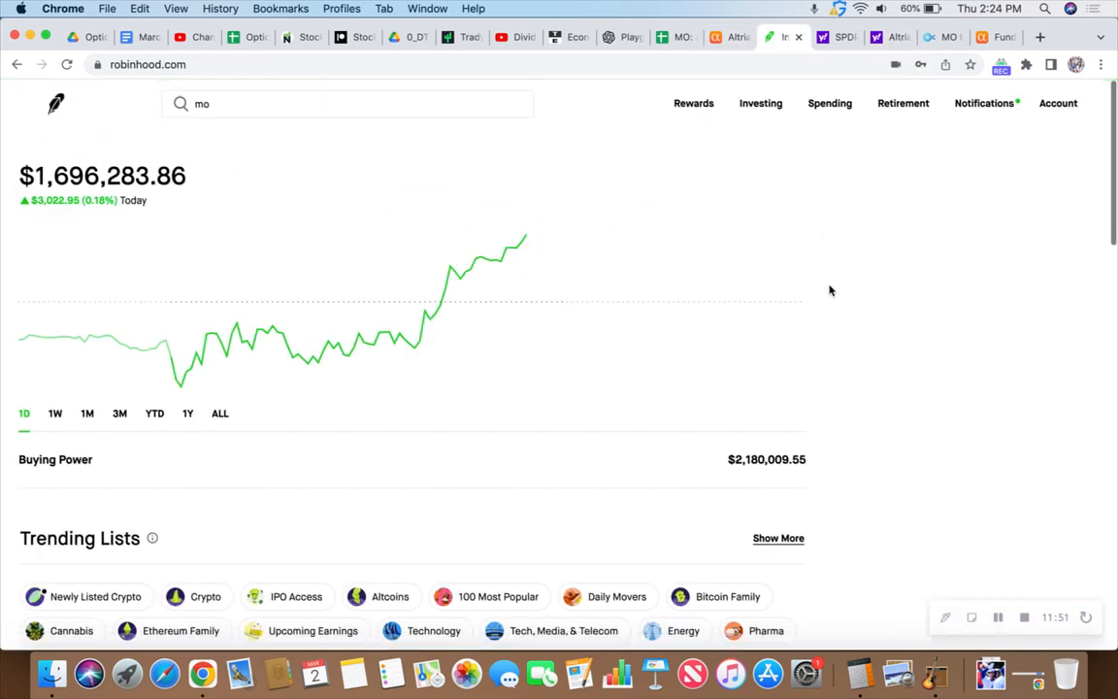
mouse_move(827, 335)
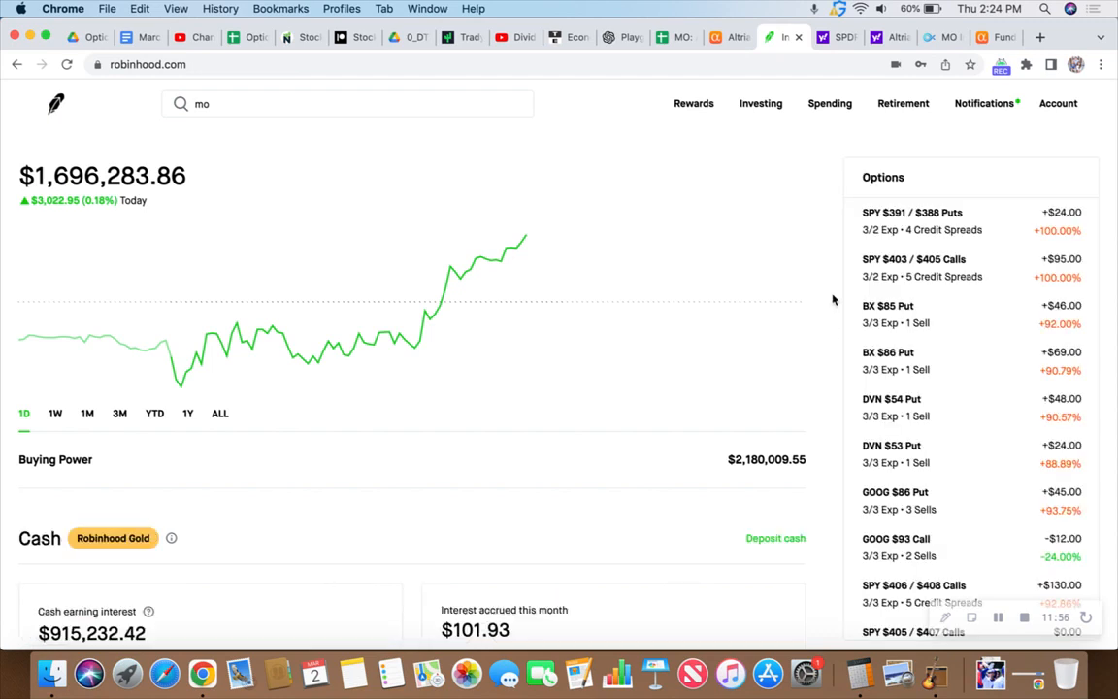
mouse_move(832, 253)
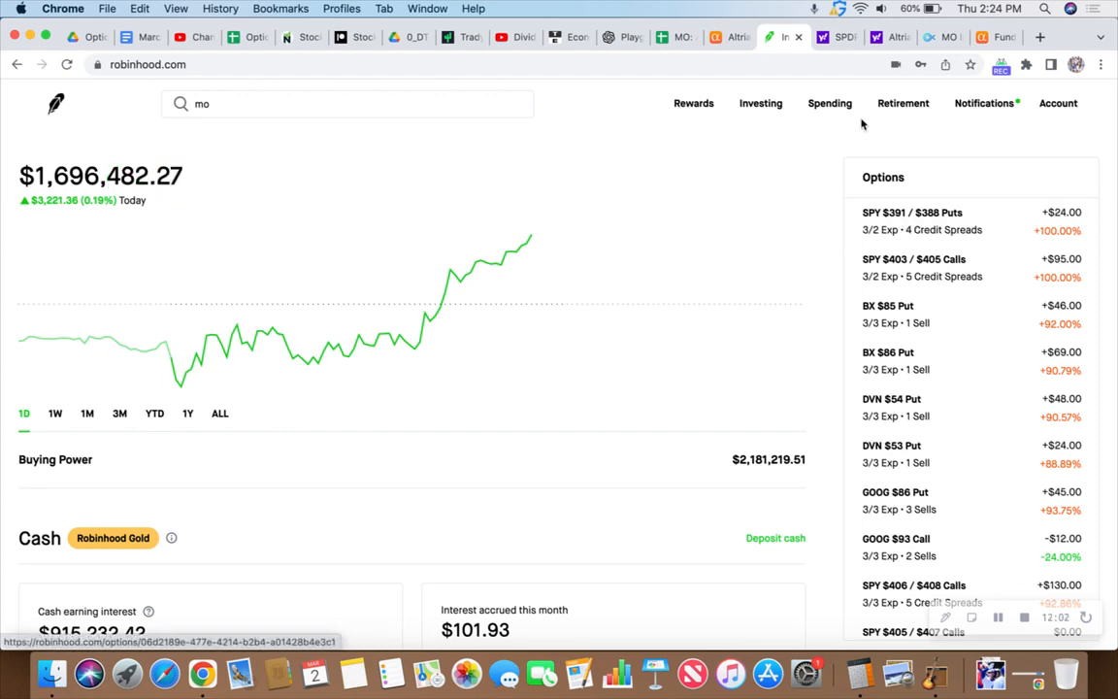
Step: Switch to SPY's one-day candlestick chart with moving averages and Bollinger Bands
click(829, 37)
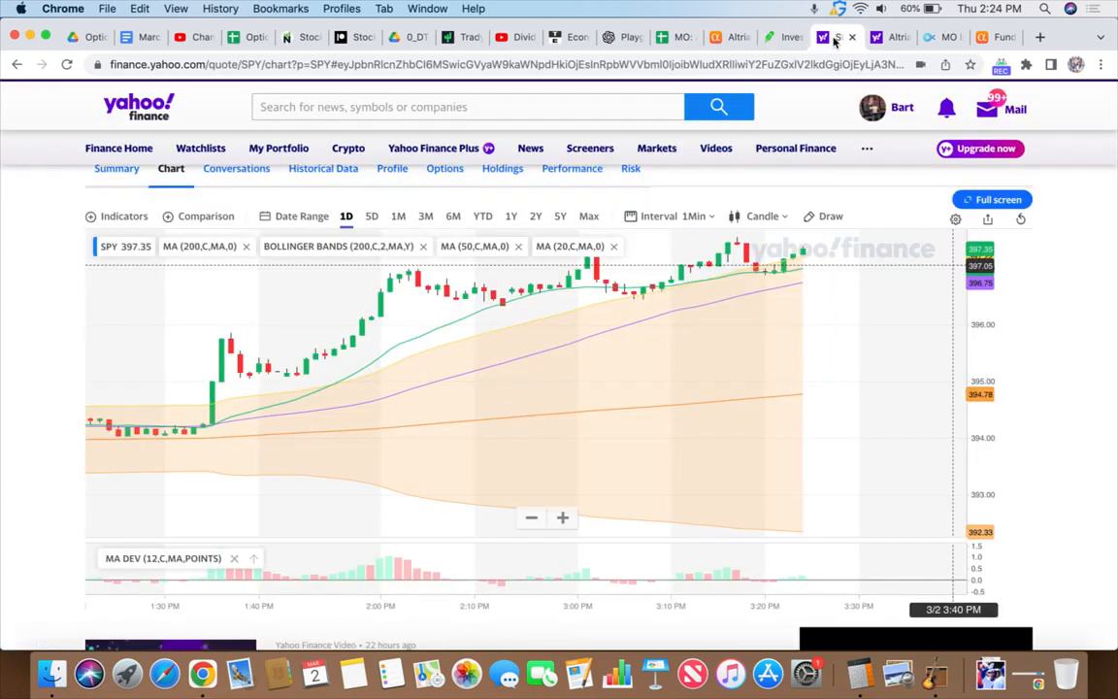
mouse_move(790, 352)
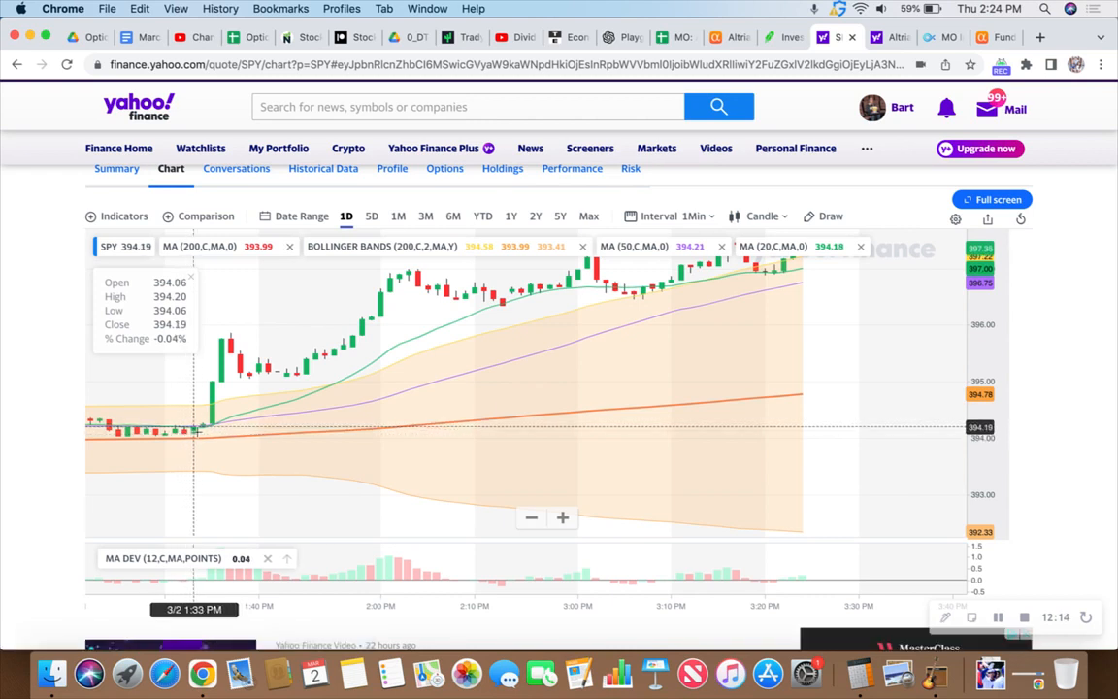
mouse_move(222, 398)
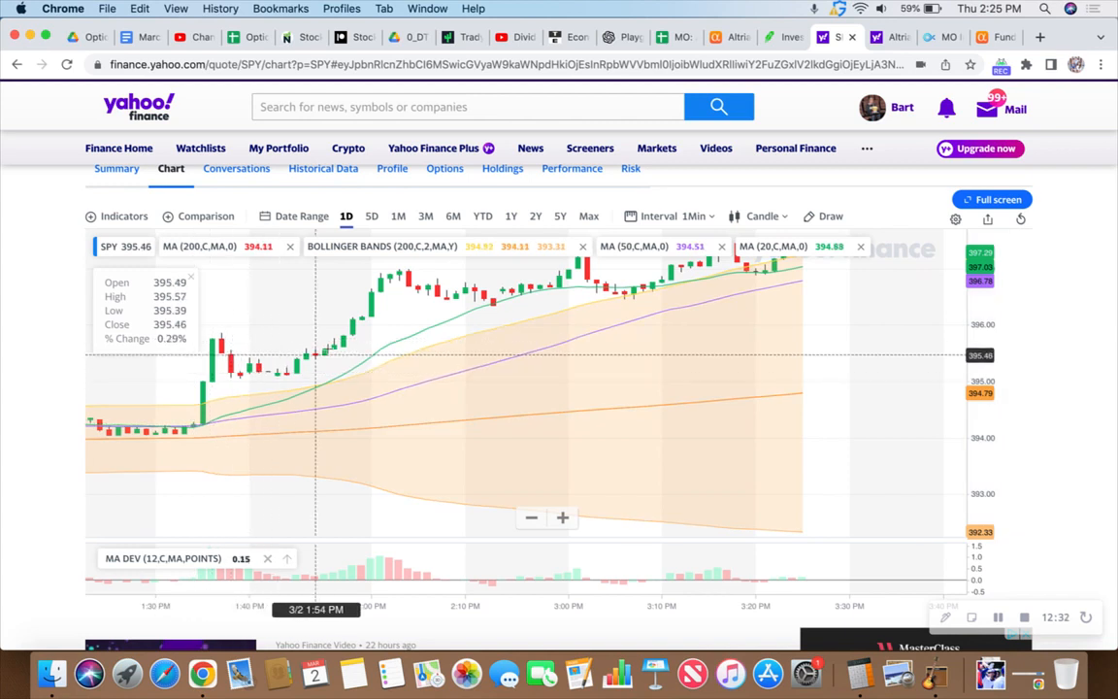
mouse_move(568, 291)
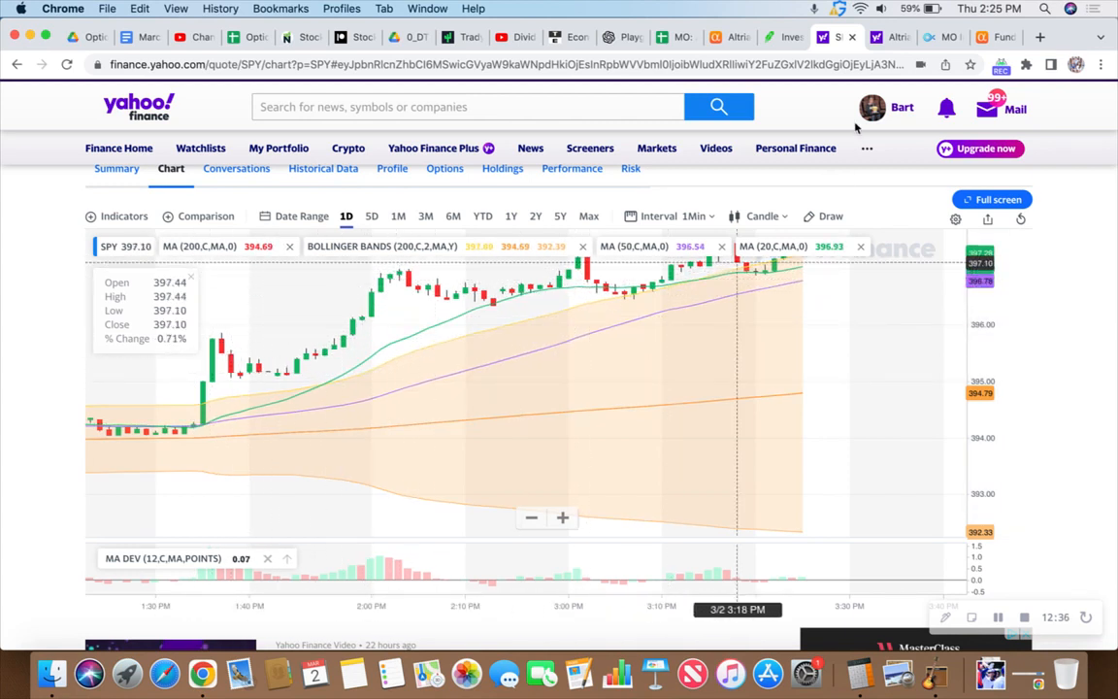
mouse_move(795, 37)
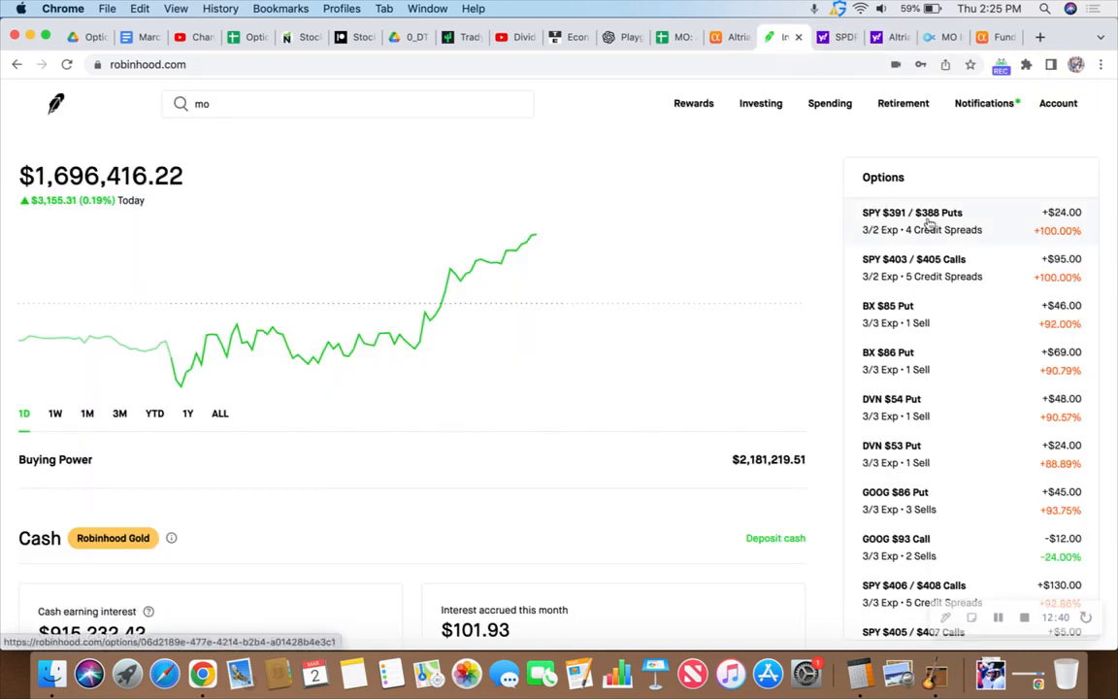
mouse_move(916, 241)
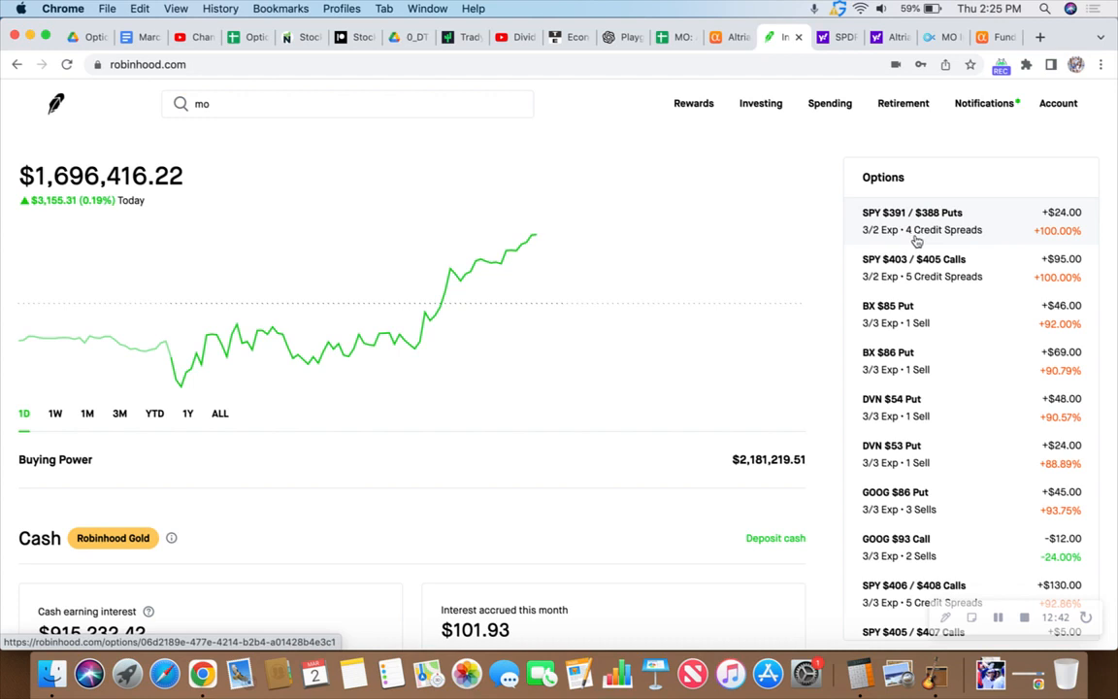
mouse_move(1035, 233)
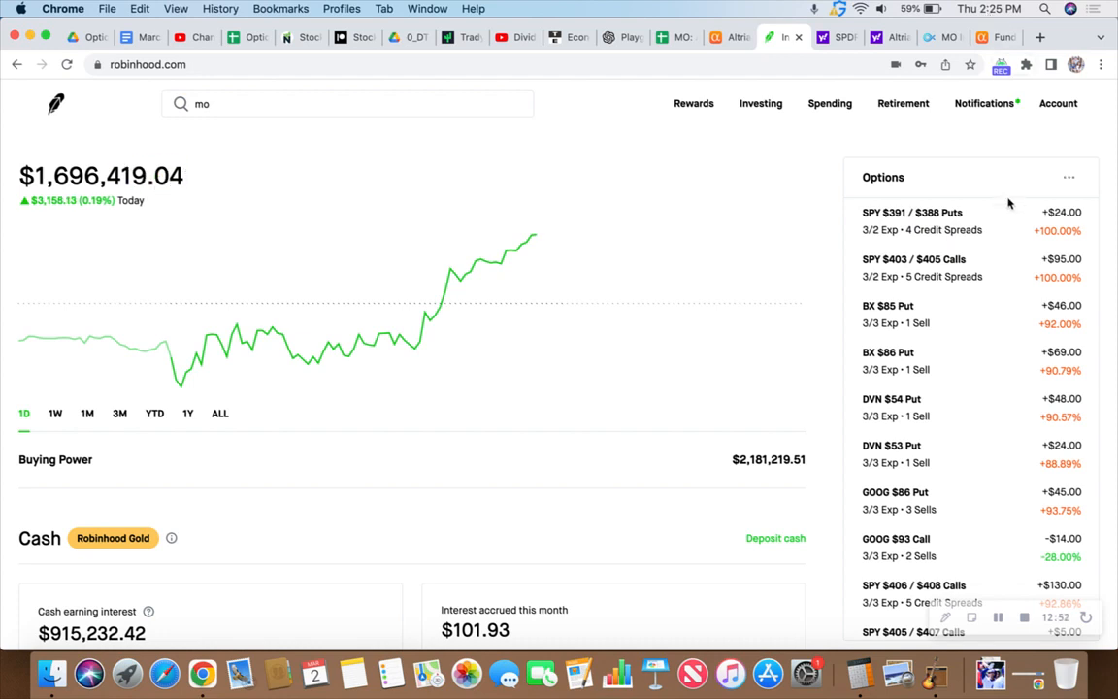
mouse_move(946, 279)
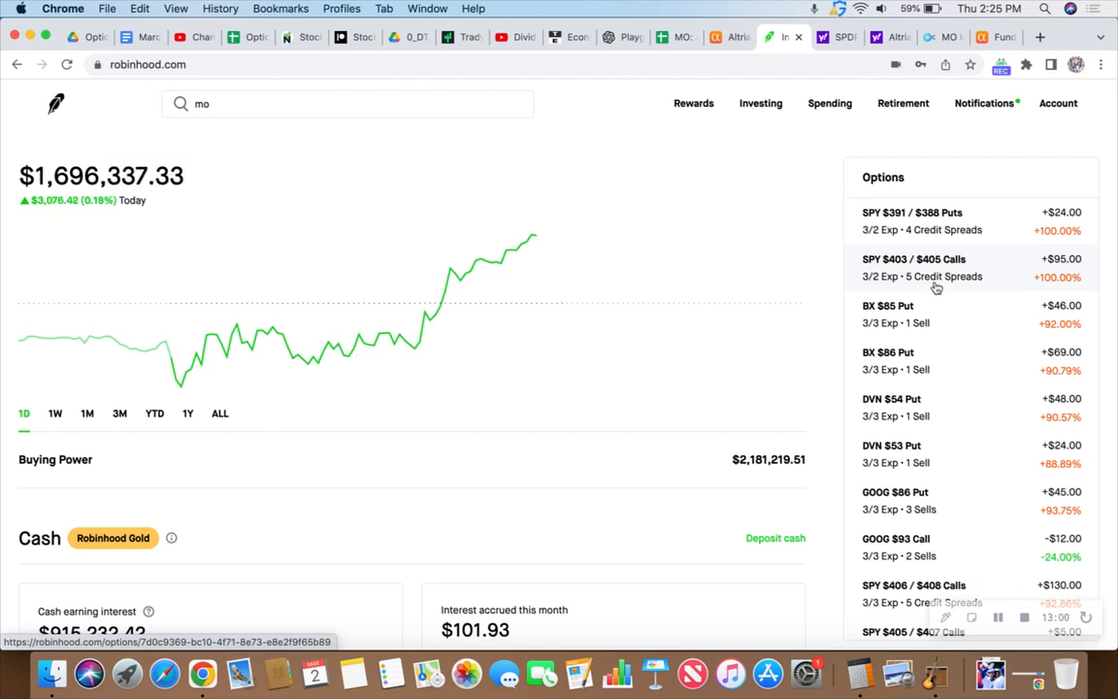
mouse_move(989, 338)
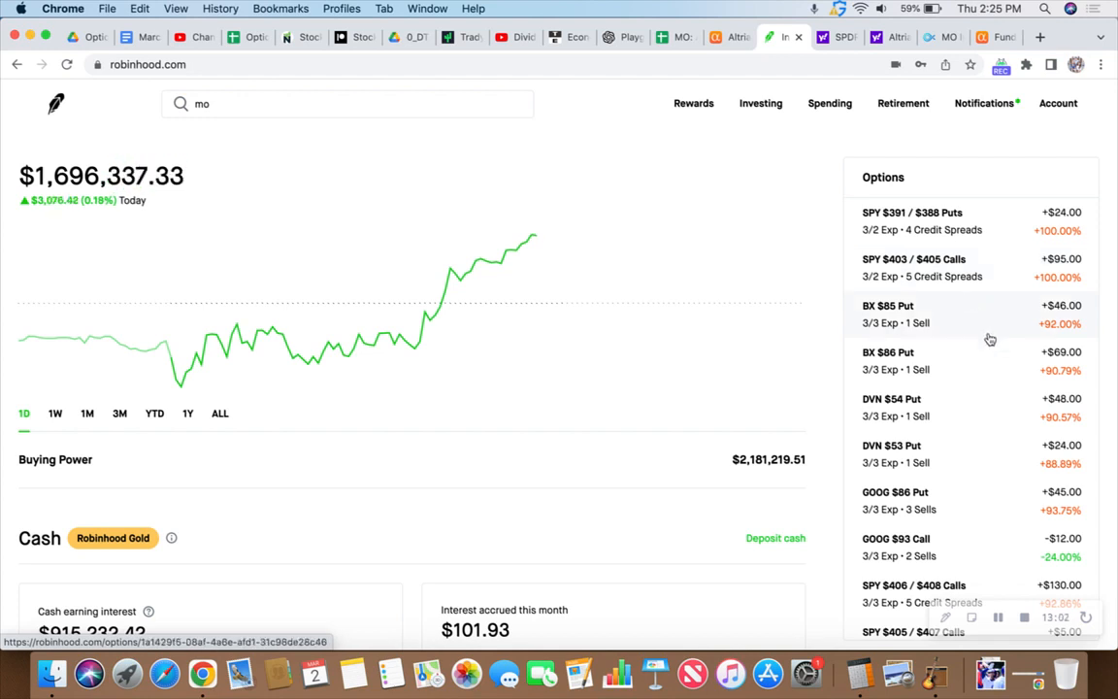
mouse_move(990, 377)
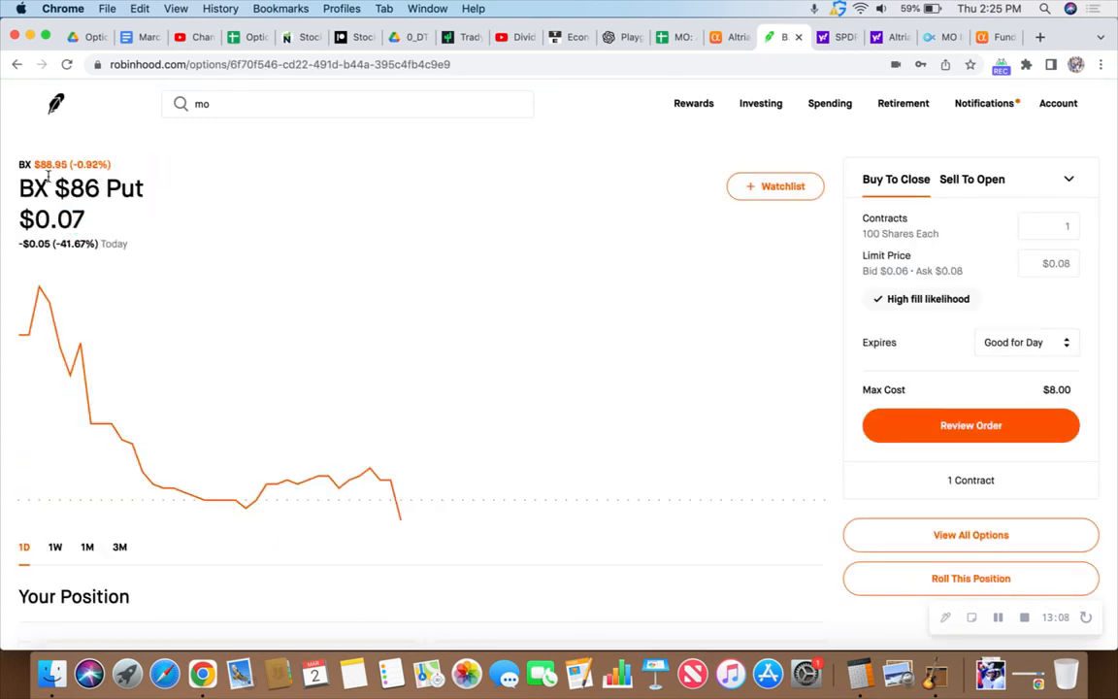
mouse_move(51, 164)
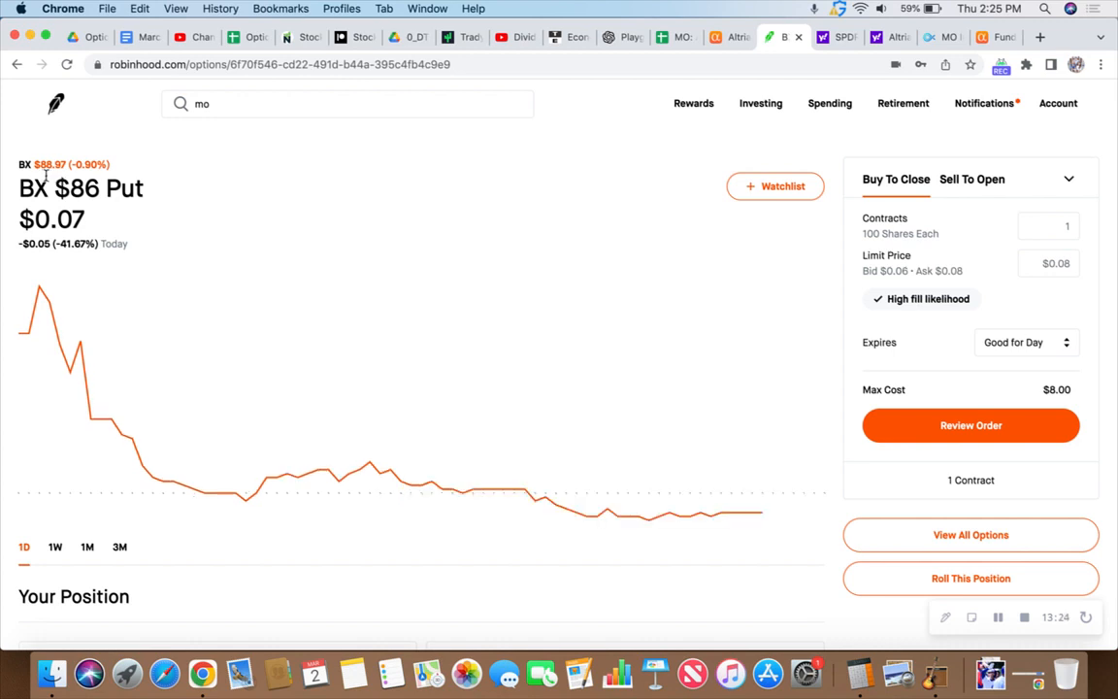
mouse_move(44, 171)
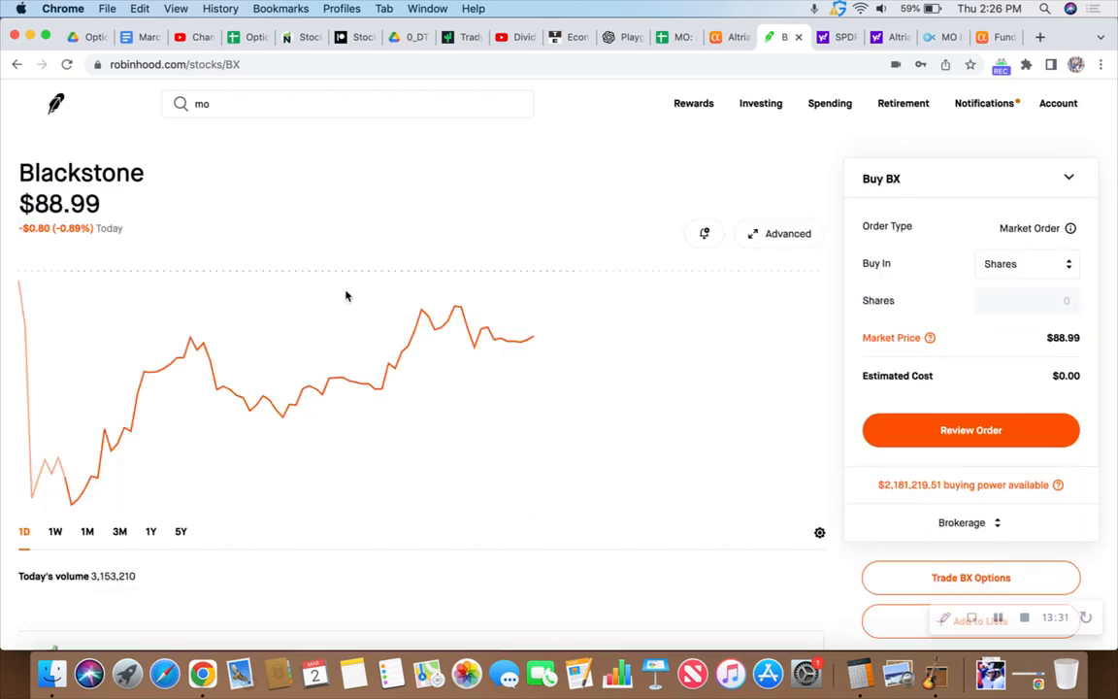
mouse_move(73, 501)
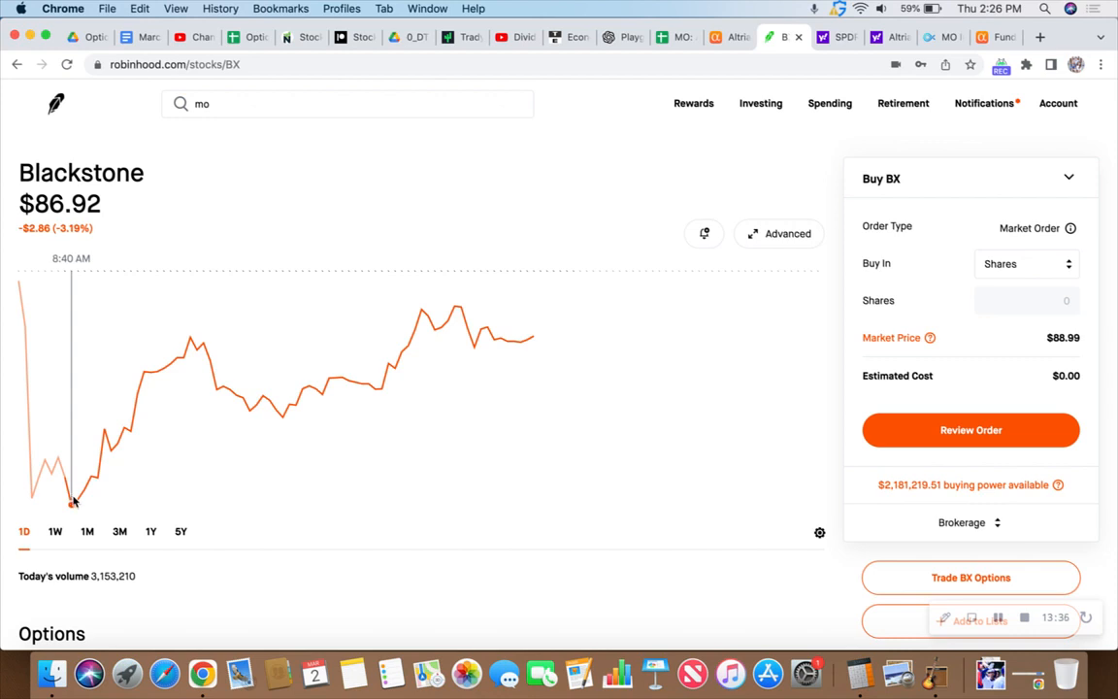
mouse_move(204, 469)
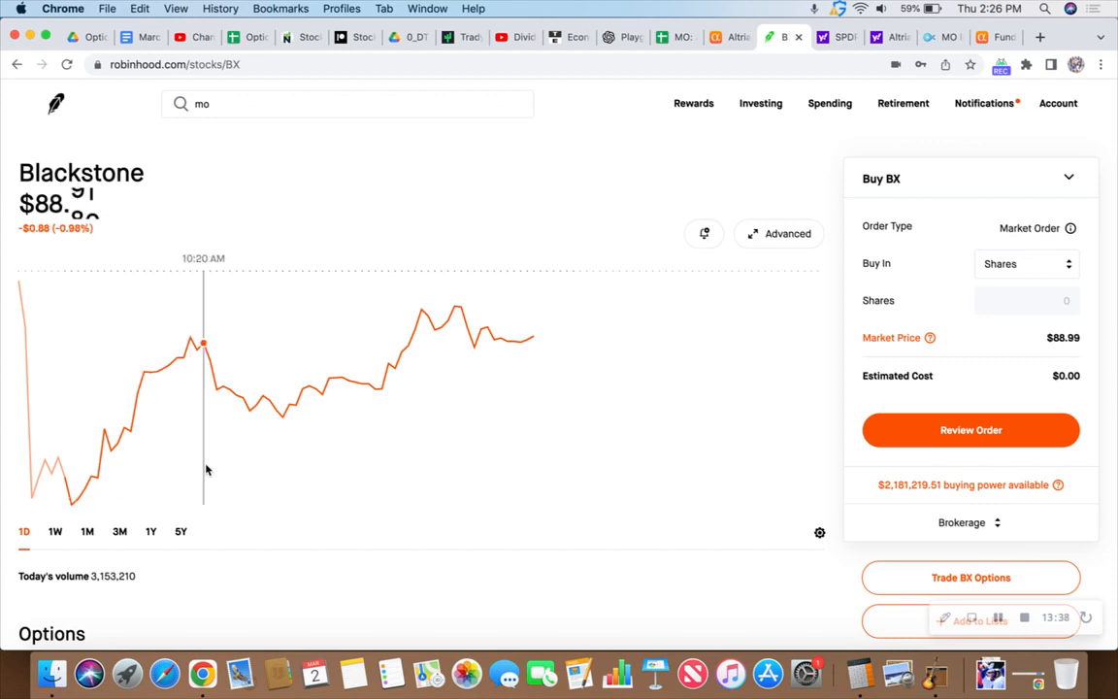
mouse_move(423, 425)
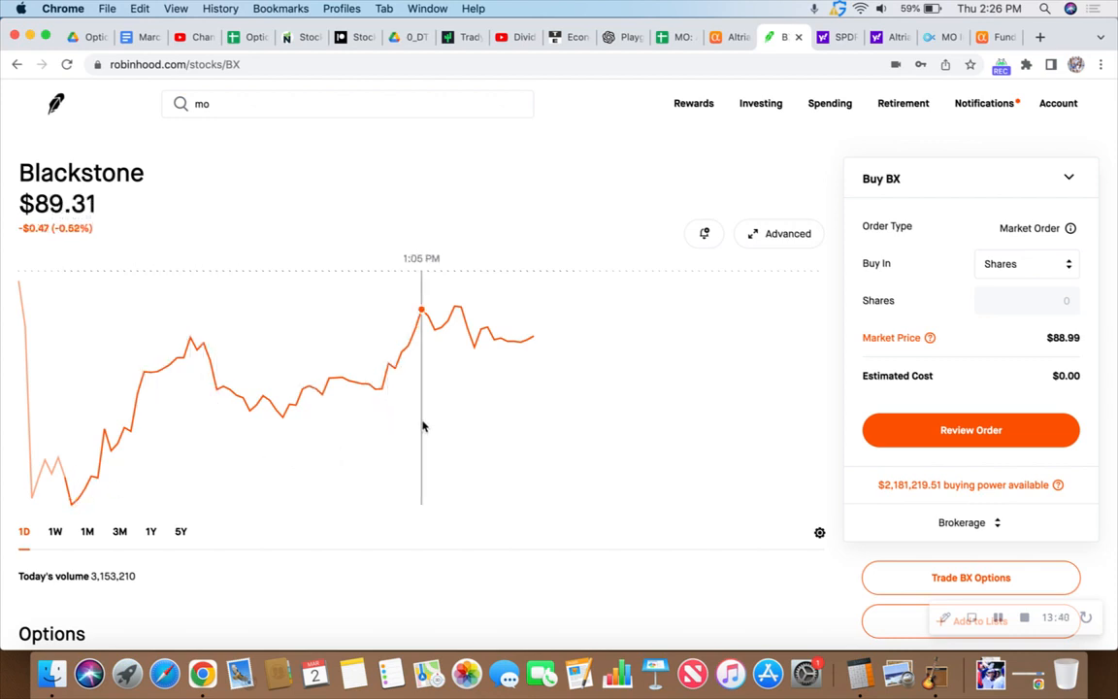
mouse_move(473, 419)
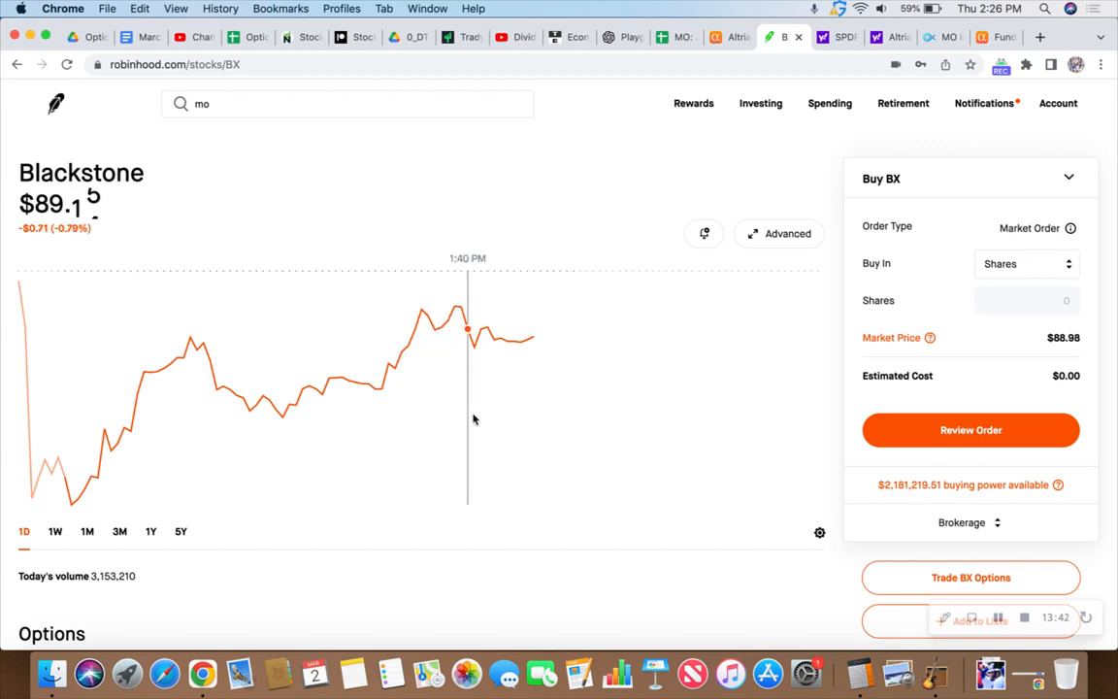
mouse_move(535, 422)
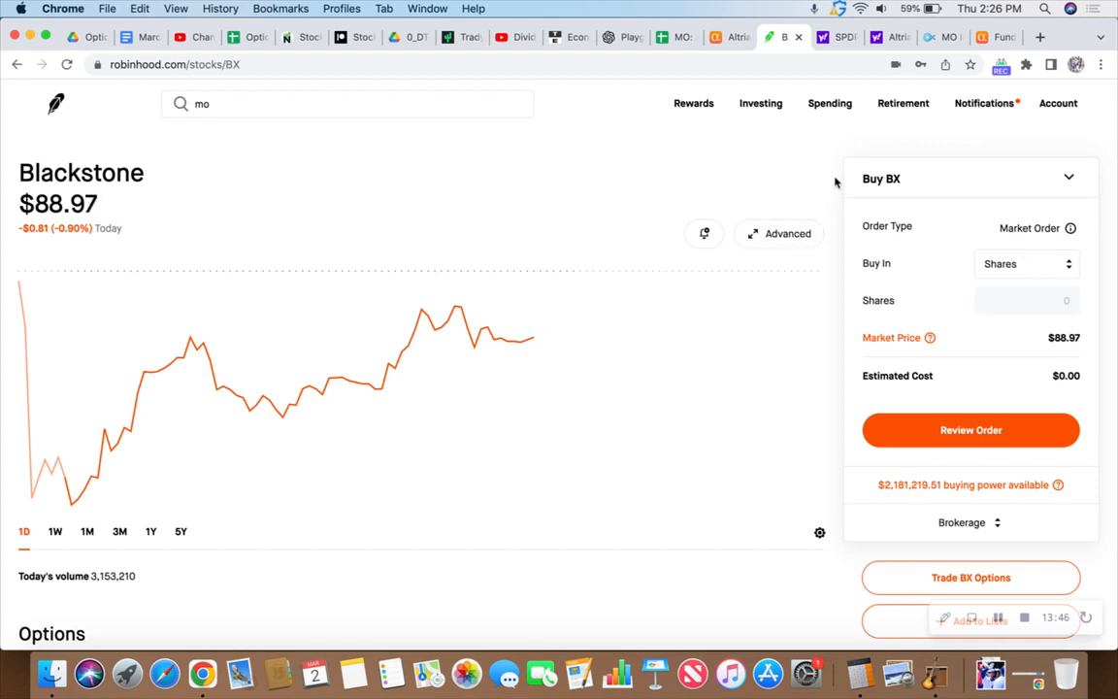
Step: Search 'bx' on Yahoo Finance and open the Blackstone Inc. quote page
click(886, 37)
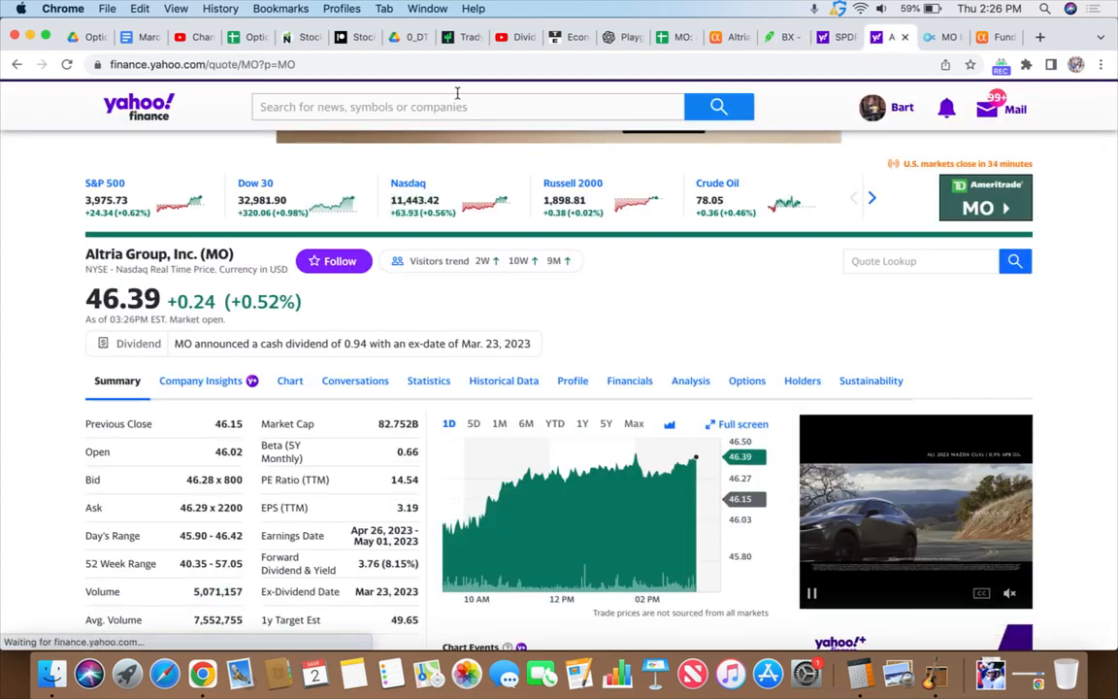
text(bx)
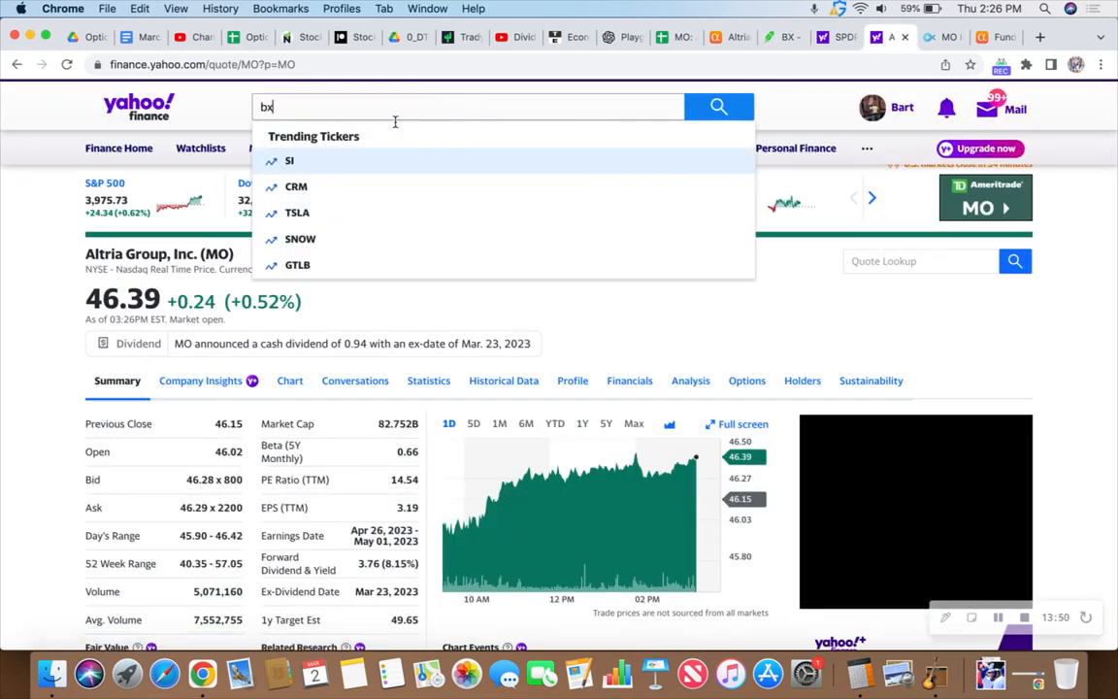
click(296, 161)
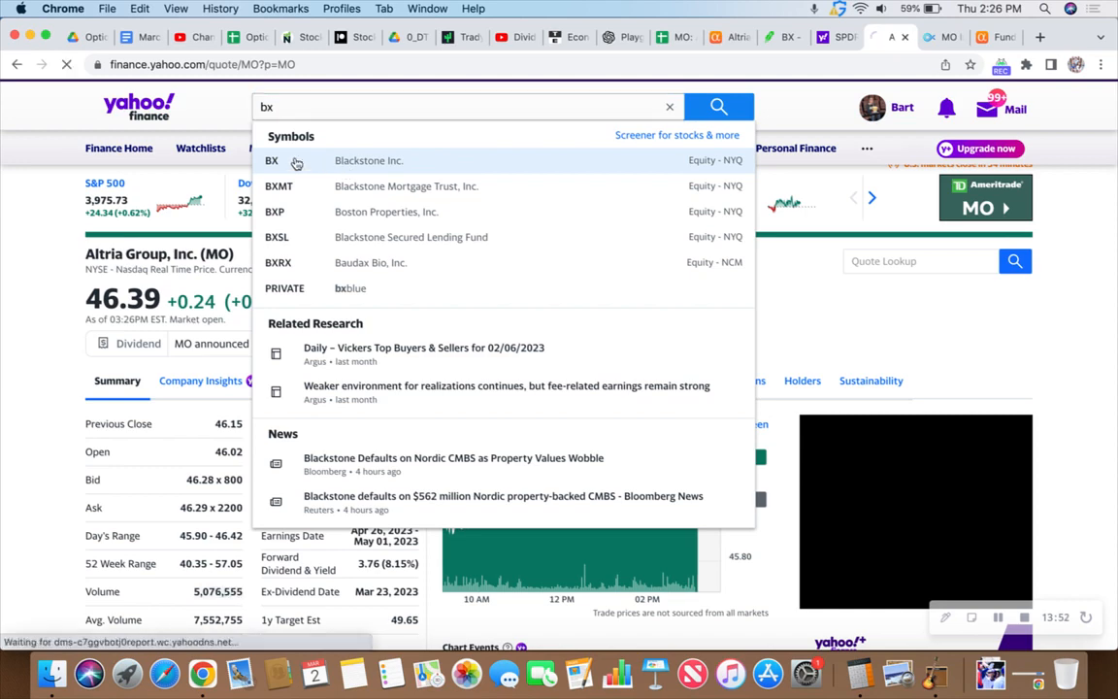
click(296, 160)
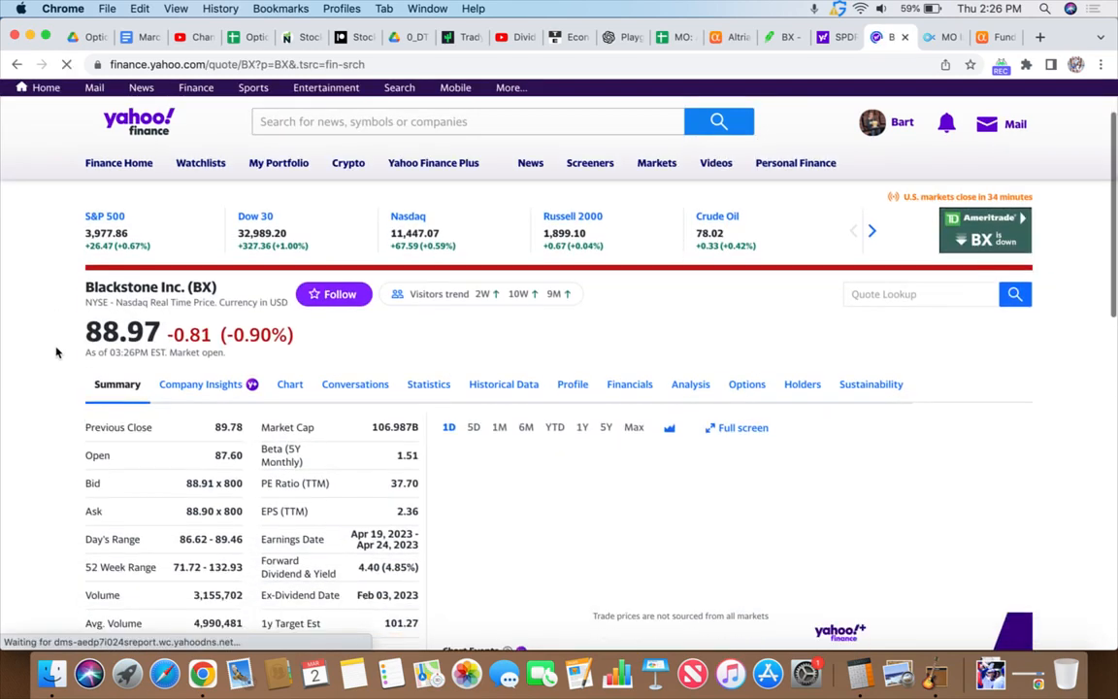
scroll(down, 3)
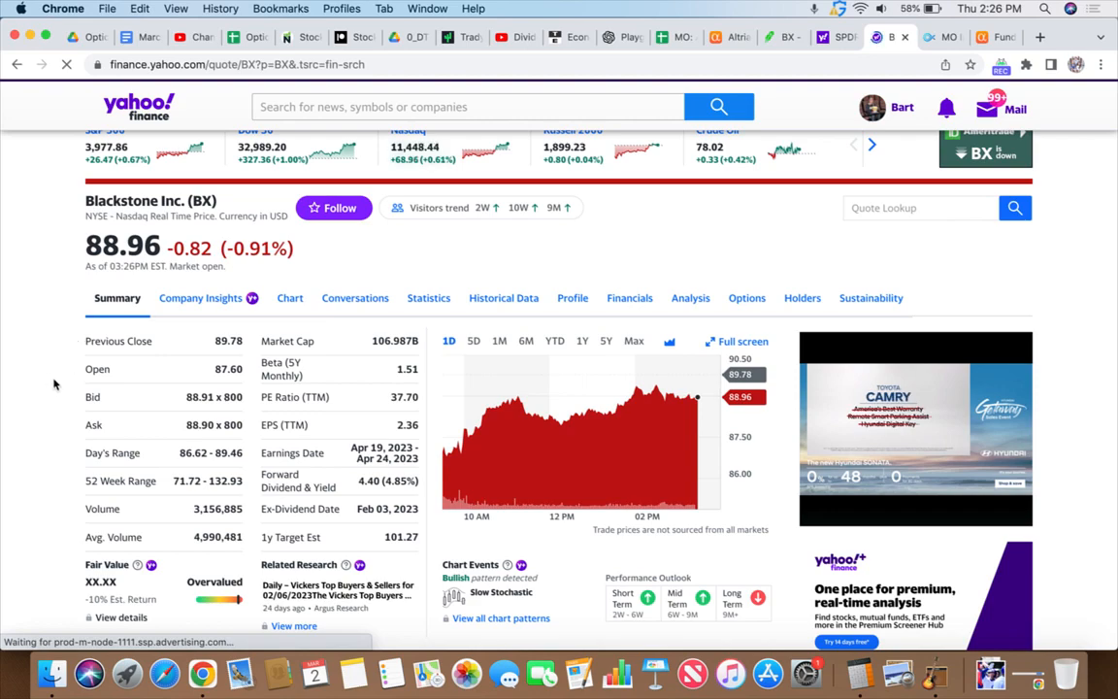
Step: Scroll down Blackstone's quote page to the news feed and Earnings and Financials panels
scroll(down, 3)
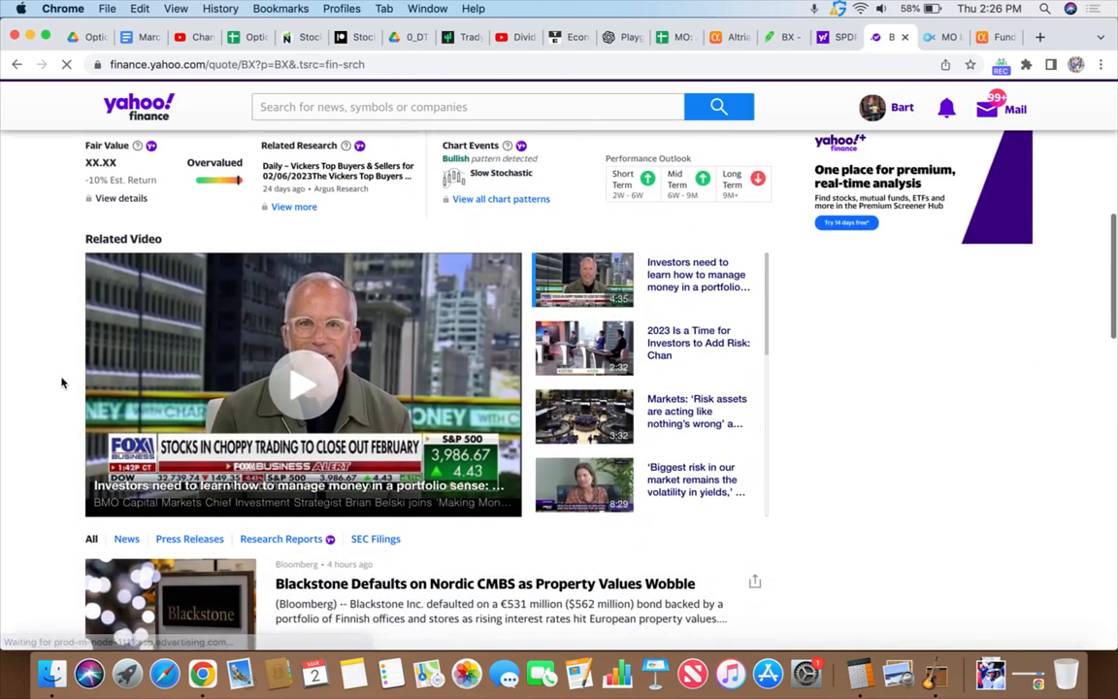
scroll(down, 3)
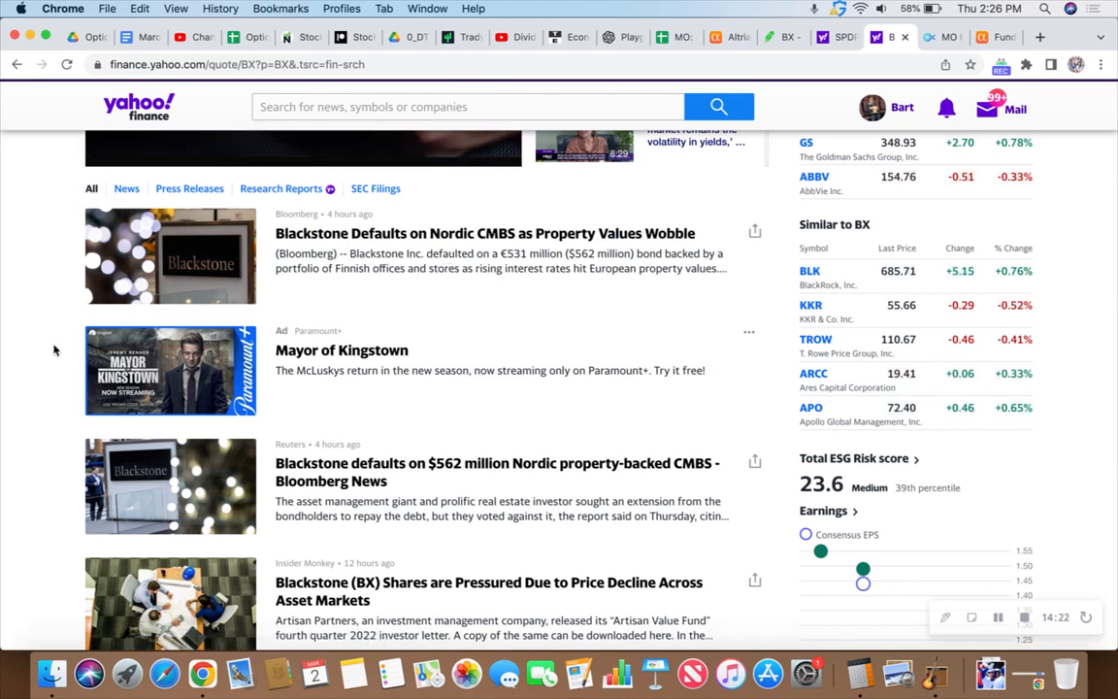
scroll(down, 3)
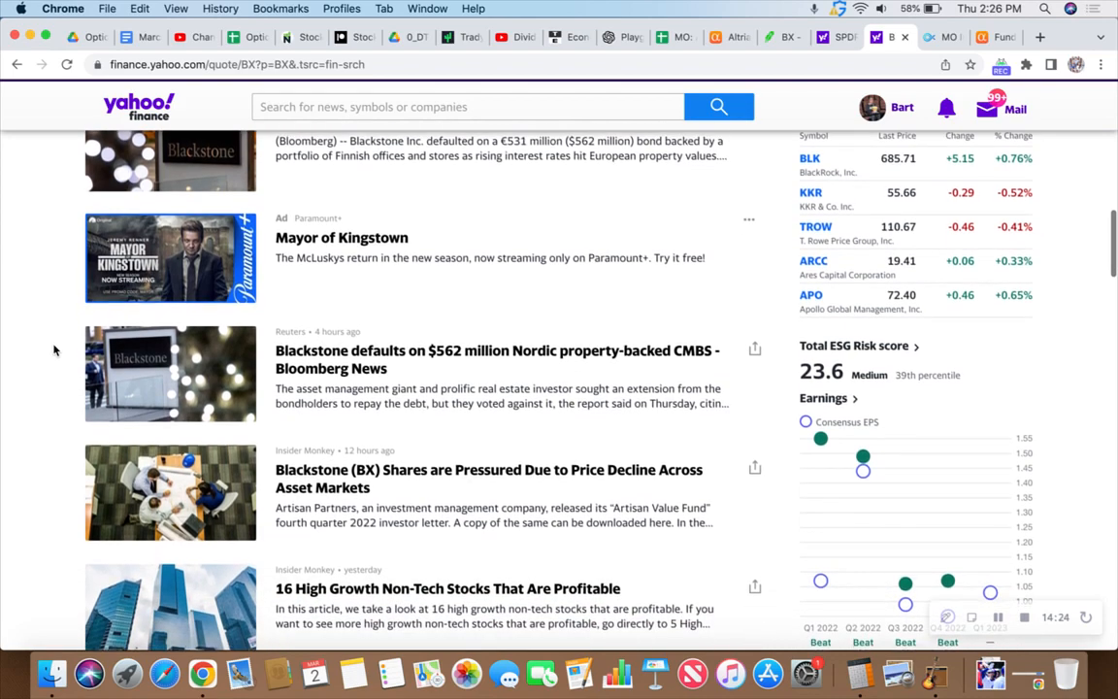
scroll(down, 3)
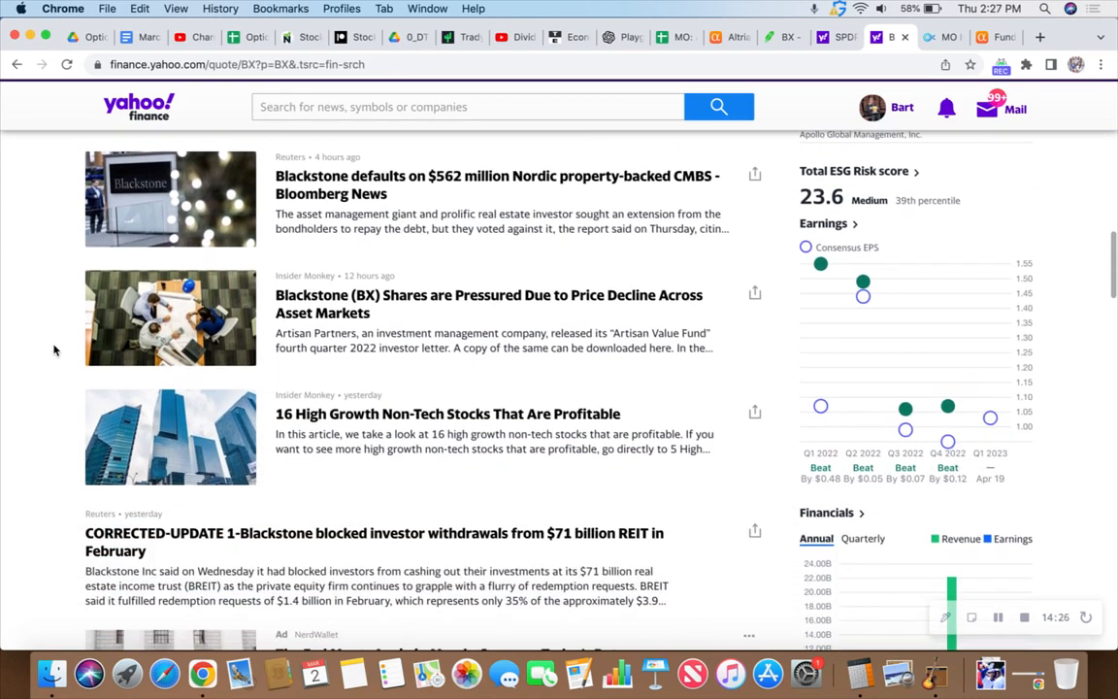
scroll(down, 3)
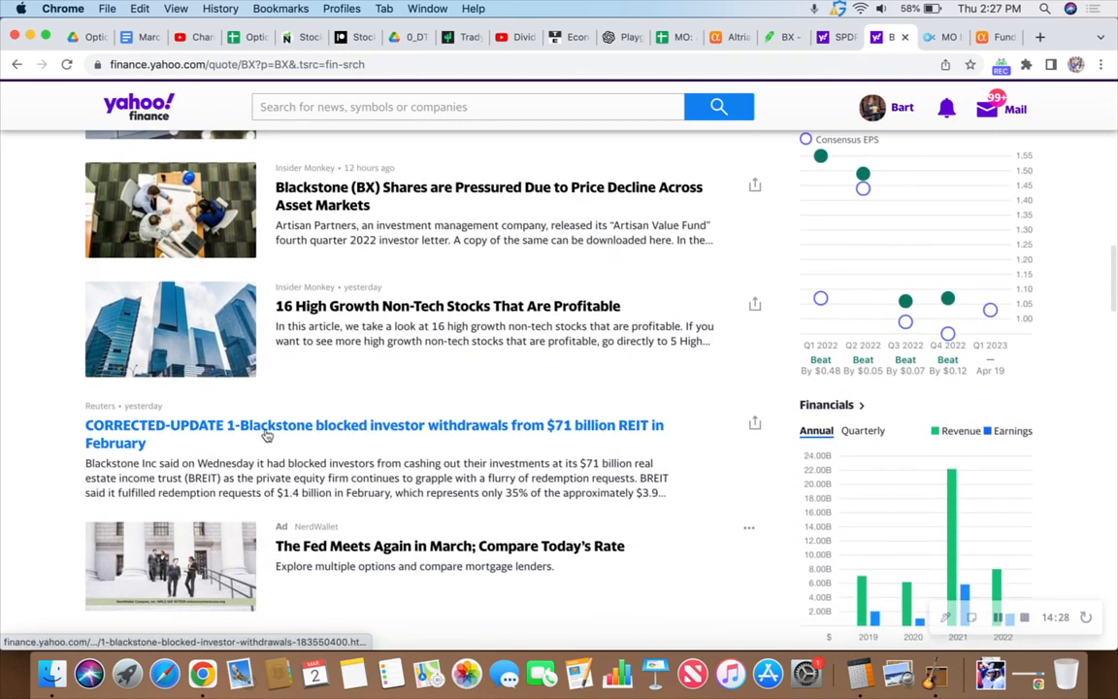
mouse_move(409, 431)
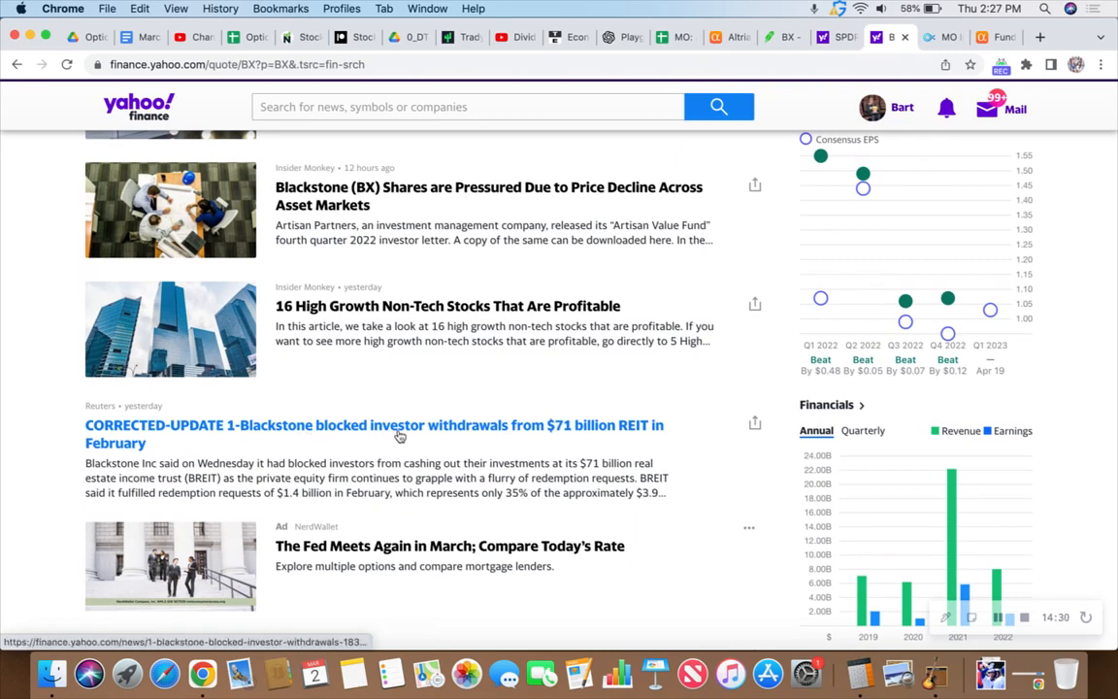
mouse_move(165, 432)
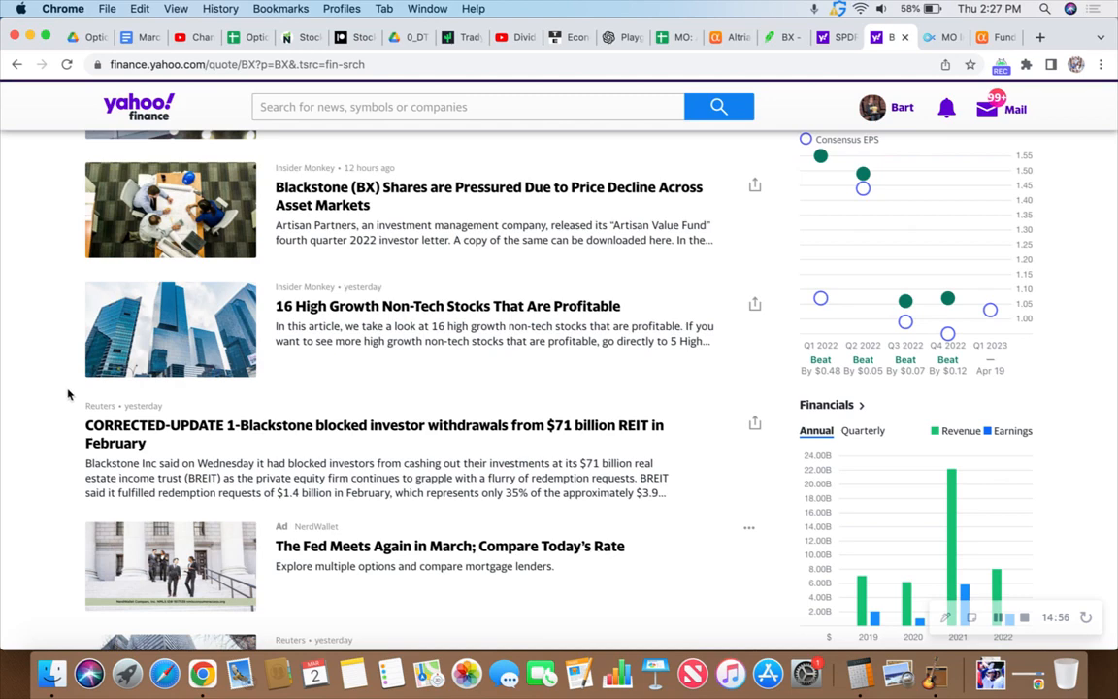
scroll(down, 3)
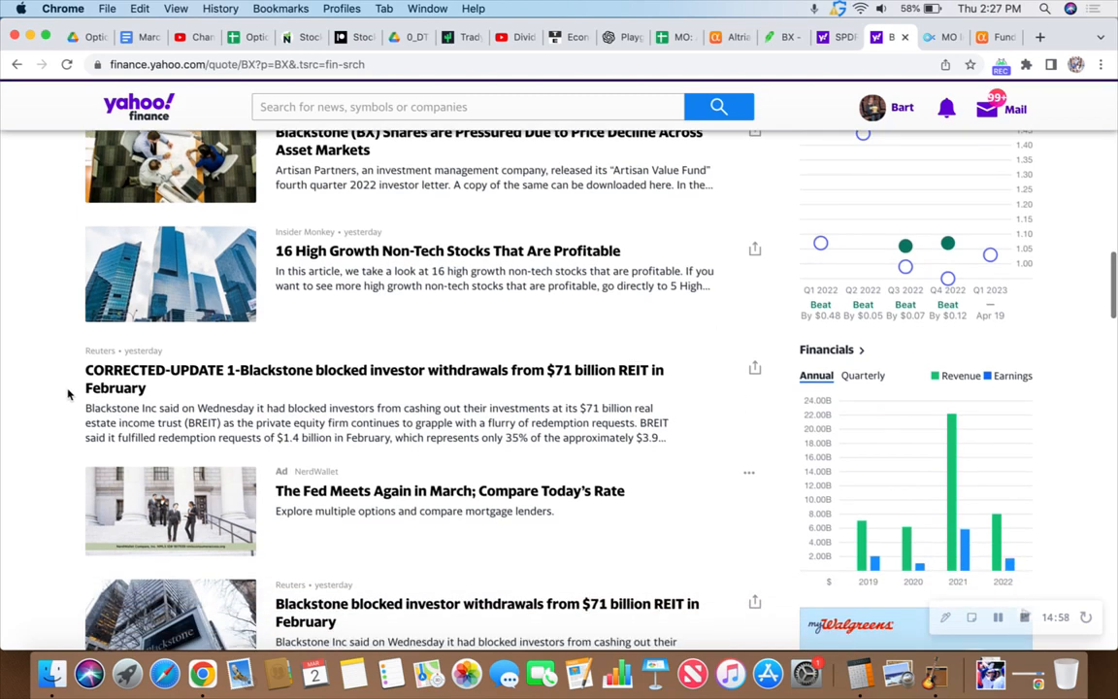
scroll(down, 3)
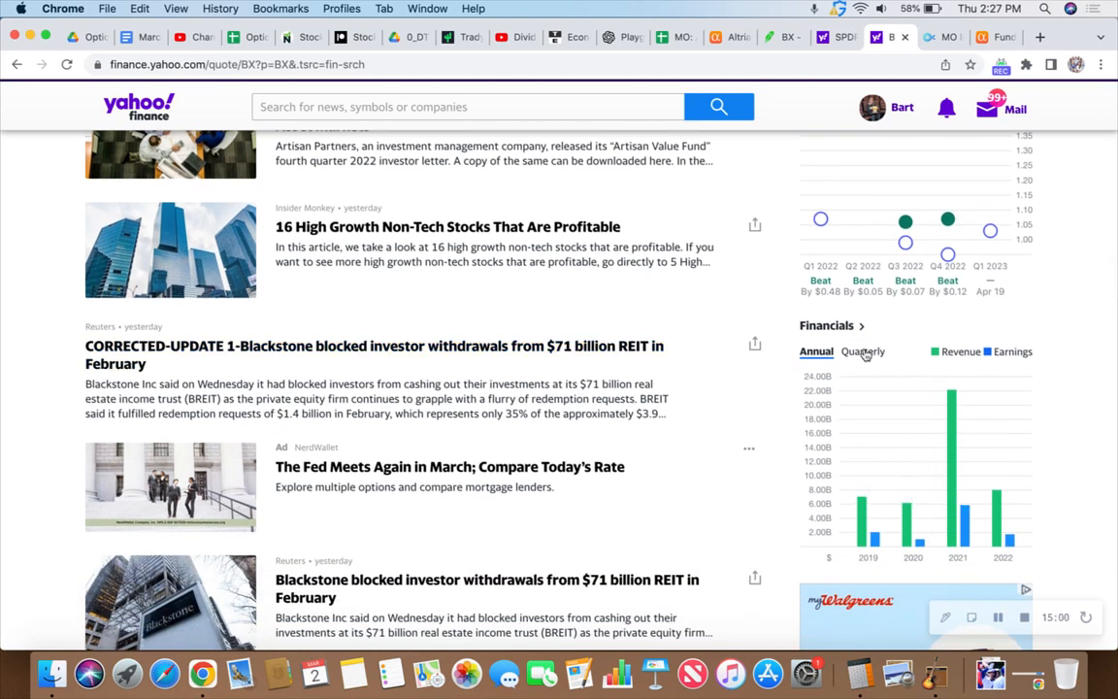
Step: Switch Blackstone's Financials panel to Quarterly and review the earnings figures
click(863, 351)
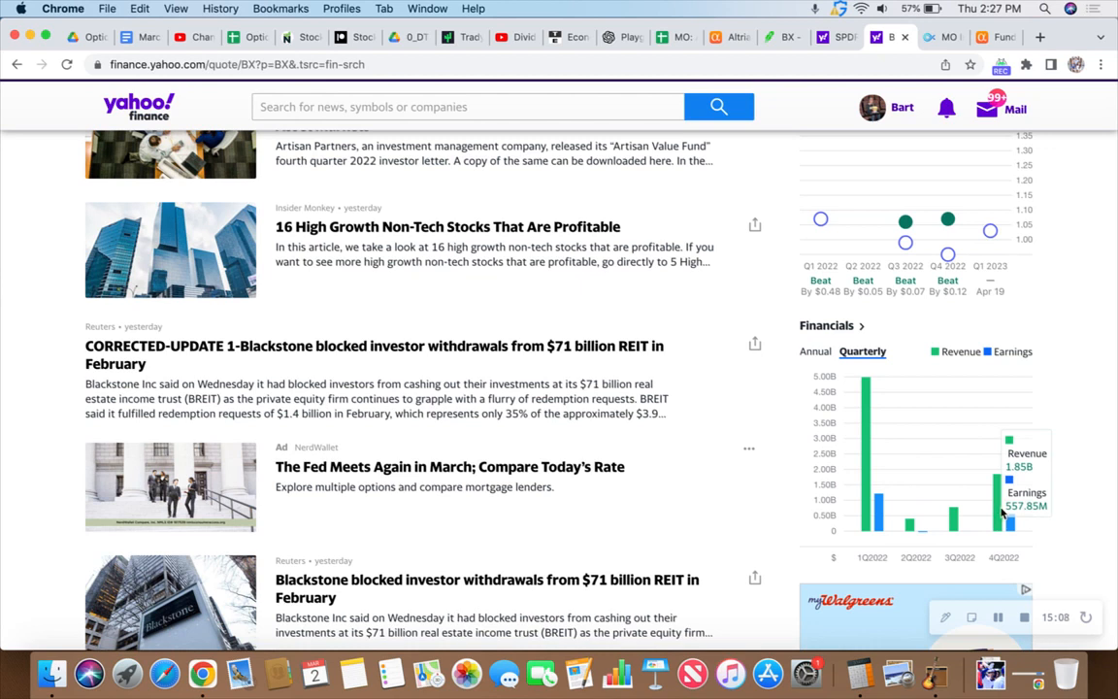
mouse_move(1009, 506)
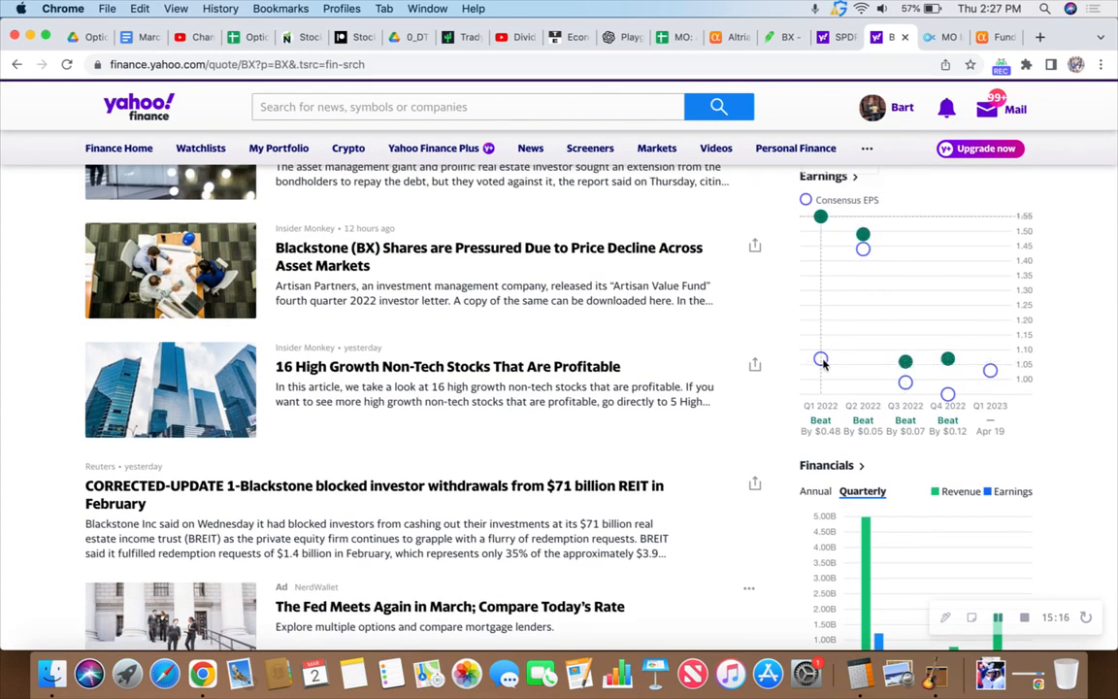
mouse_move(825, 225)
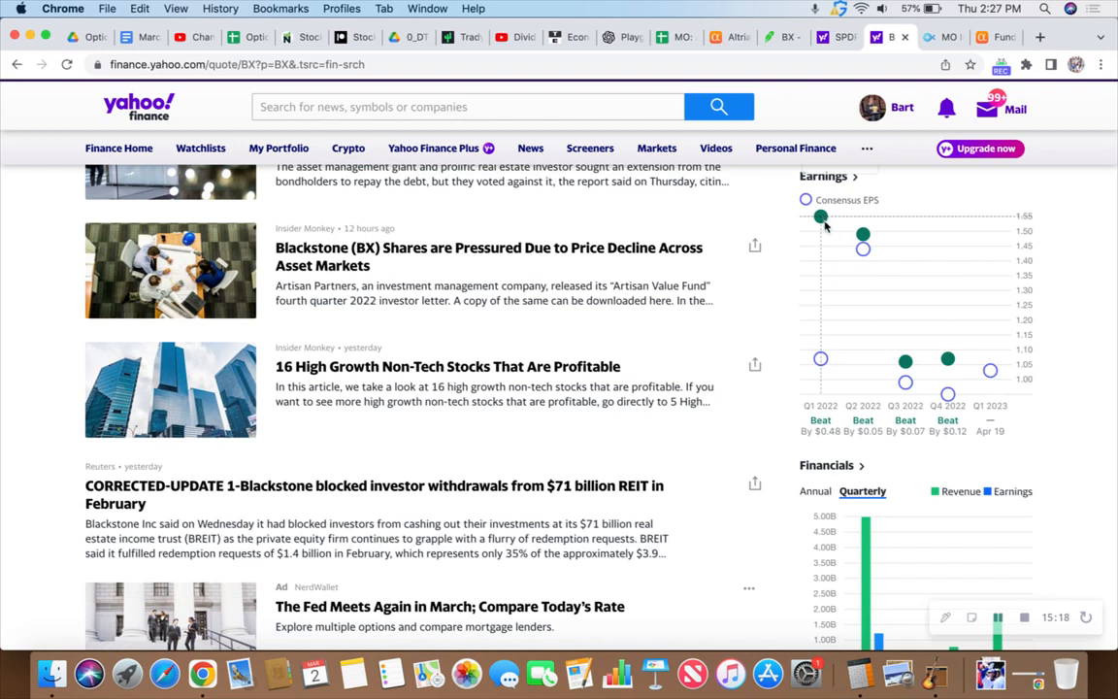
mouse_move(905, 361)
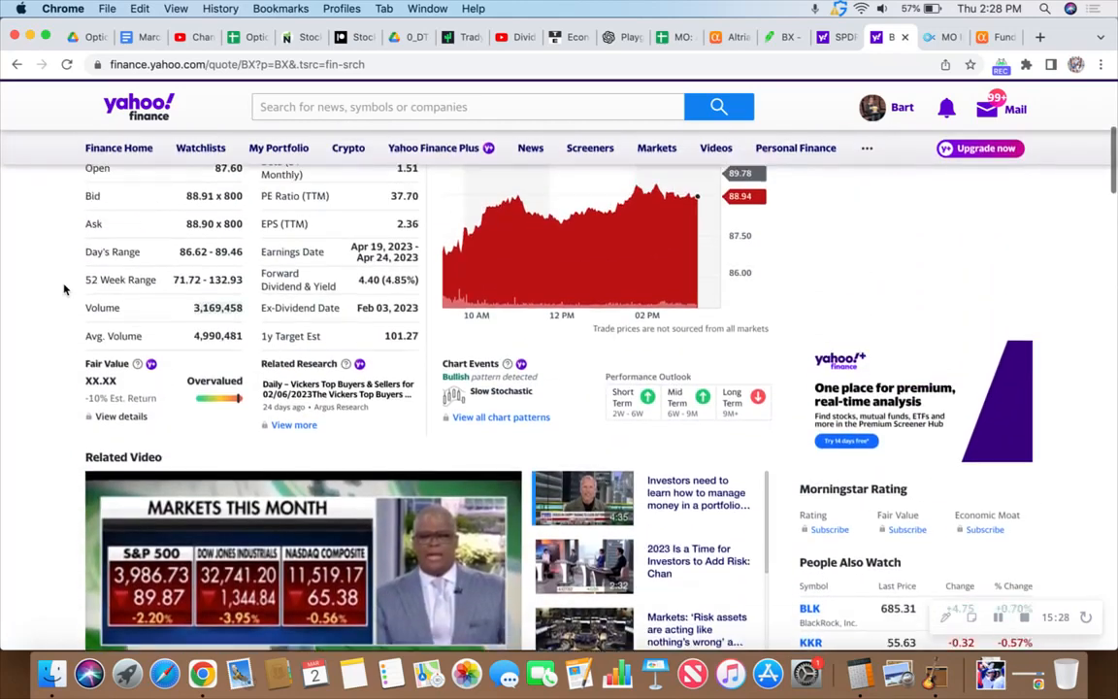
scroll(up, 3)
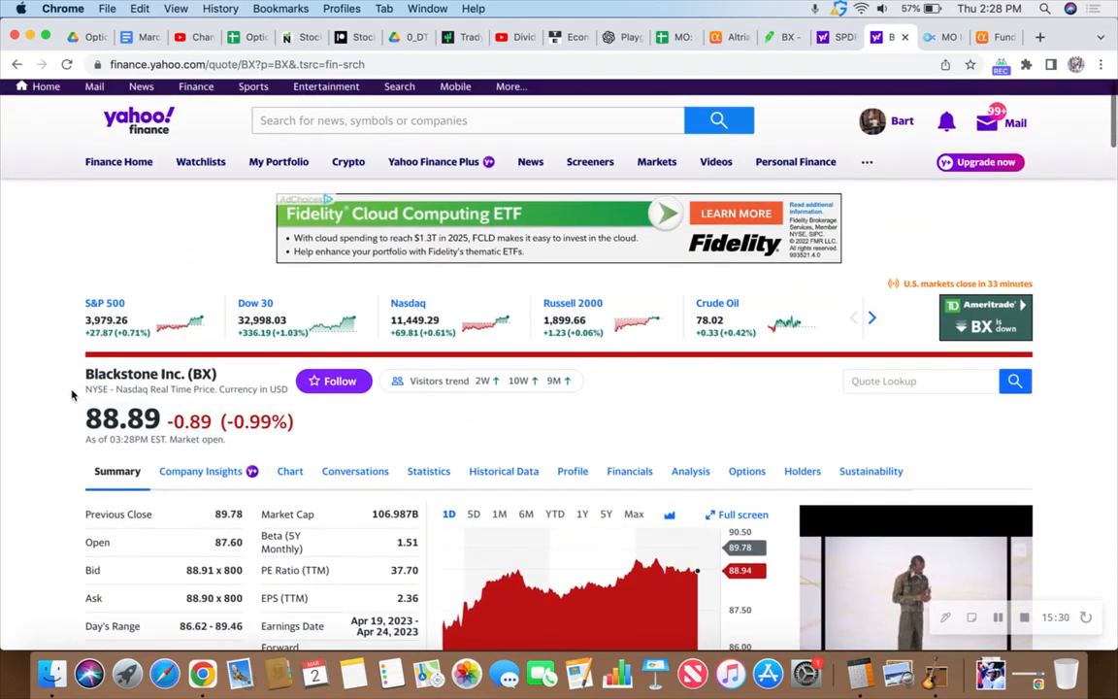
scroll(down, 3)
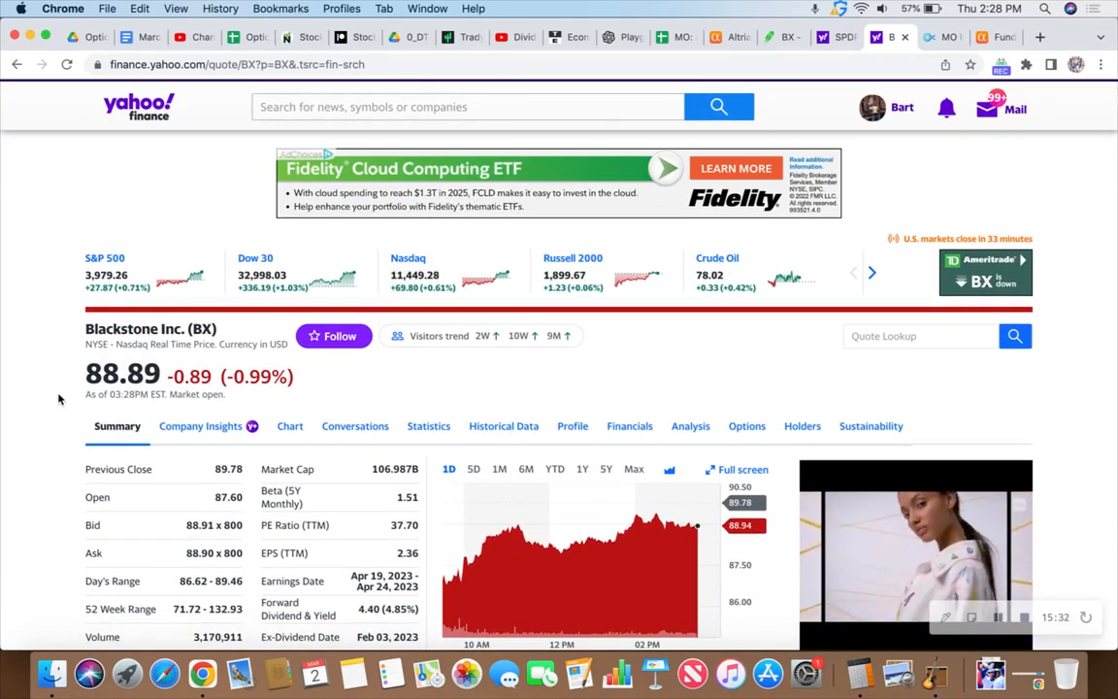
scroll(down, 3)
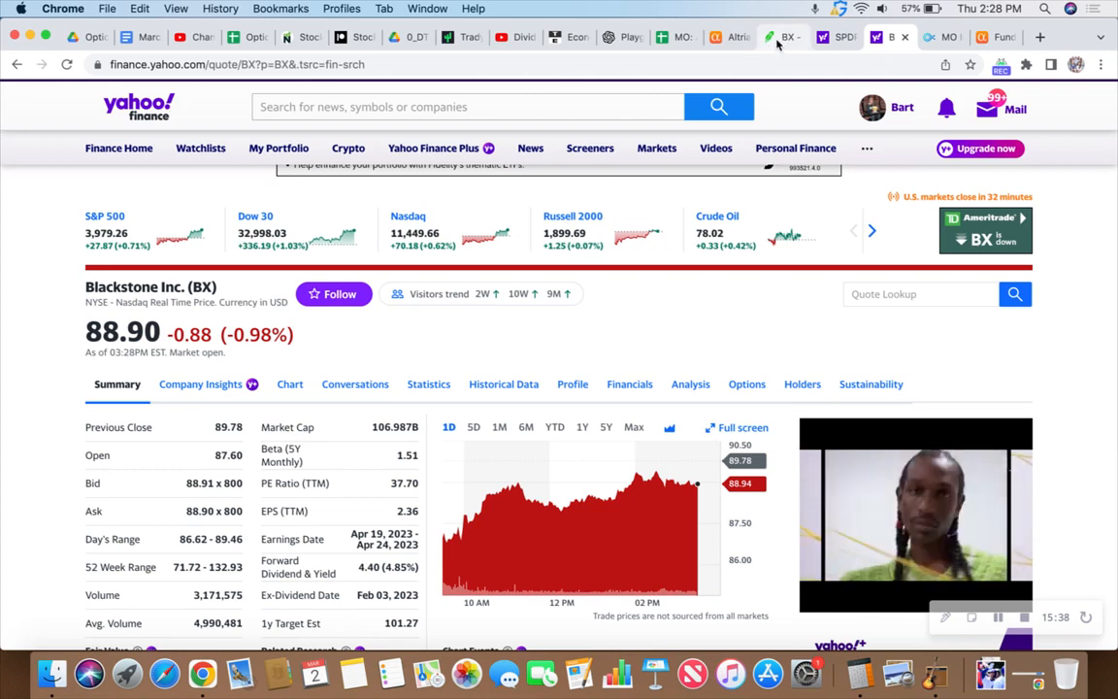
Step: Return to Robinhood's home showing the $1,696,360.73 portfolio and options positions
click(784, 37)
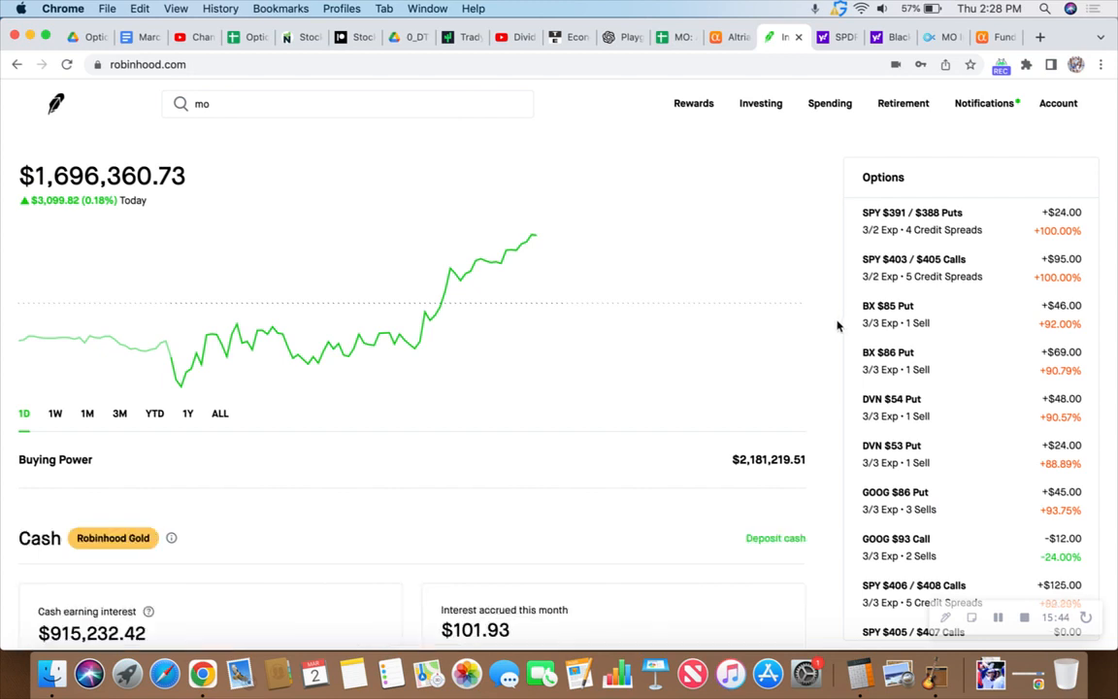
mouse_move(828, 344)
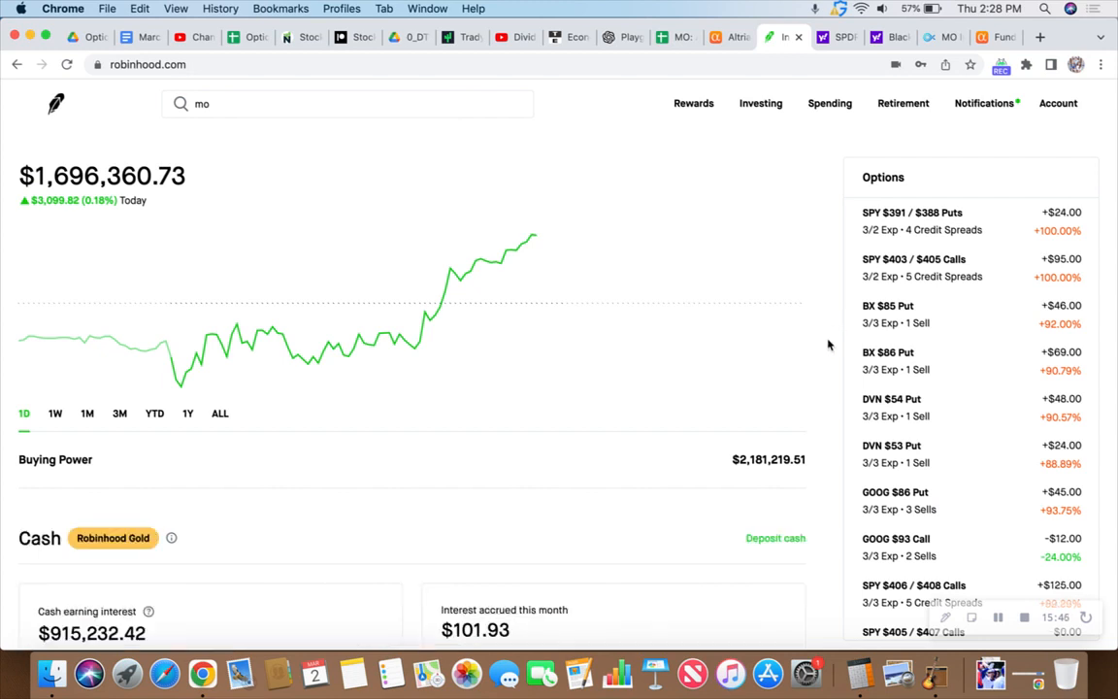
mouse_move(890, 367)
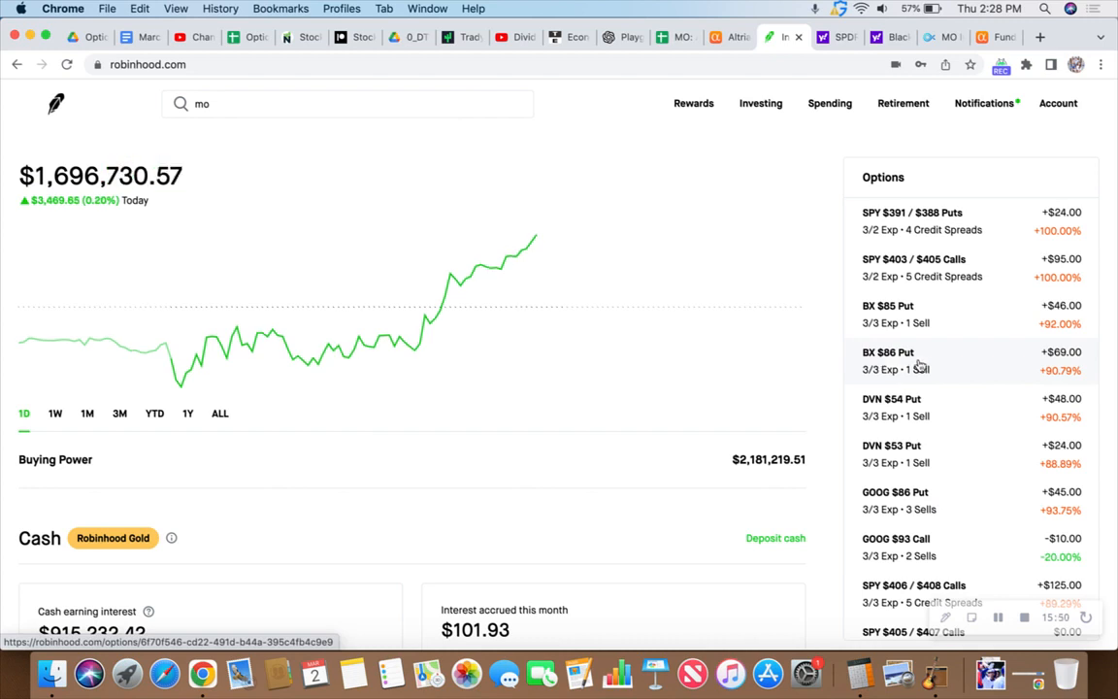
mouse_move(893, 369)
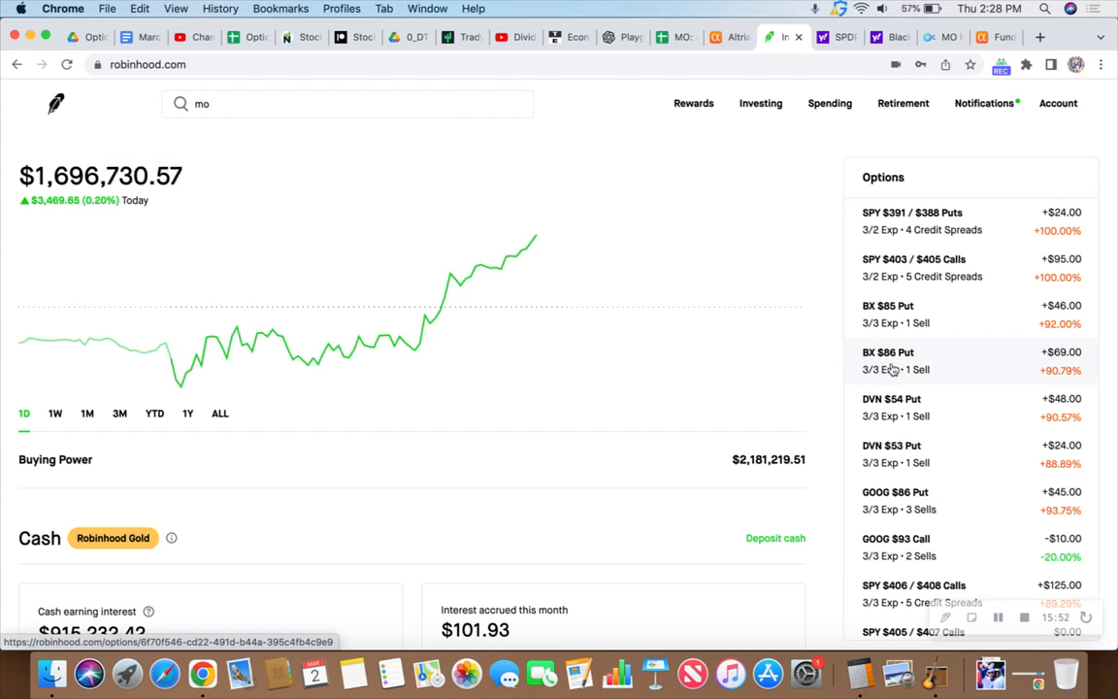